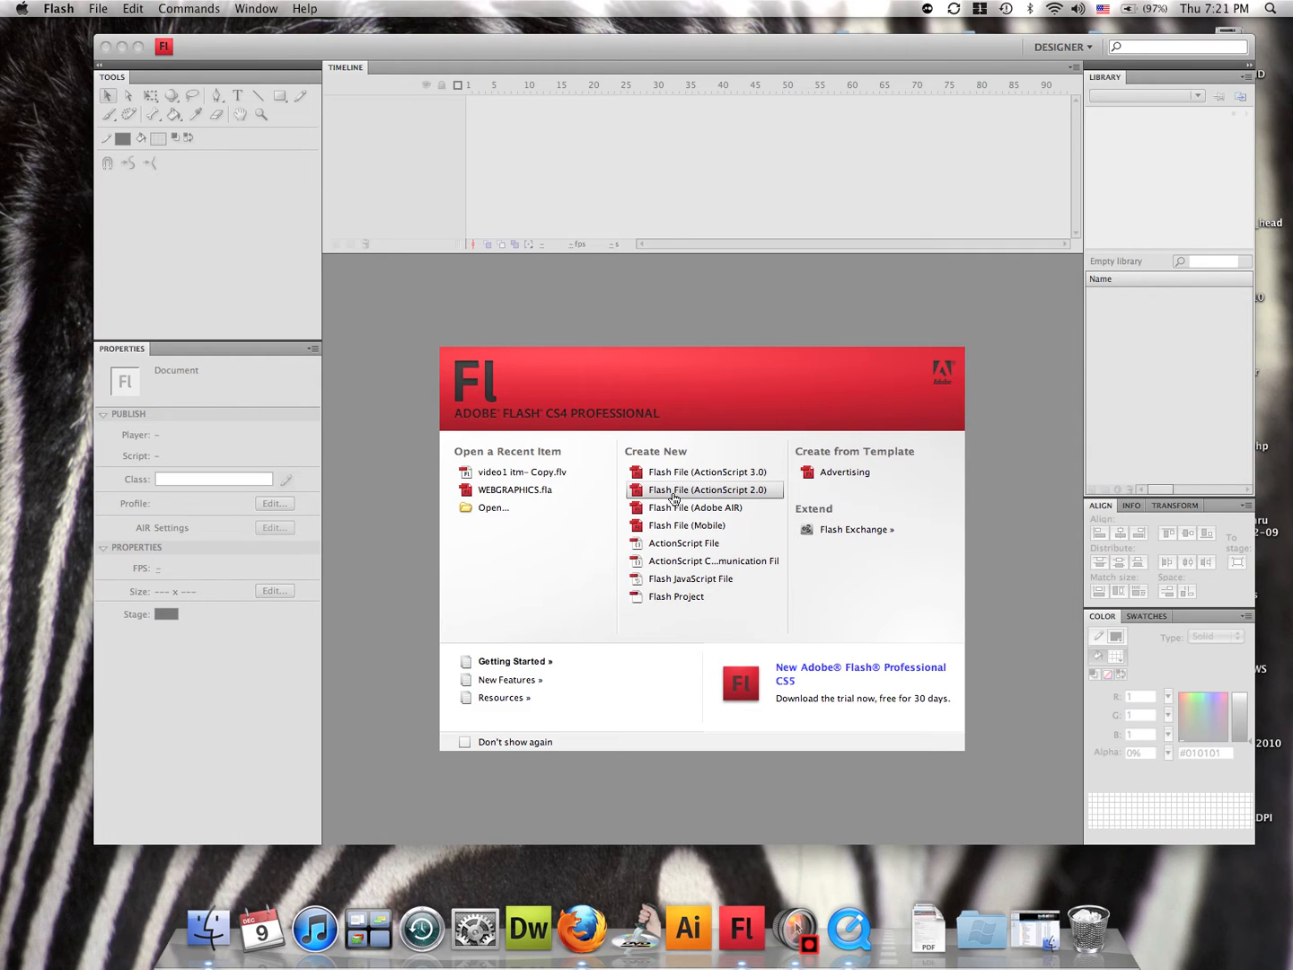
Step: Create a new ActionScript 2.0 Flash file, Untitled-1, with a blank 250×250 px stage
left_click(703, 489)
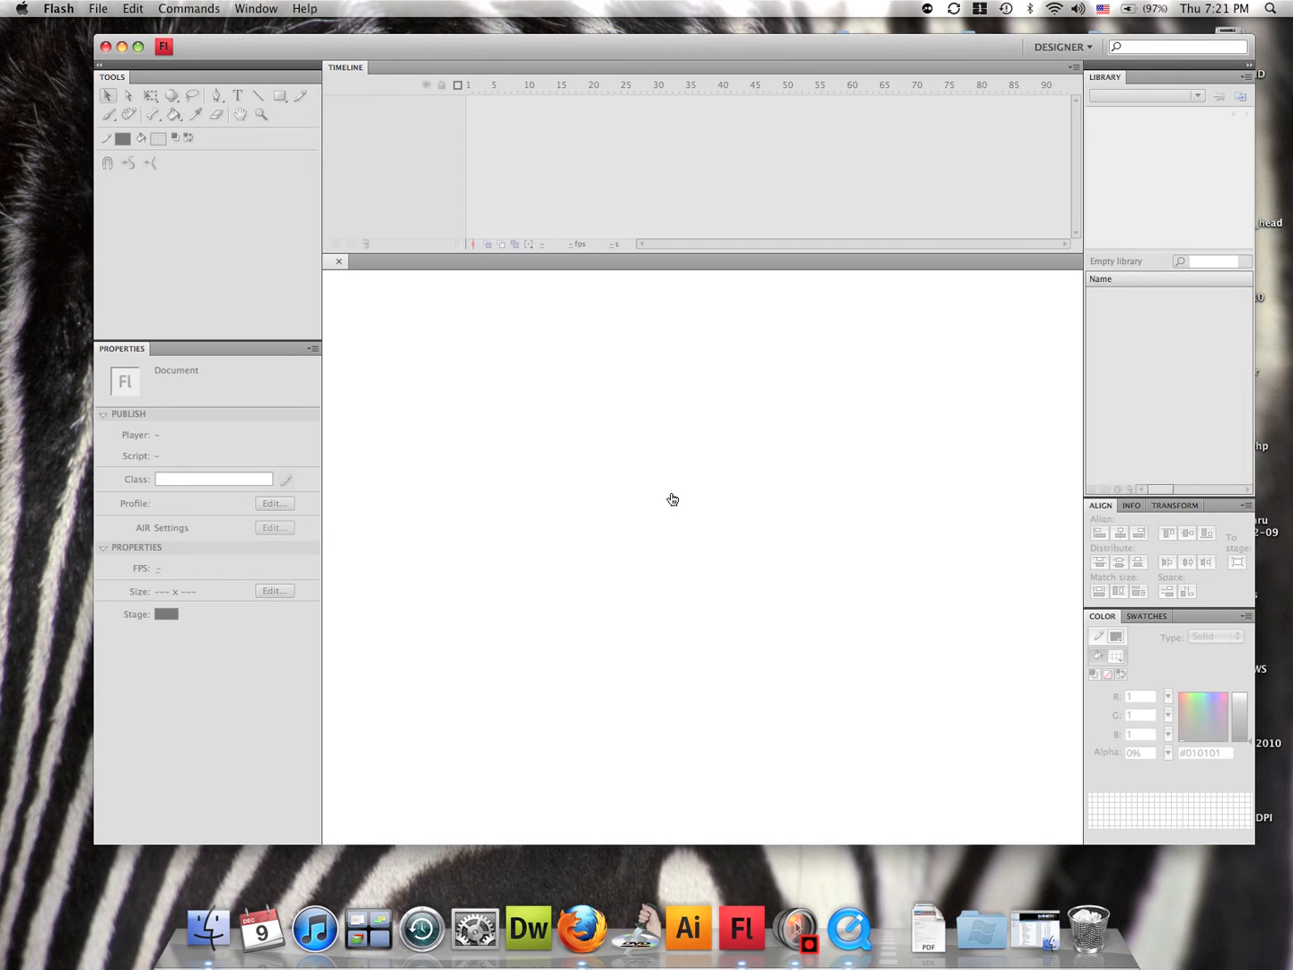
left_click(108, 8)
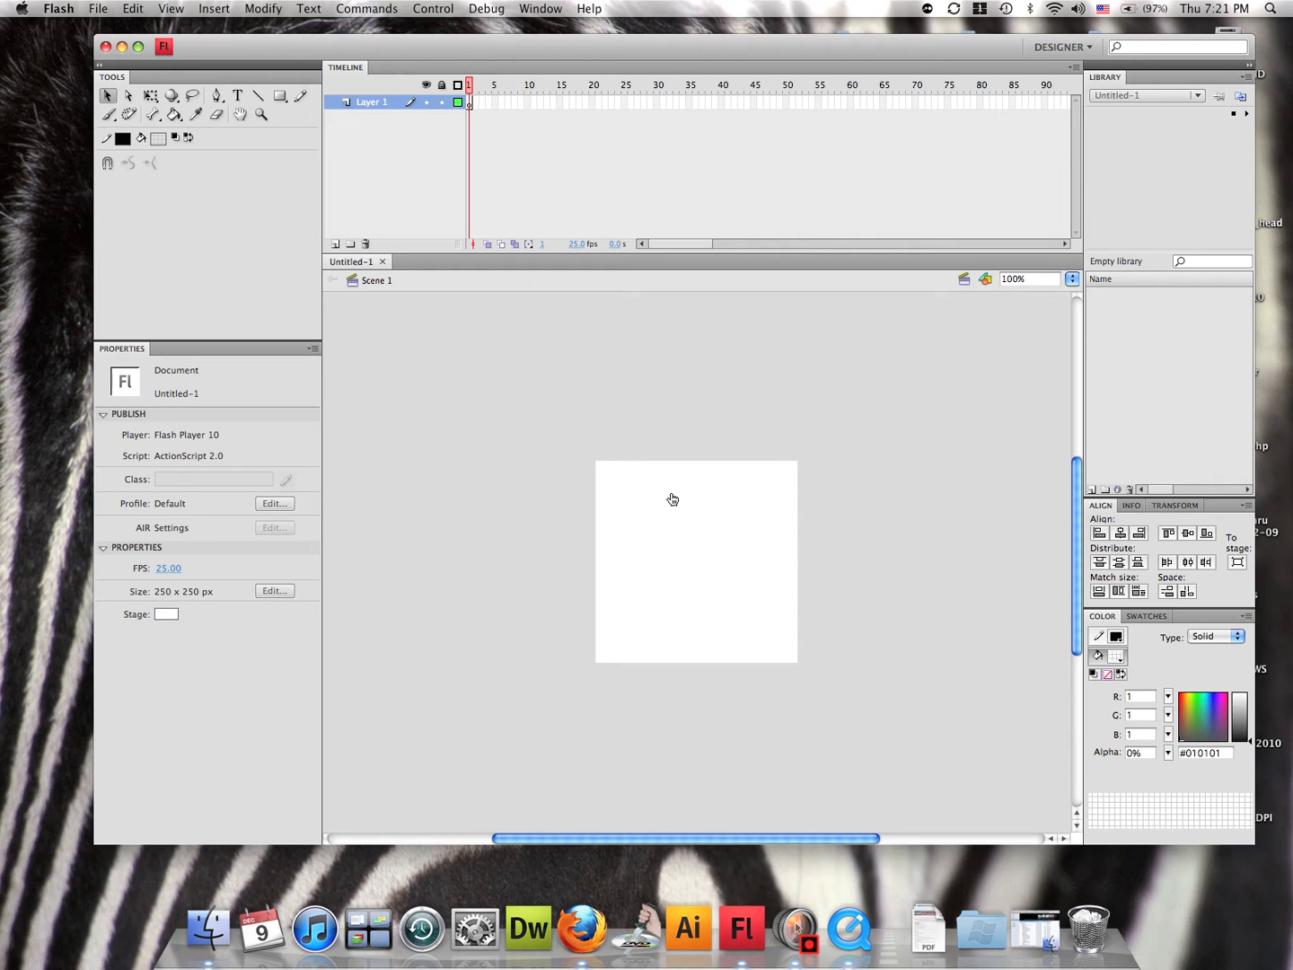
mouse_move(1227, 409)
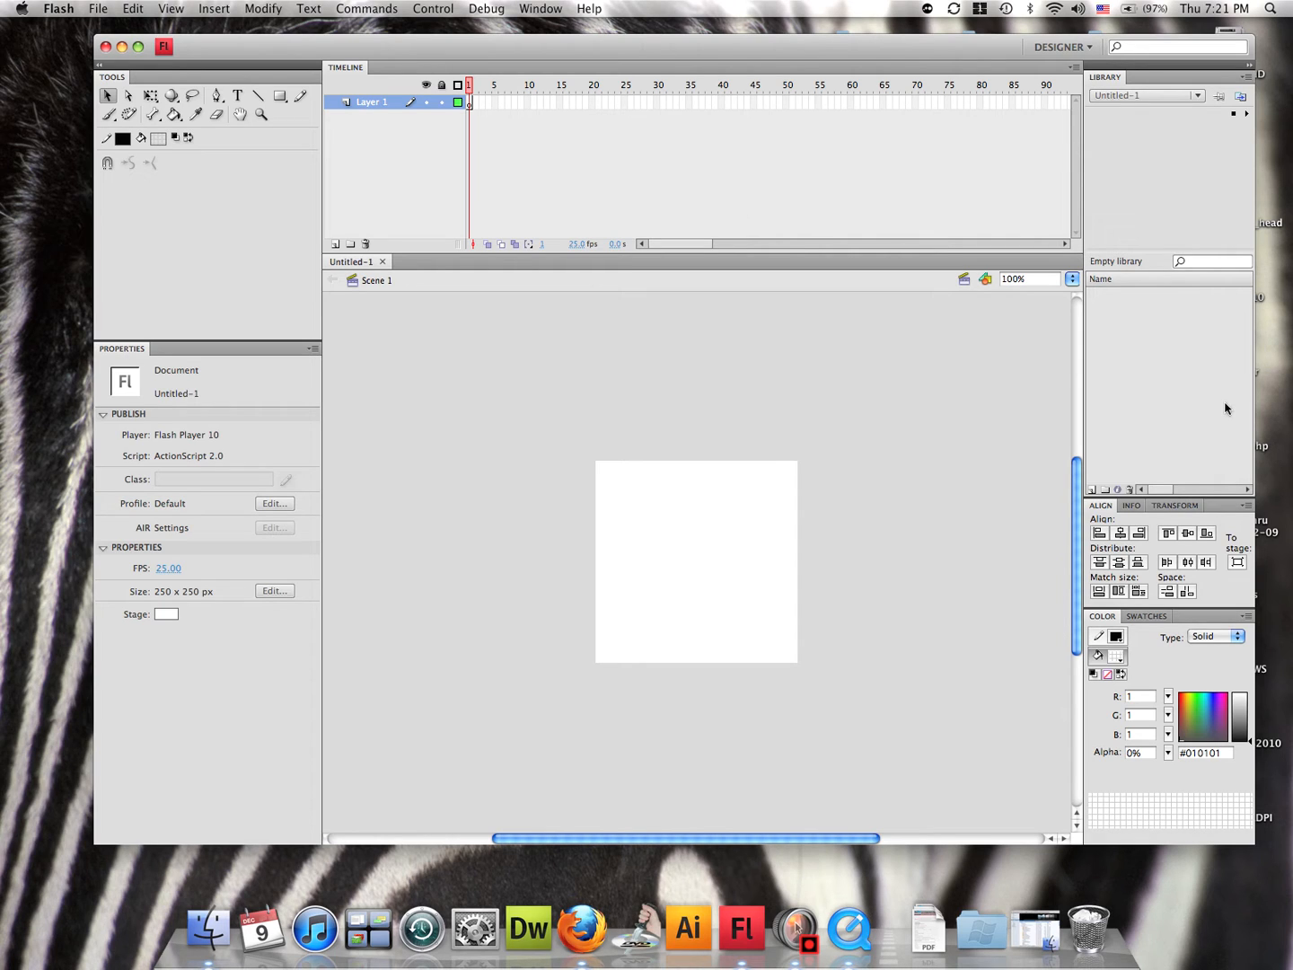
mouse_move(541, 160)
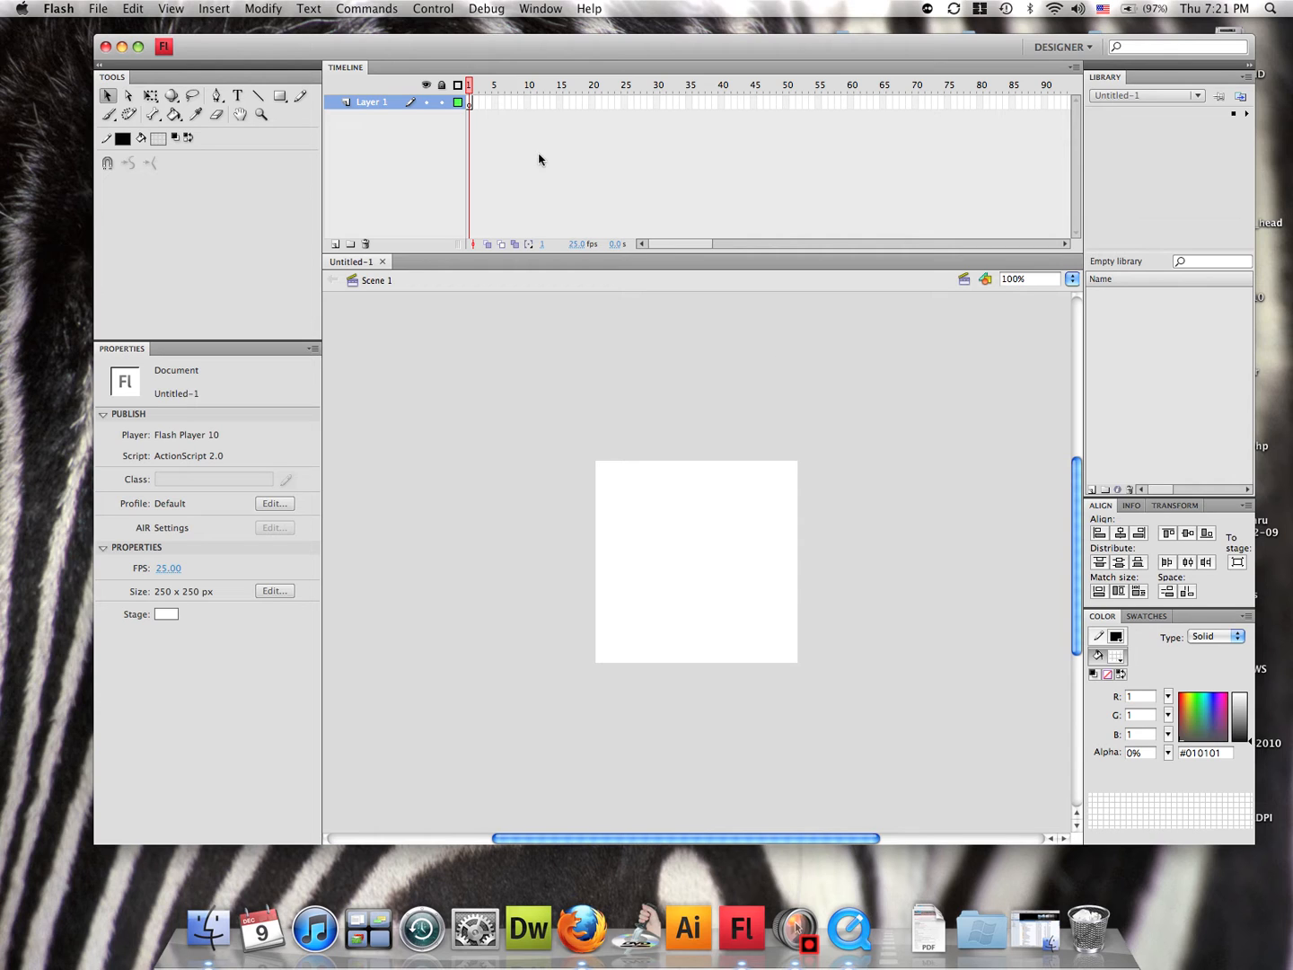
Step: Apply the Designer workspace layout from the Window menu
left_click(541, 8)
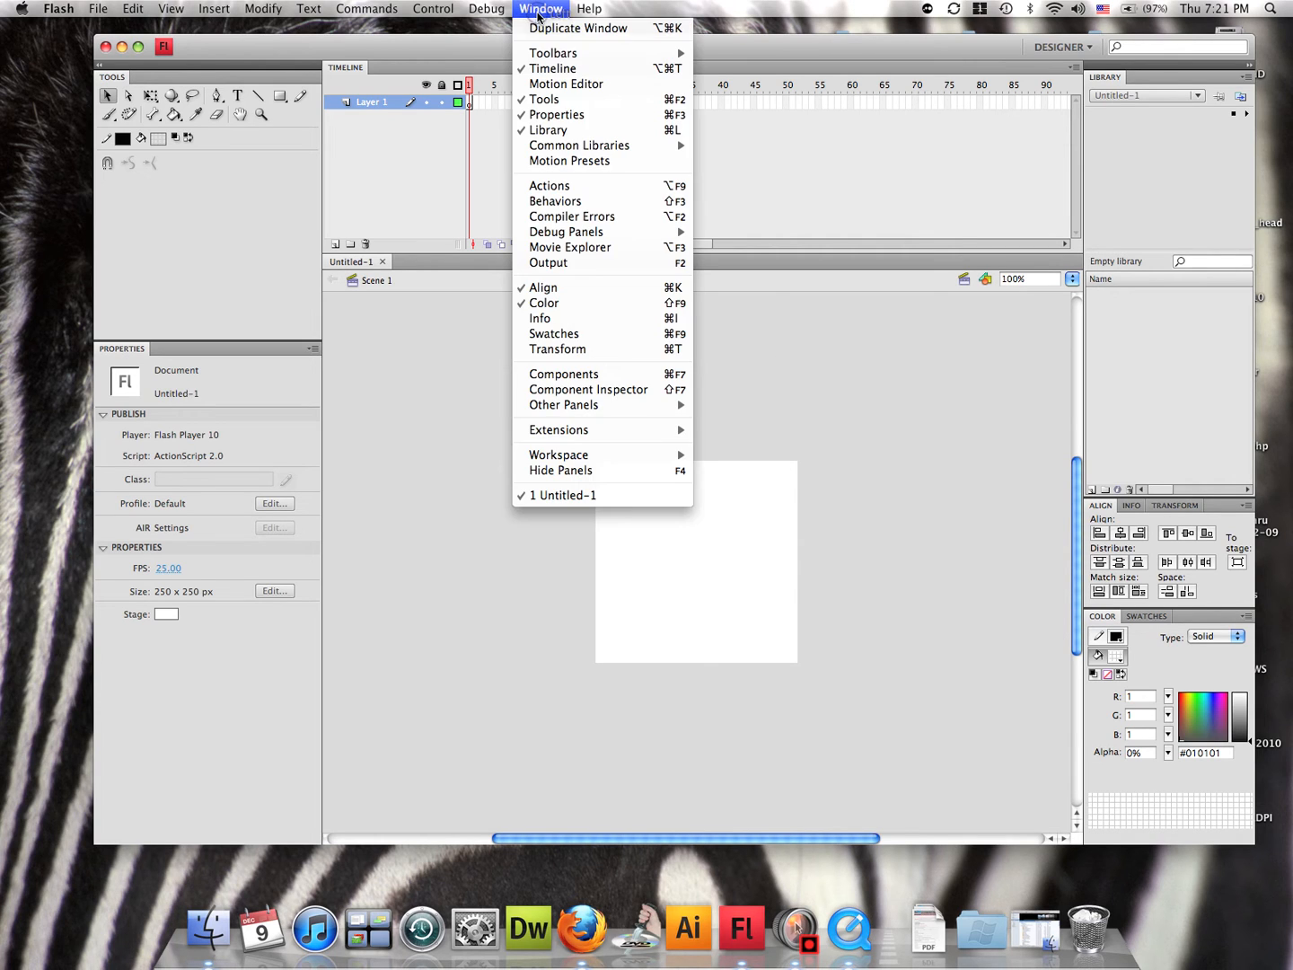
mouse_move(558, 454)
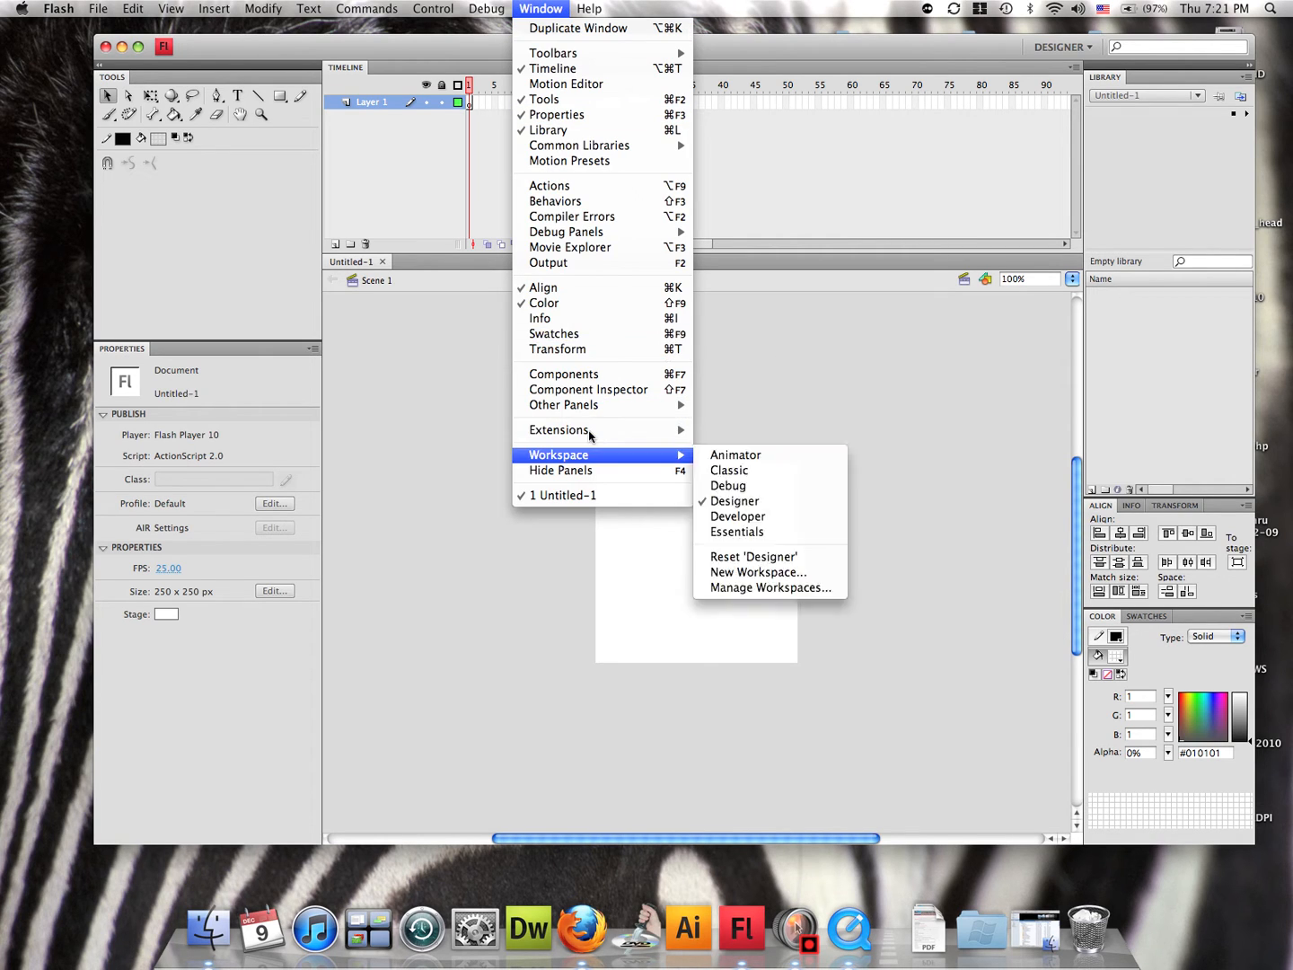
mouse_move(734, 501)
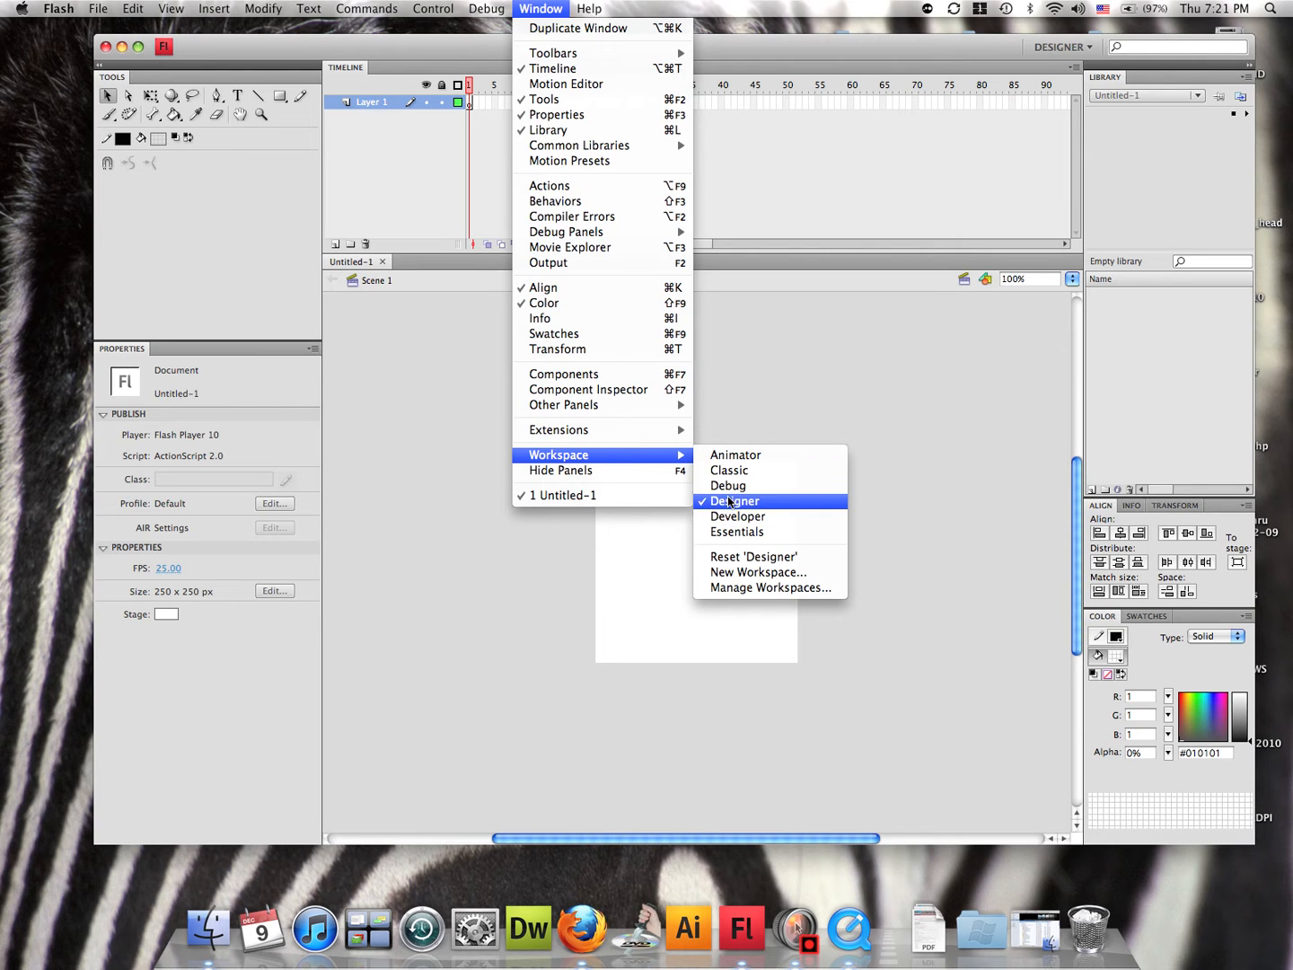
left_click(734, 500)
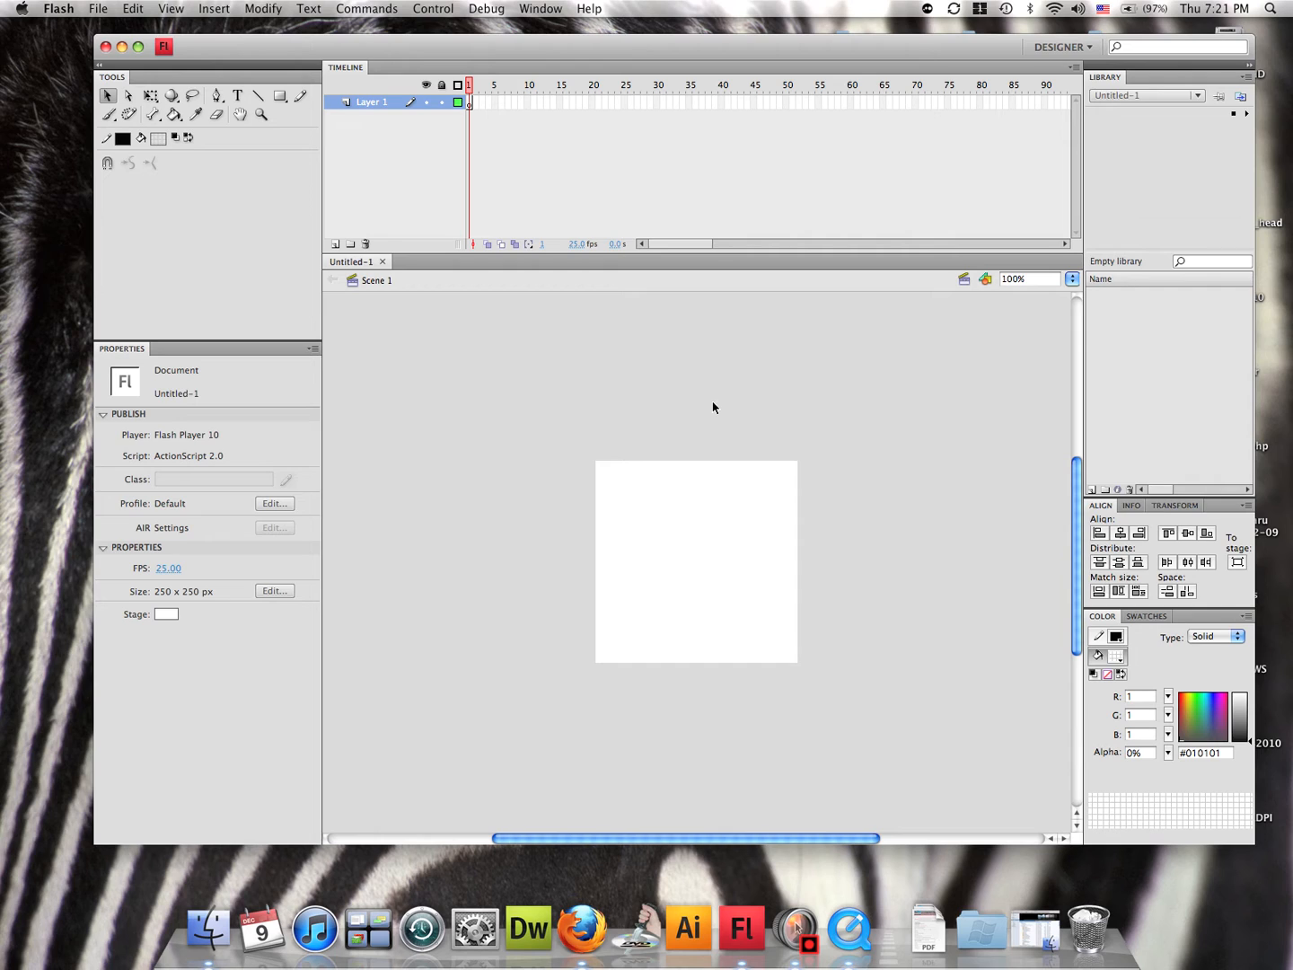
mouse_move(750, 266)
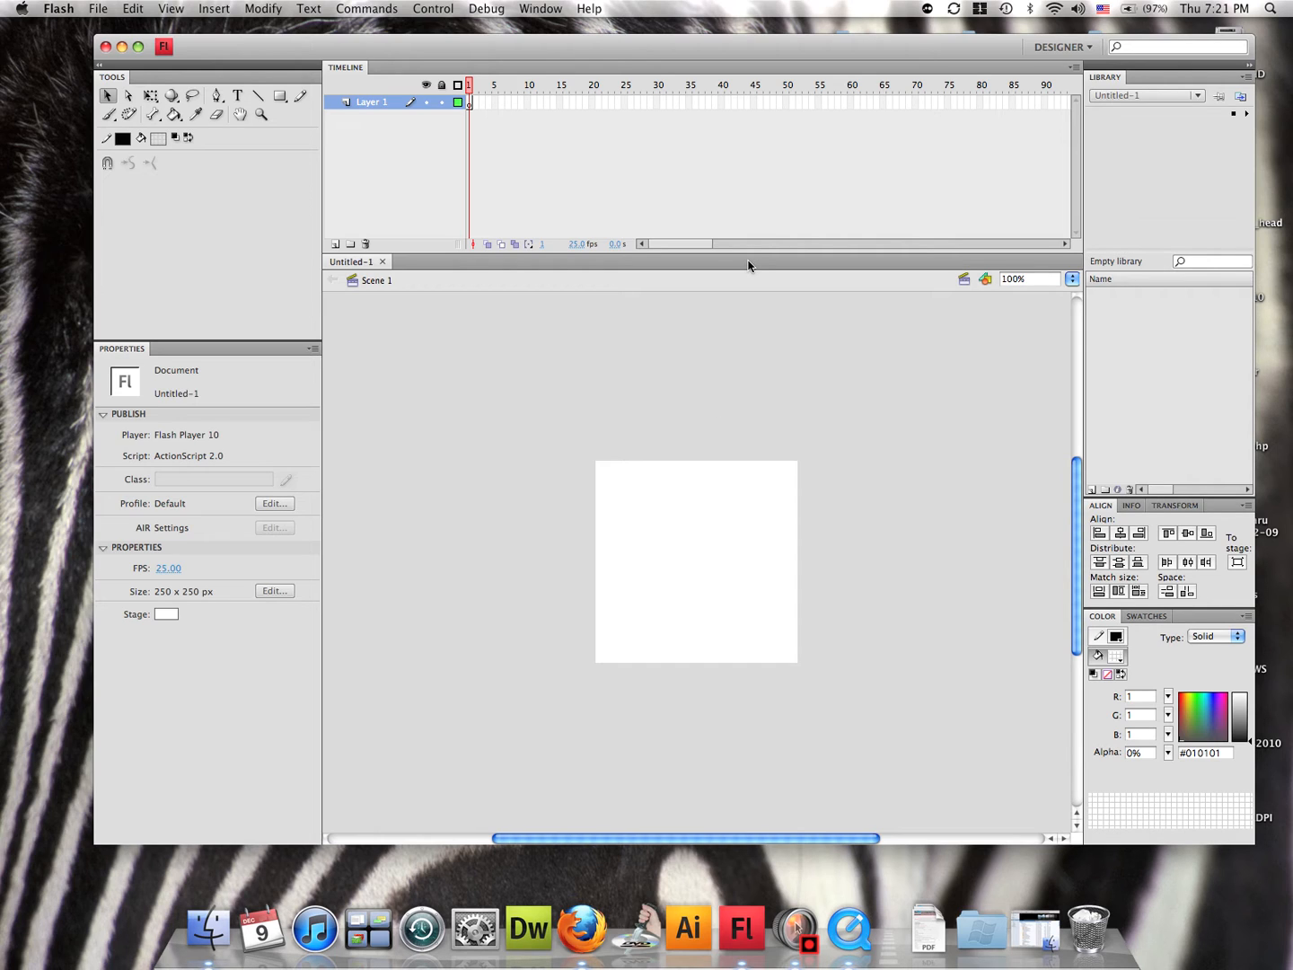
mouse_move(725, 249)
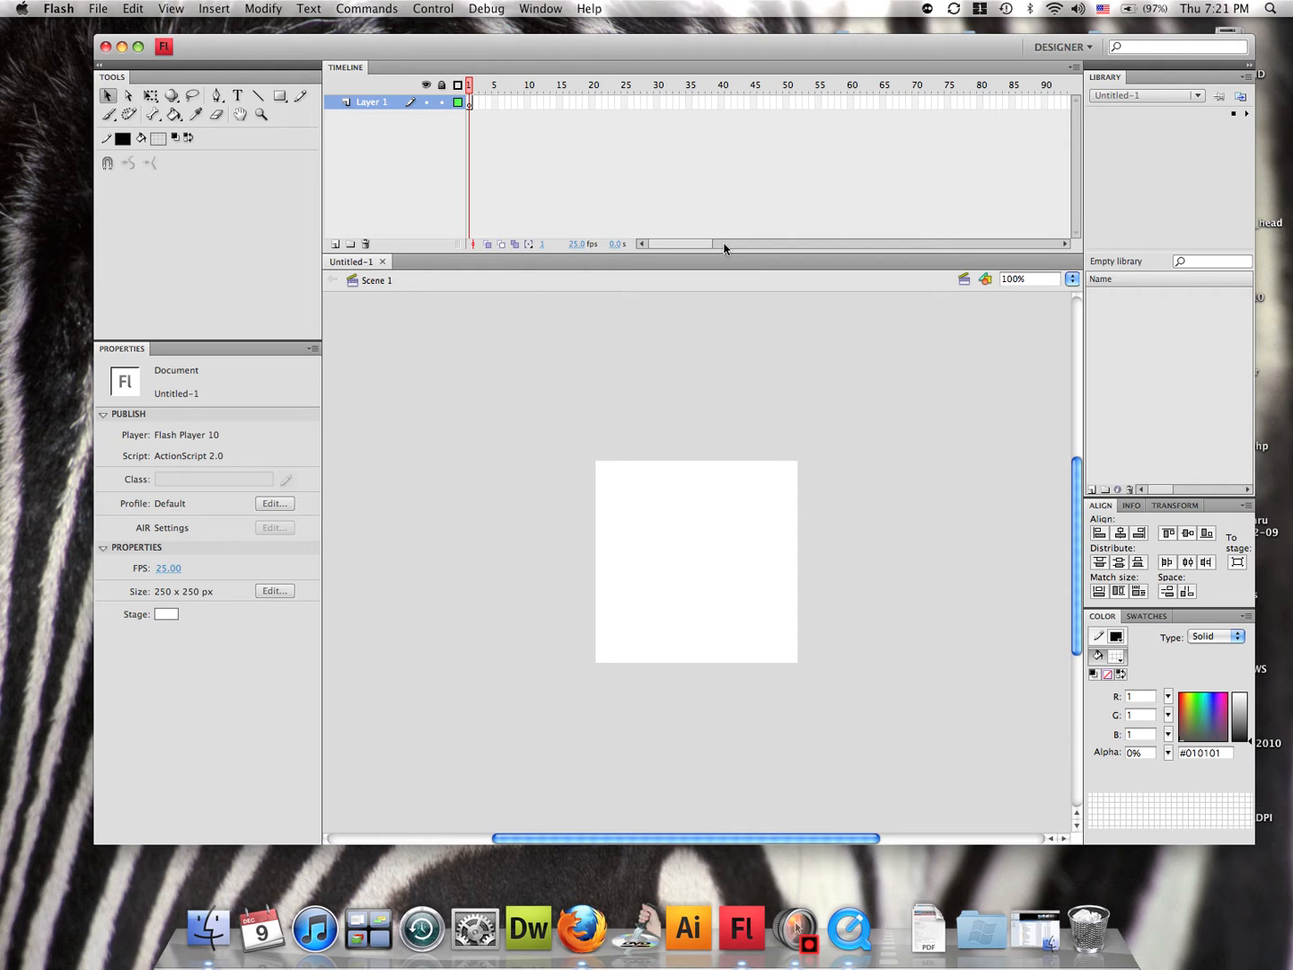
mouse_move(724, 252)
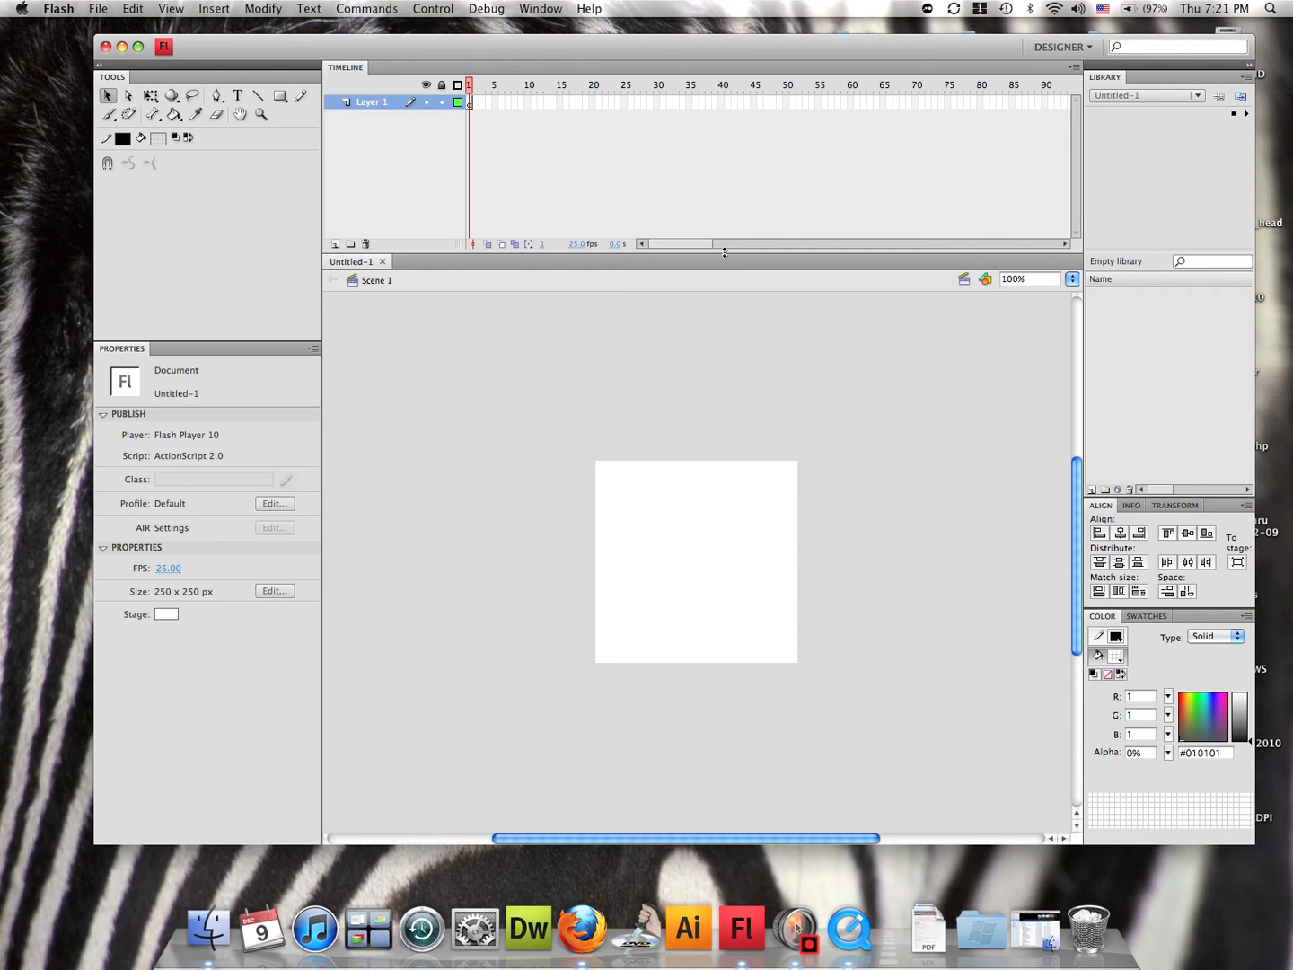
mouse_move(724, 252)
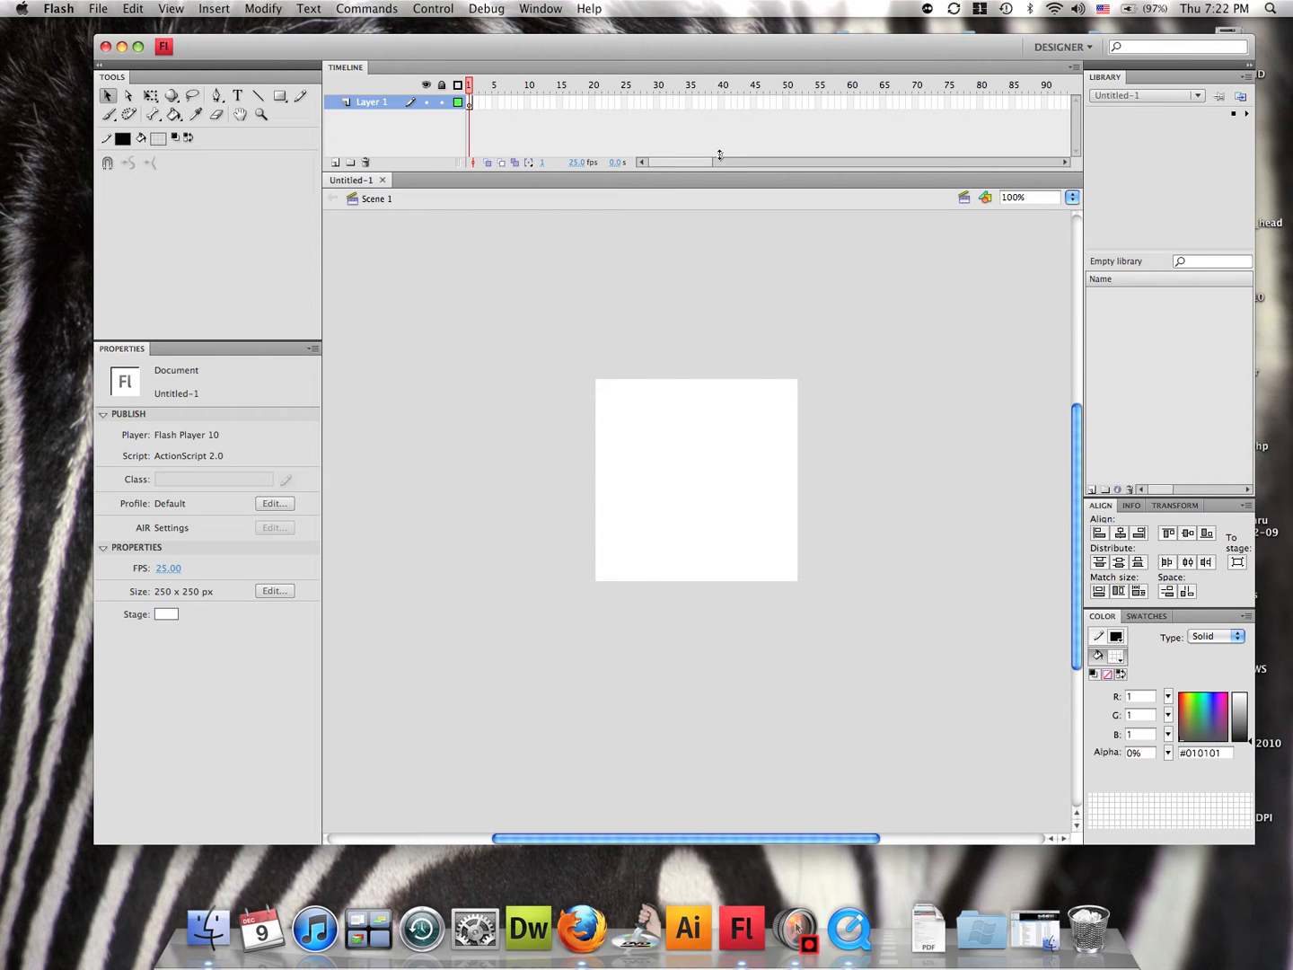
mouse_move(731, 169)
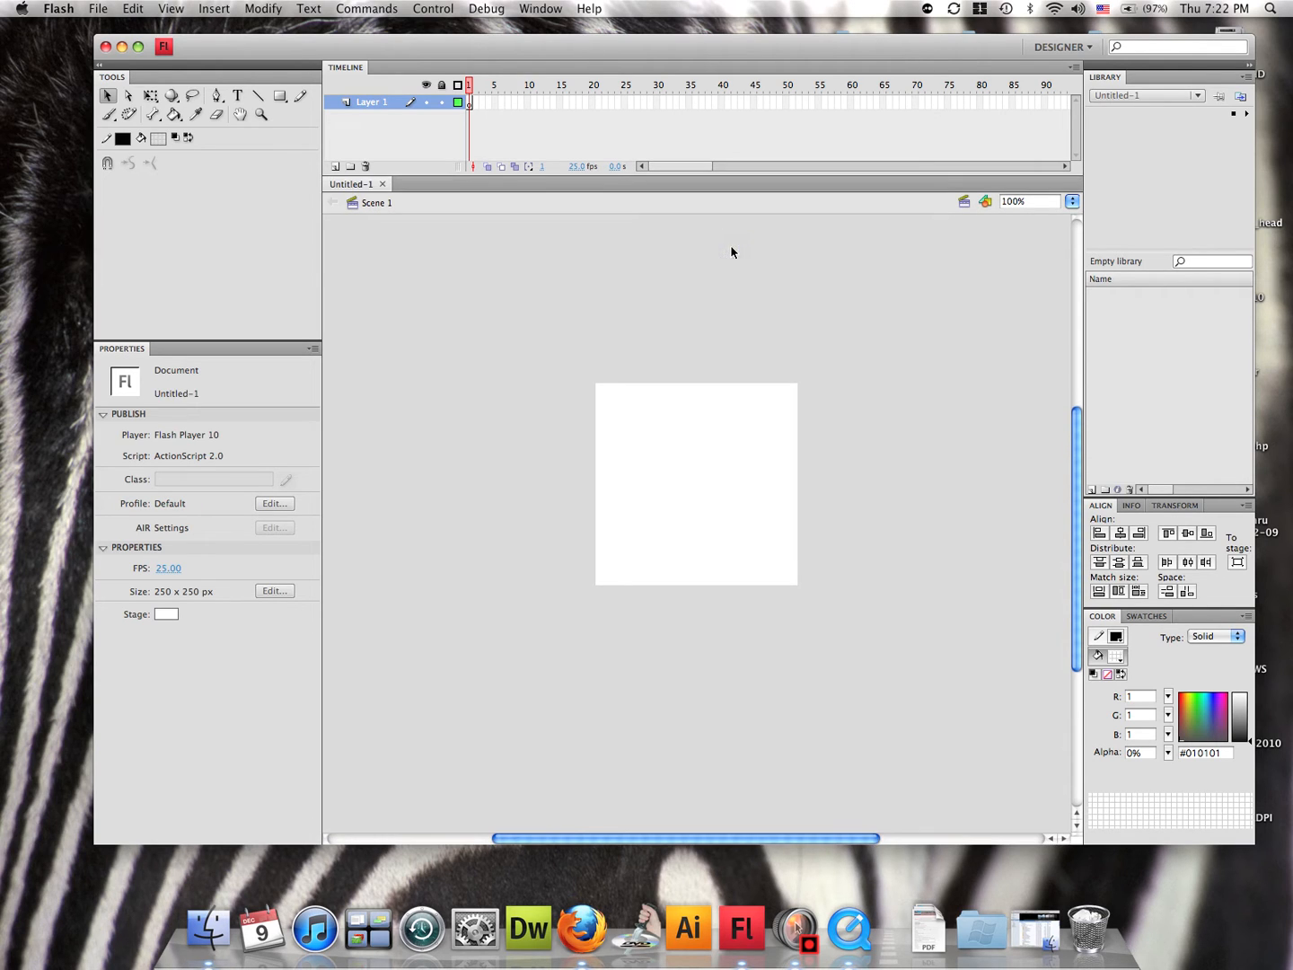
mouse_move(738, 195)
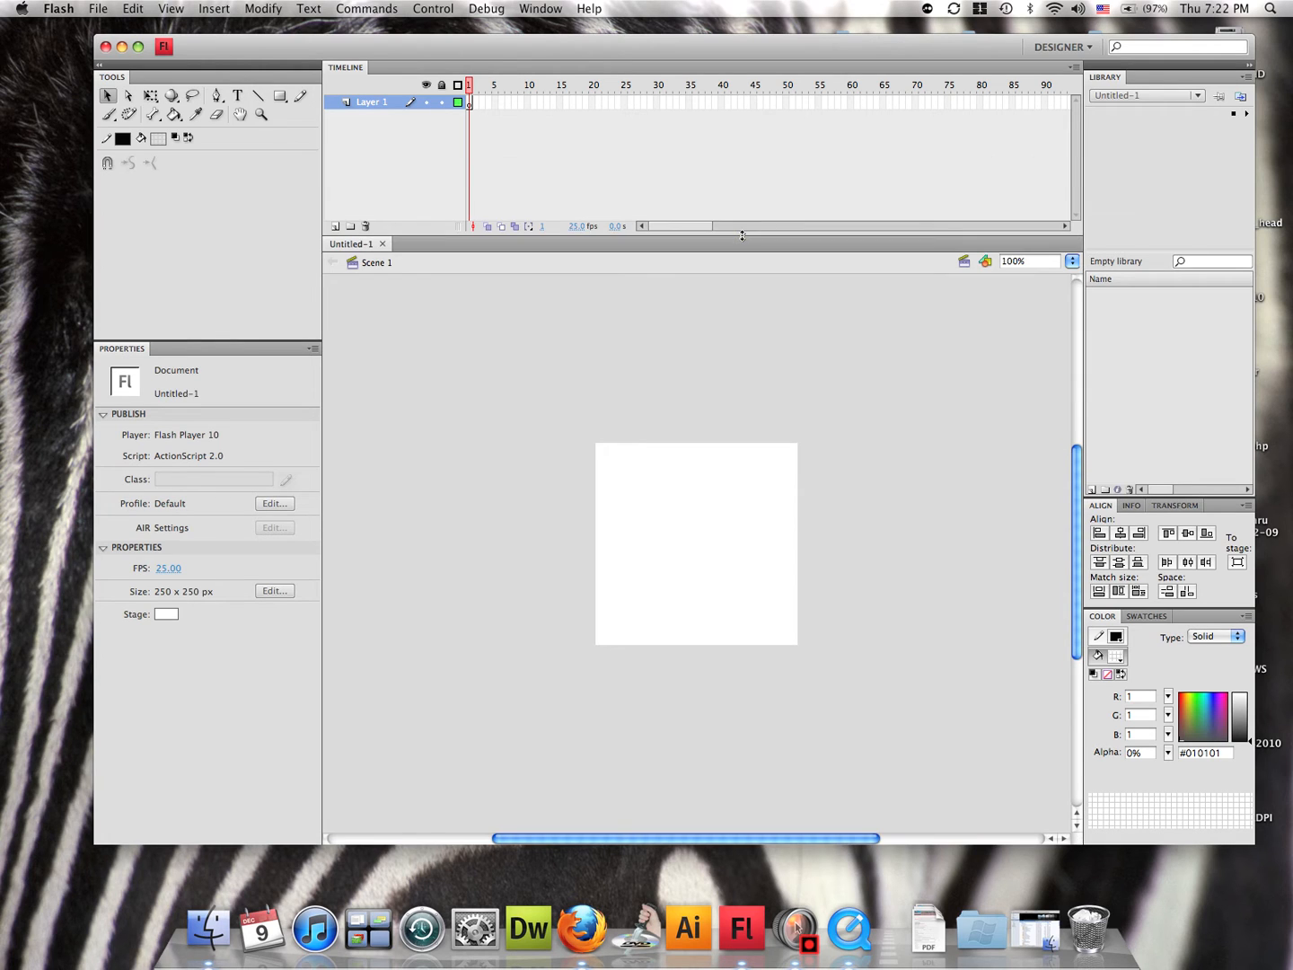
mouse_move(613, 403)
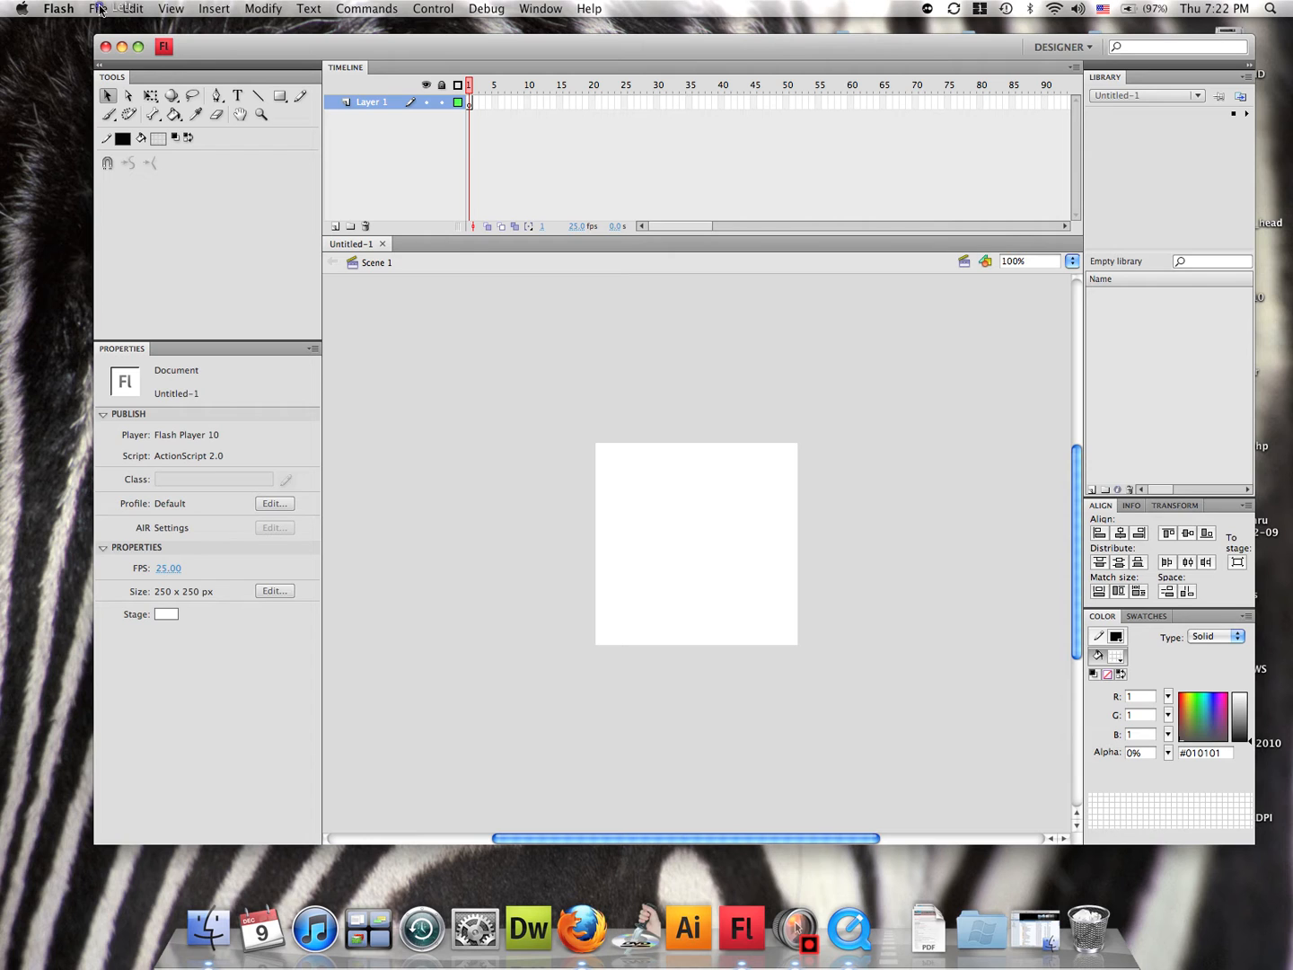
Step: Import the w_wrap, w_sport, jersey and b_sport photos from Photos into the library
left_click(97, 8)
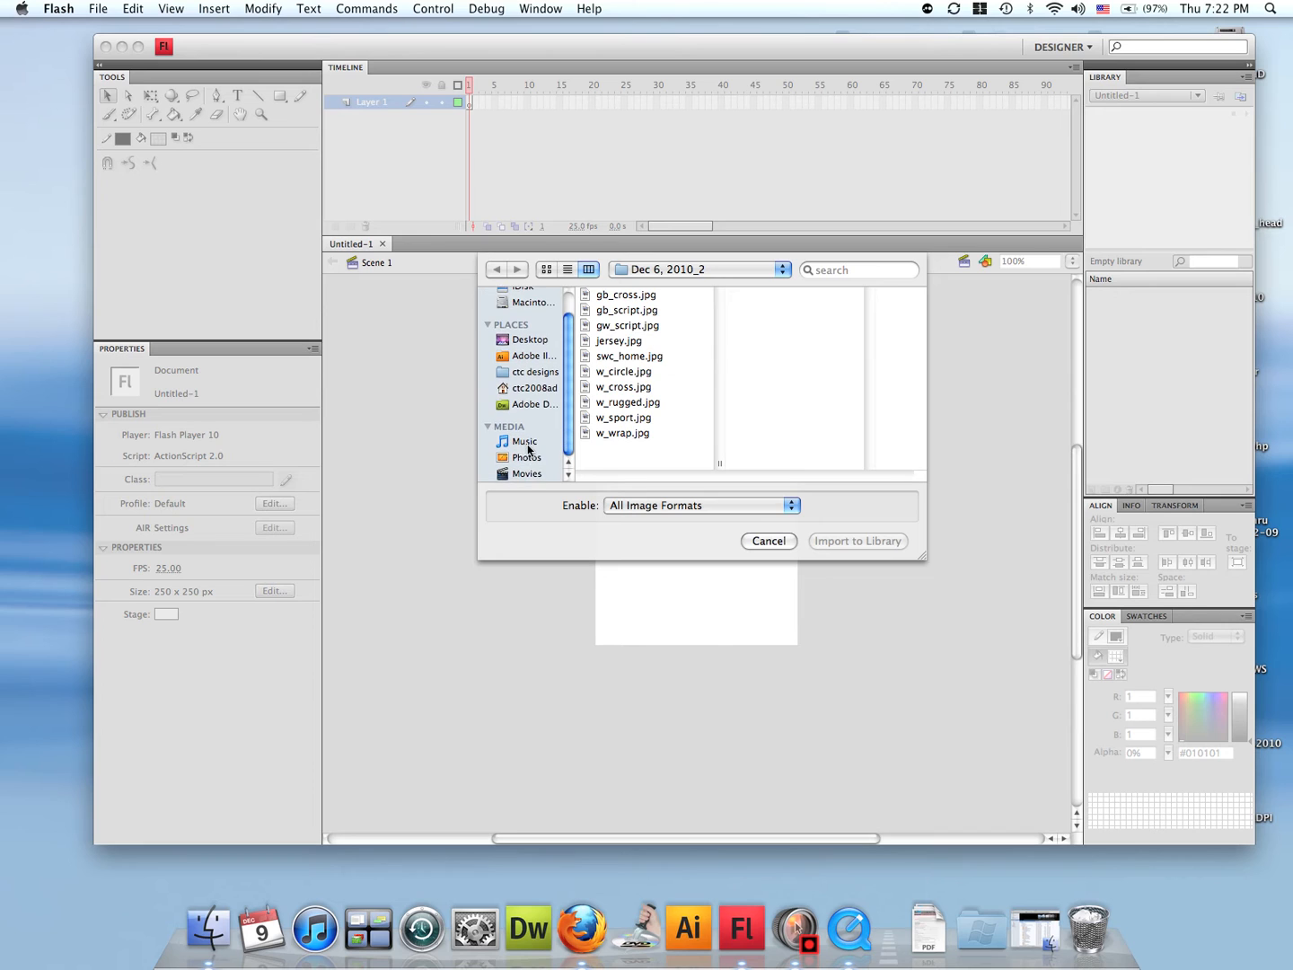
left_click(527, 457)
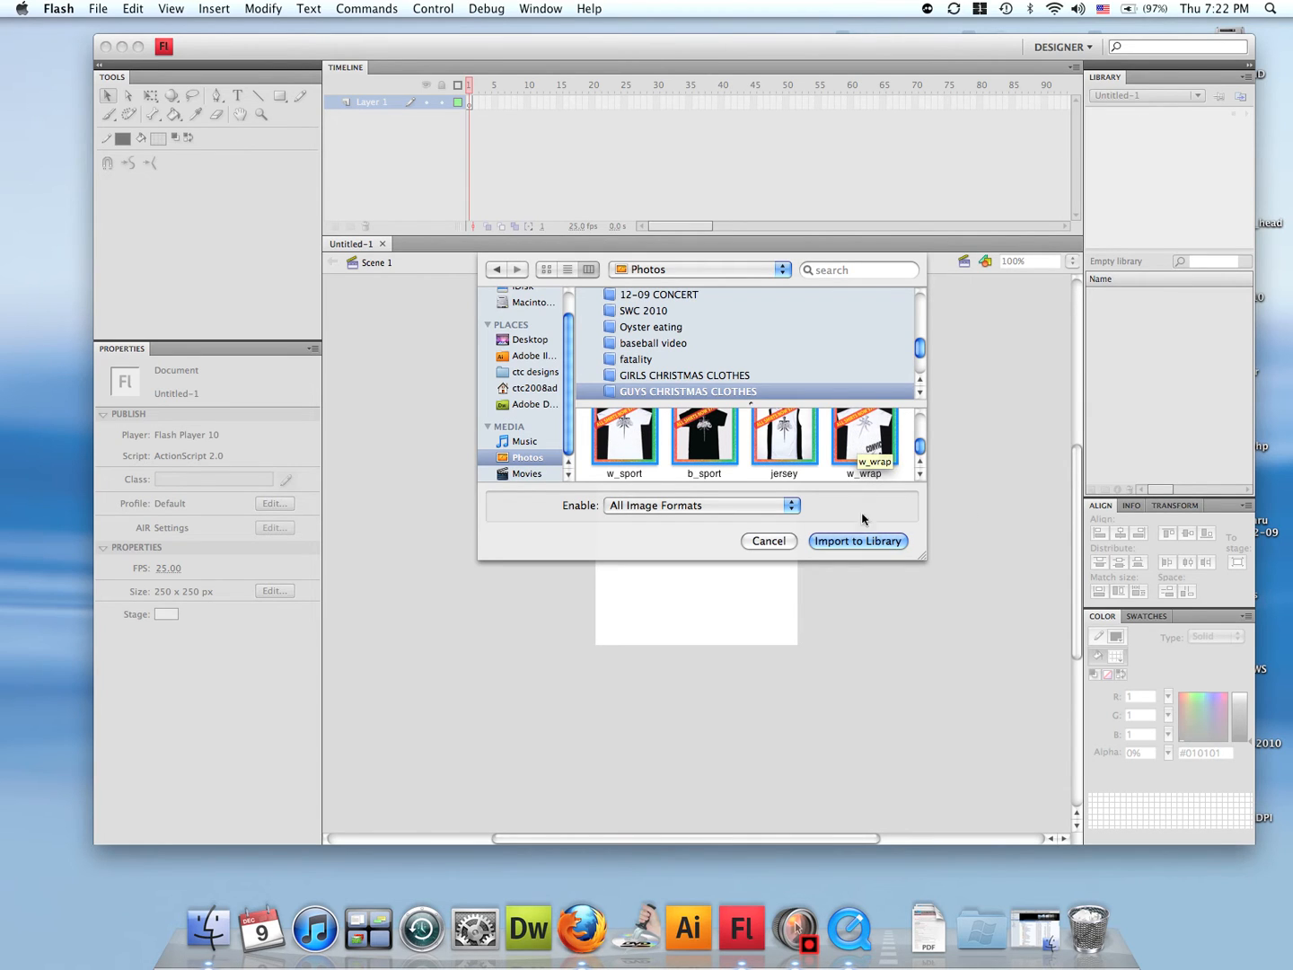
left_click(769, 541)
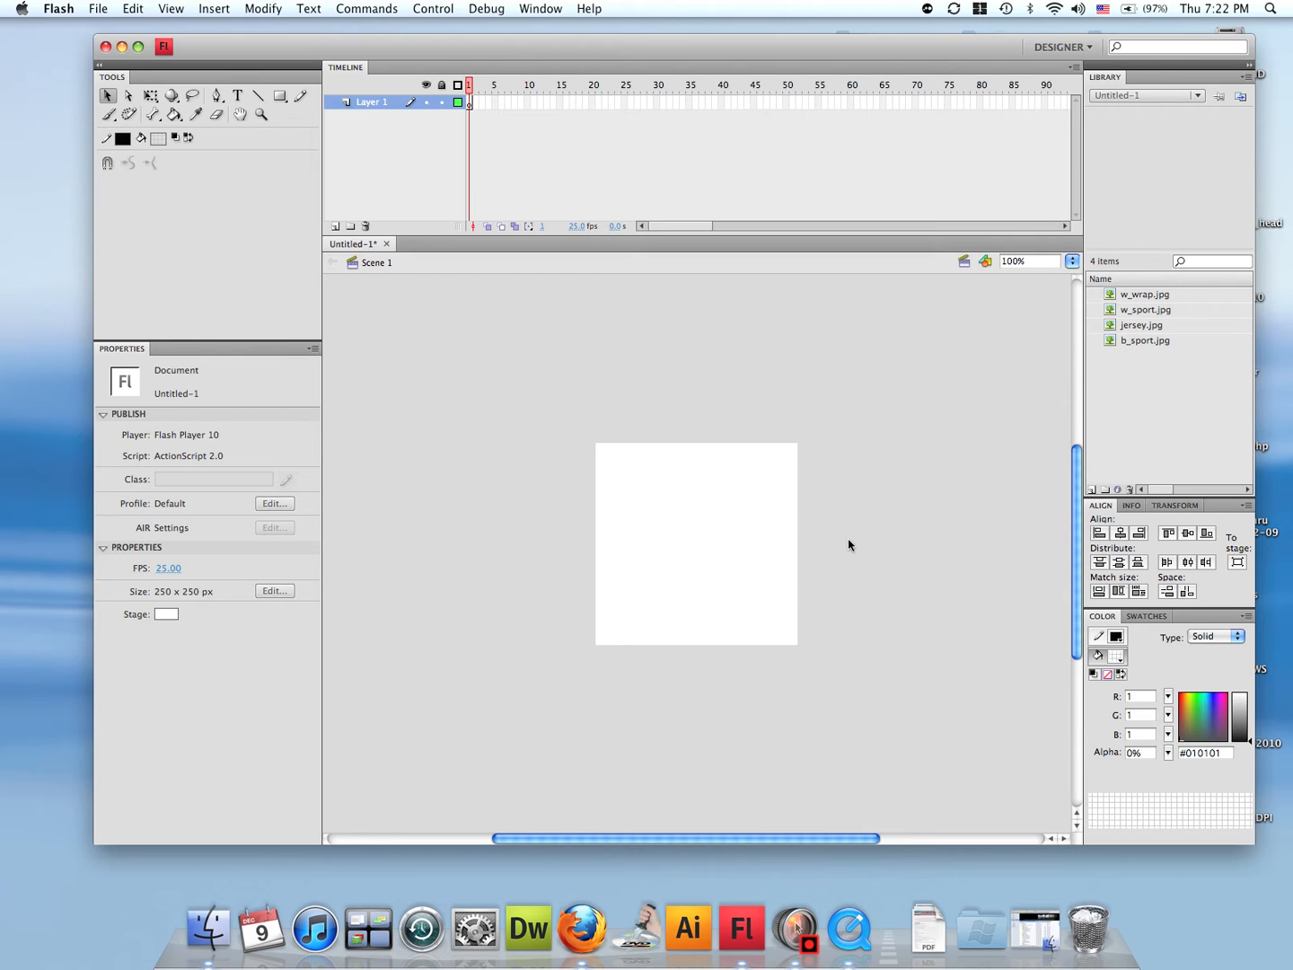
mouse_move(1074, 342)
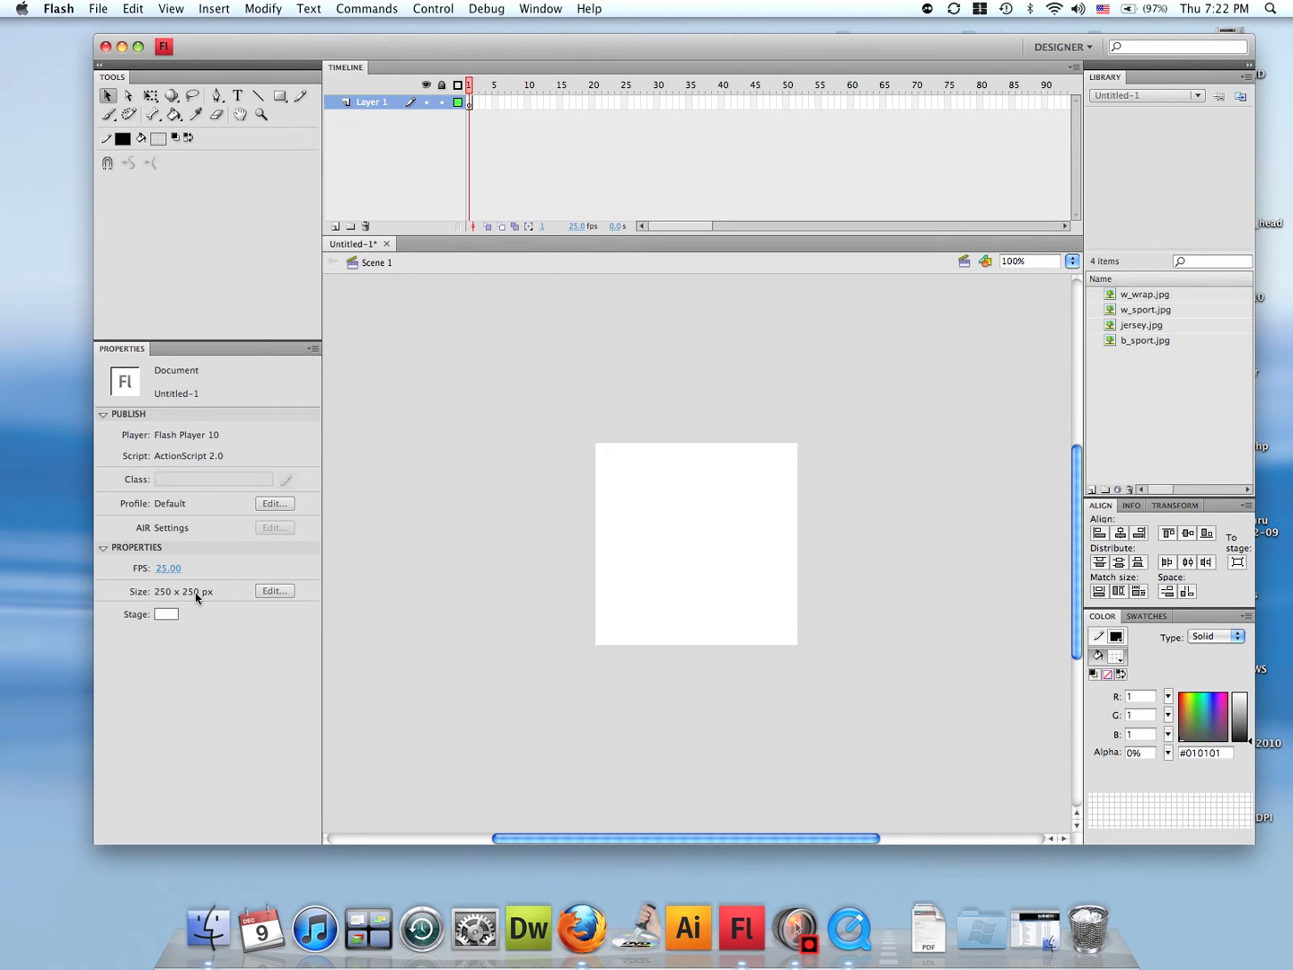
left_click(274, 591)
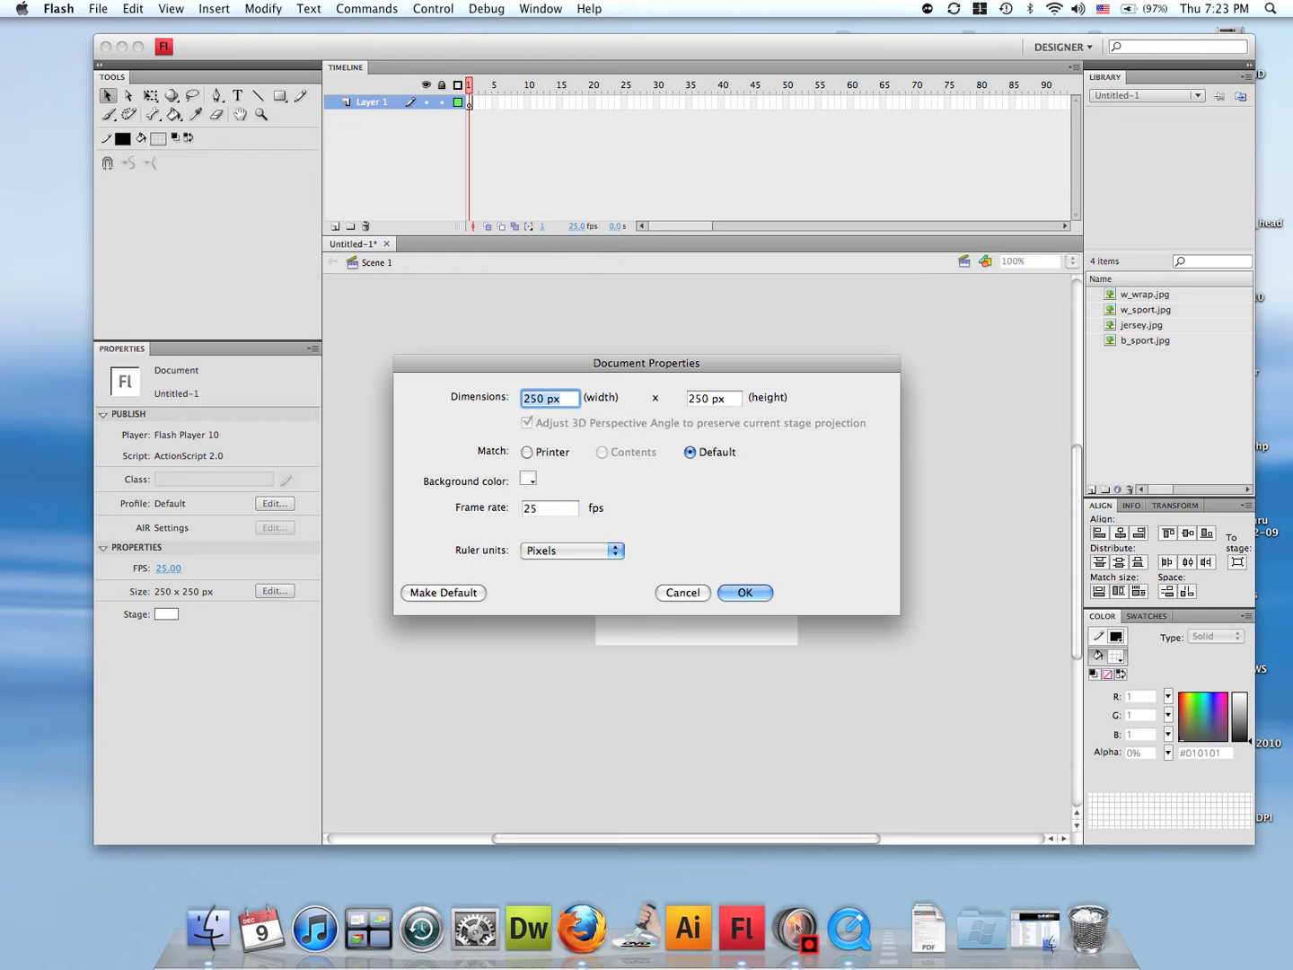
mouse_move(640, 525)
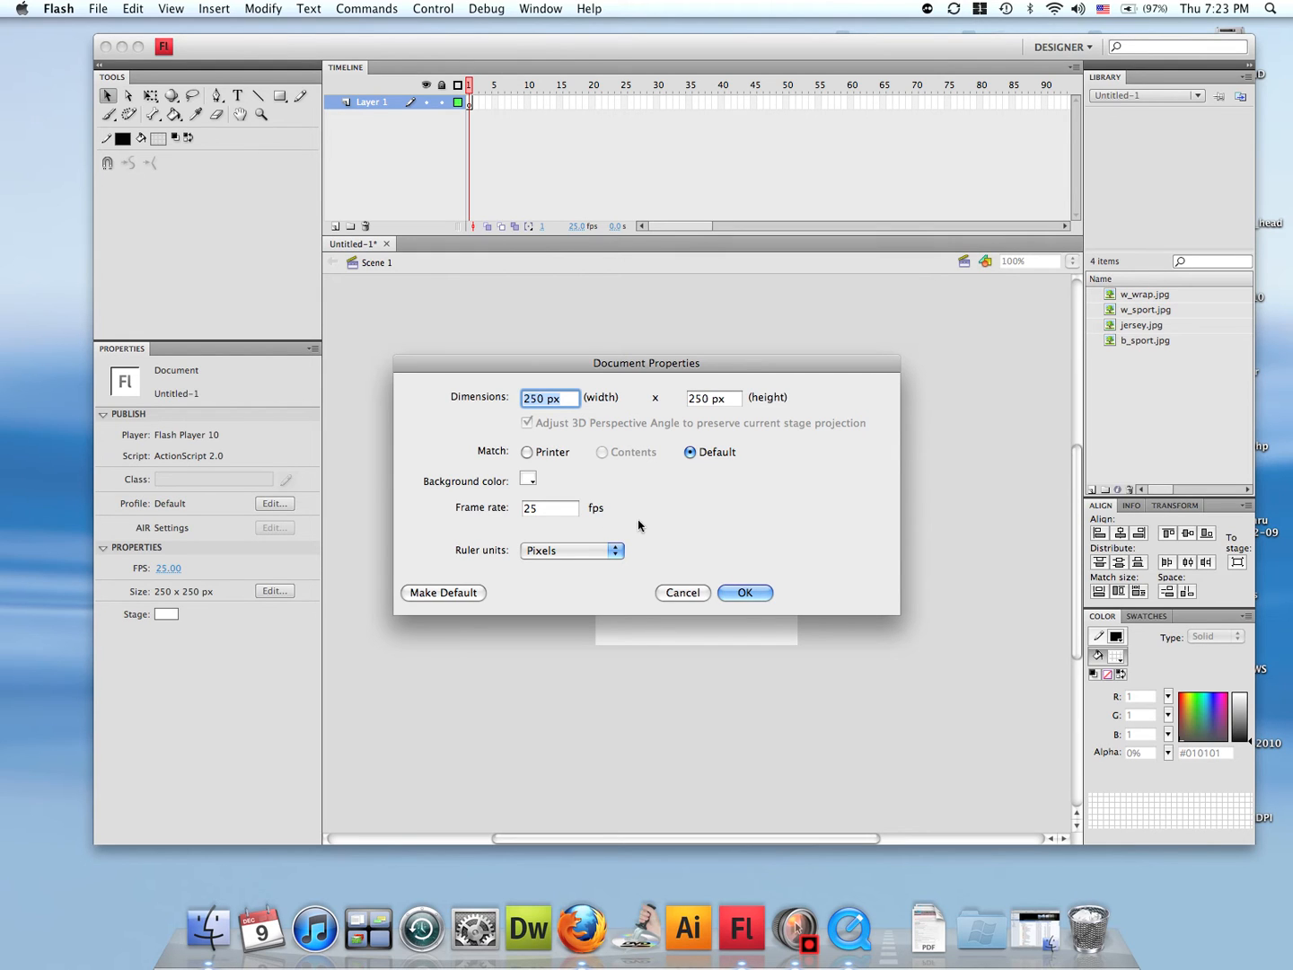
left_click(746, 592)
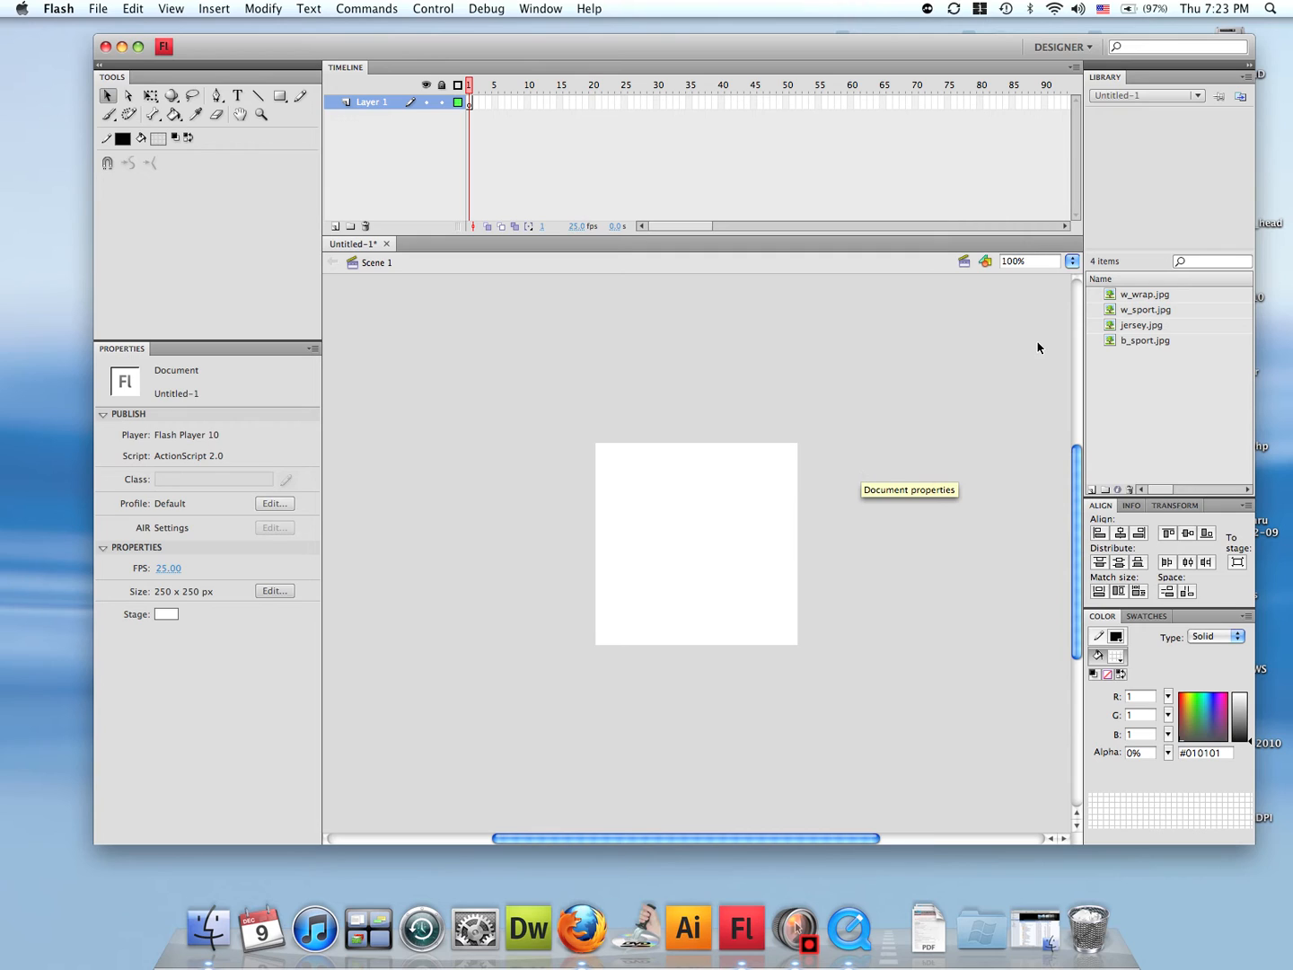
mouse_move(658, 252)
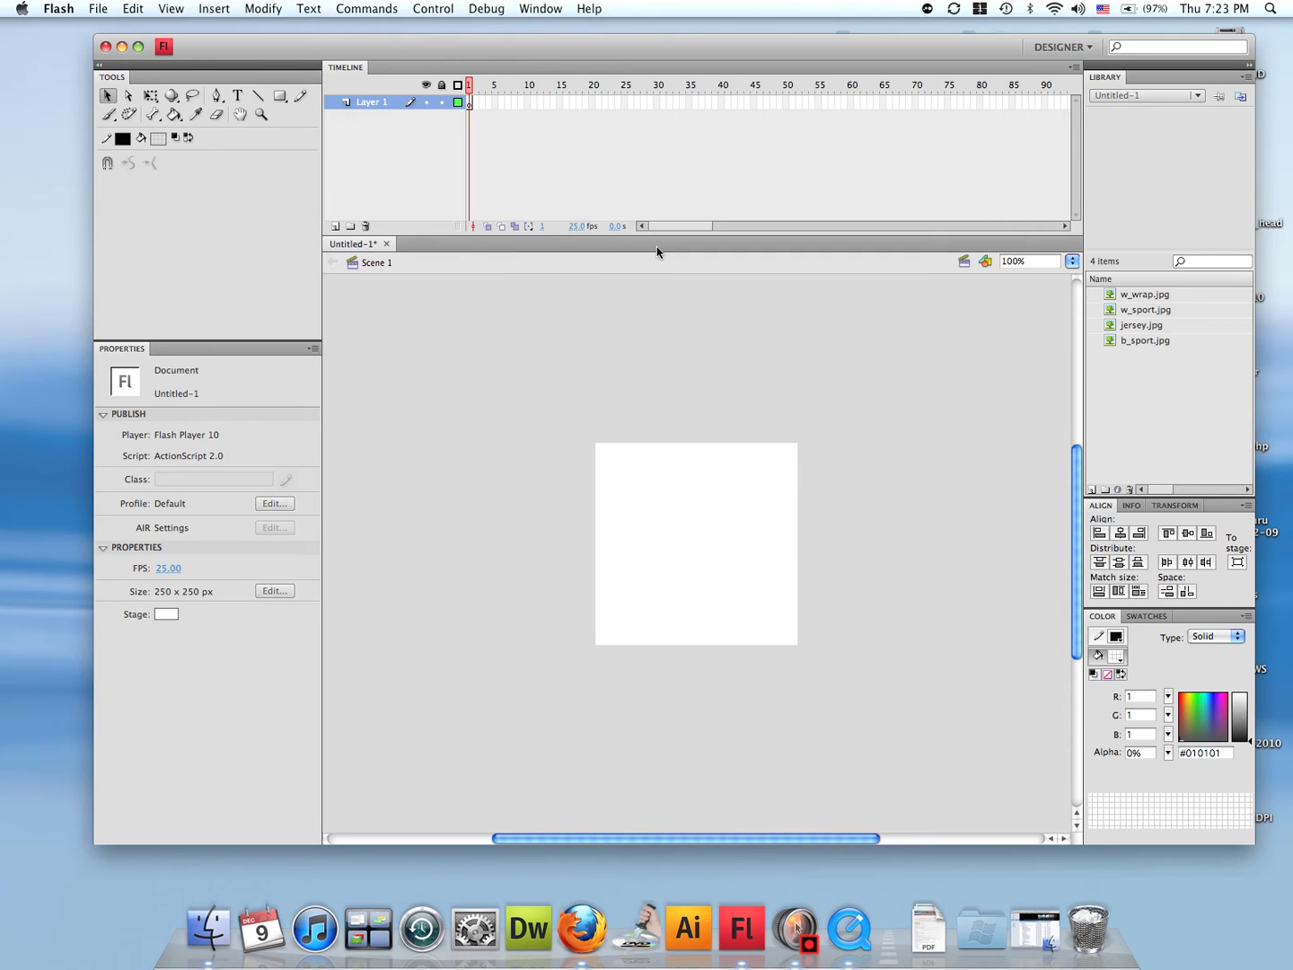
mouse_move(326, 217)
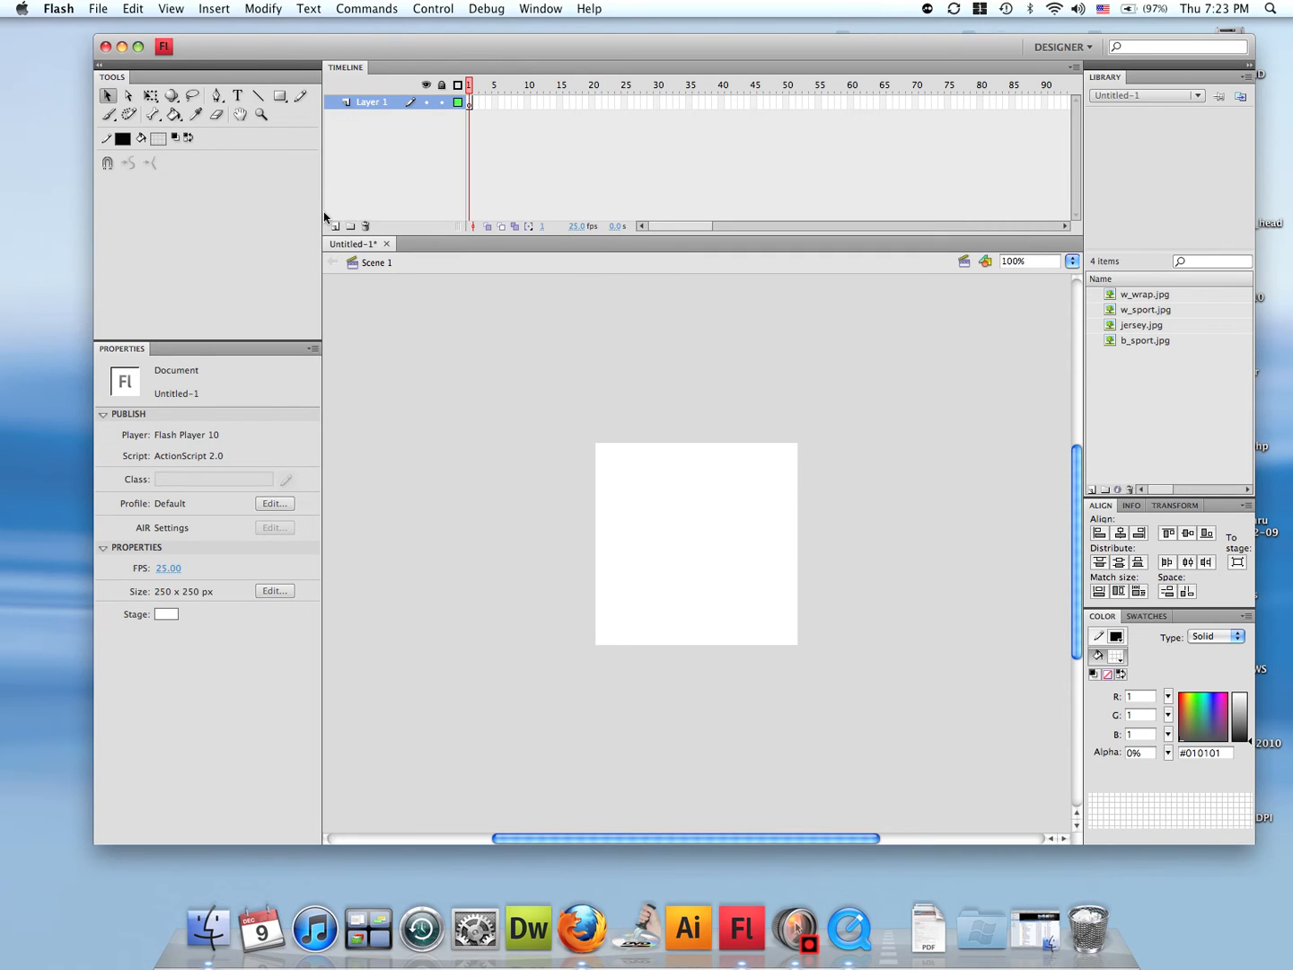
mouse_move(335, 226)
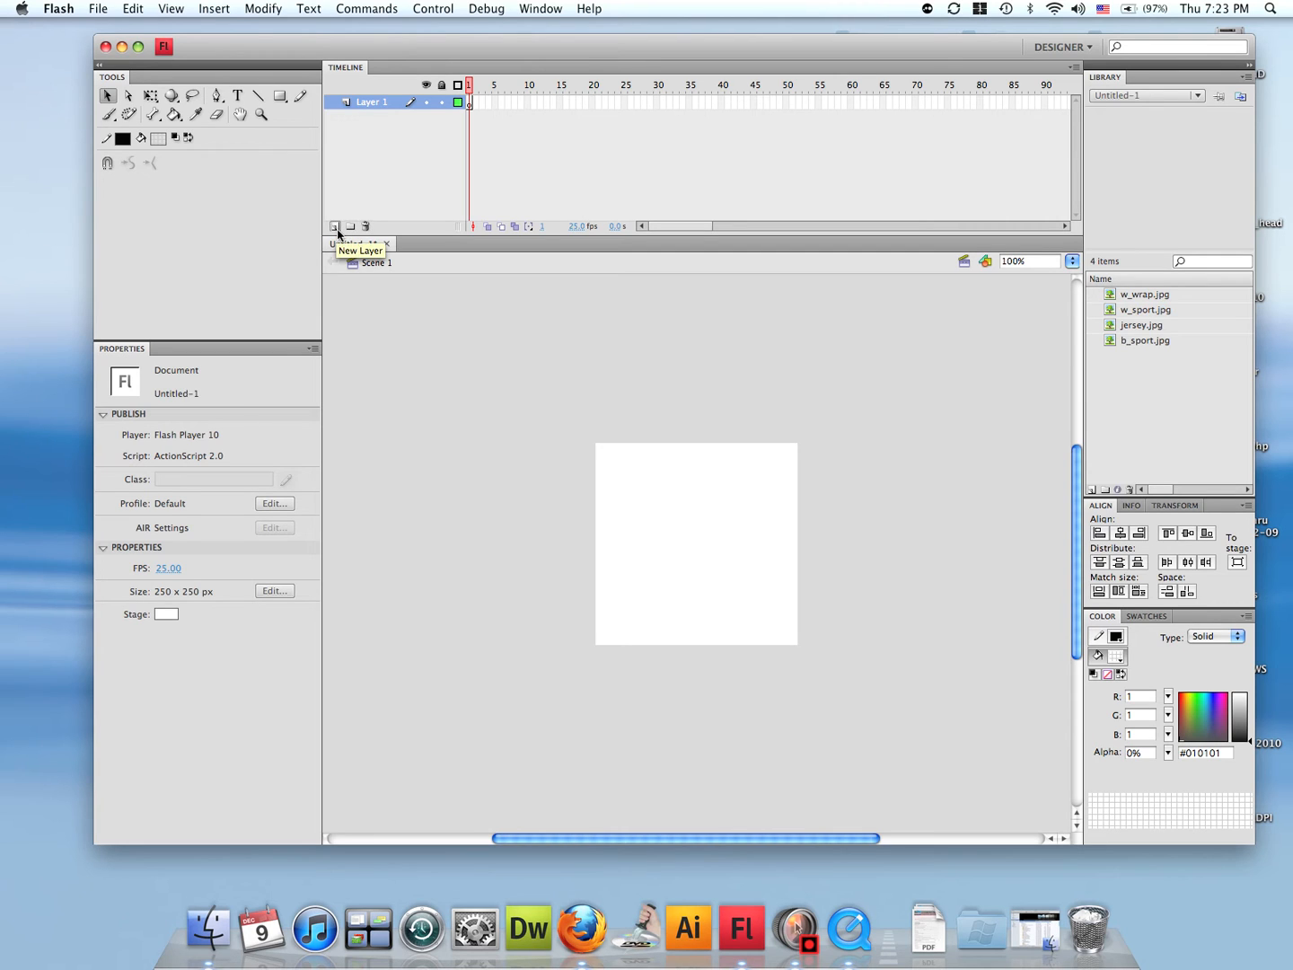
Step: Add two new layers and set the w_wrap image's position to X 0, Y 0
left_click(335, 227)
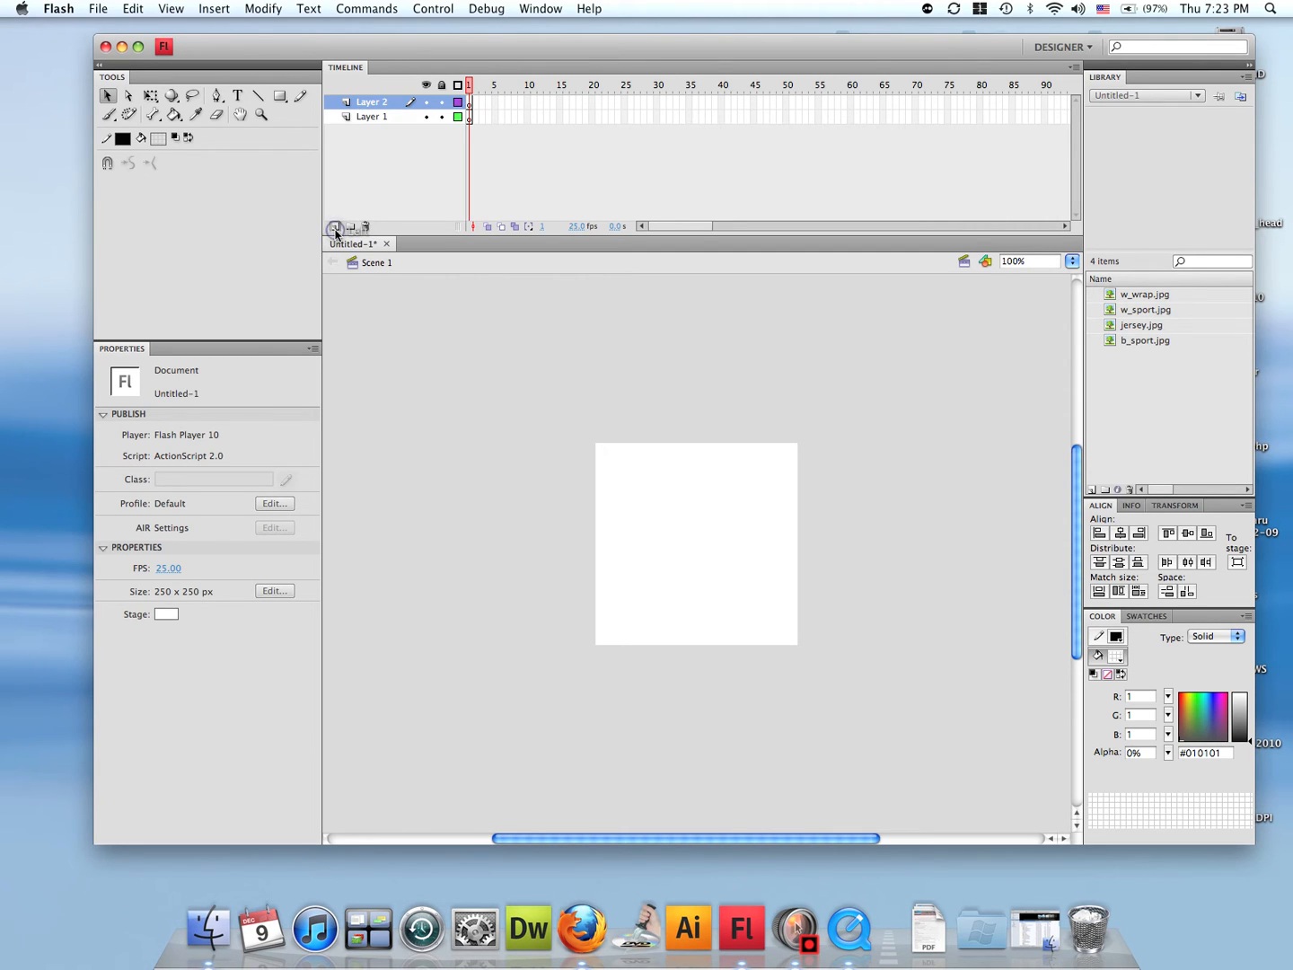
left_click(335, 226)
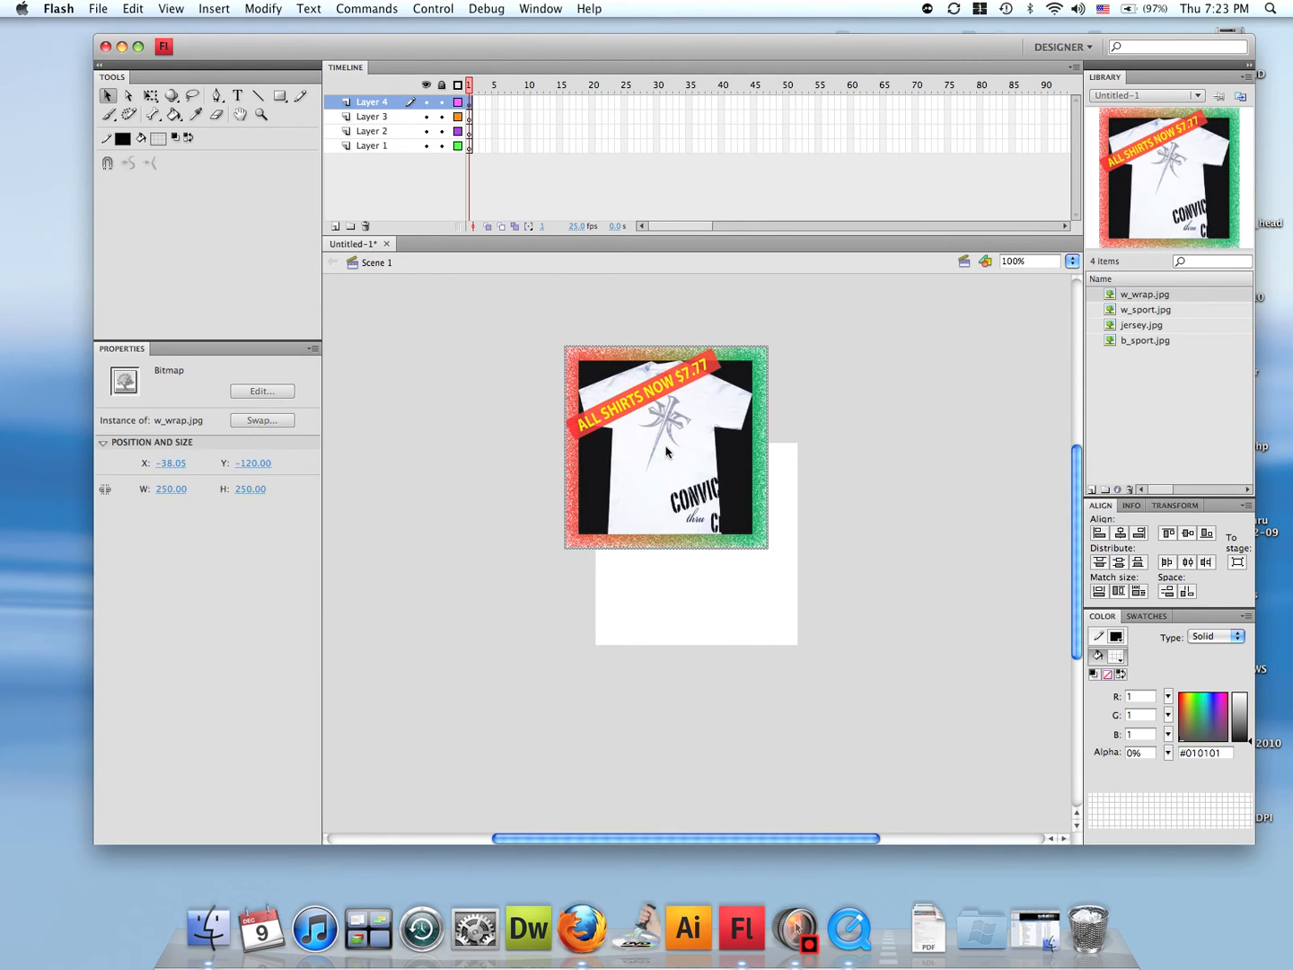
mouse_move(333, 478)
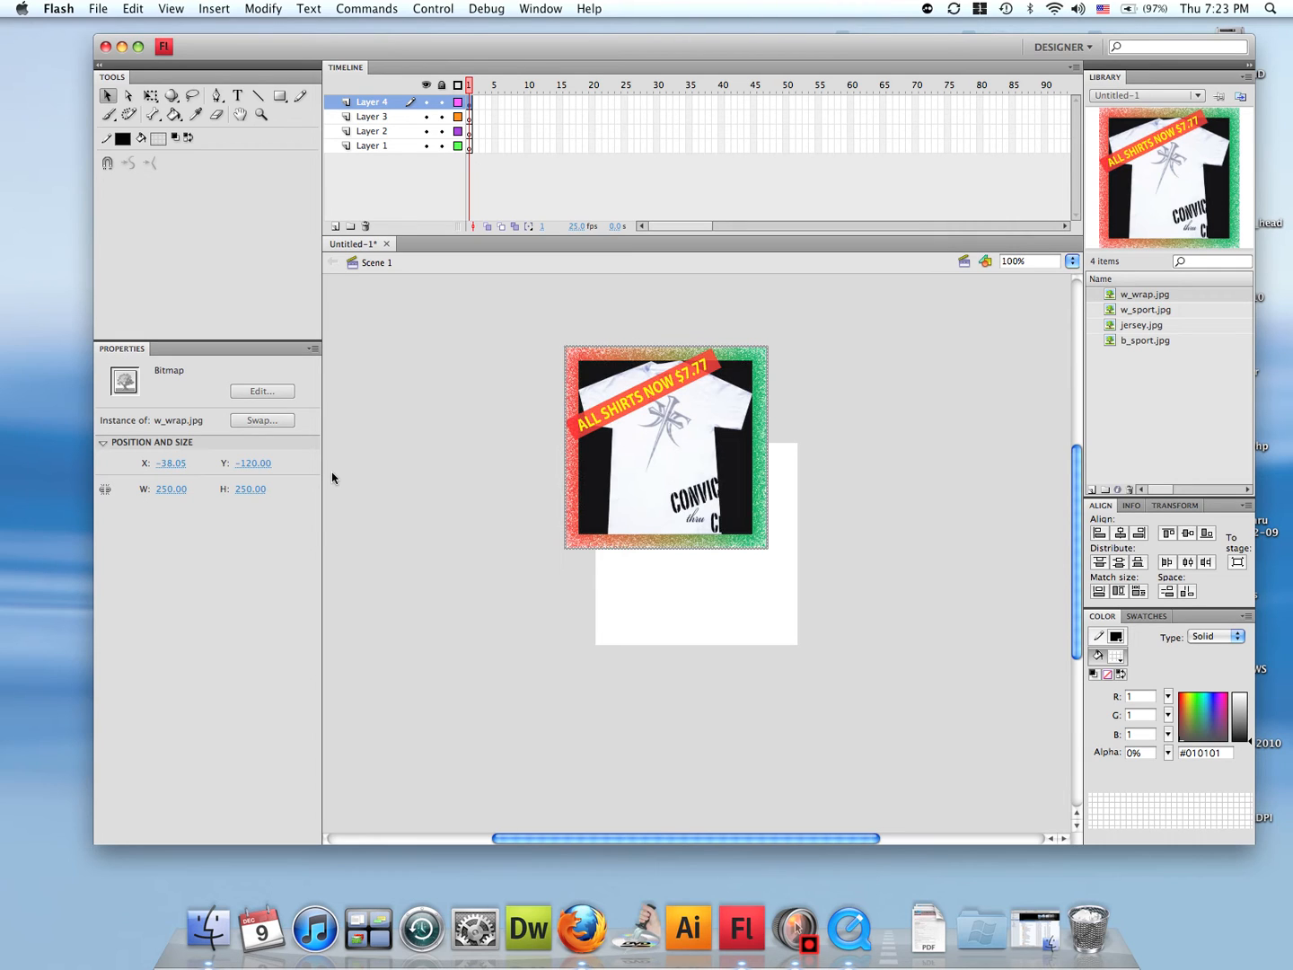
left_click(170, 462)
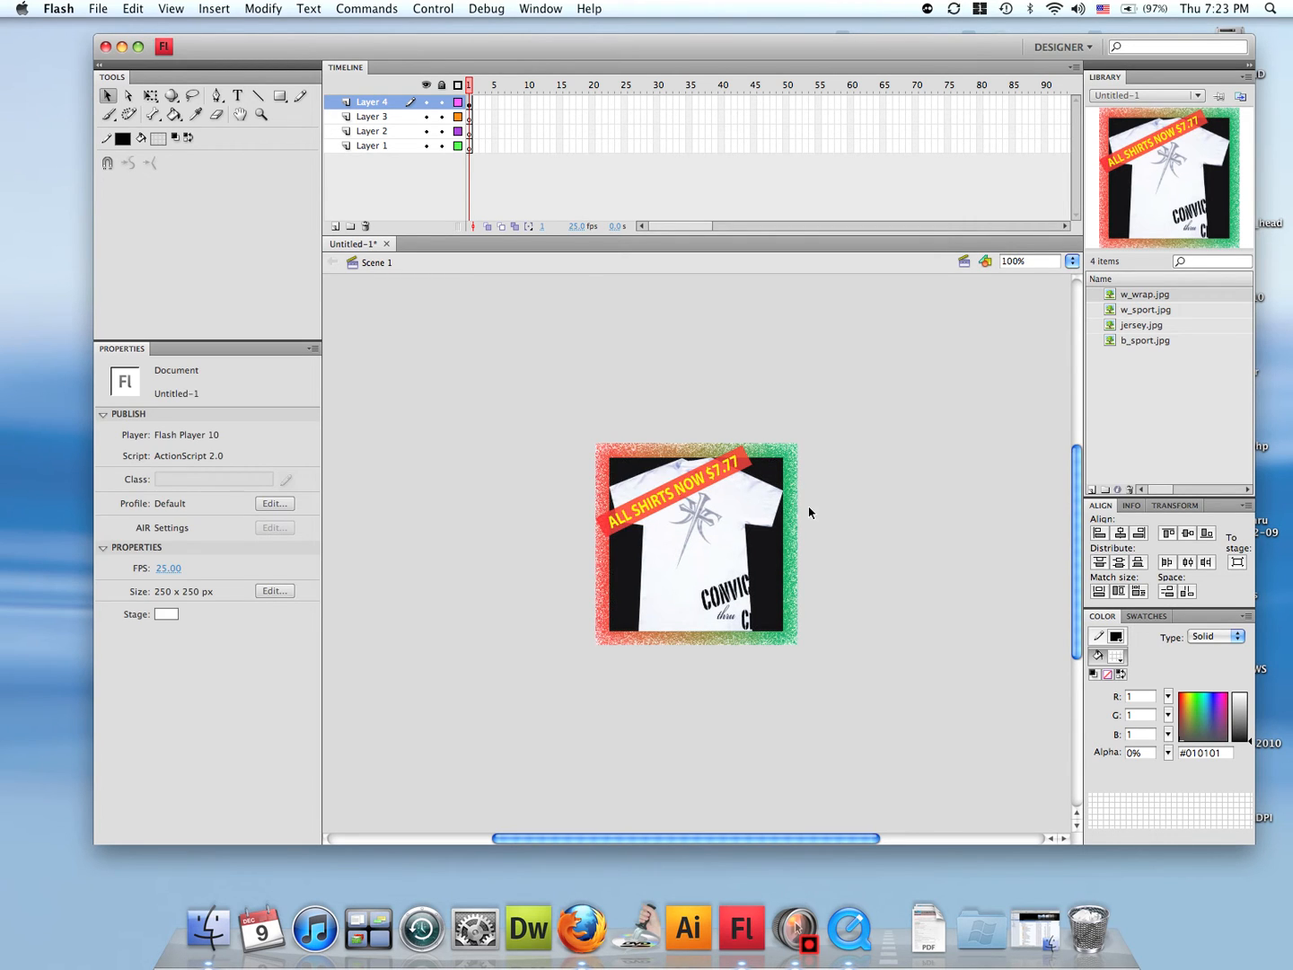
Step: Convert the w_wrap image into graphic symbol Symbol 1
right_click(692, 508)
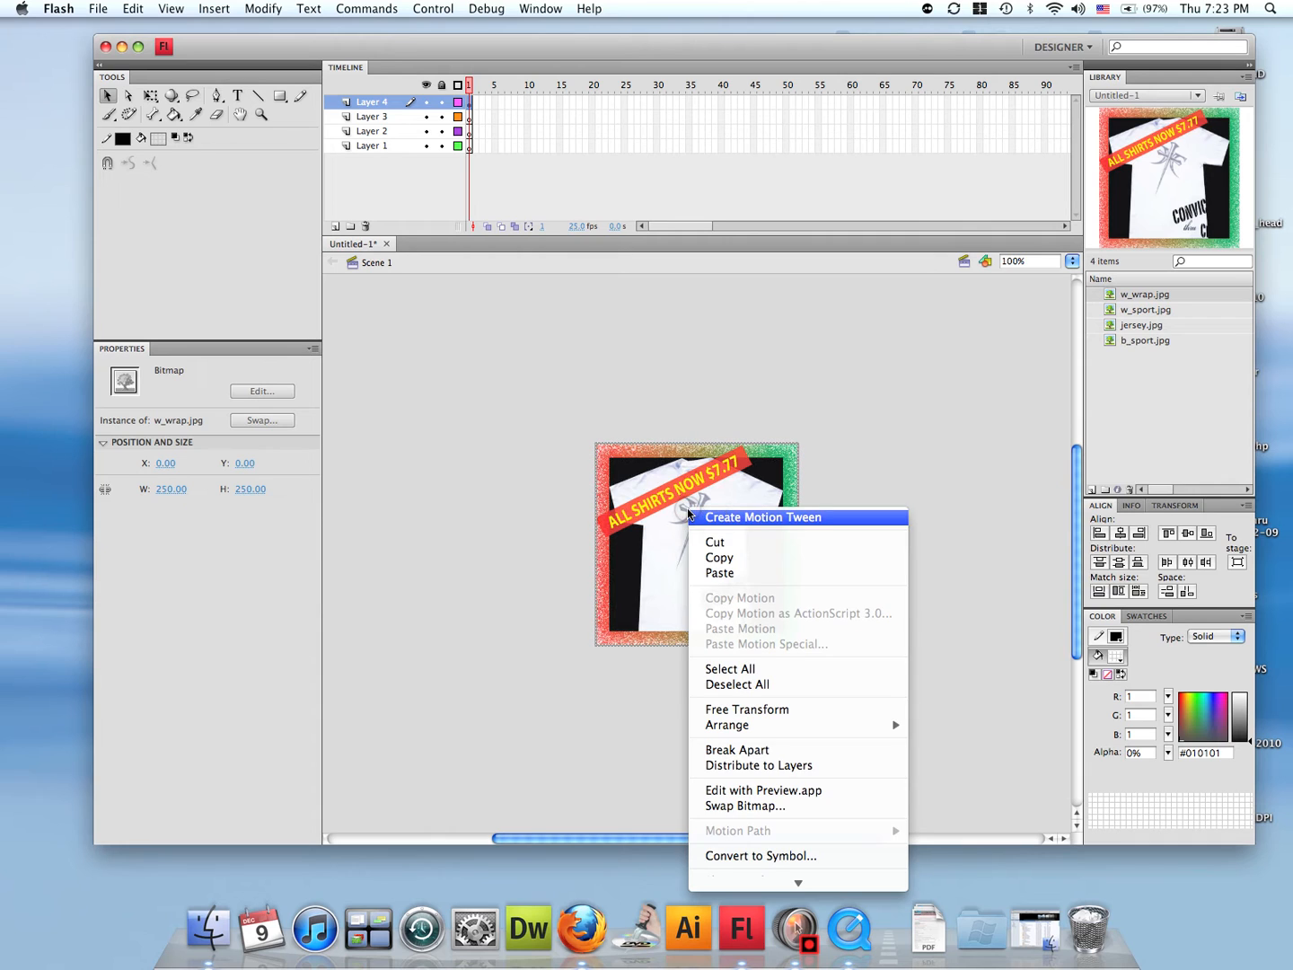
mouse_move(751, 721)
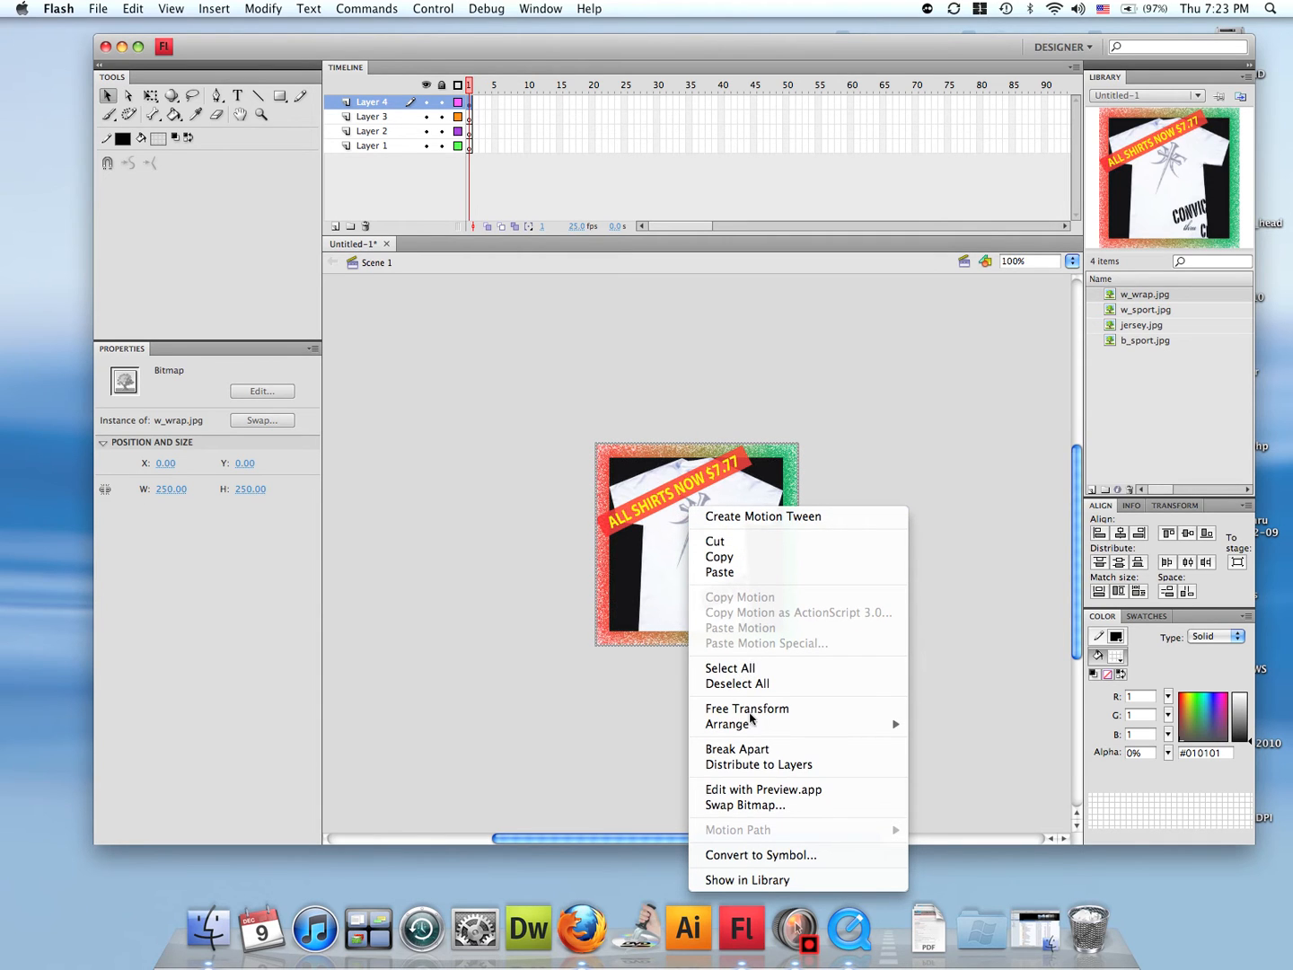
left_click(761, 855)
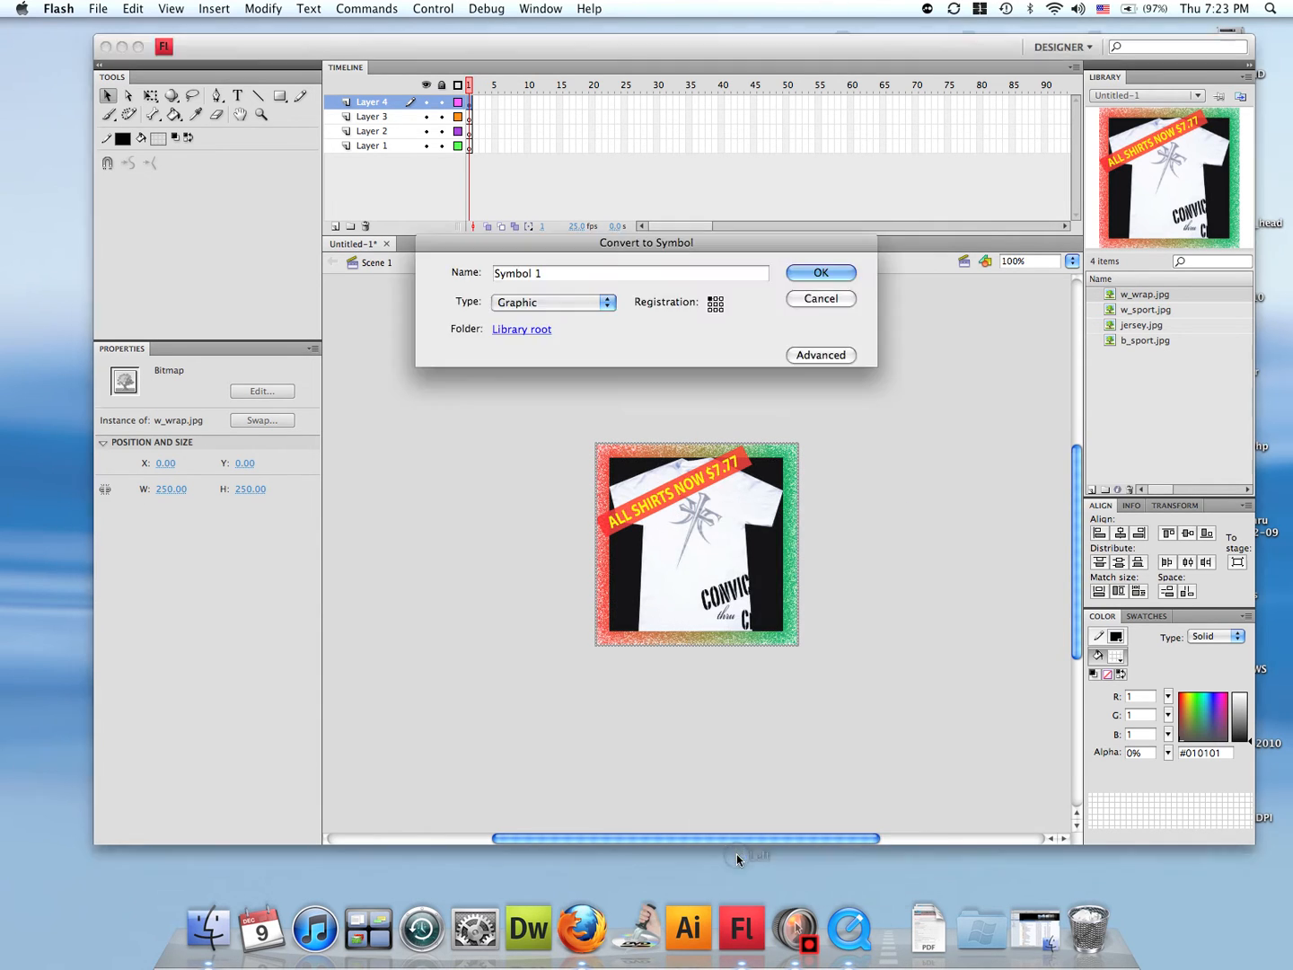
left_click(631, 273)
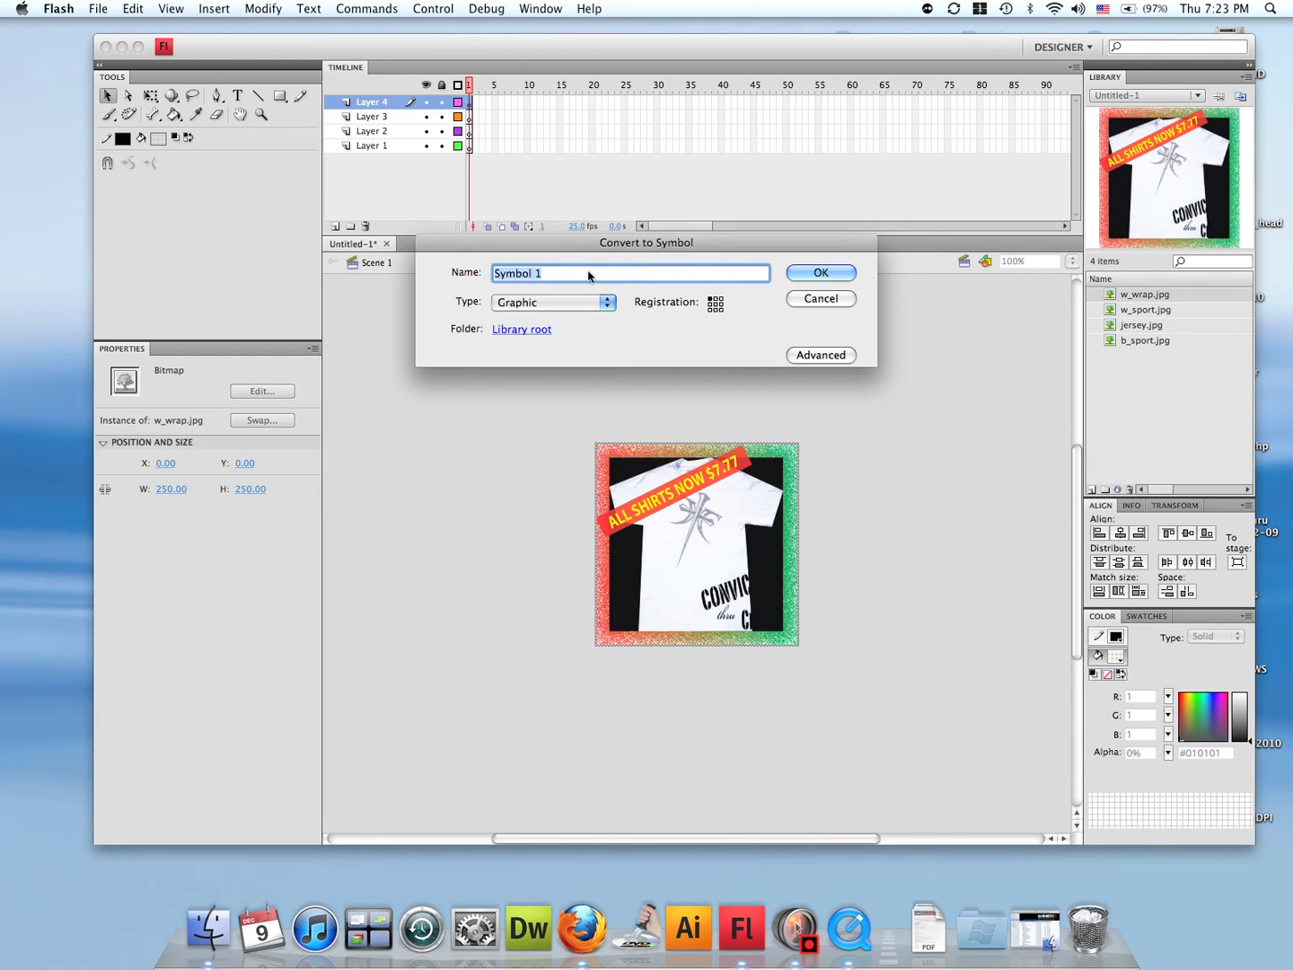
mouse_move(599, 297)
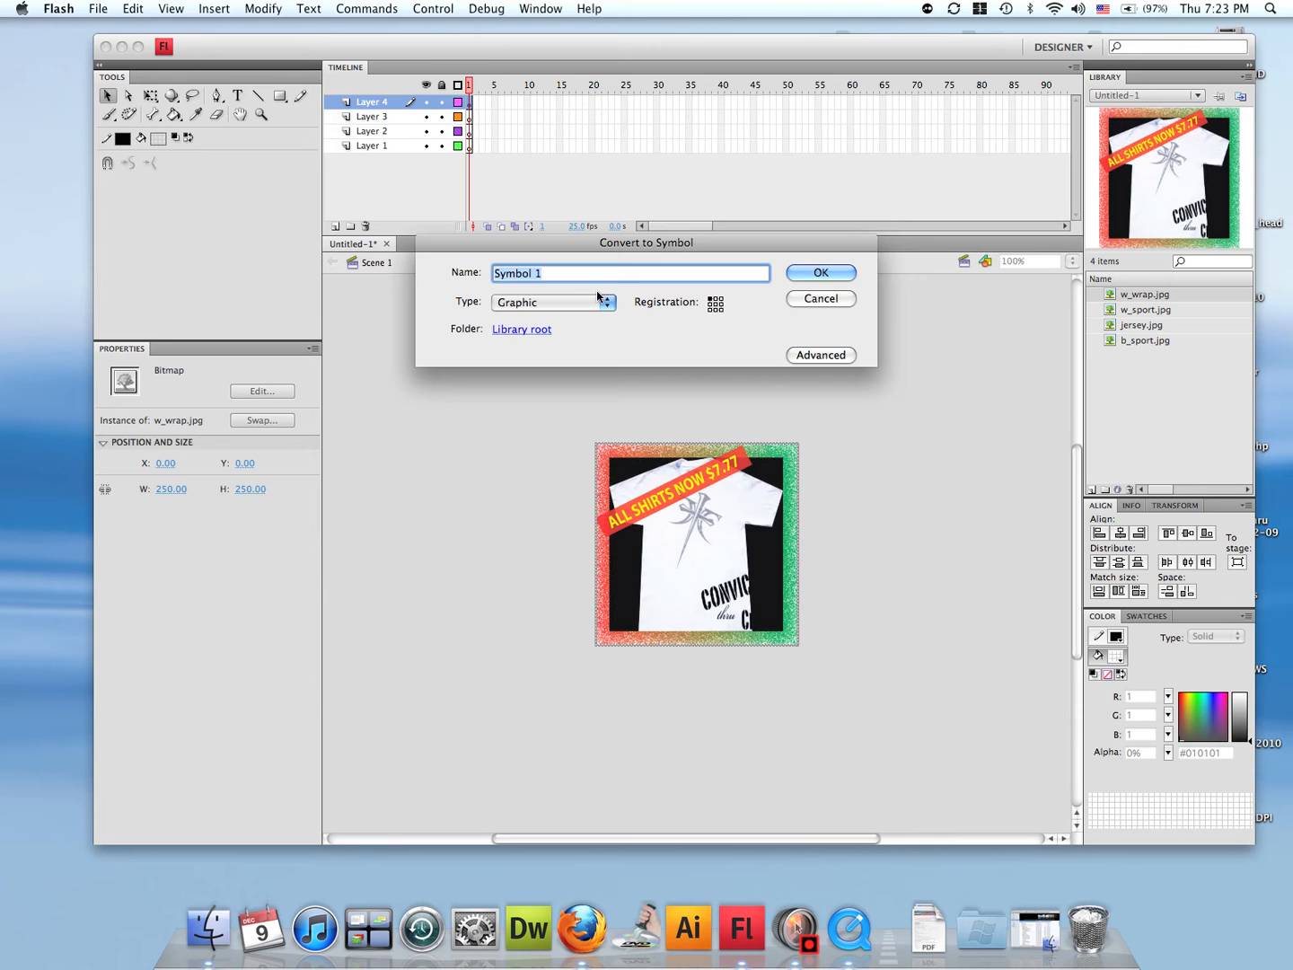
left_click(552, 302)
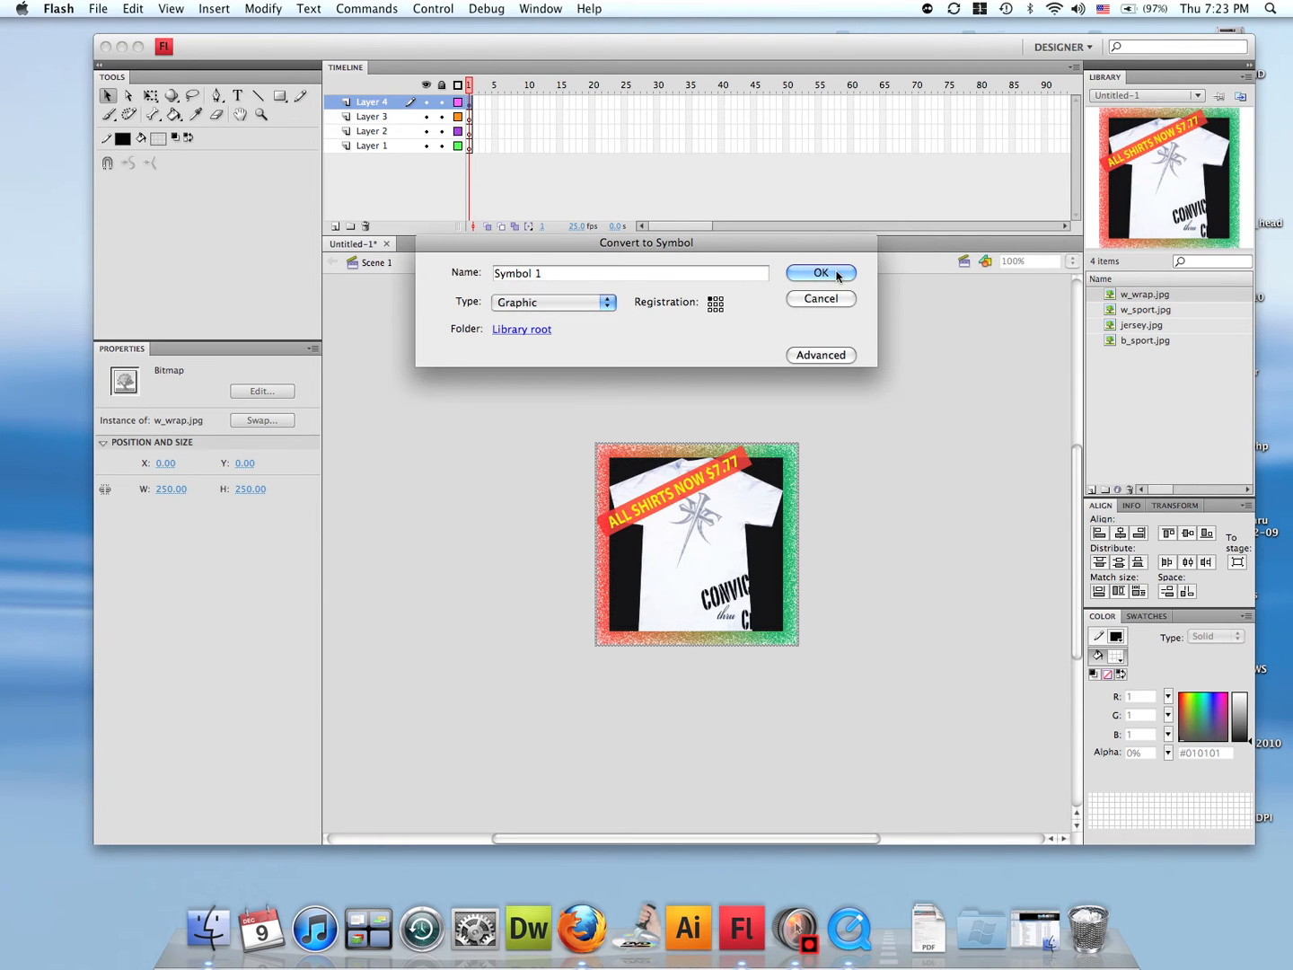
left_click(821, 274)
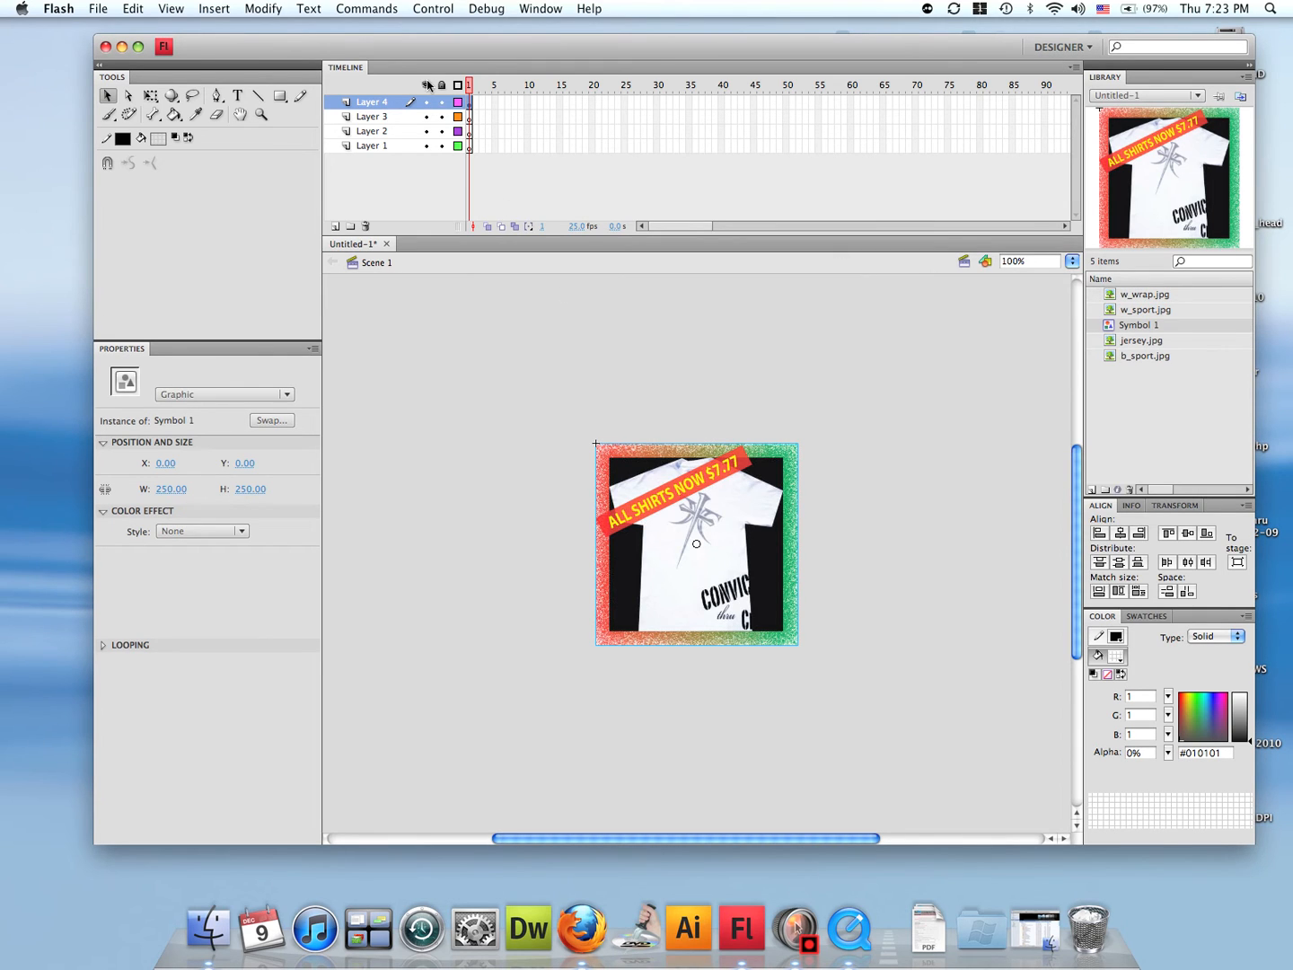
mouse_move(427, 85)
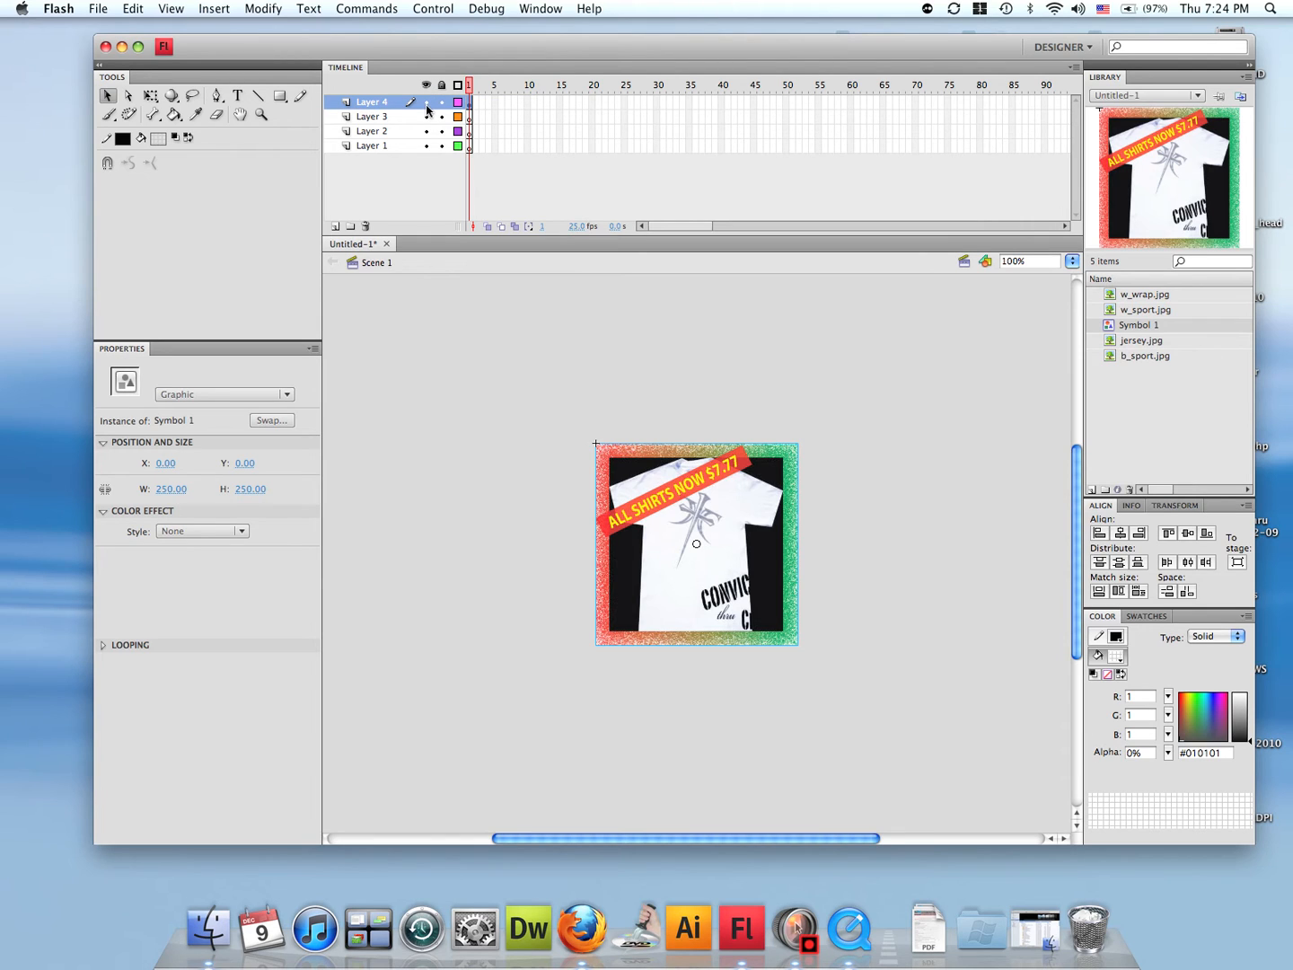
Step: Hide Layer 4 and place b_sport on Layer 3 at X 0, Y 0
left_click(427, 101)
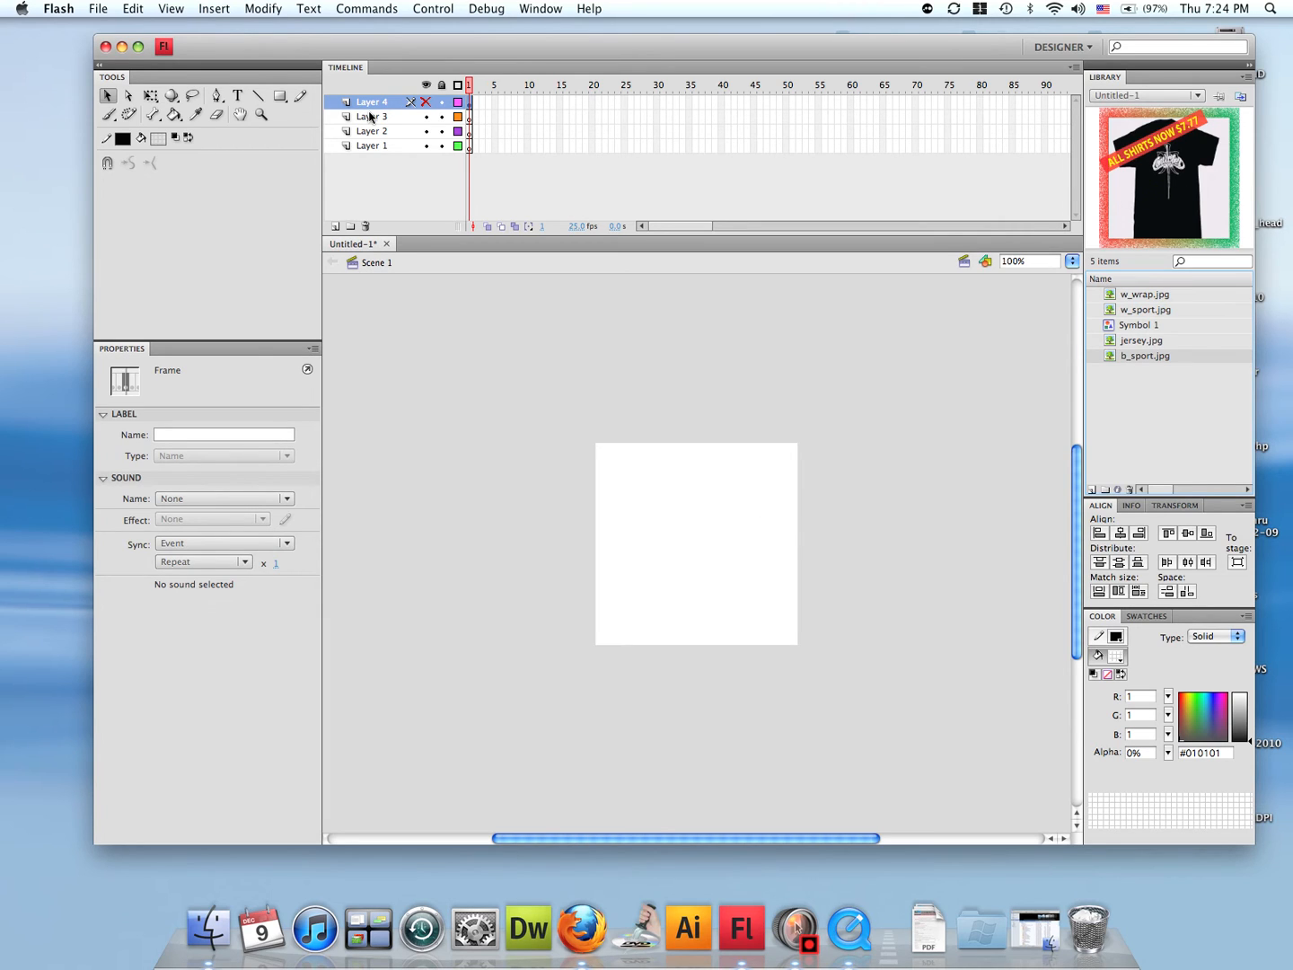
left_click(372, 117)
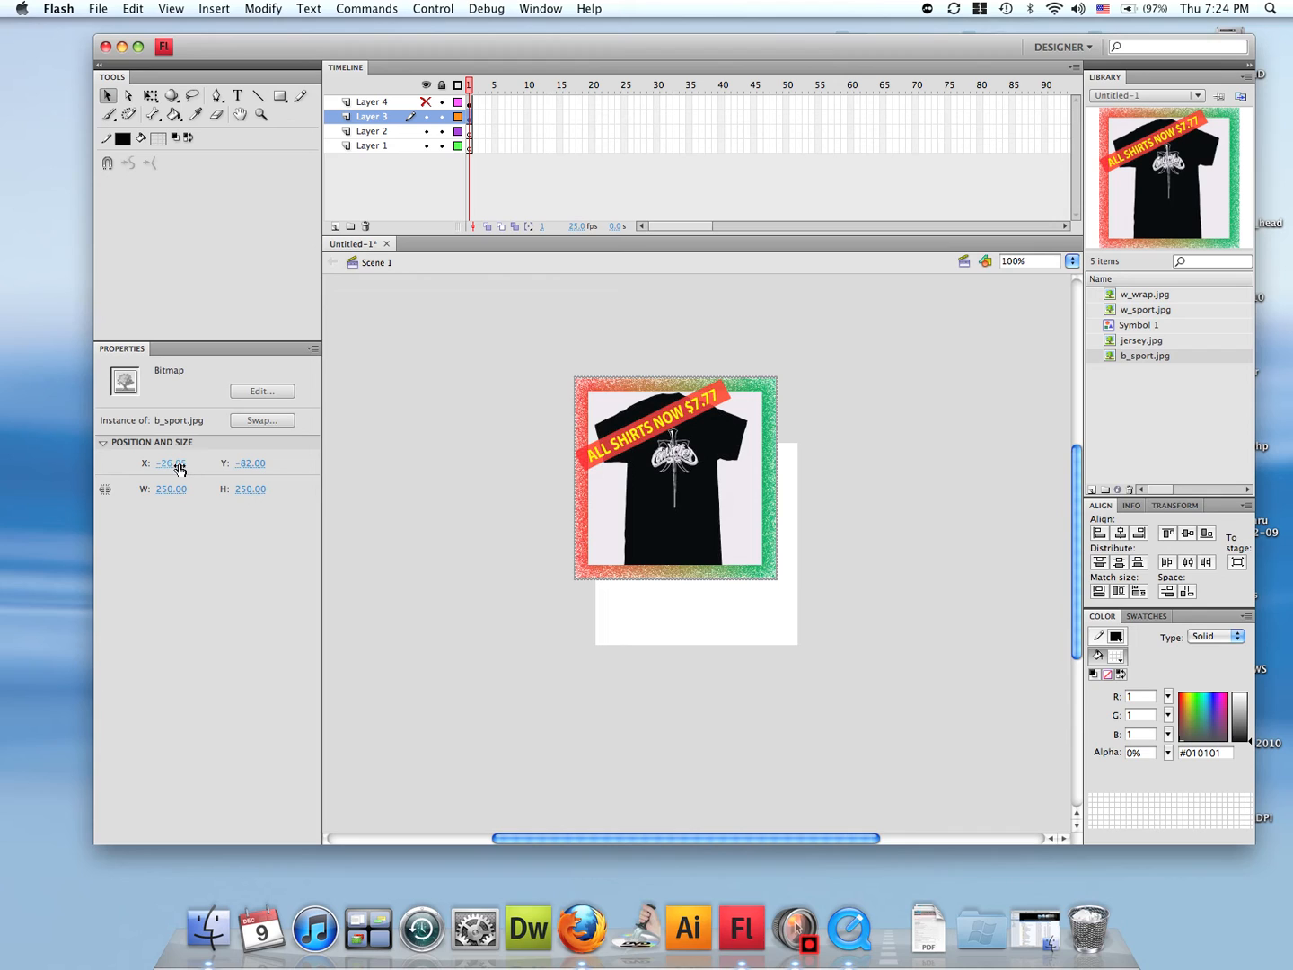
left_click(502, 462)
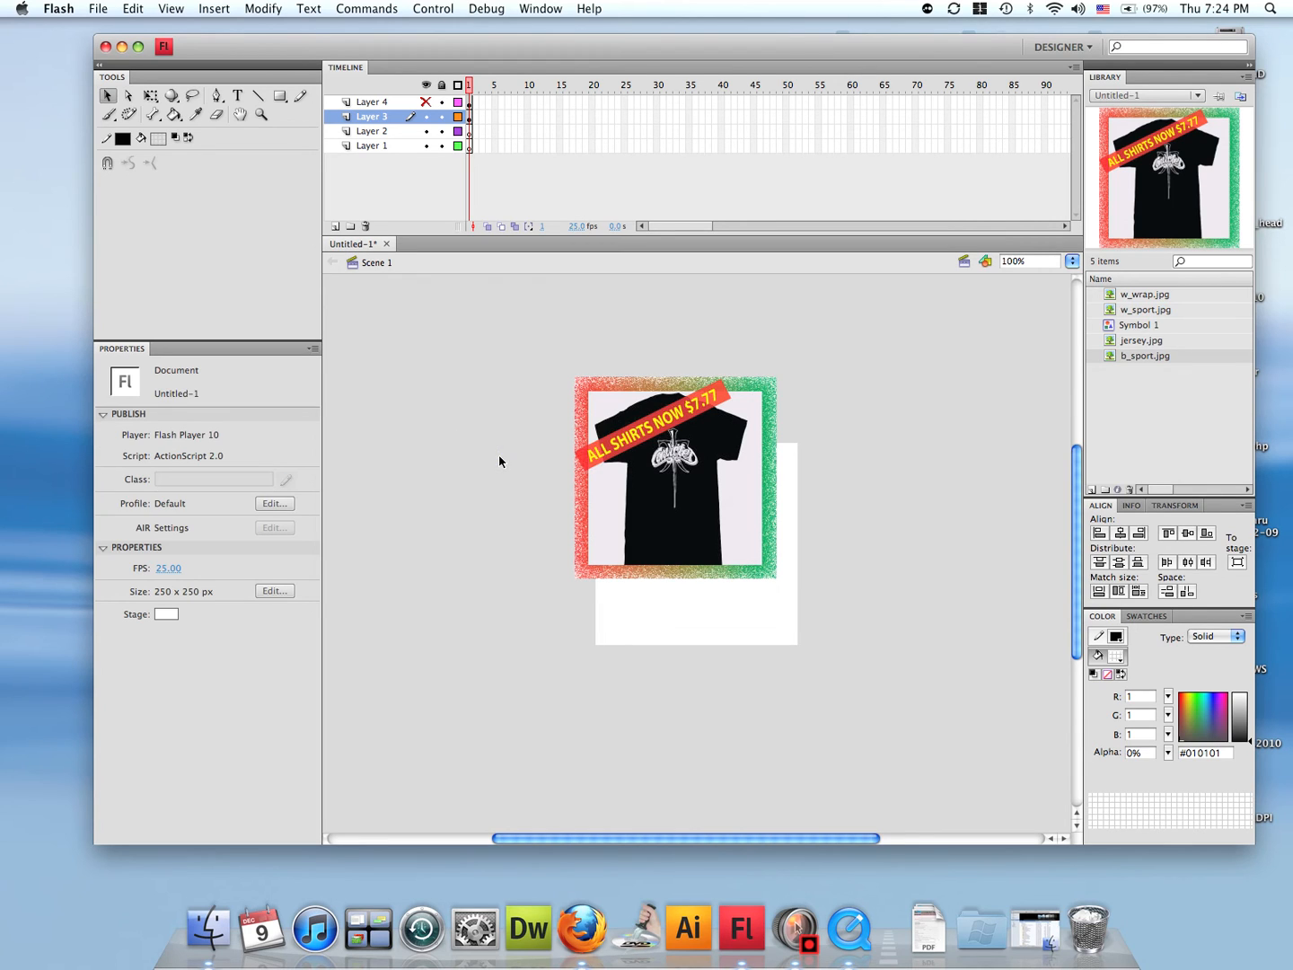
mouse_move(229, 365)
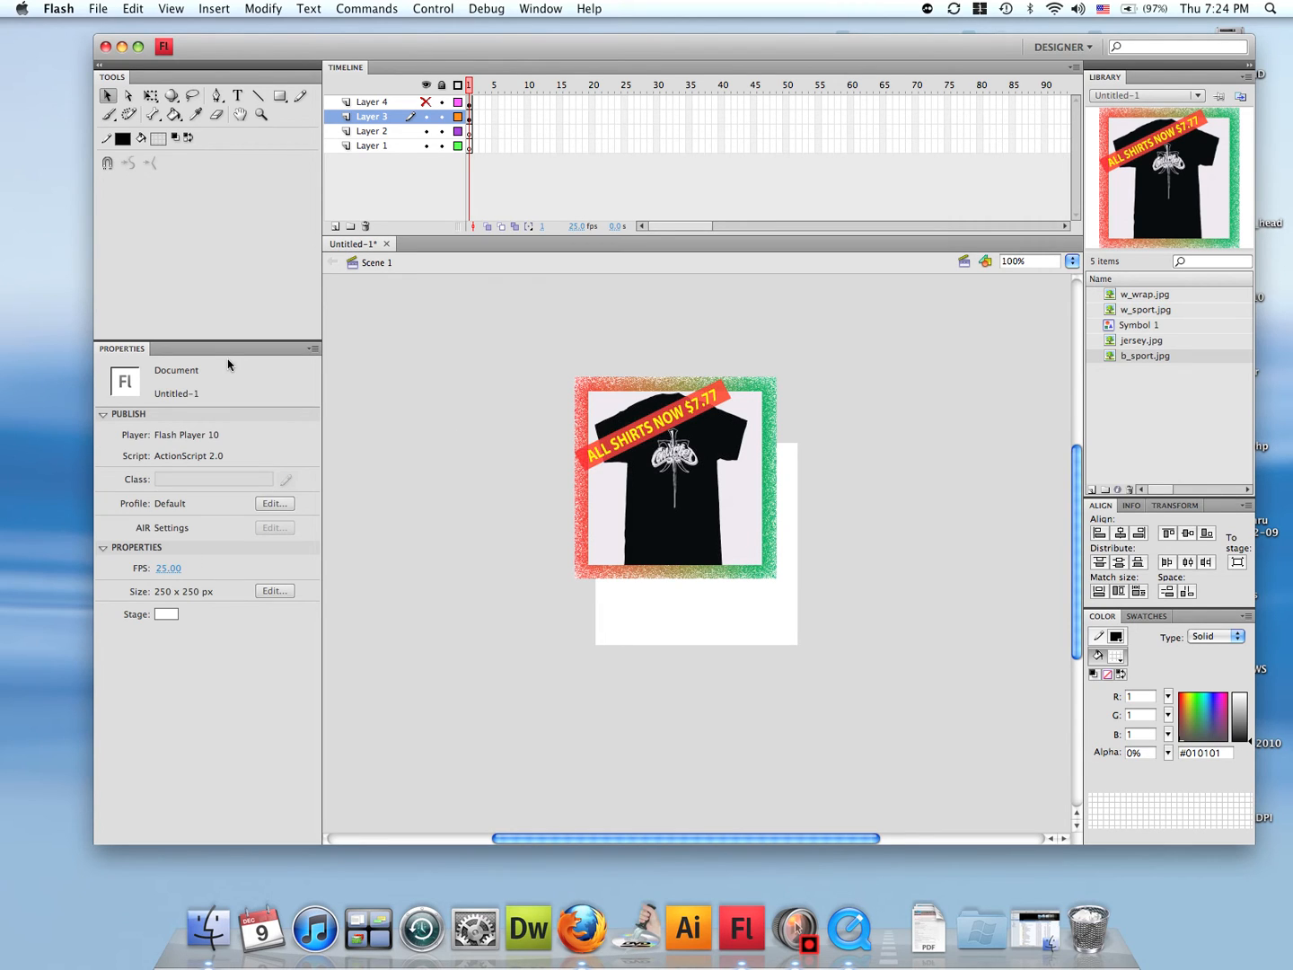
left_click(675, 481)
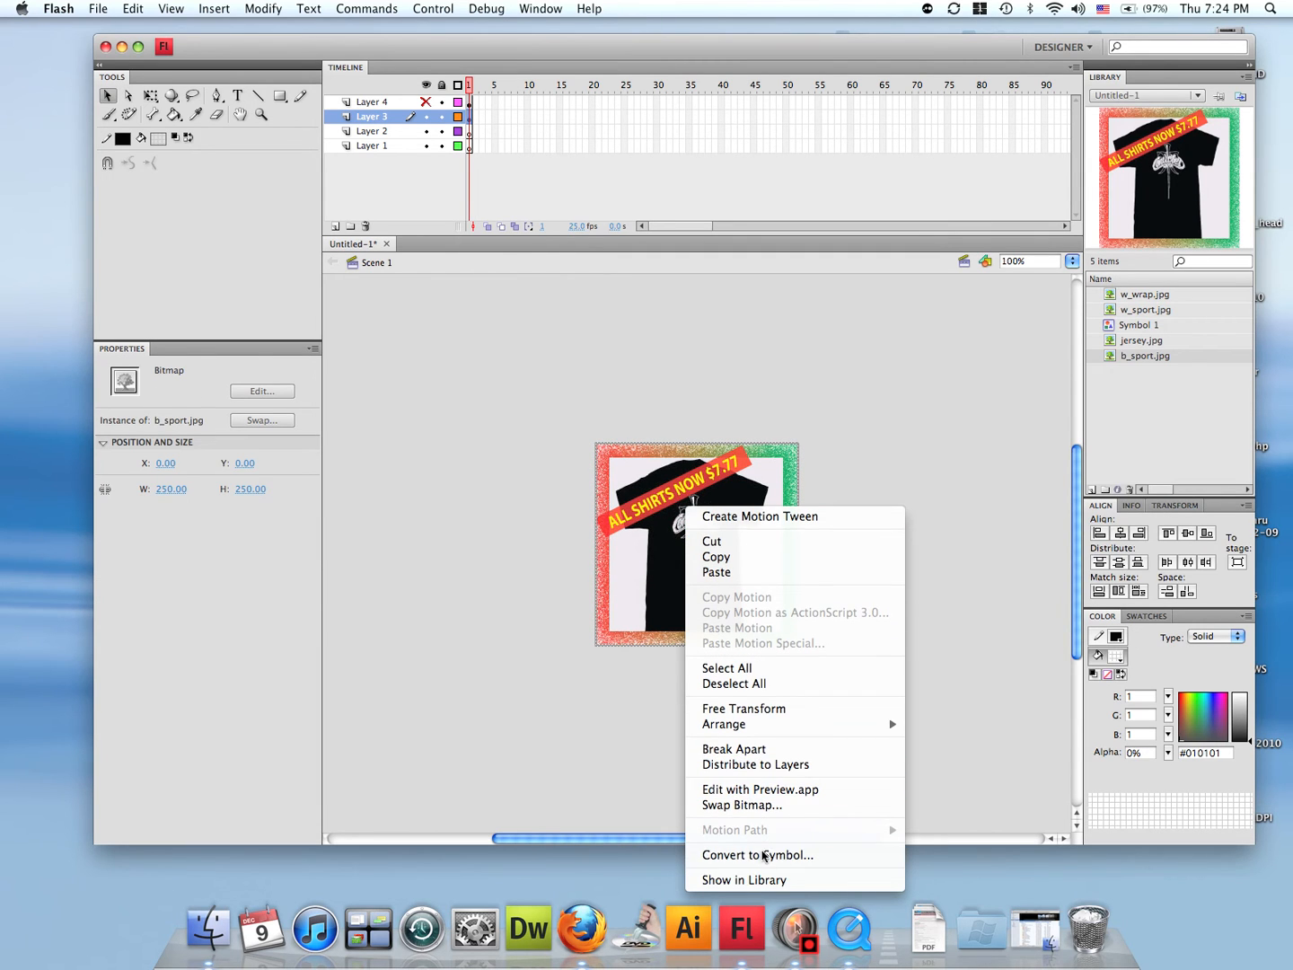
Step: Convert the black shirt into graphic Symbol 2 and hide Layer 3
left_click(758, 855)
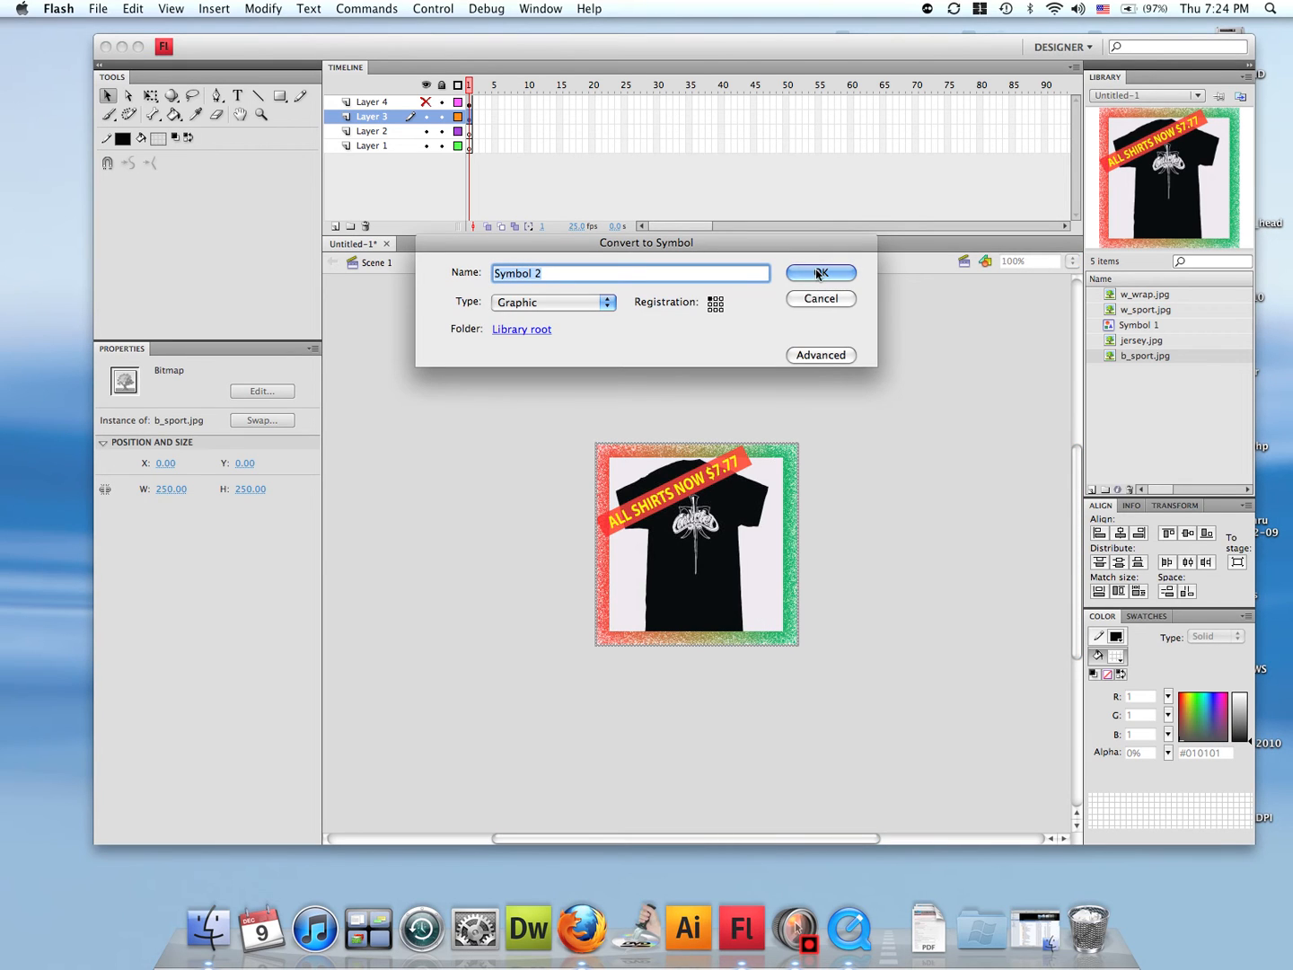
left_click(820, 273)
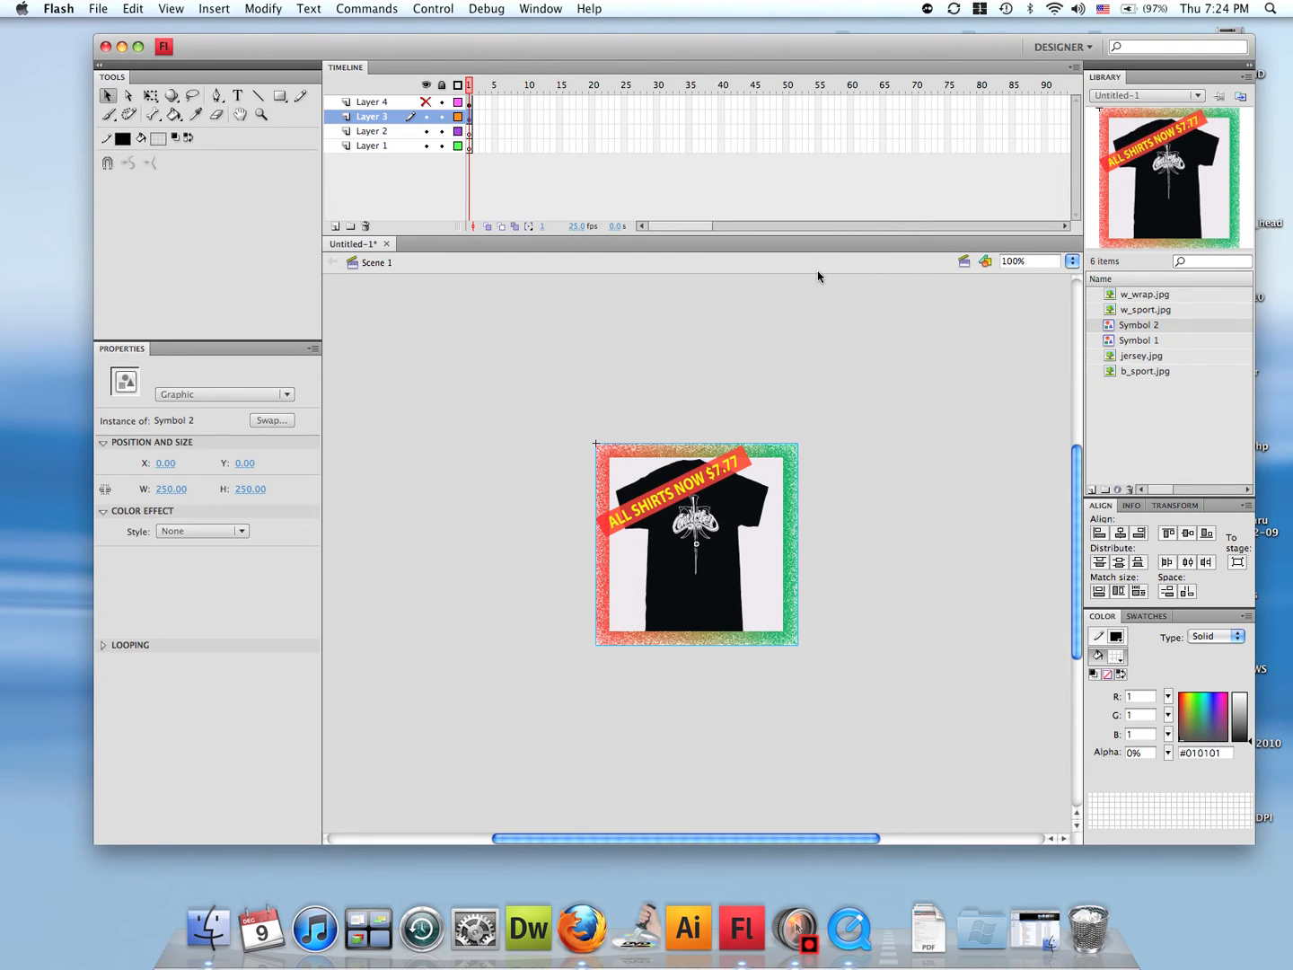
mouse_move(602, 116)
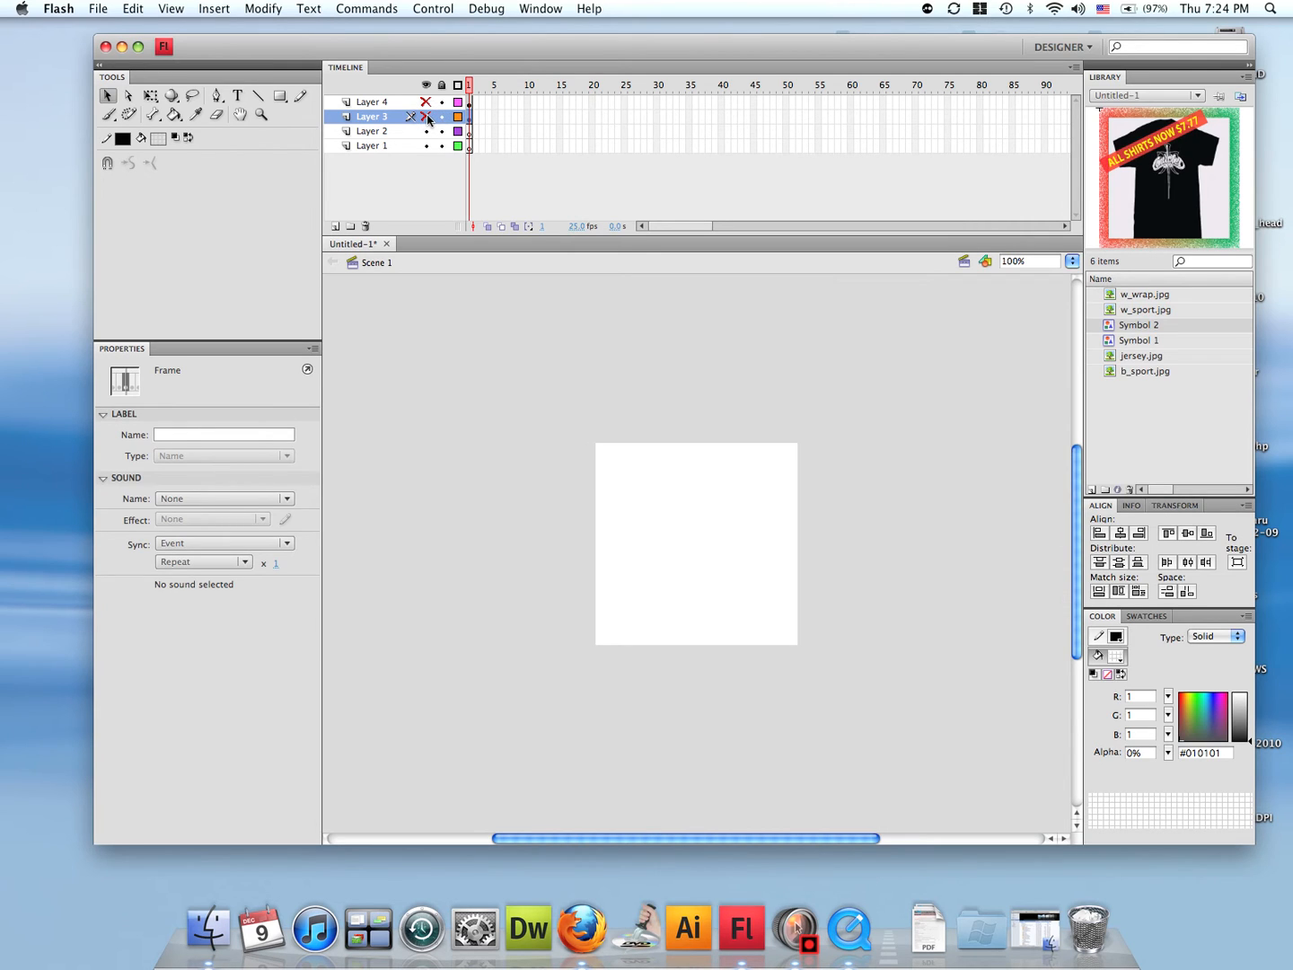
left_click(372, 130)
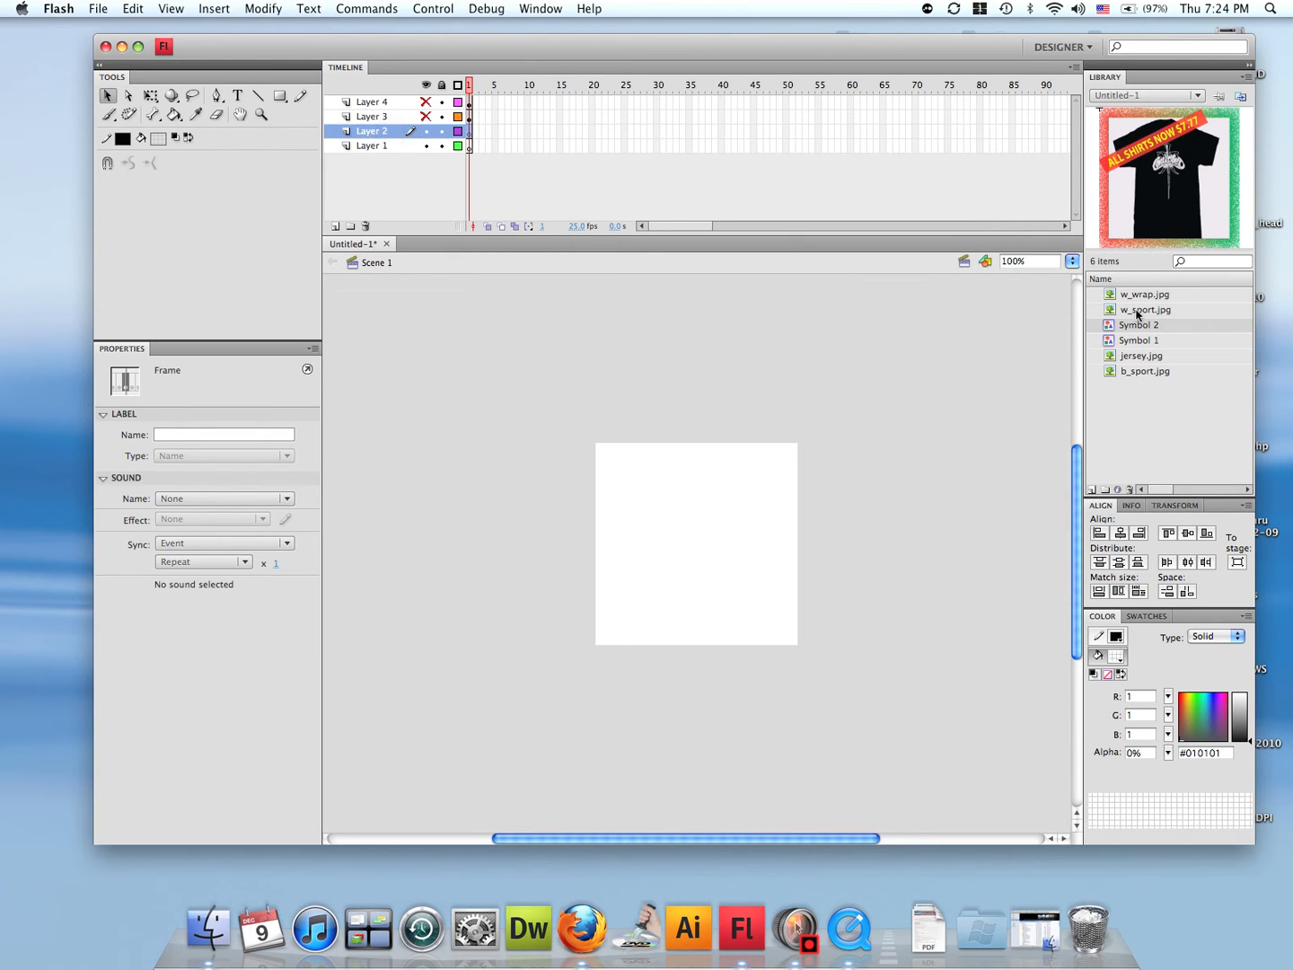
mouse_move(1143, 326)
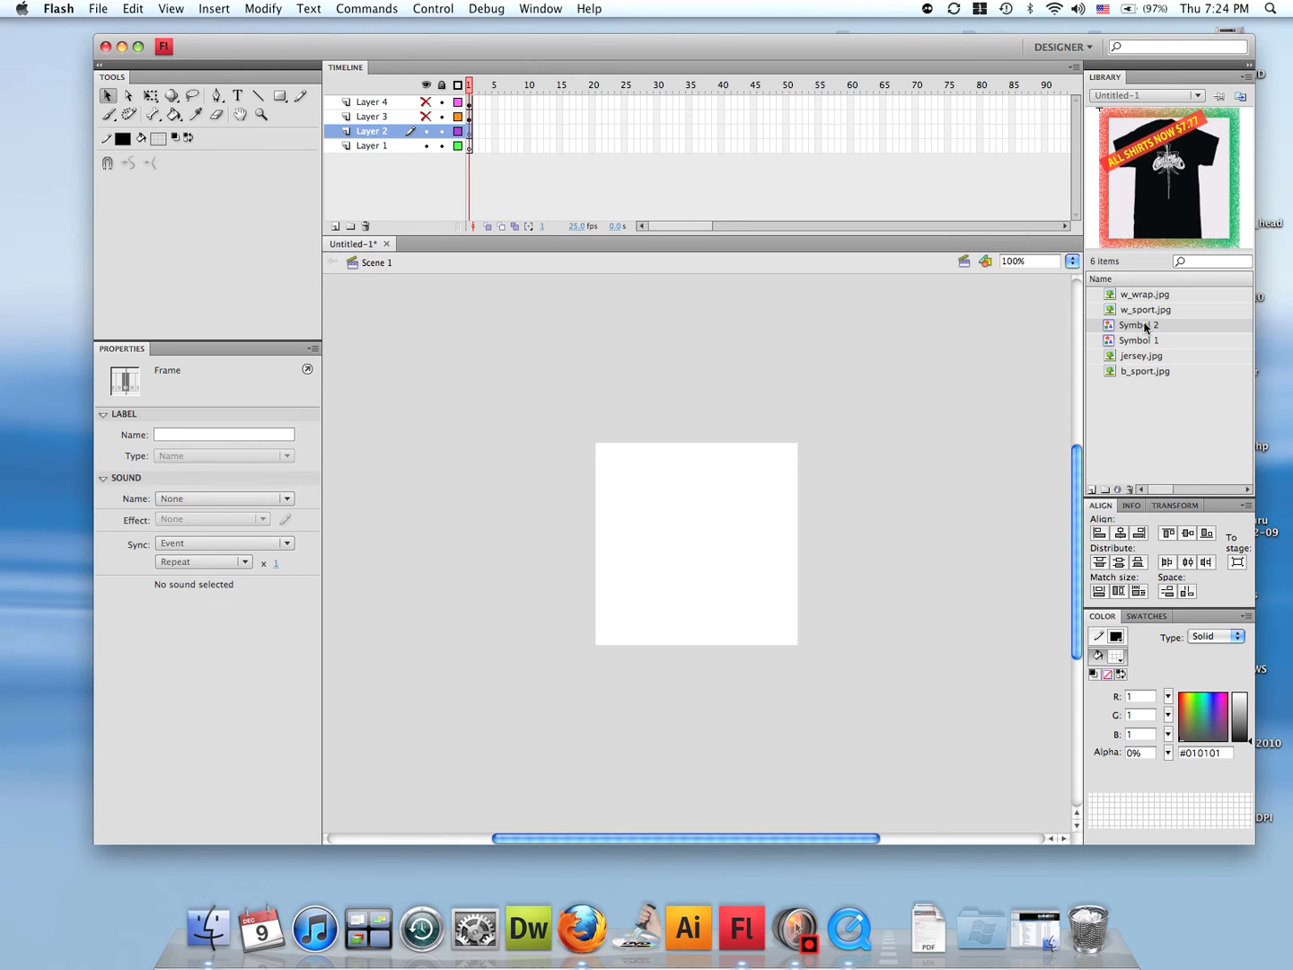
Step: Place w_sport.jpg on Layer 2 at X/Y 0 and convert it to graphic Symbol 3
left_click(1146, 309)
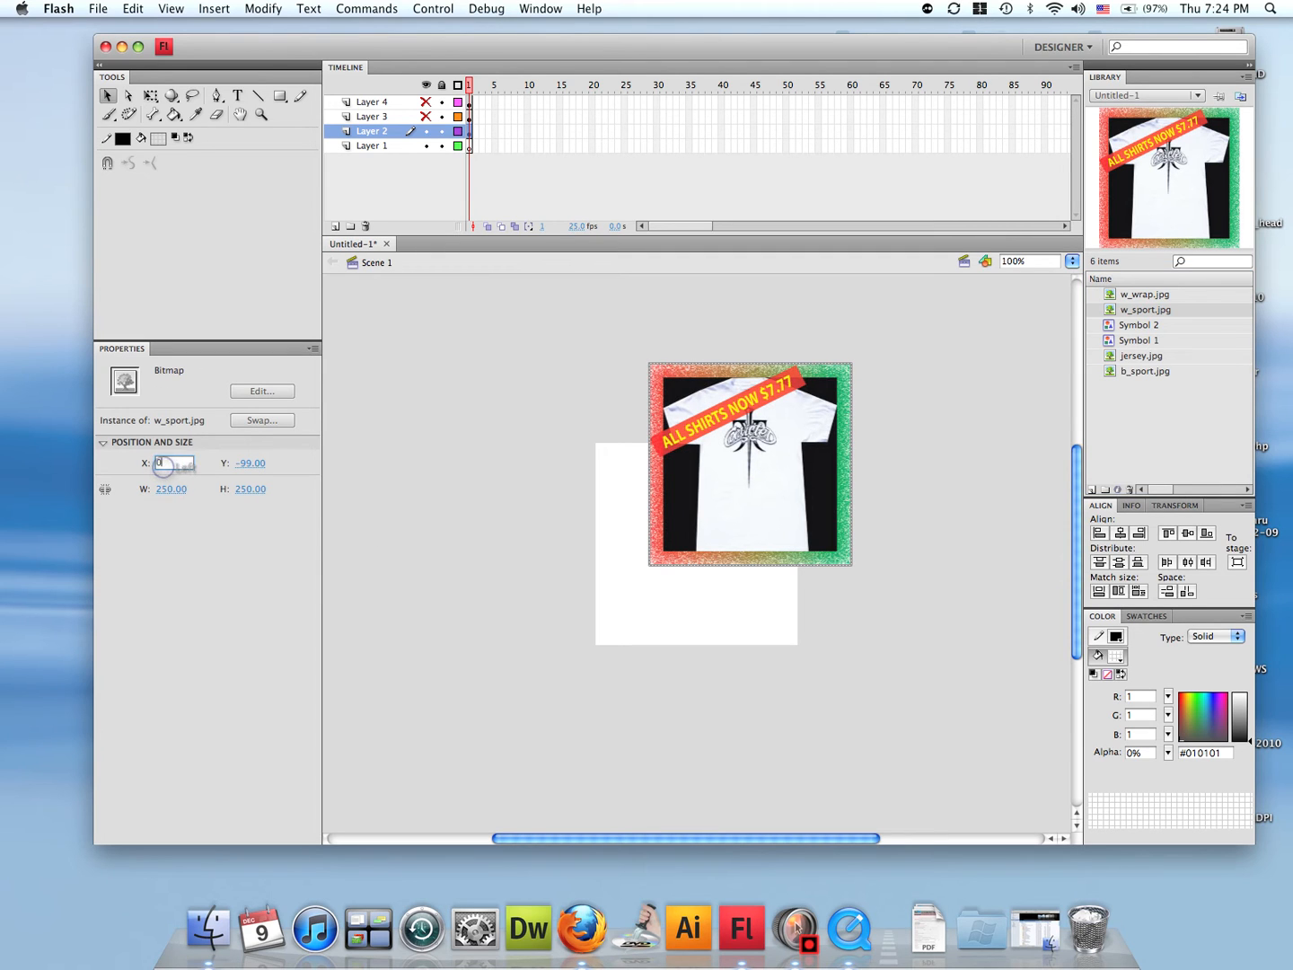
type("0")
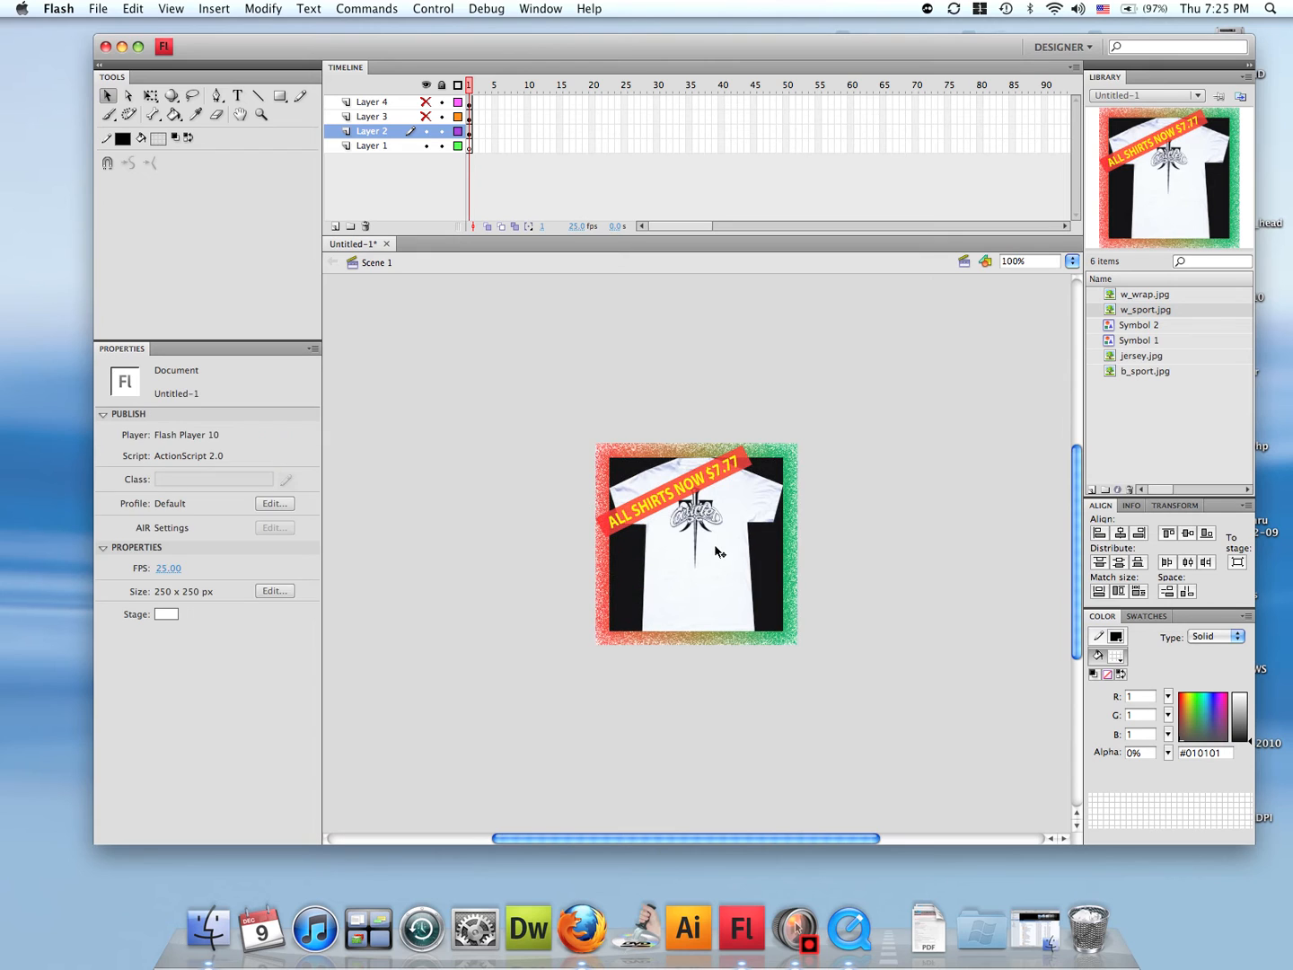
right_click(718, 551)
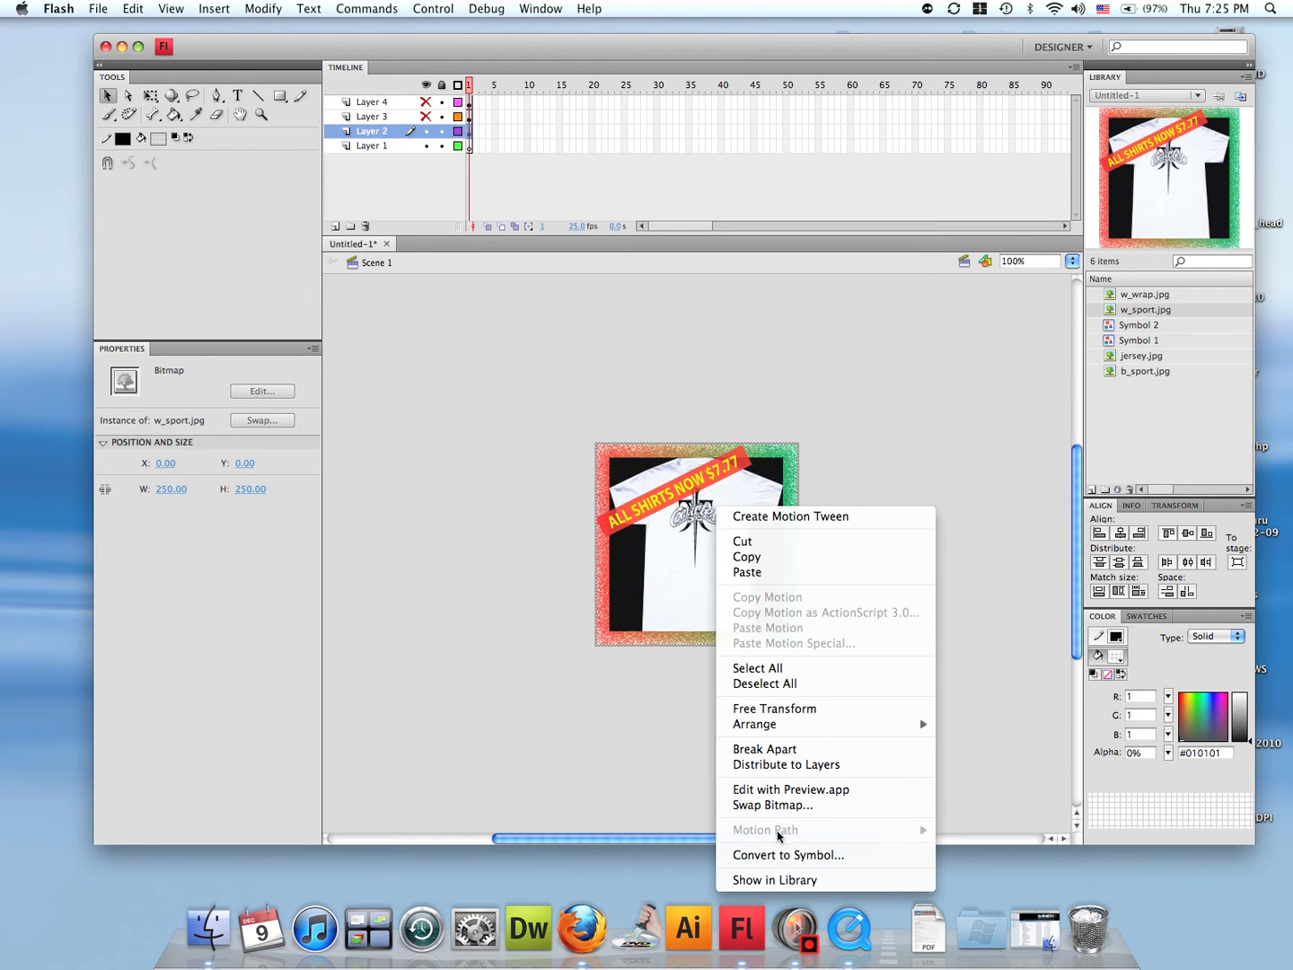
left_click(788, 855)
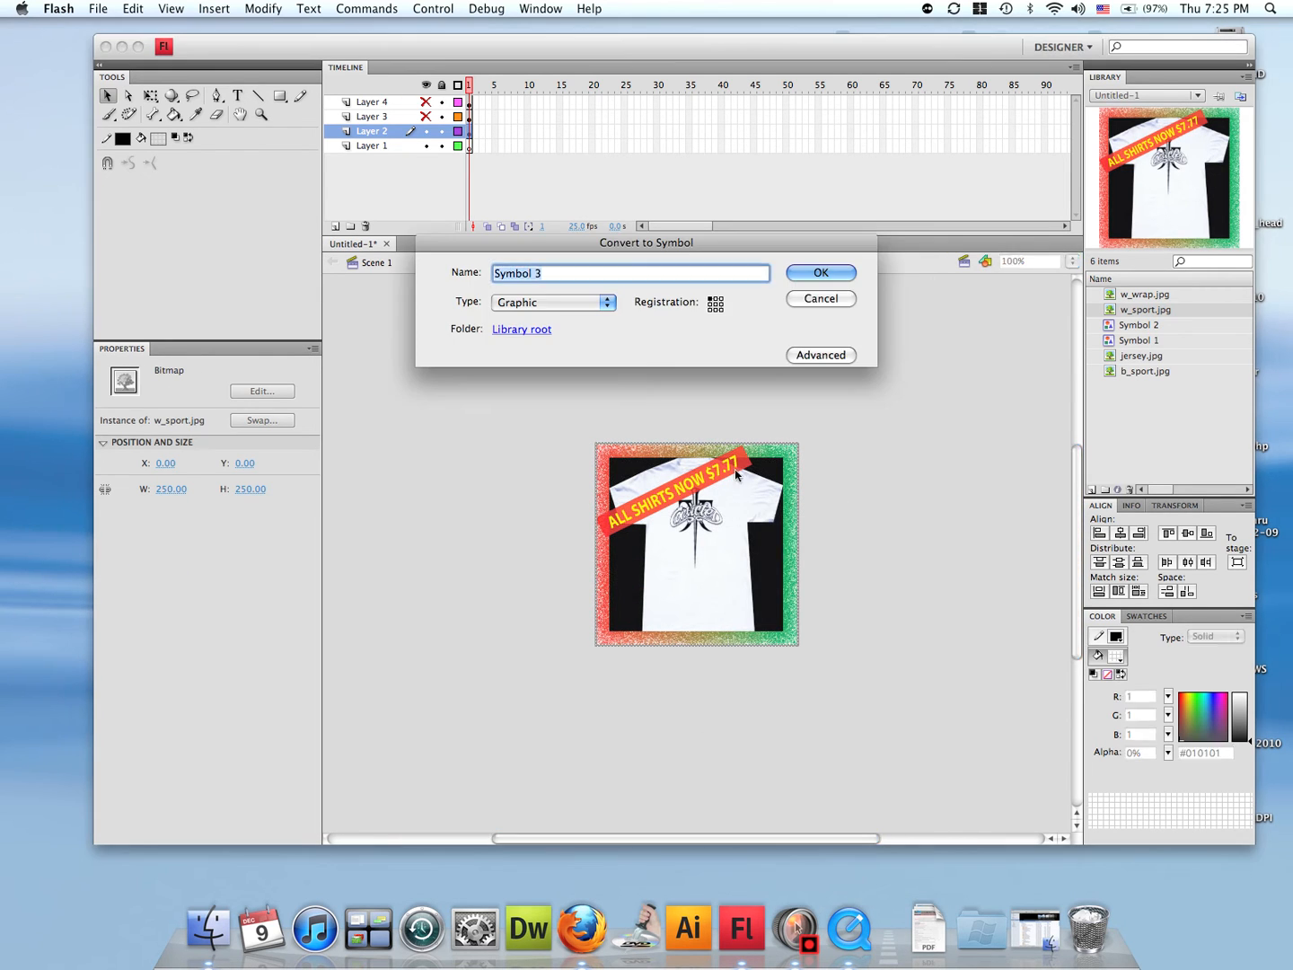
left_click(820, 272)
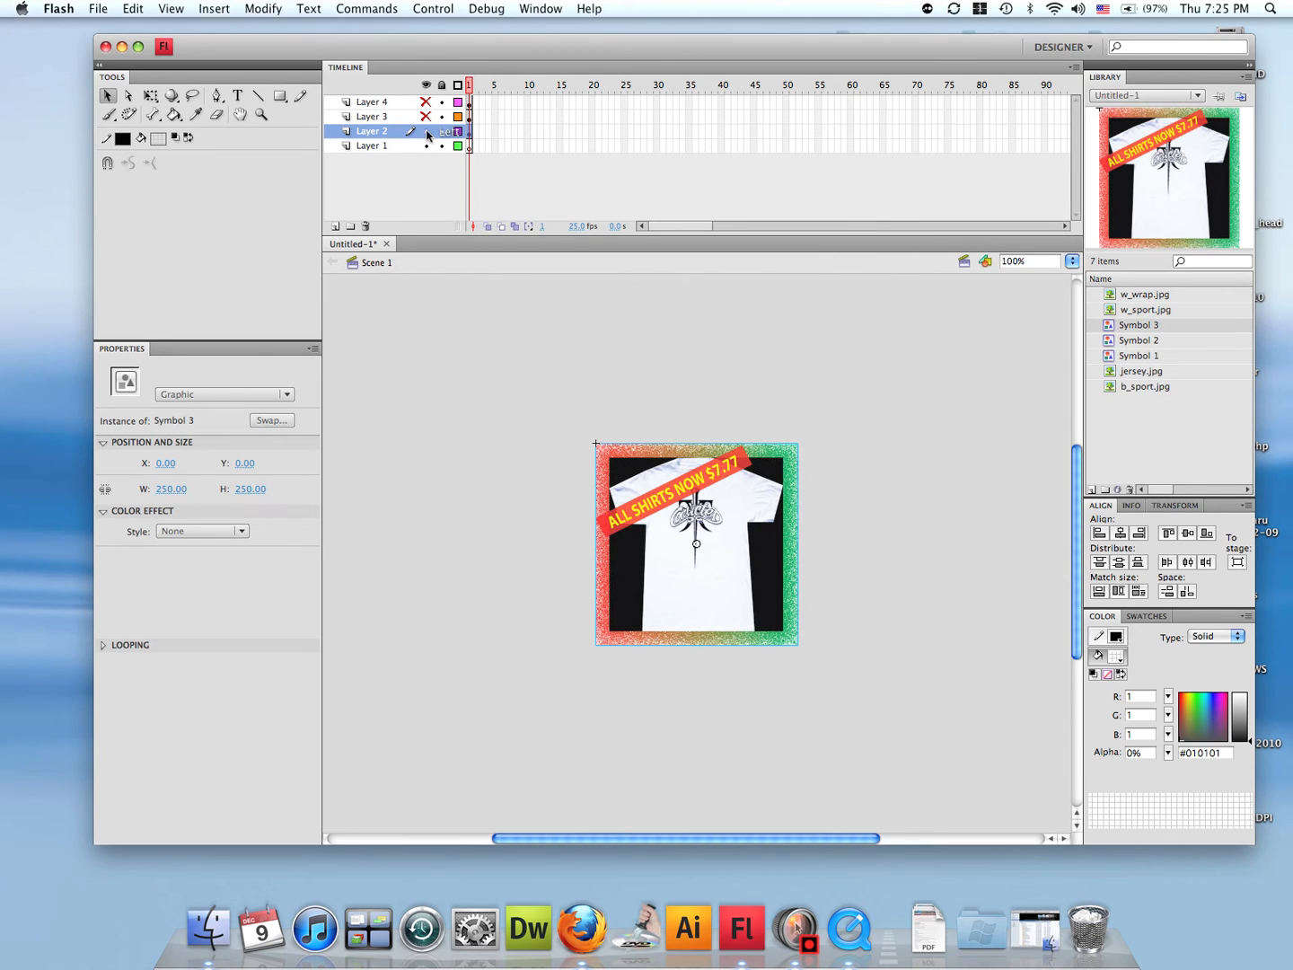
Step: Hide Layer 2 and place jersey.jpg aligned to the stage at X 0, Y 0
left_click(369, 146)
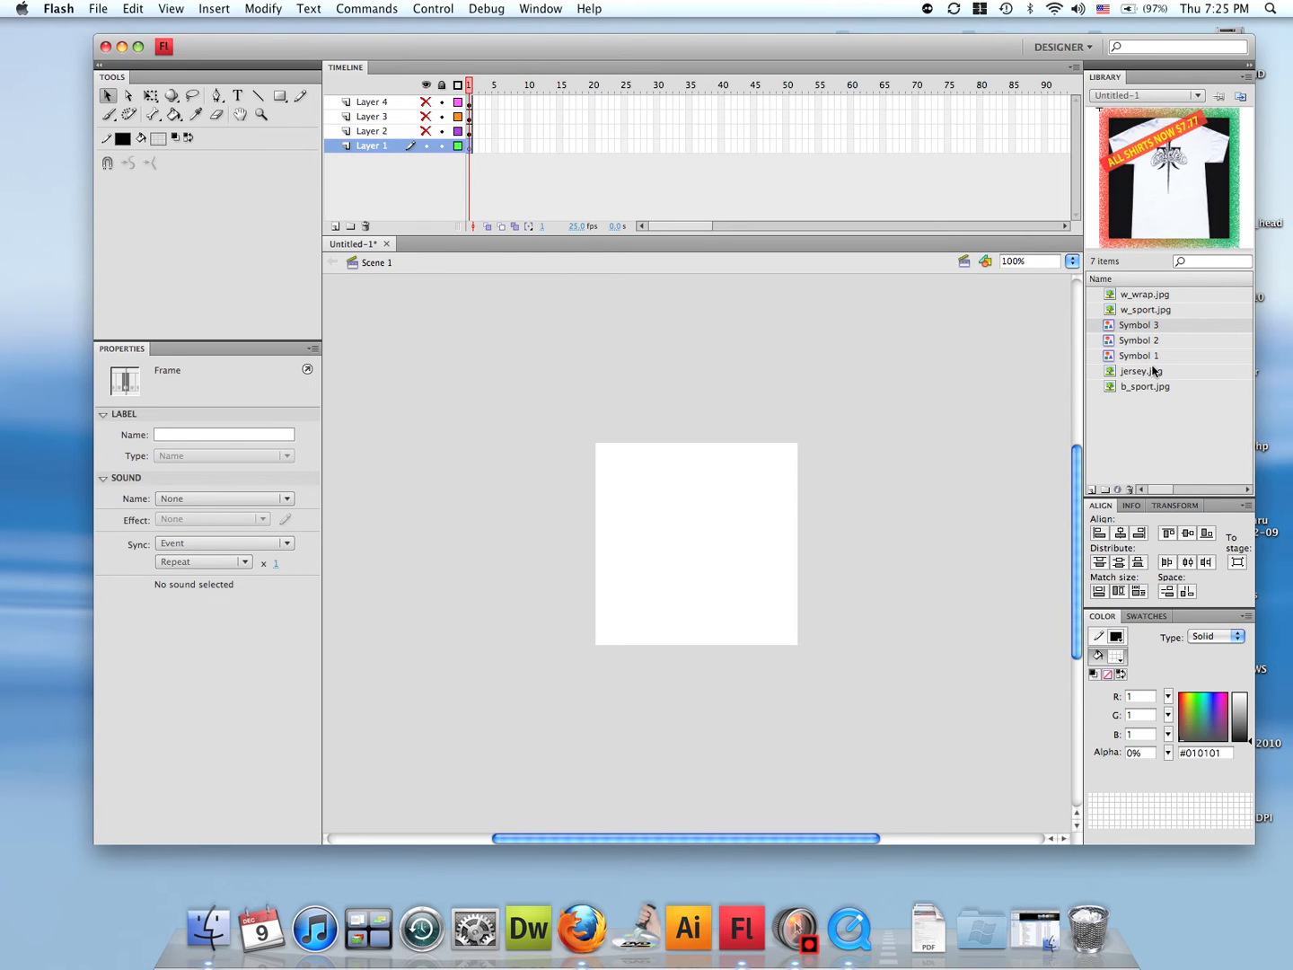
left_click(1142, 371)
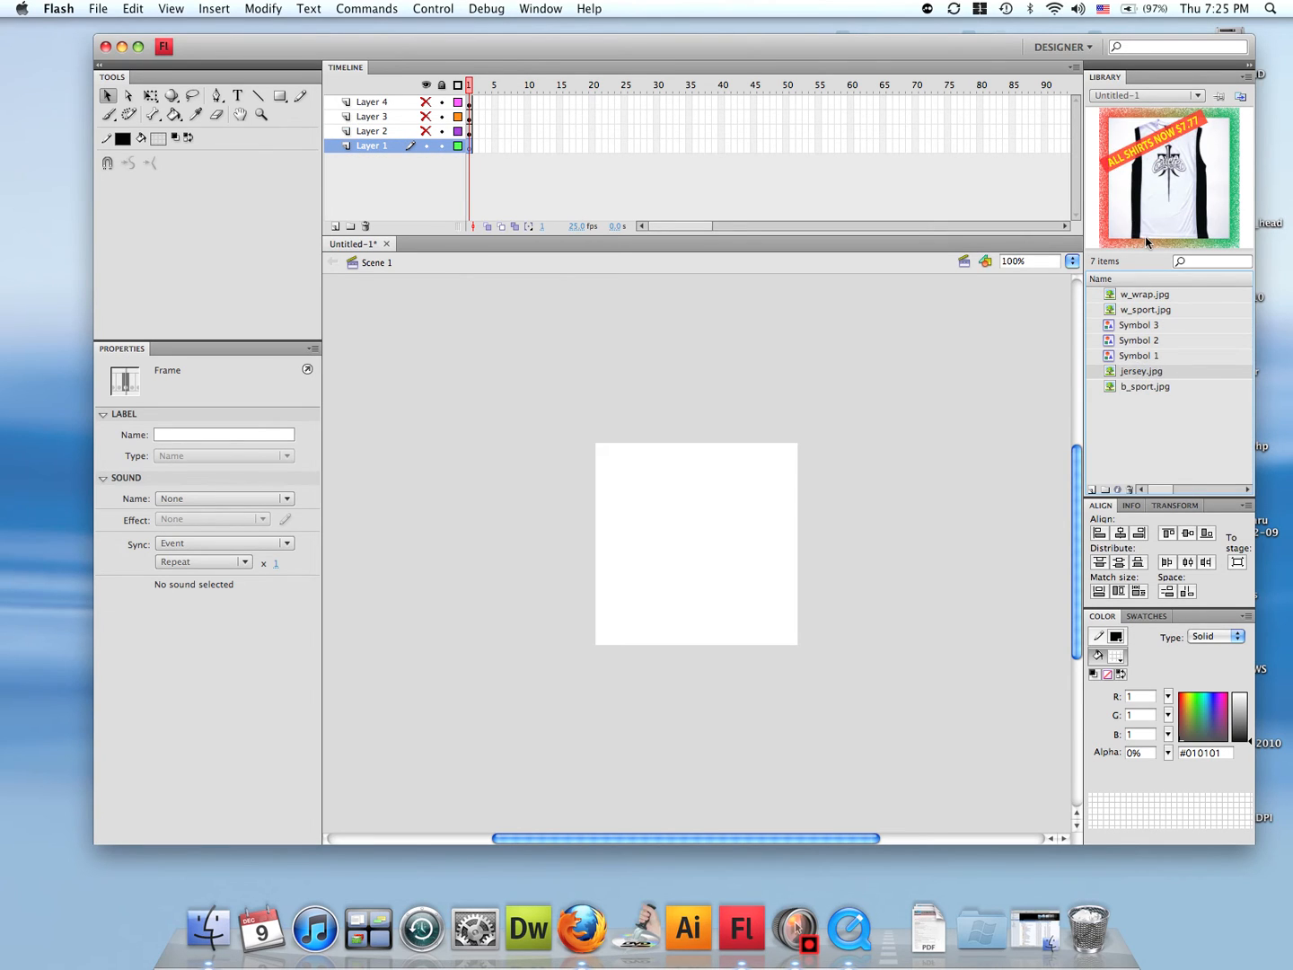
double_click(1142, 370)
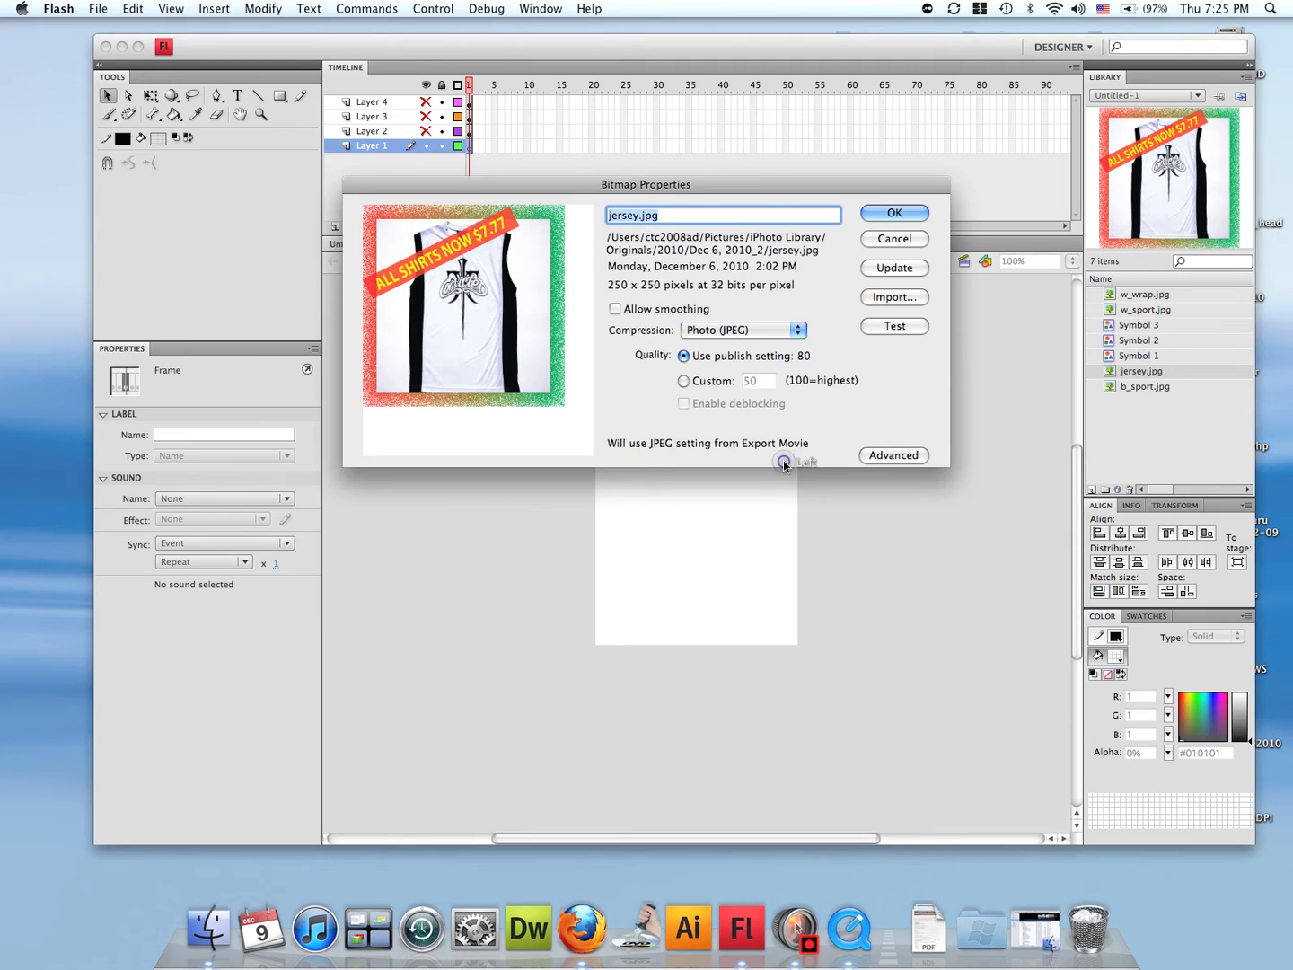
left_click(893, 212)
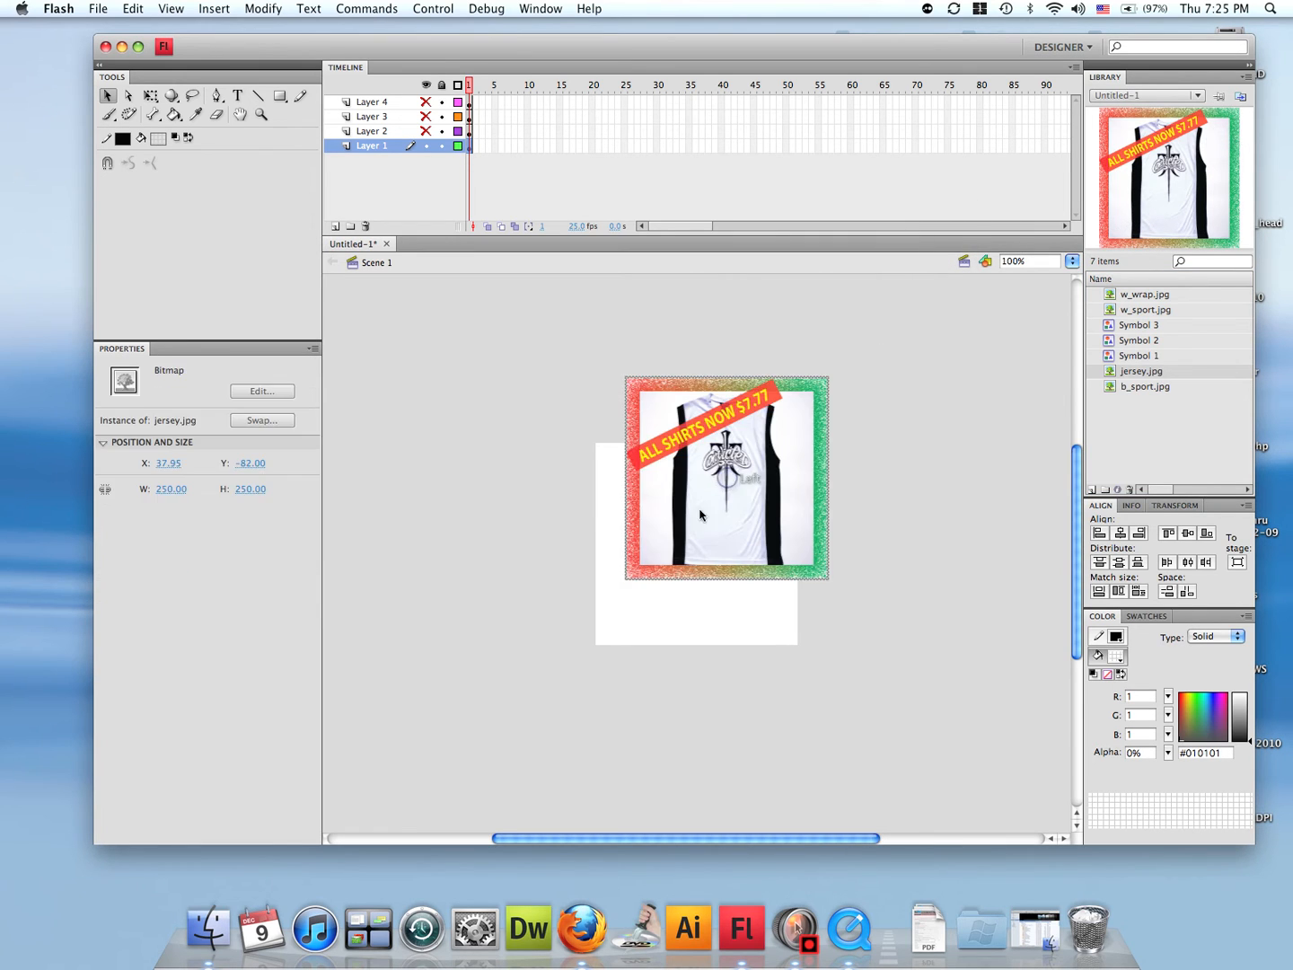
left_click(169, 463)
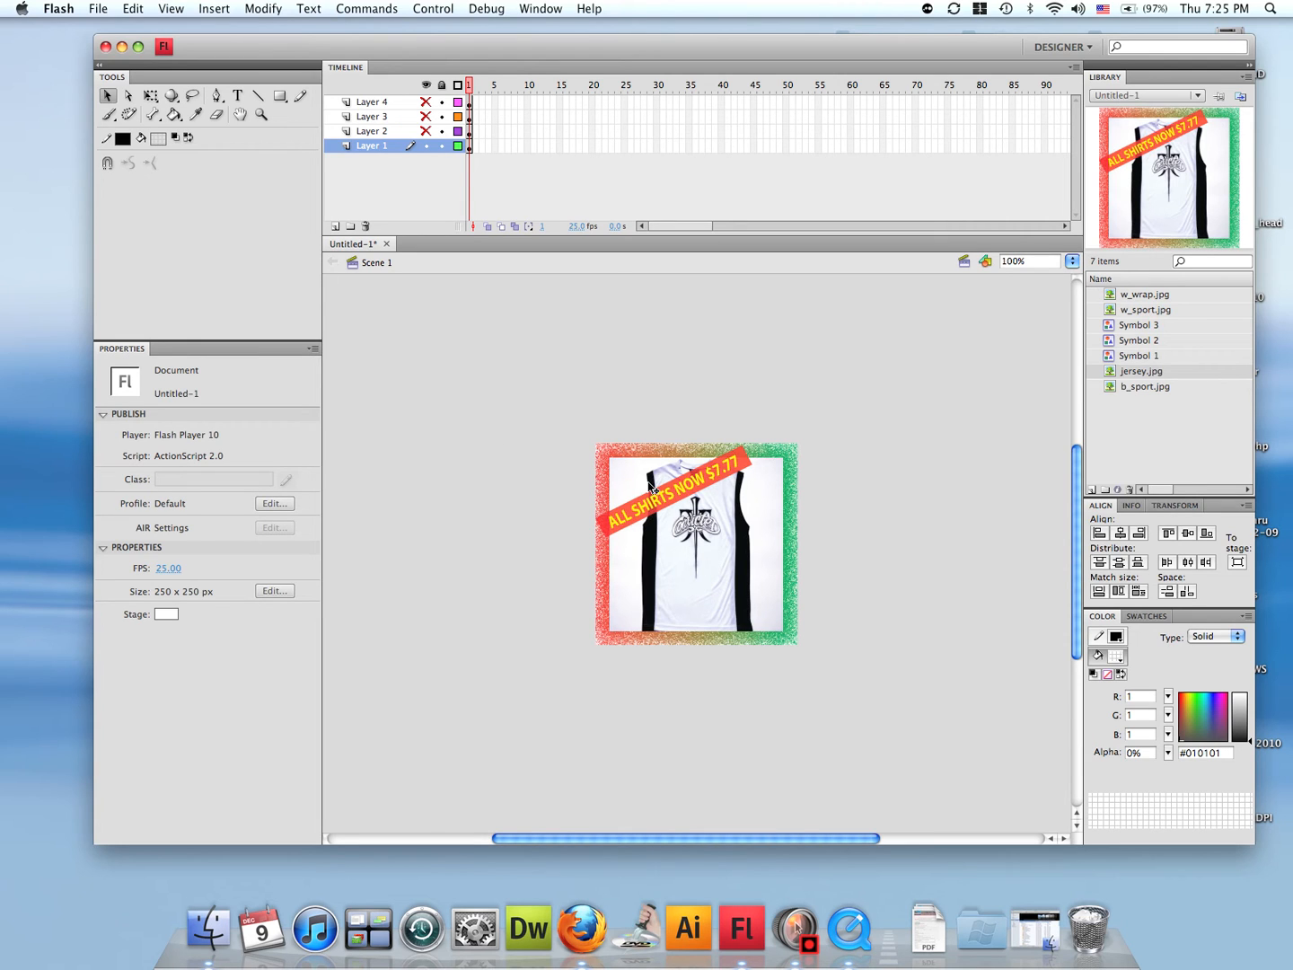
Step: Convert the jersey image into graphic Symbol 4
right_click(652, 490)
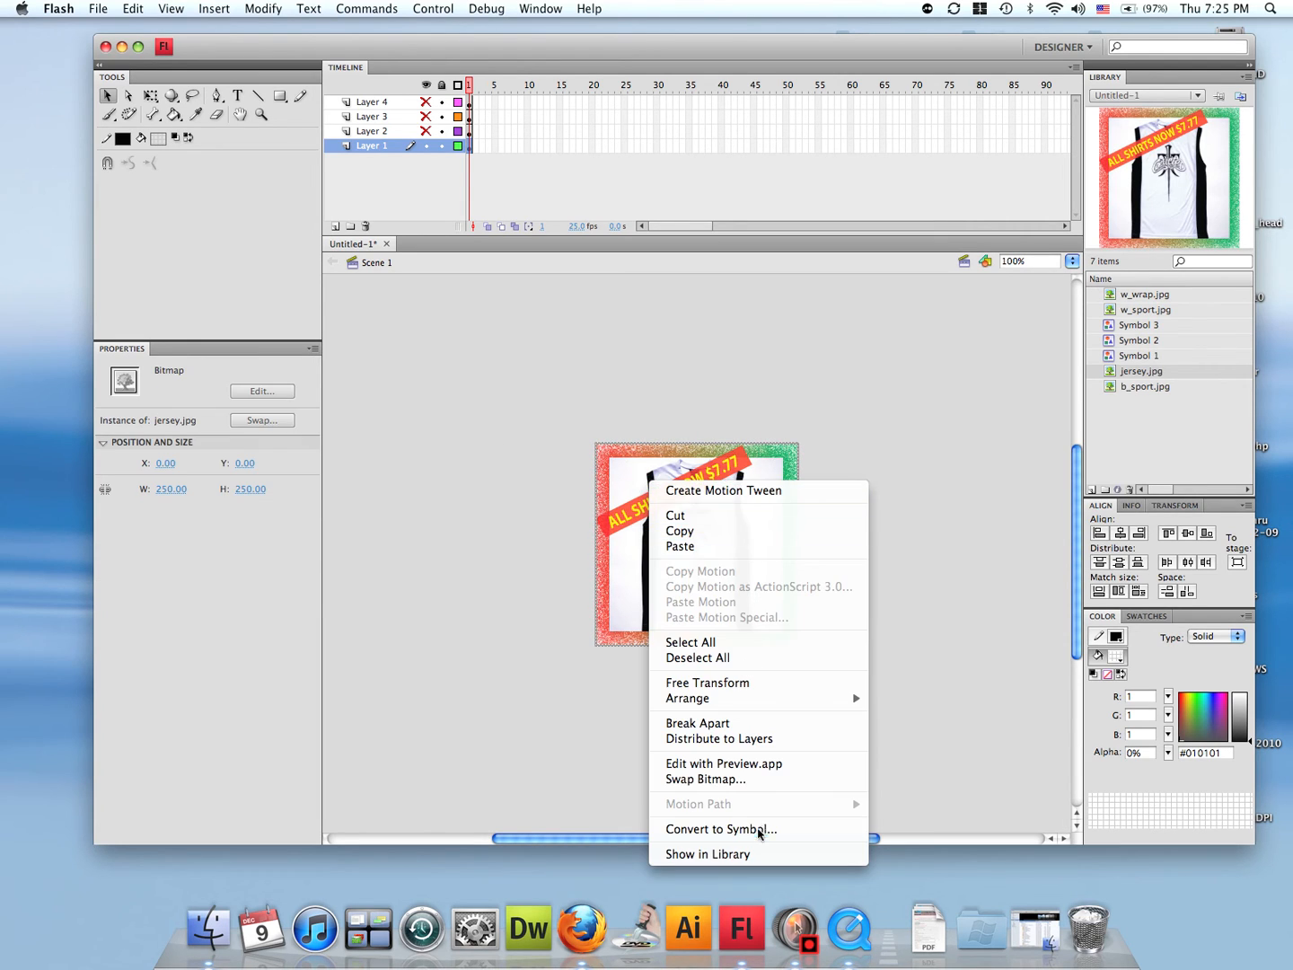
left_click(720, 829)
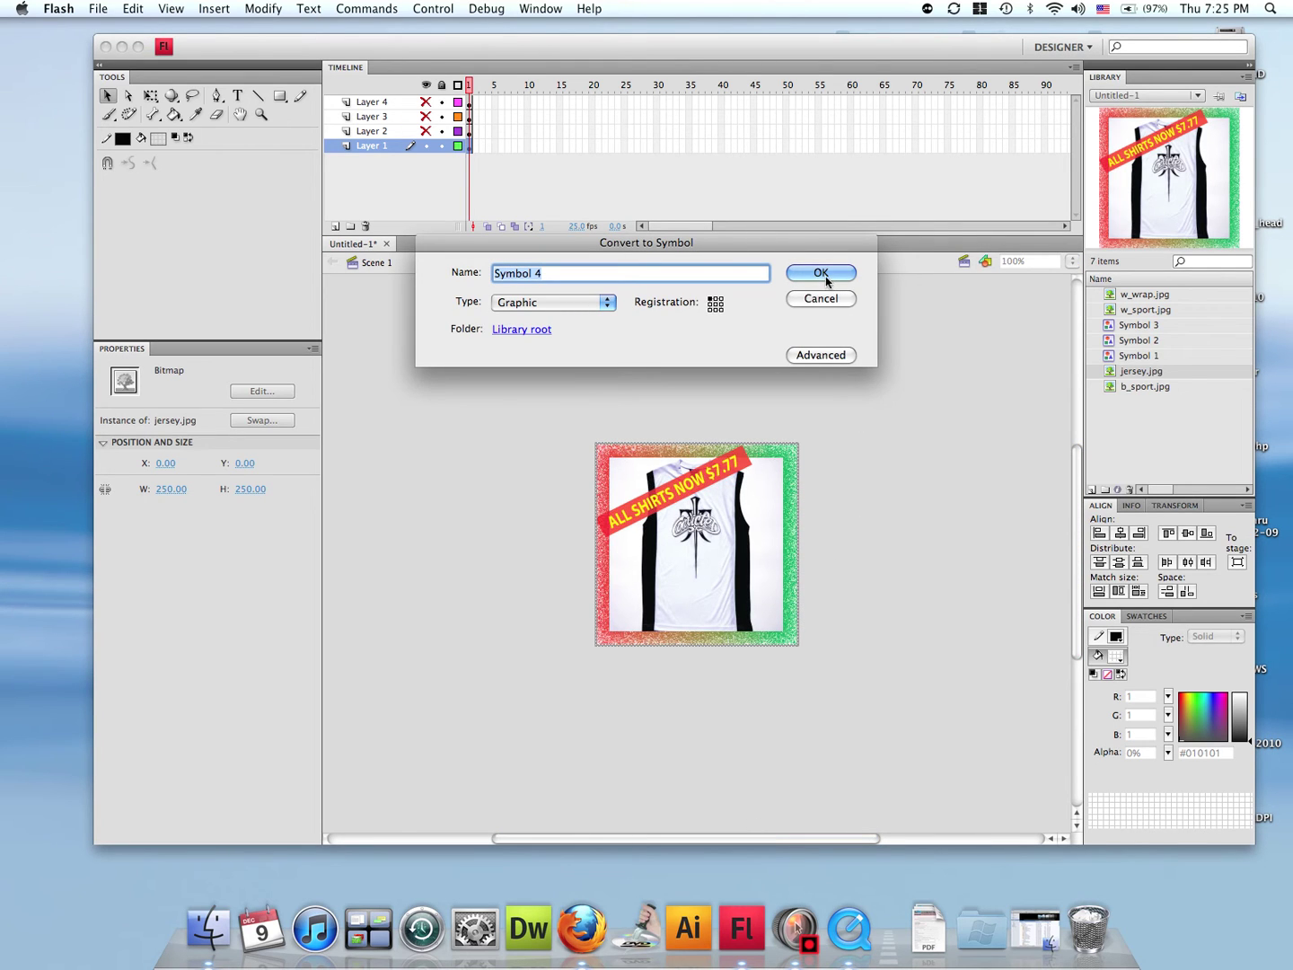
left_click(820, 273)
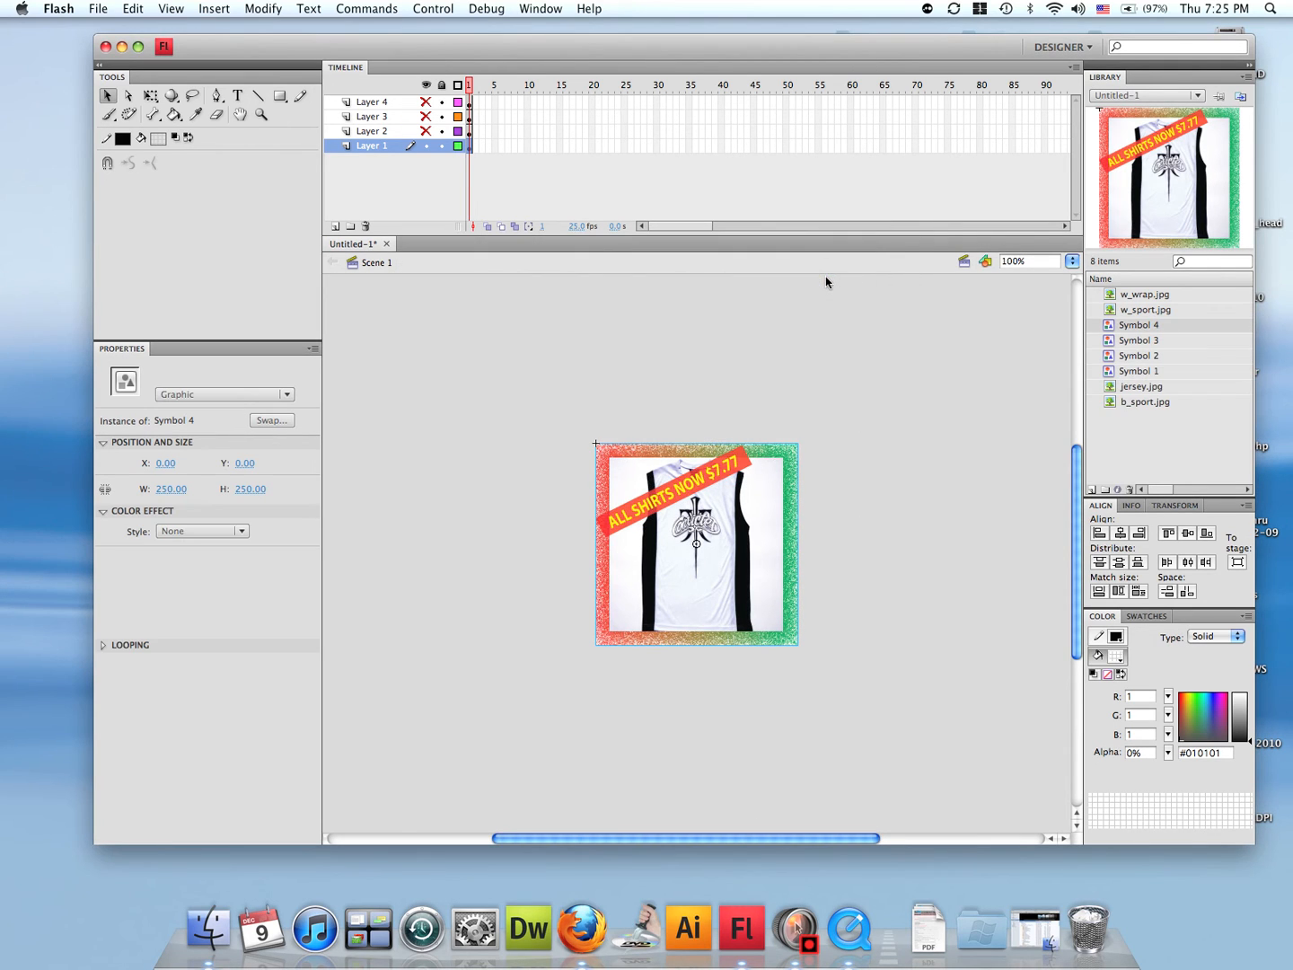
mouse_move(1002, 409)
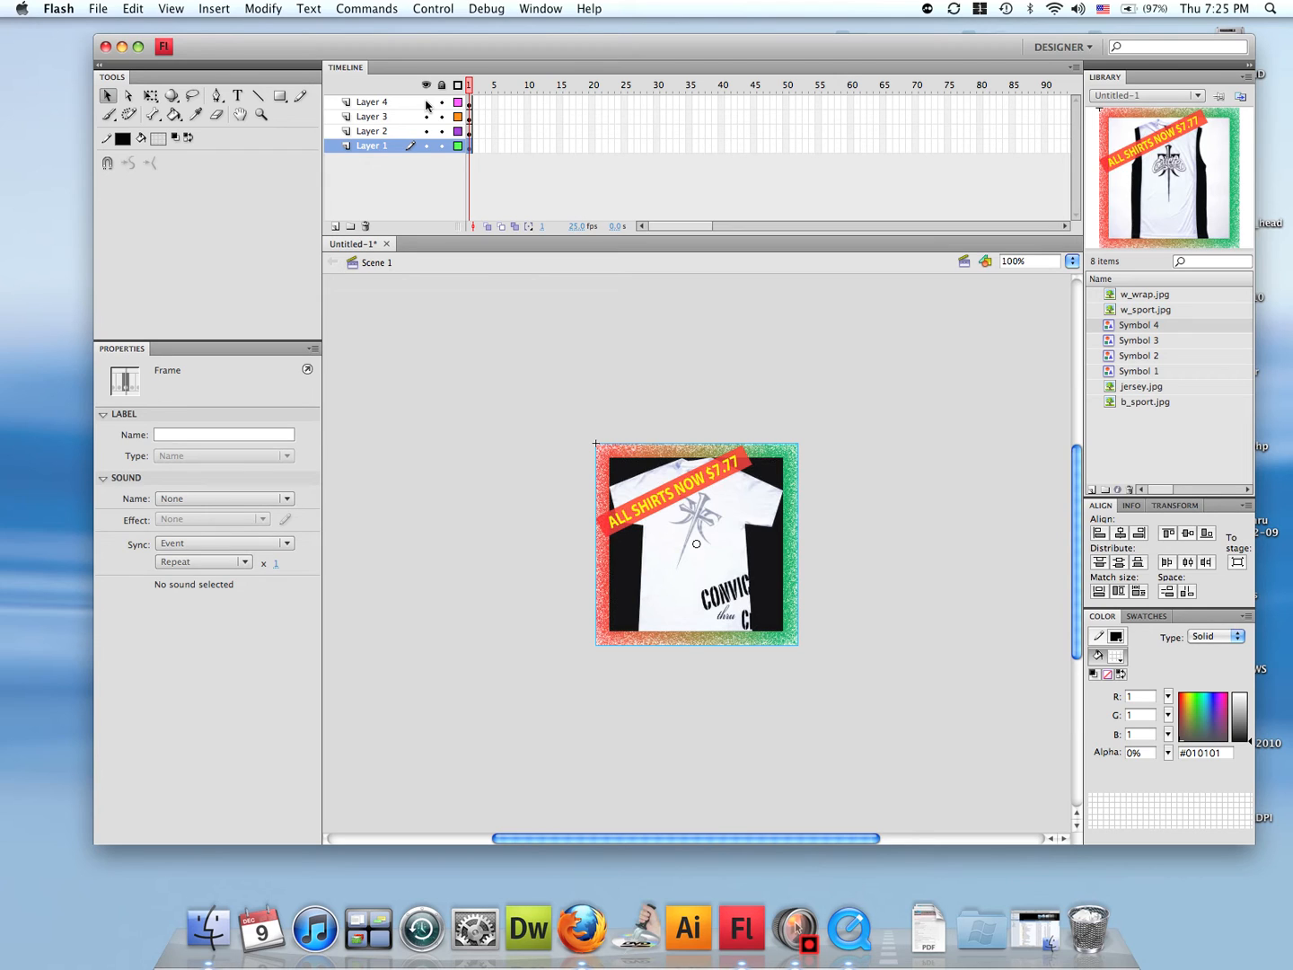
Step: Extend the frames of all four layers out to frame 275
scroll("right", 3)
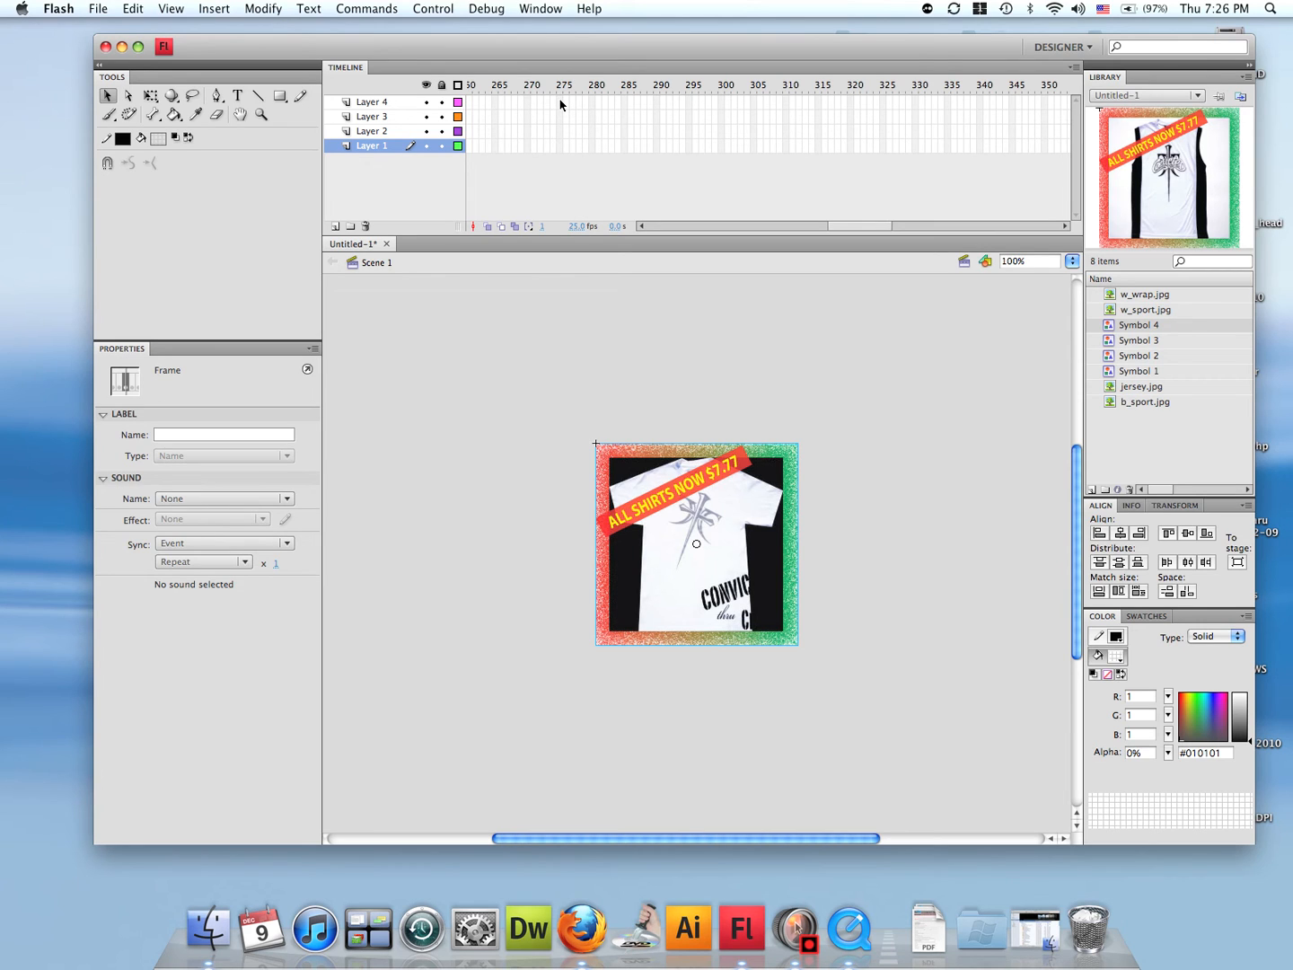
left_click(561, 145)
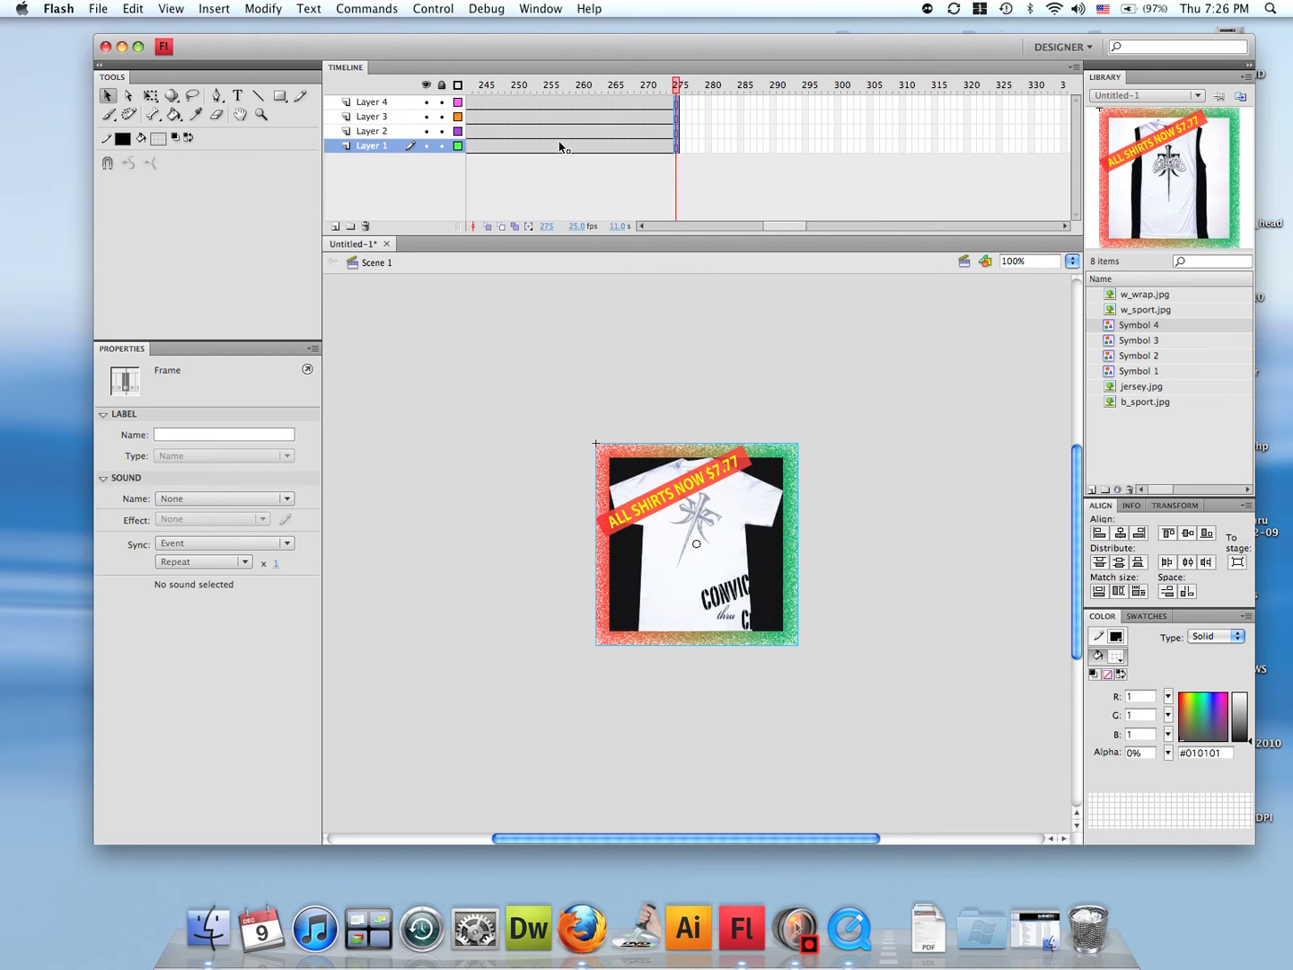
mouse_move(560, 144)
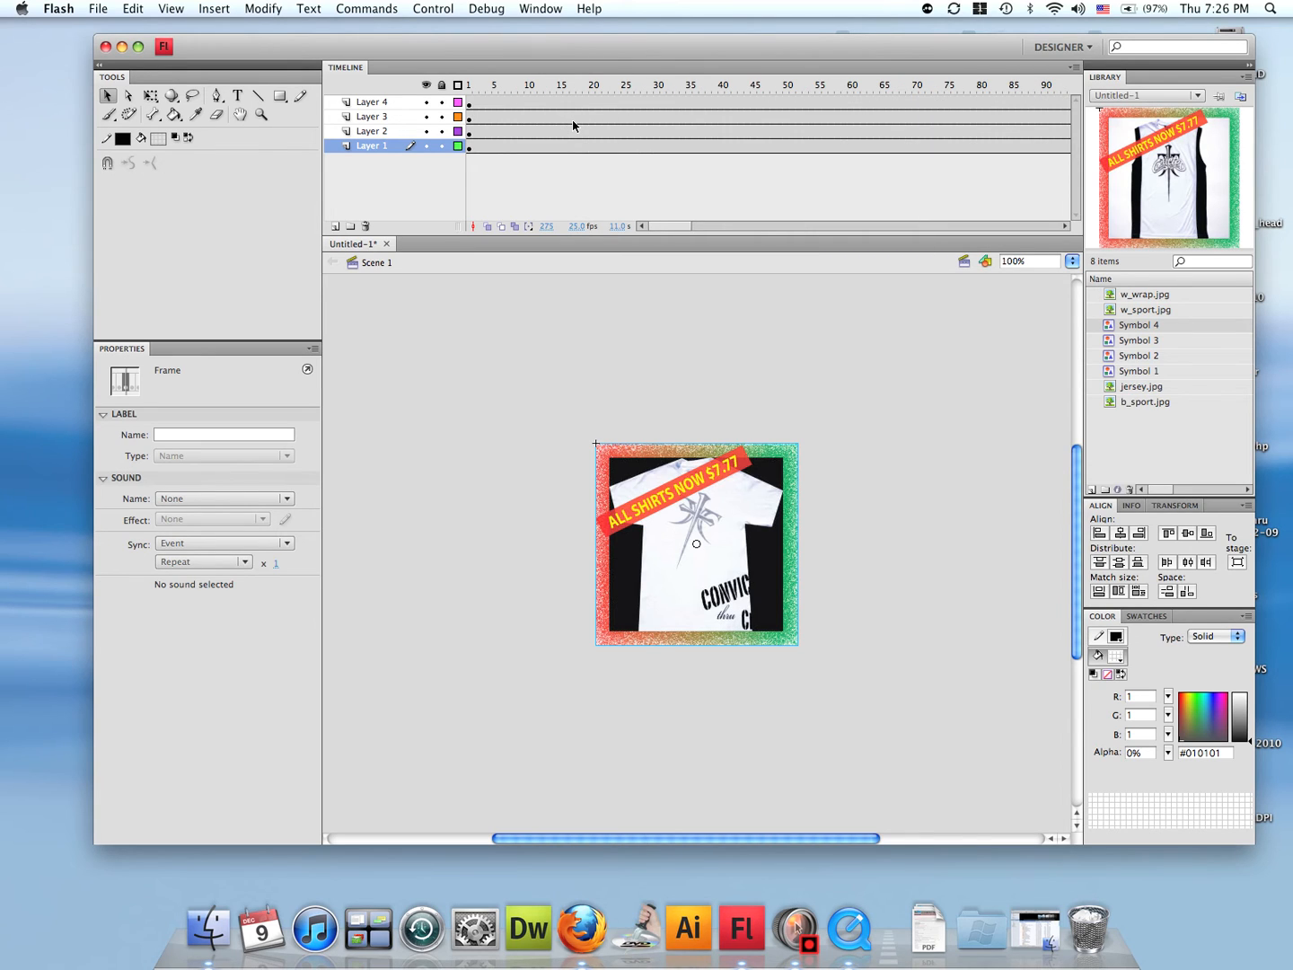
mouse_move(834, 117)
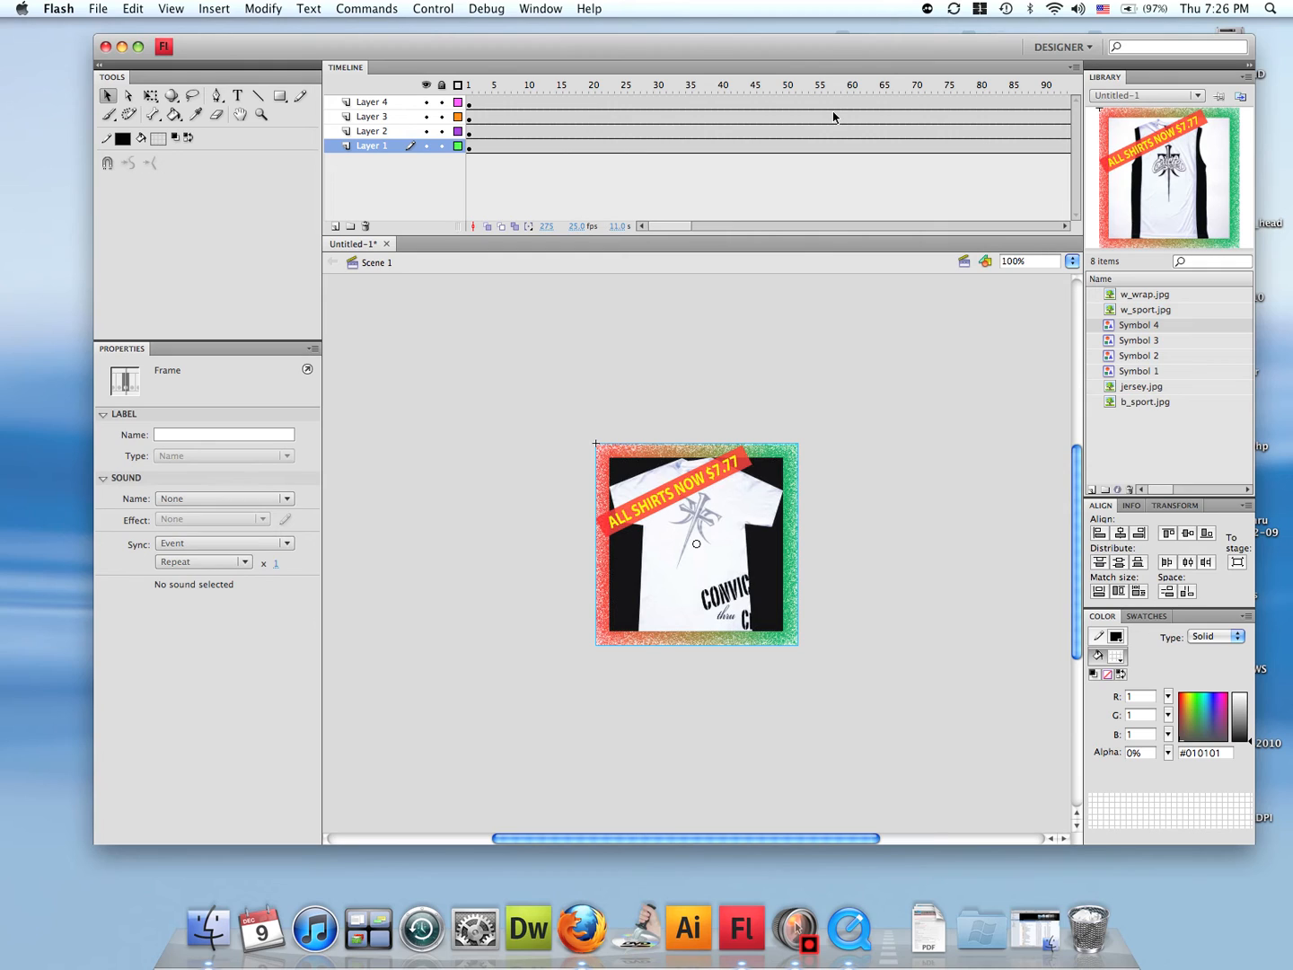
Step: Add keyframes at frames 60 and 120 on Layer 4 with a classic tween between
left_click(852, 86)
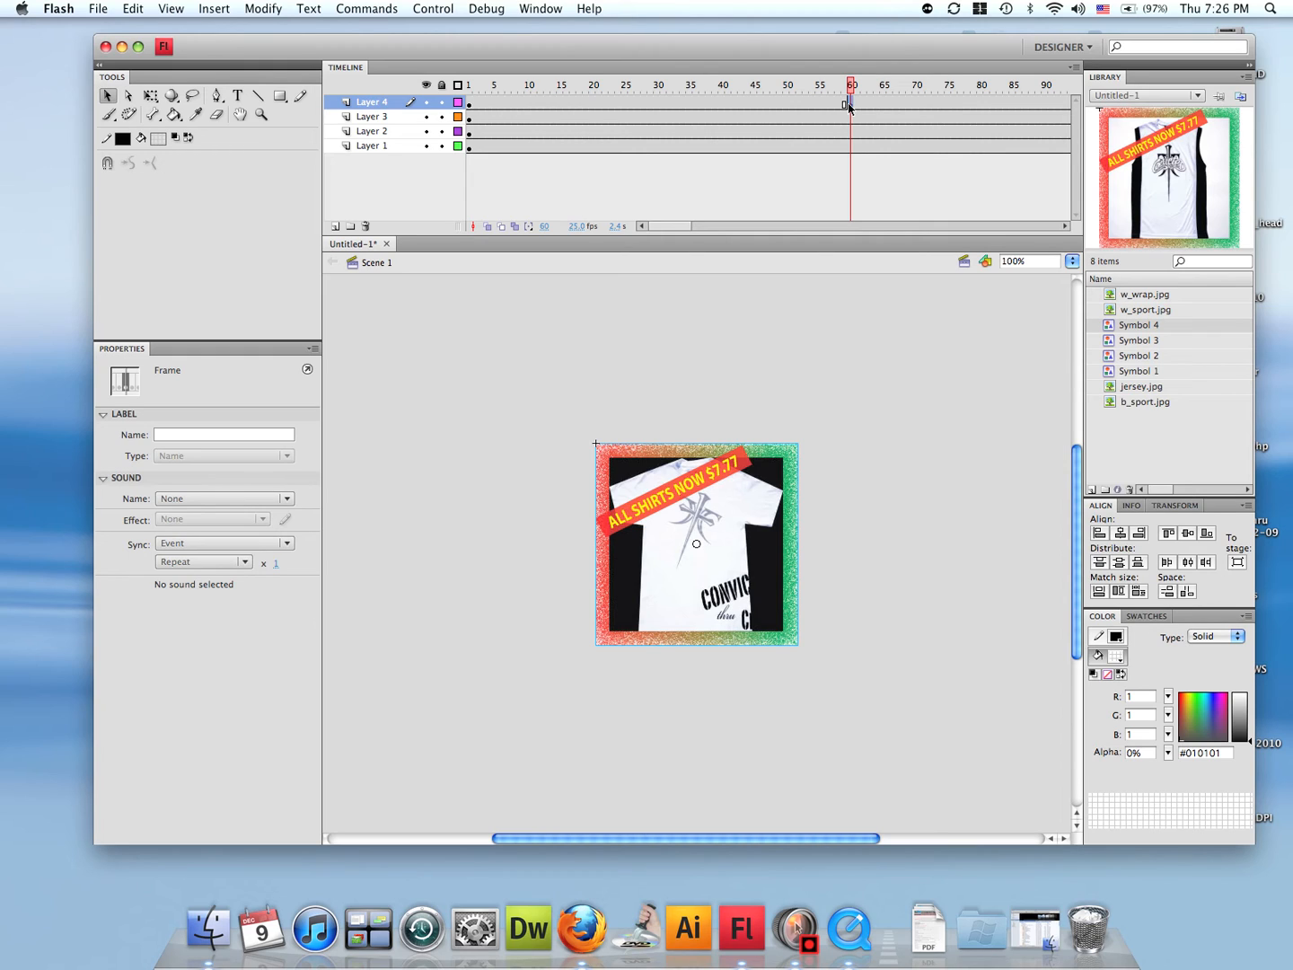
mouse_move(847, 115)
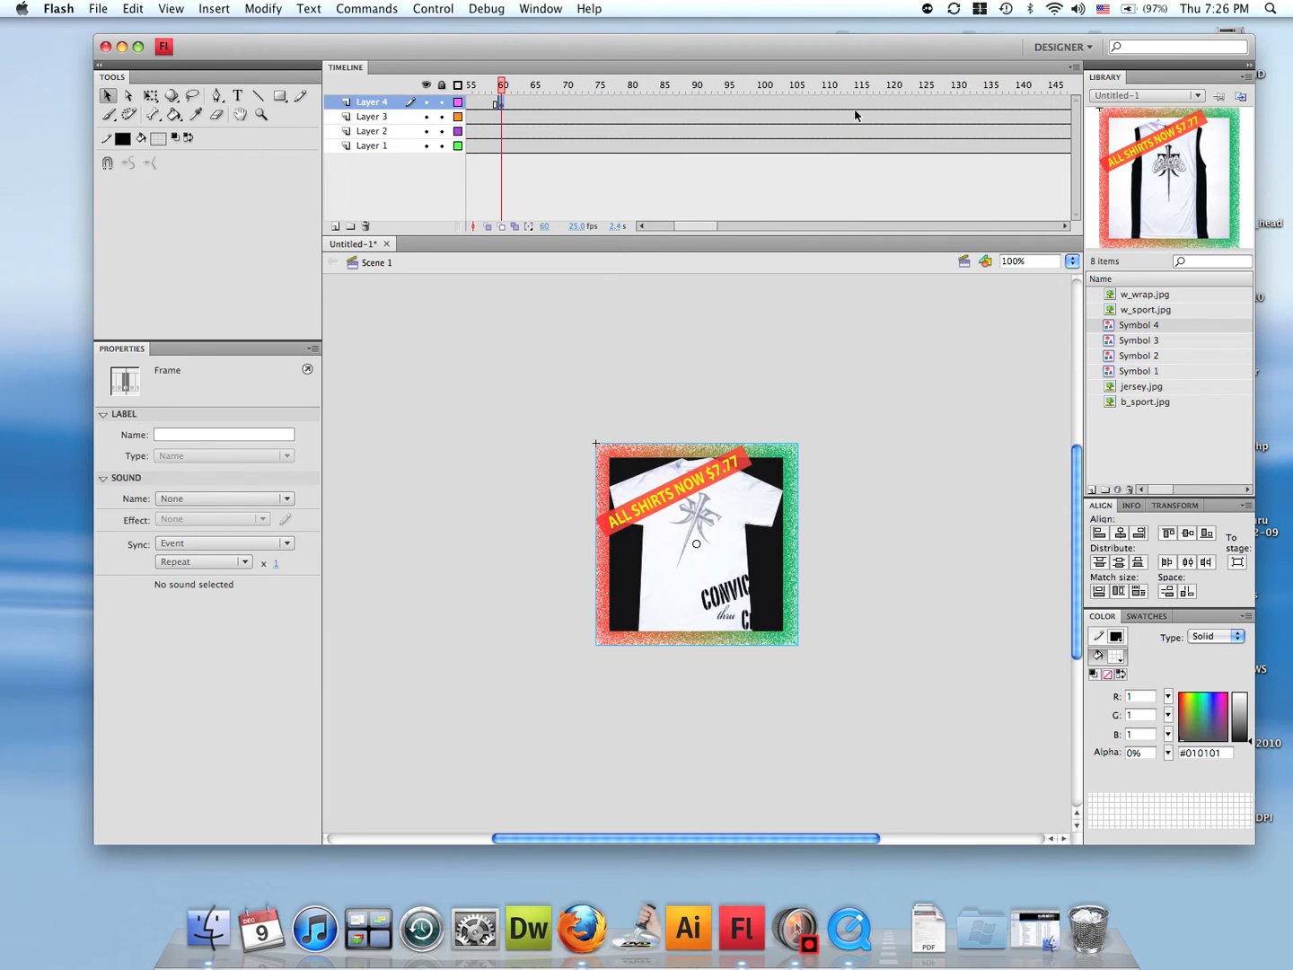
left_click(889, 85)
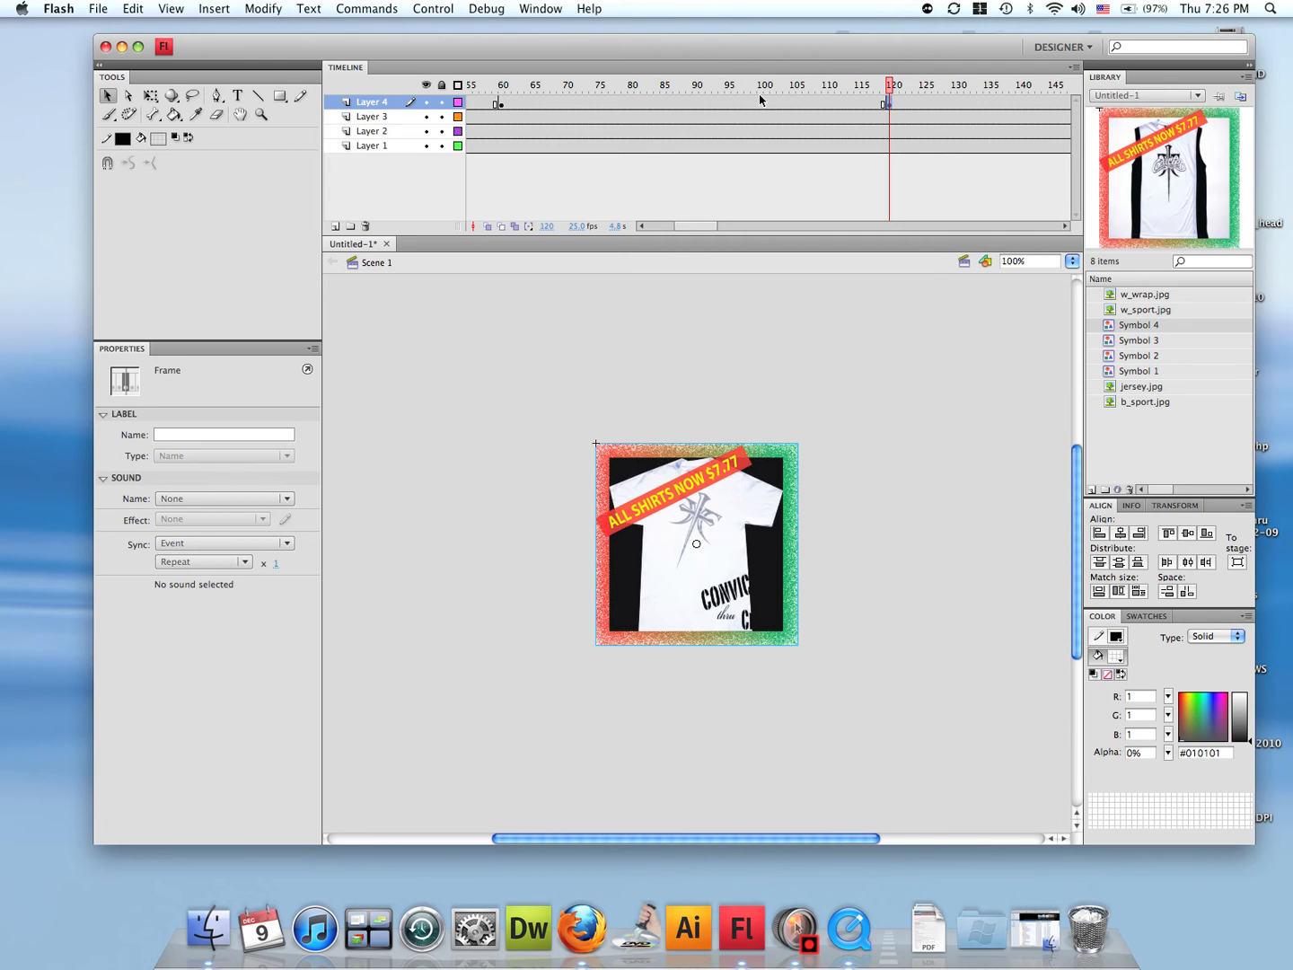
mouse_move(811, 105)
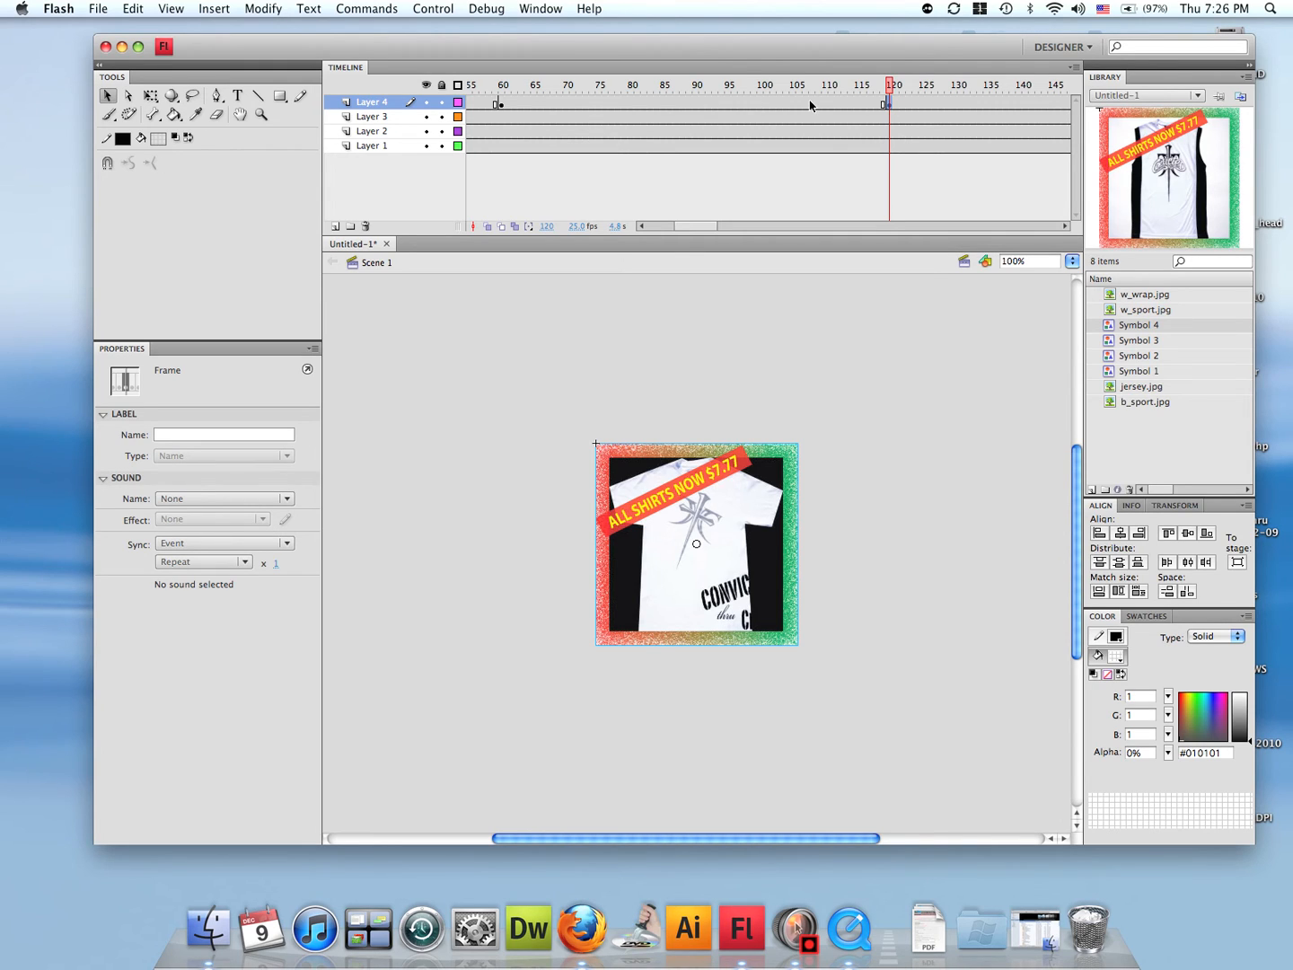
left_click(795, 85)
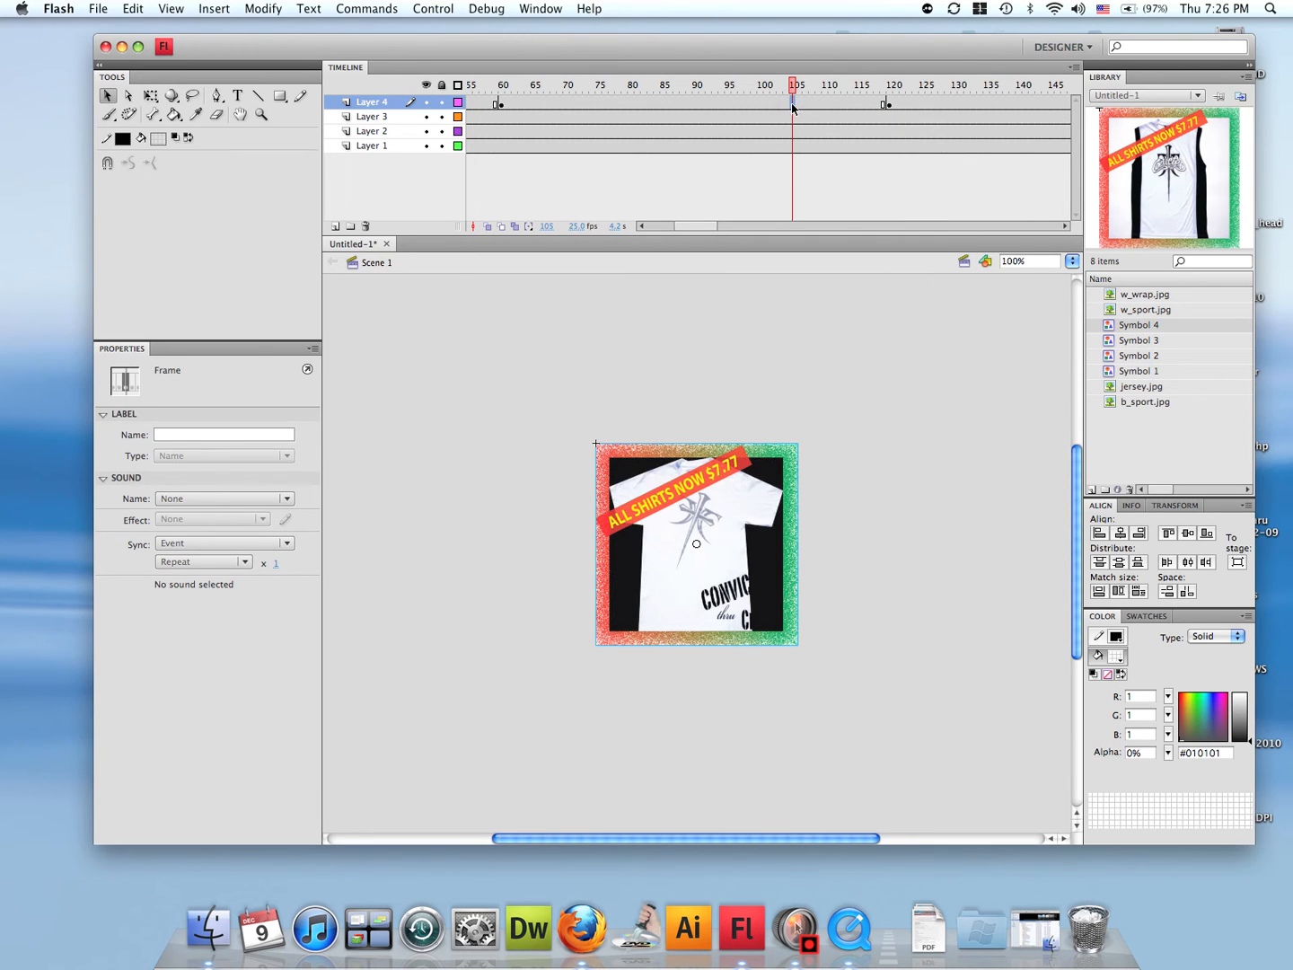
right_click(796, 106)
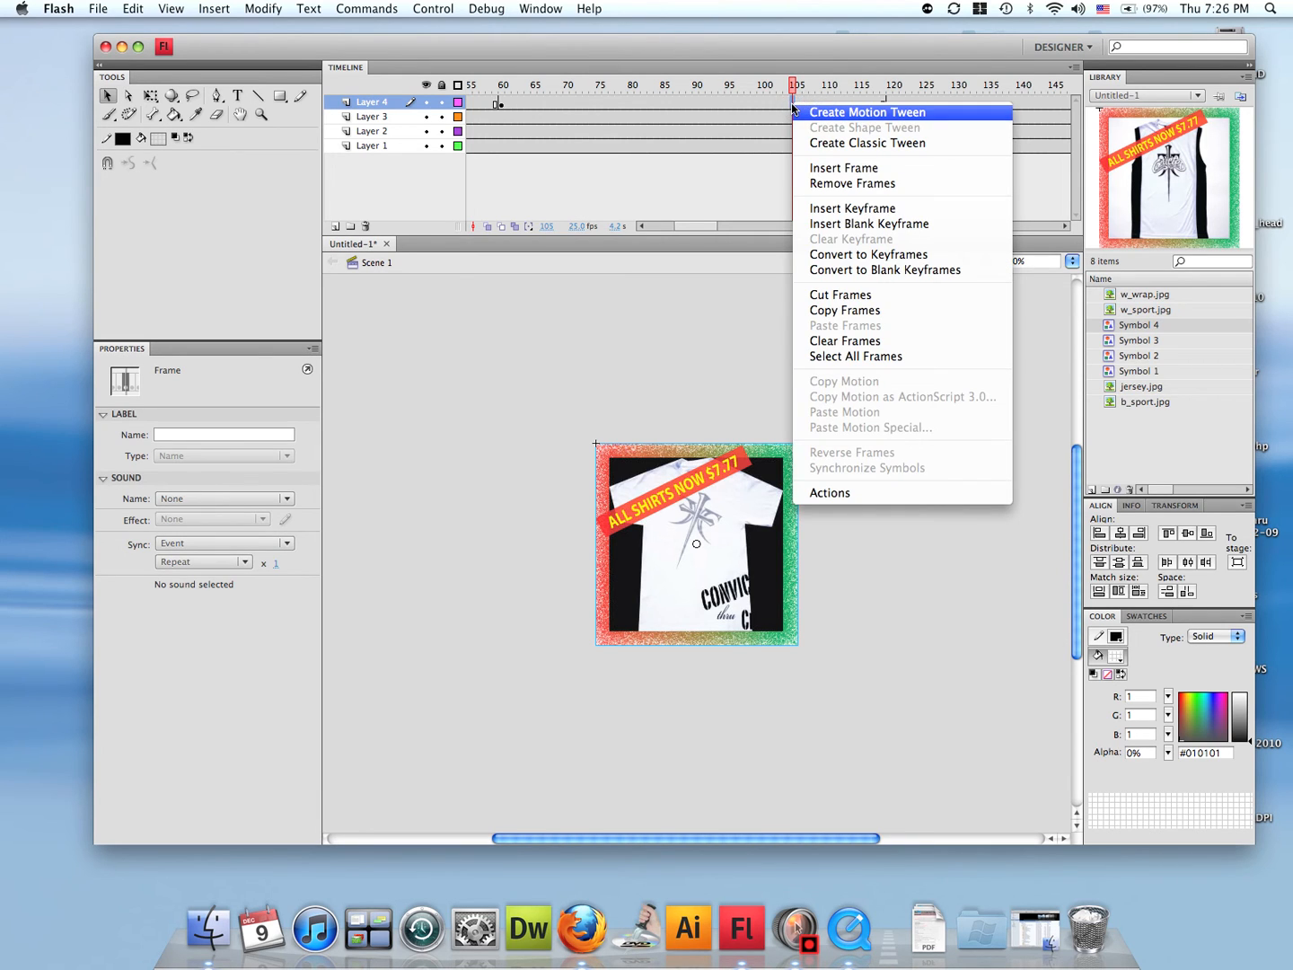
left_click(866, 111)
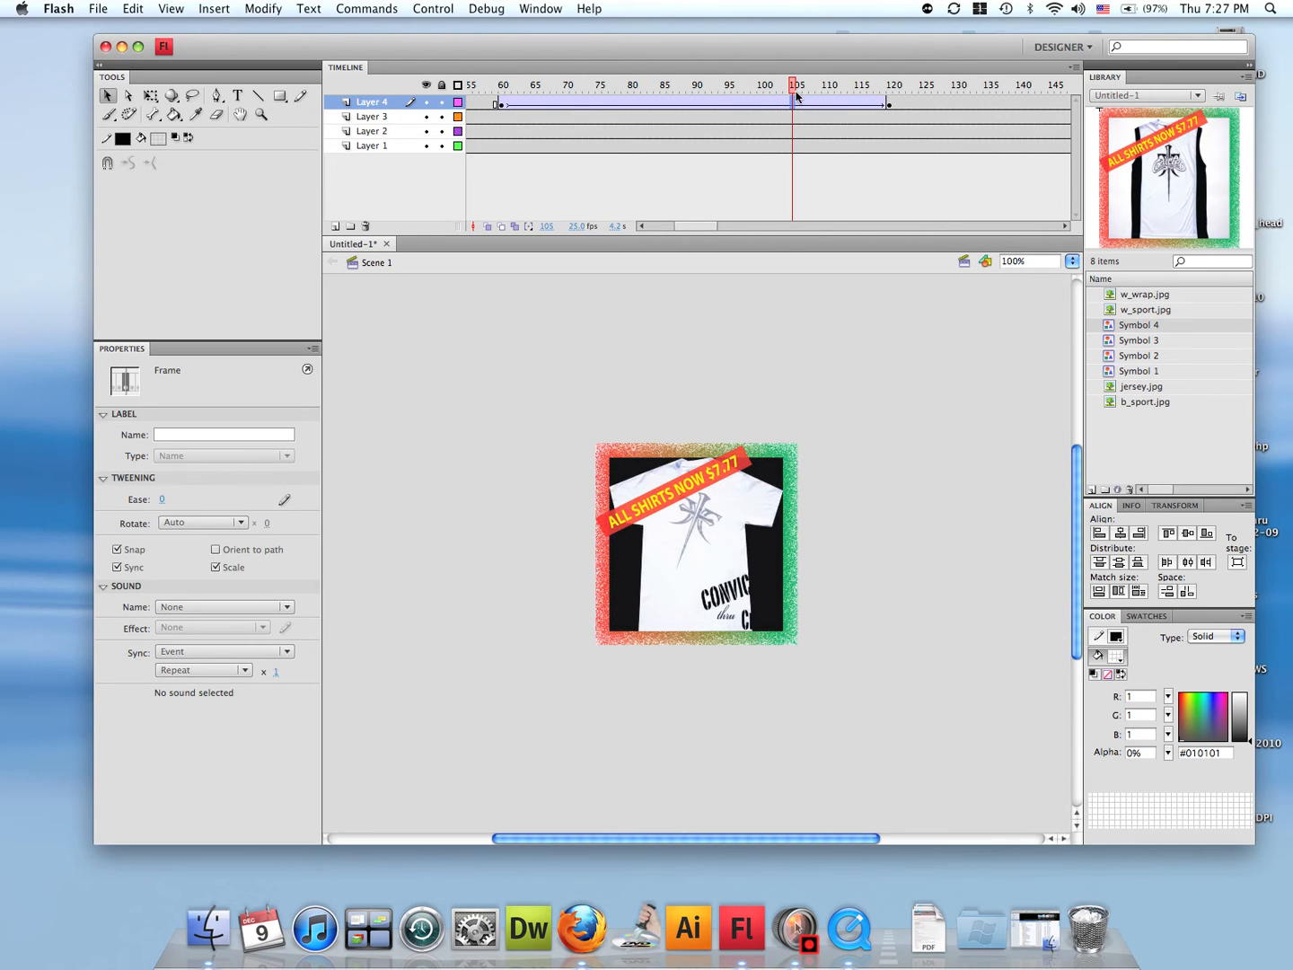
mouse_move(925, 108)
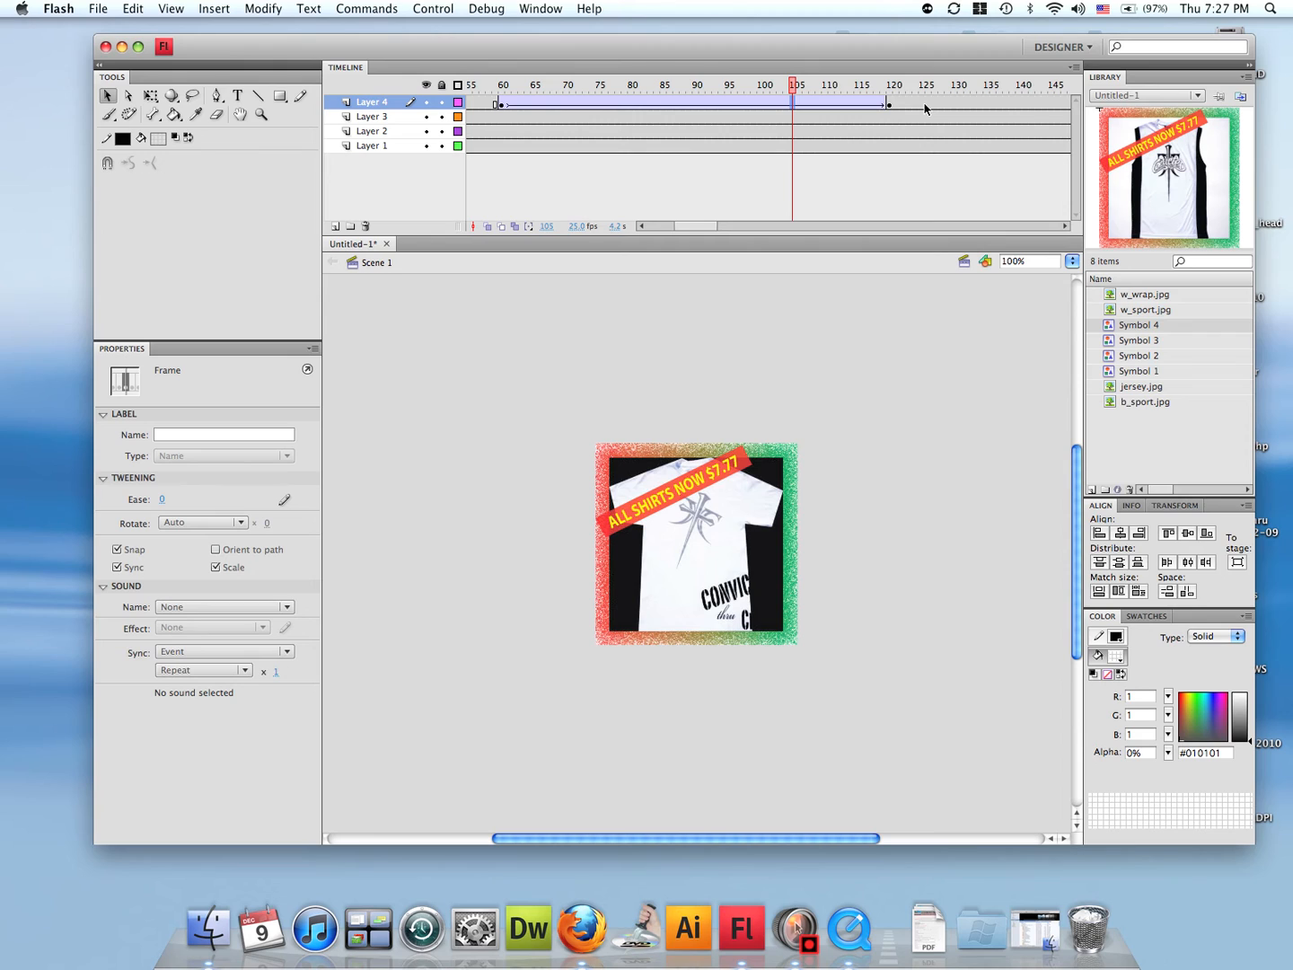
Step: Insert a blank keyframe at frame 125 on Layer 4
left_click(919, 105)
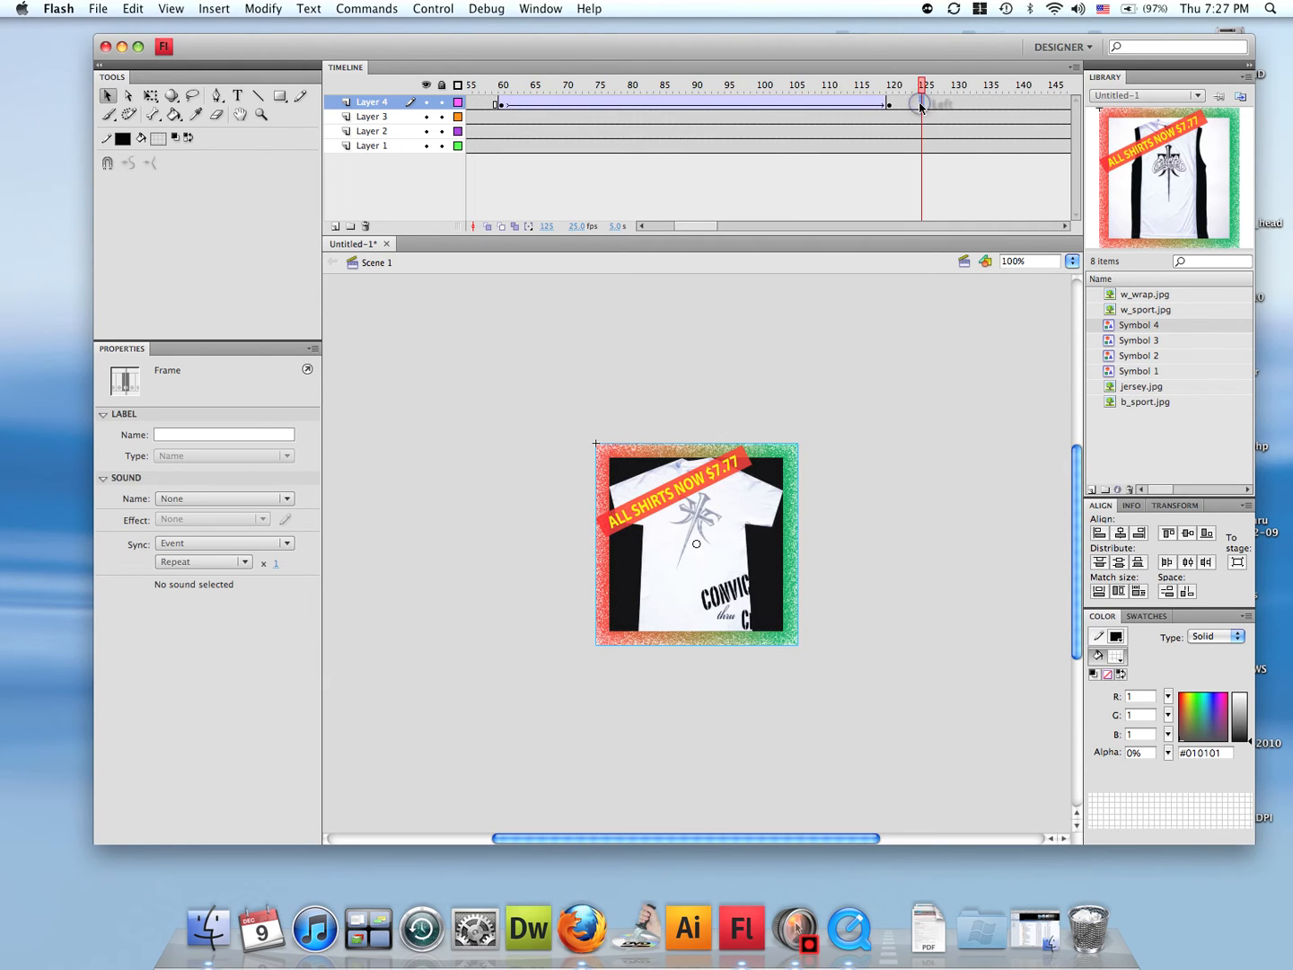
right_click(917, 105)
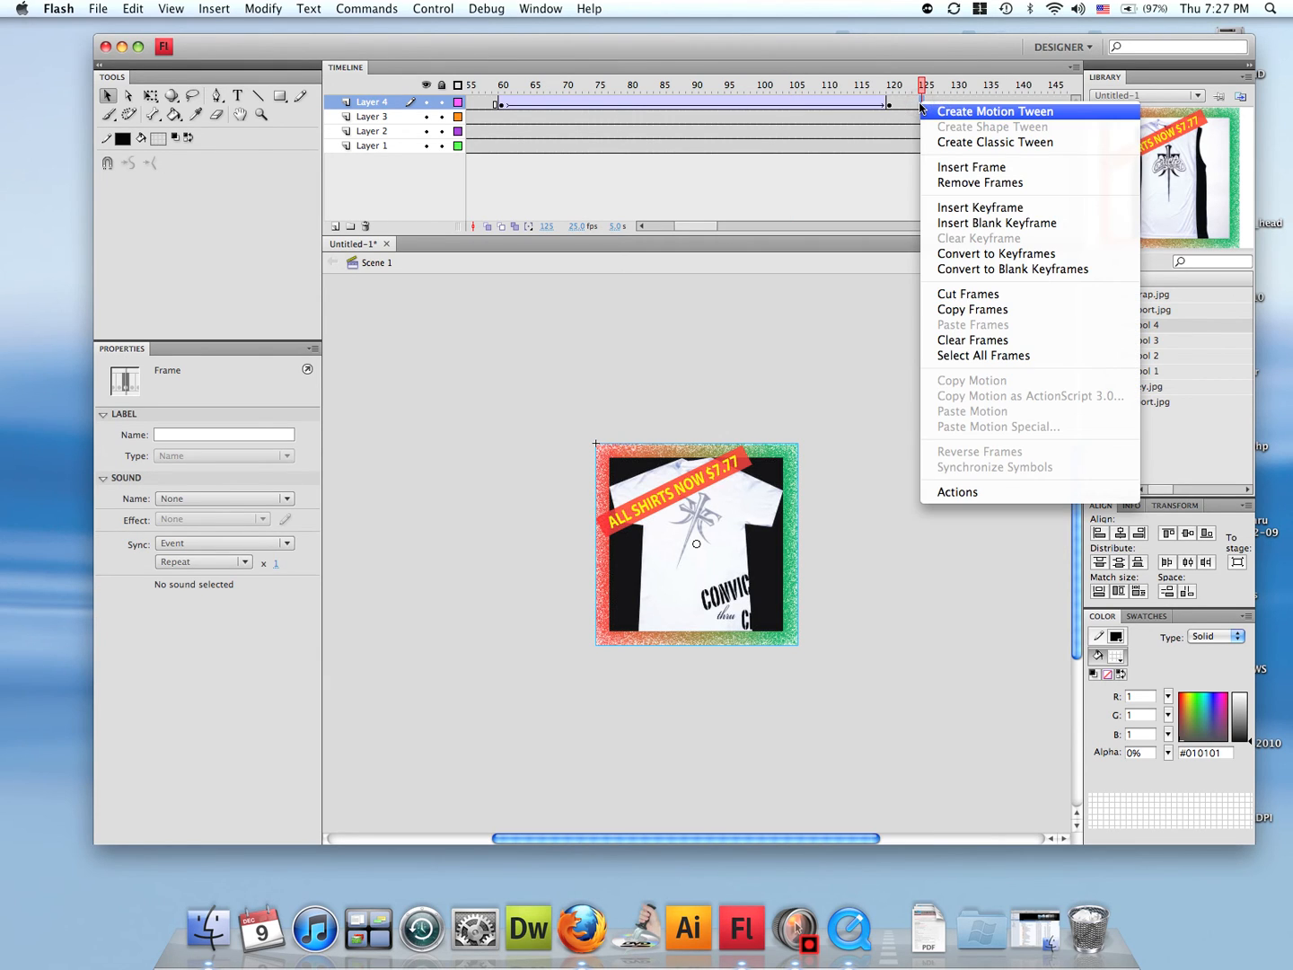
mouse_move(996, 223)
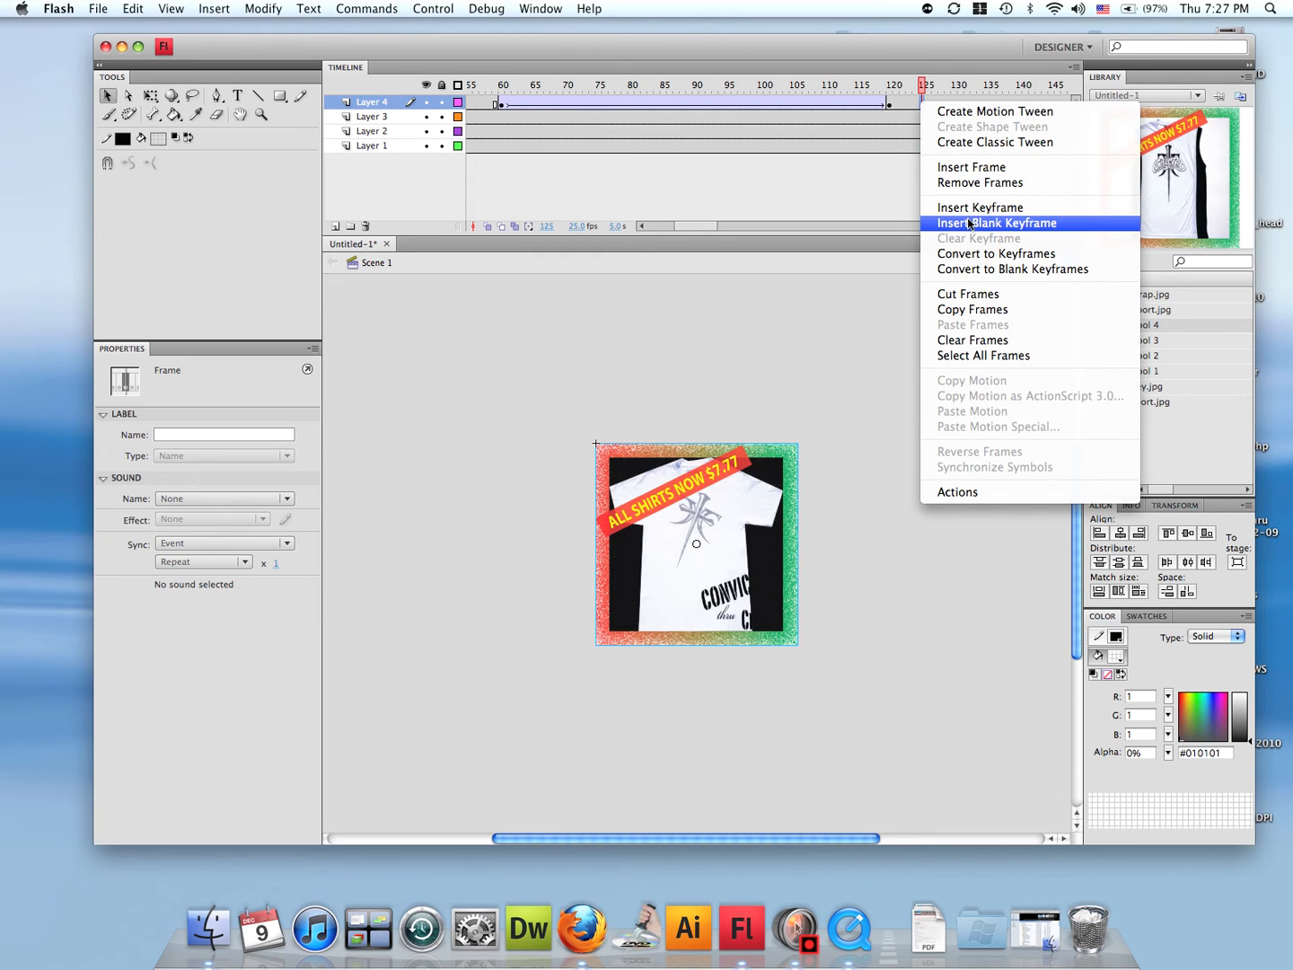
left_click(996, 223)
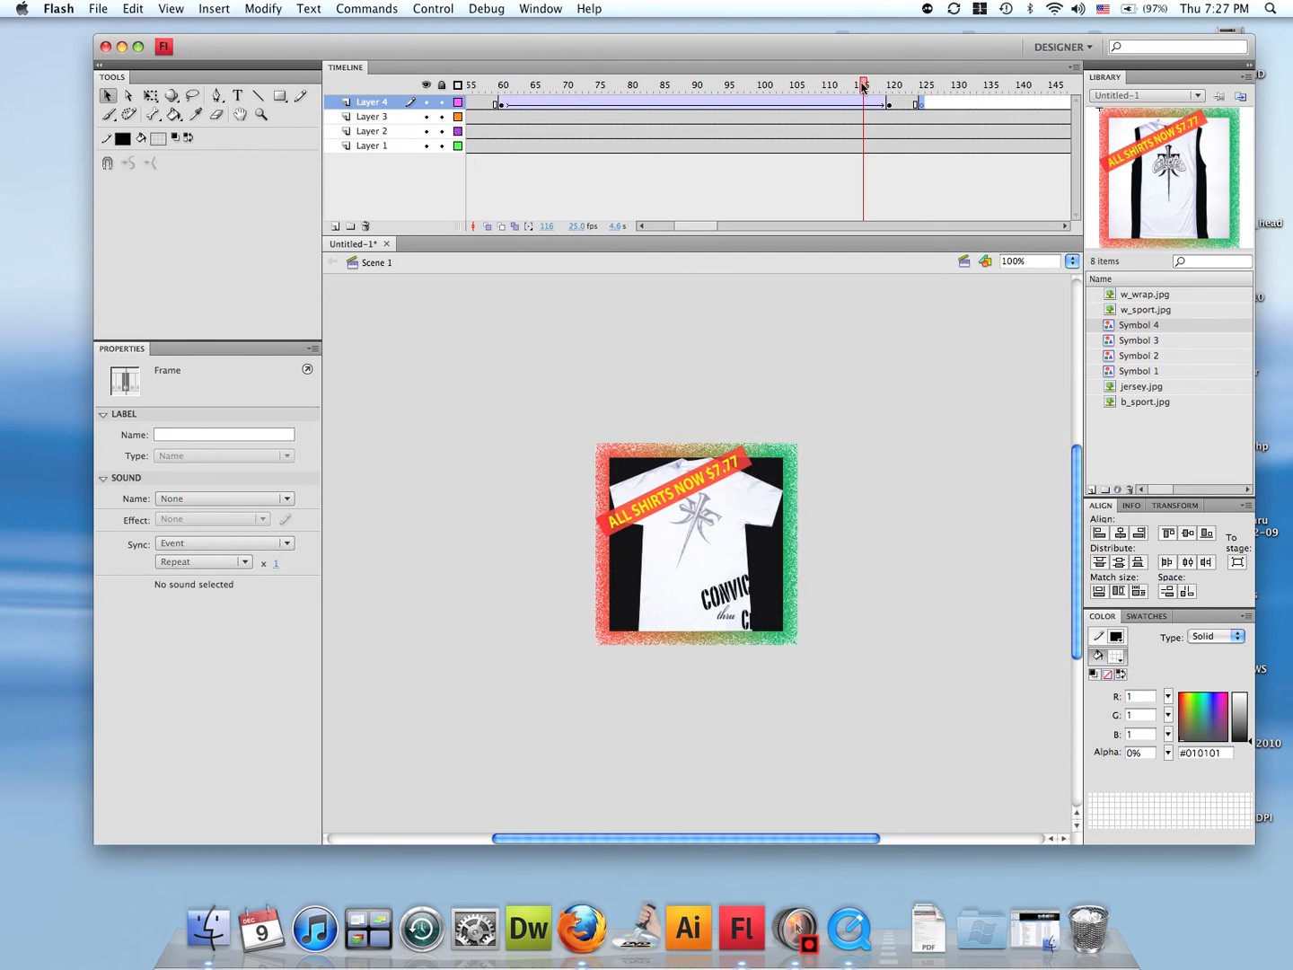
Step: Set Symbol 1's Alpha to 0% at frame 120 and scrub mid-tween to preview the fade
left_click(869, 84)
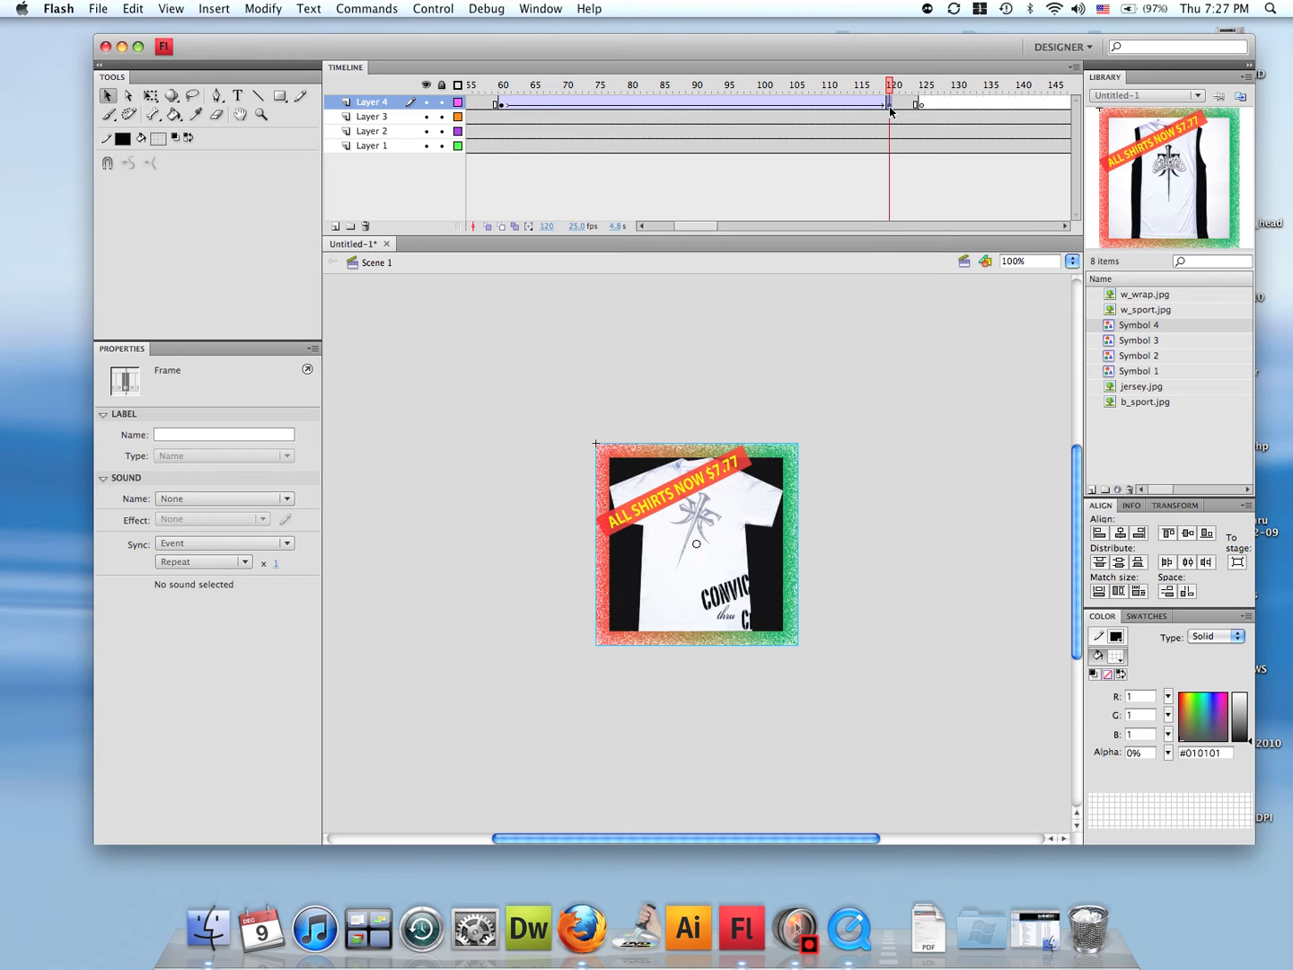
left_click(673, 545)
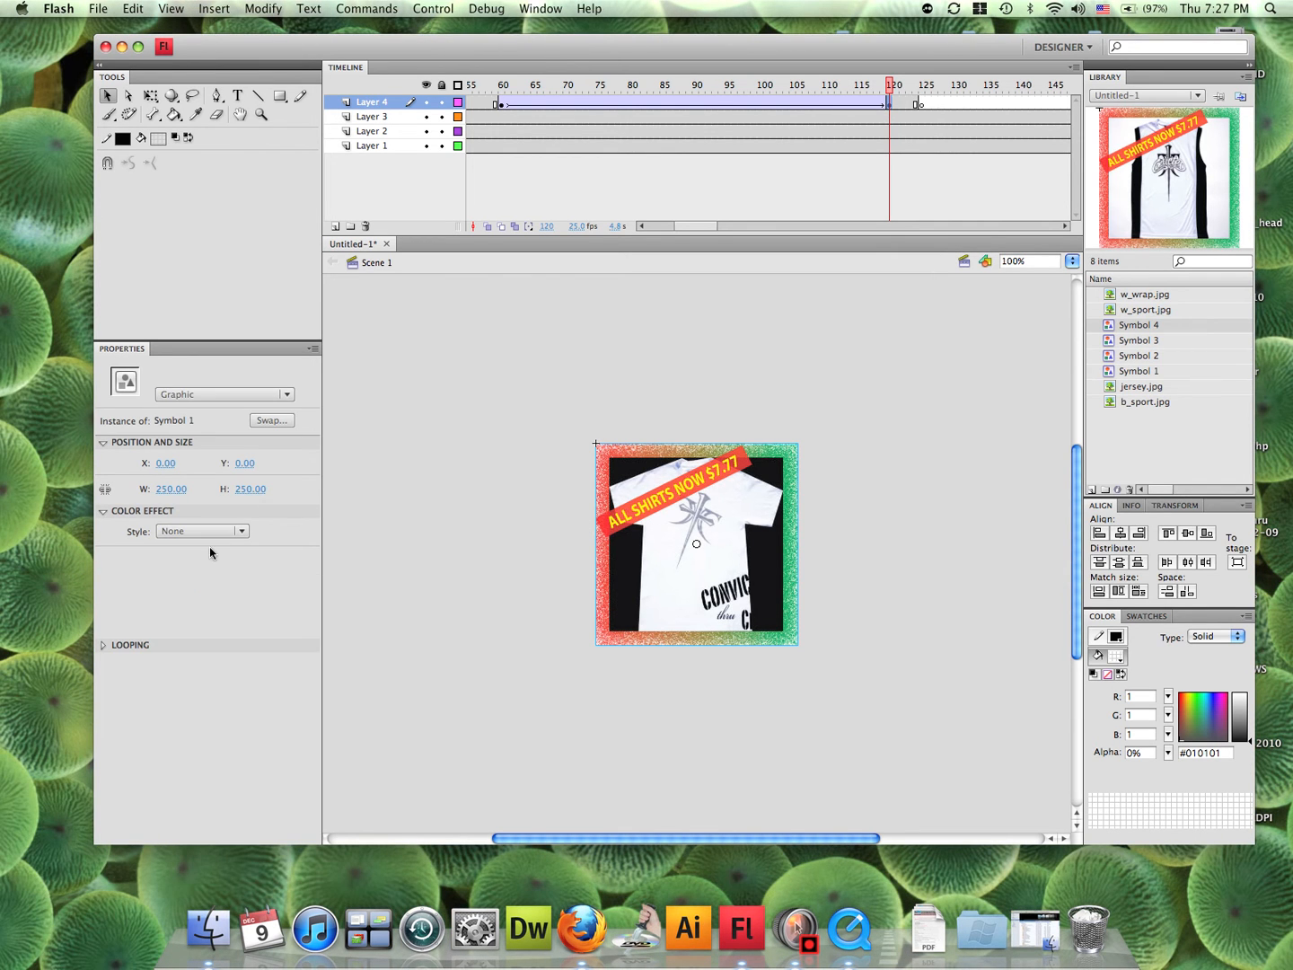
left_click(240, 530)
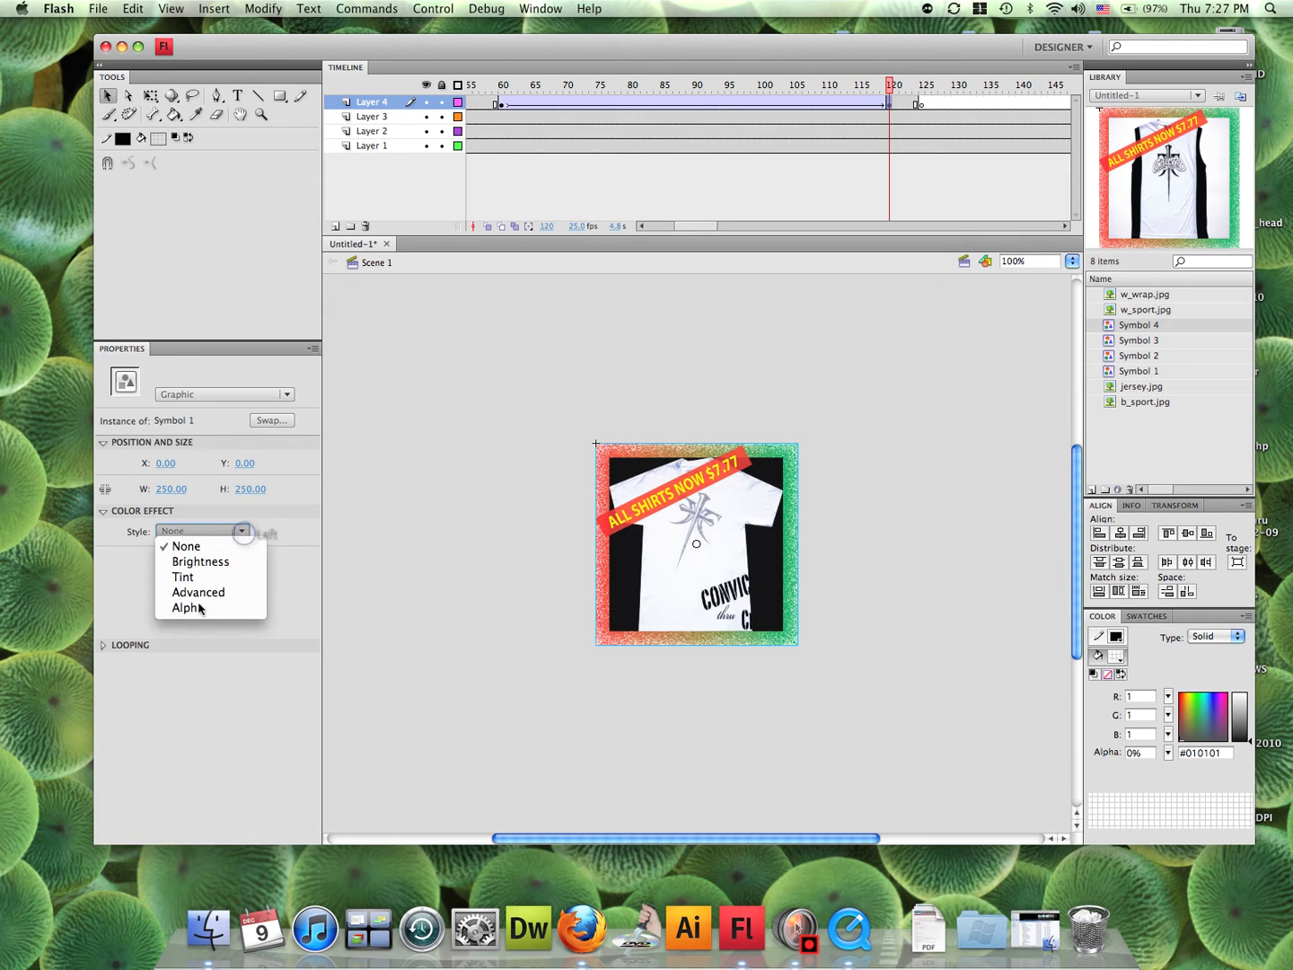
left_click(185, 608)
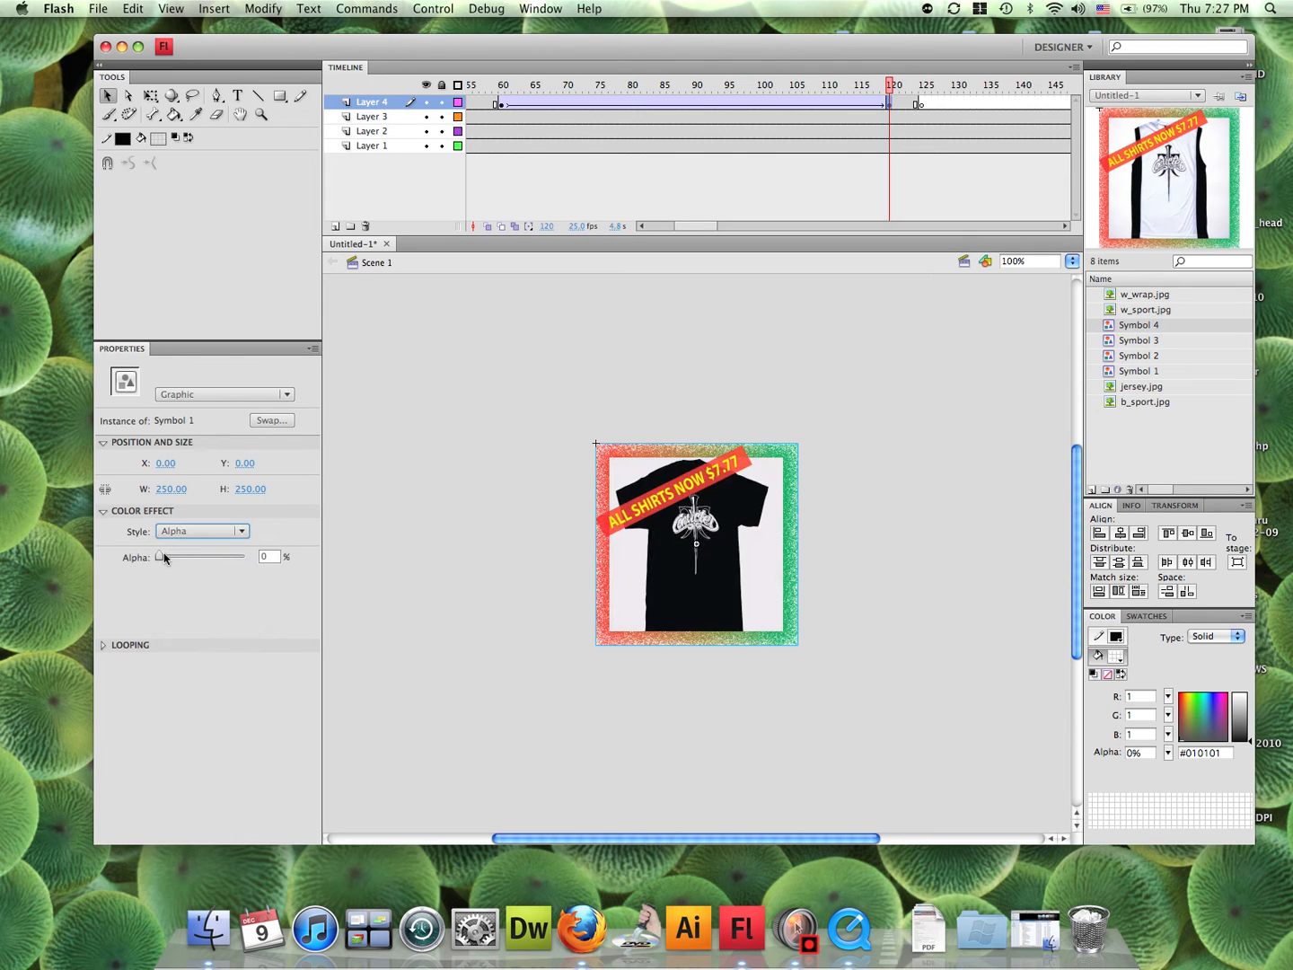
left_click_drag(159, 556, 204, 555)
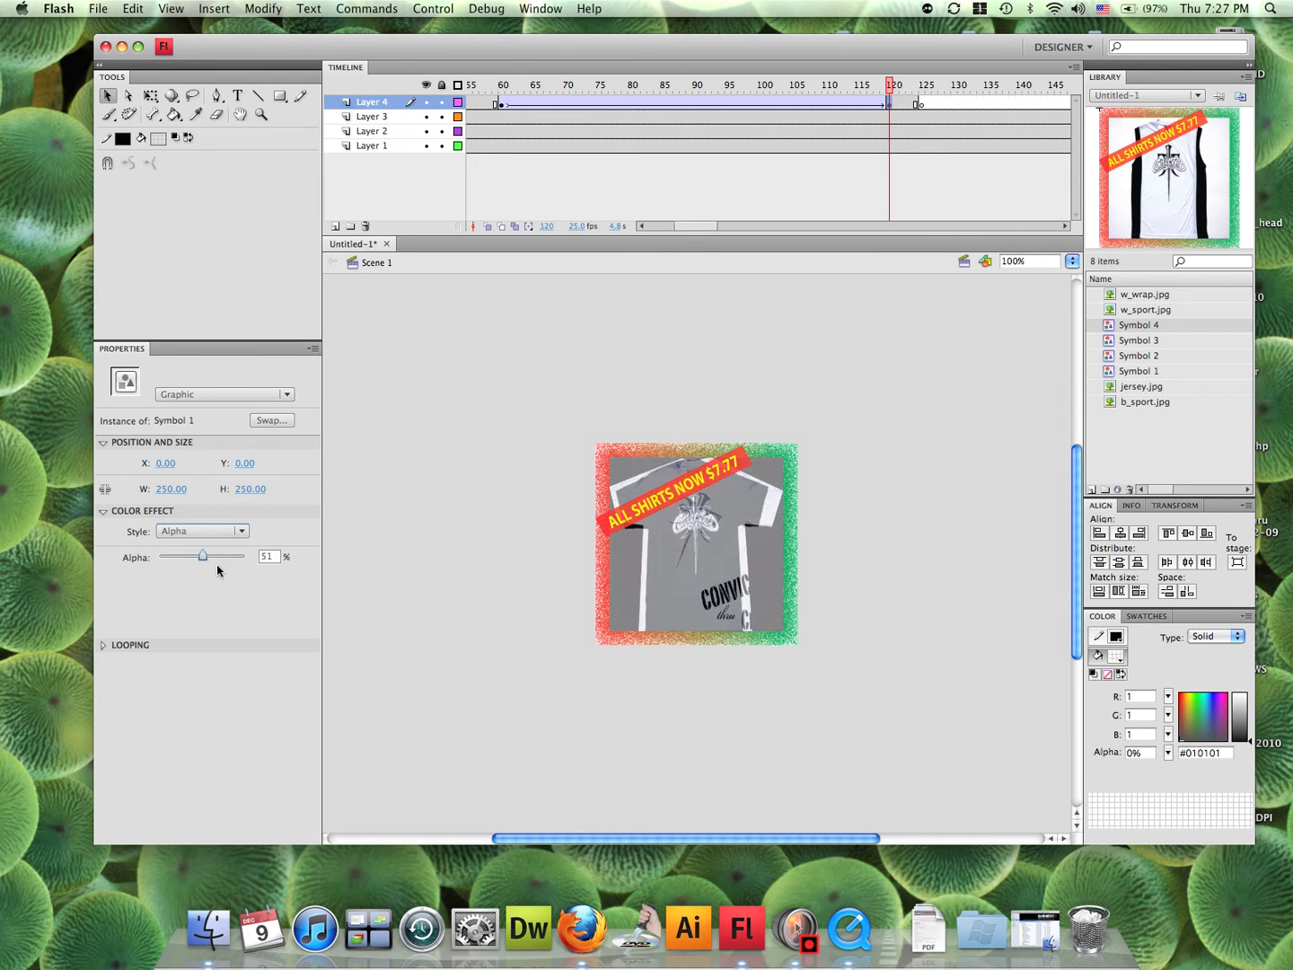
left_click_drag(201, 556, 158, 556)
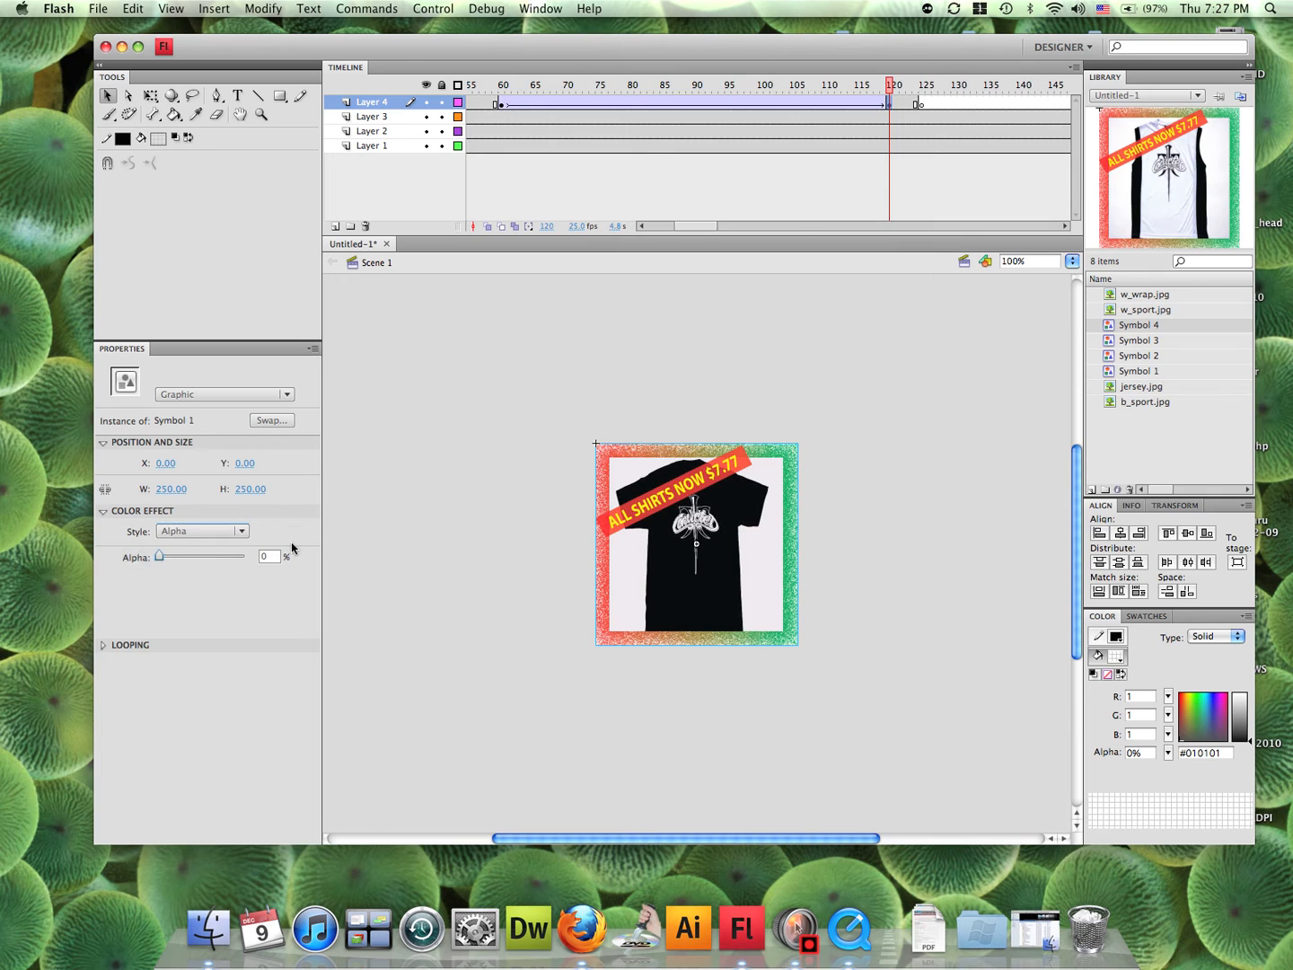
mouse_move(407, 506)
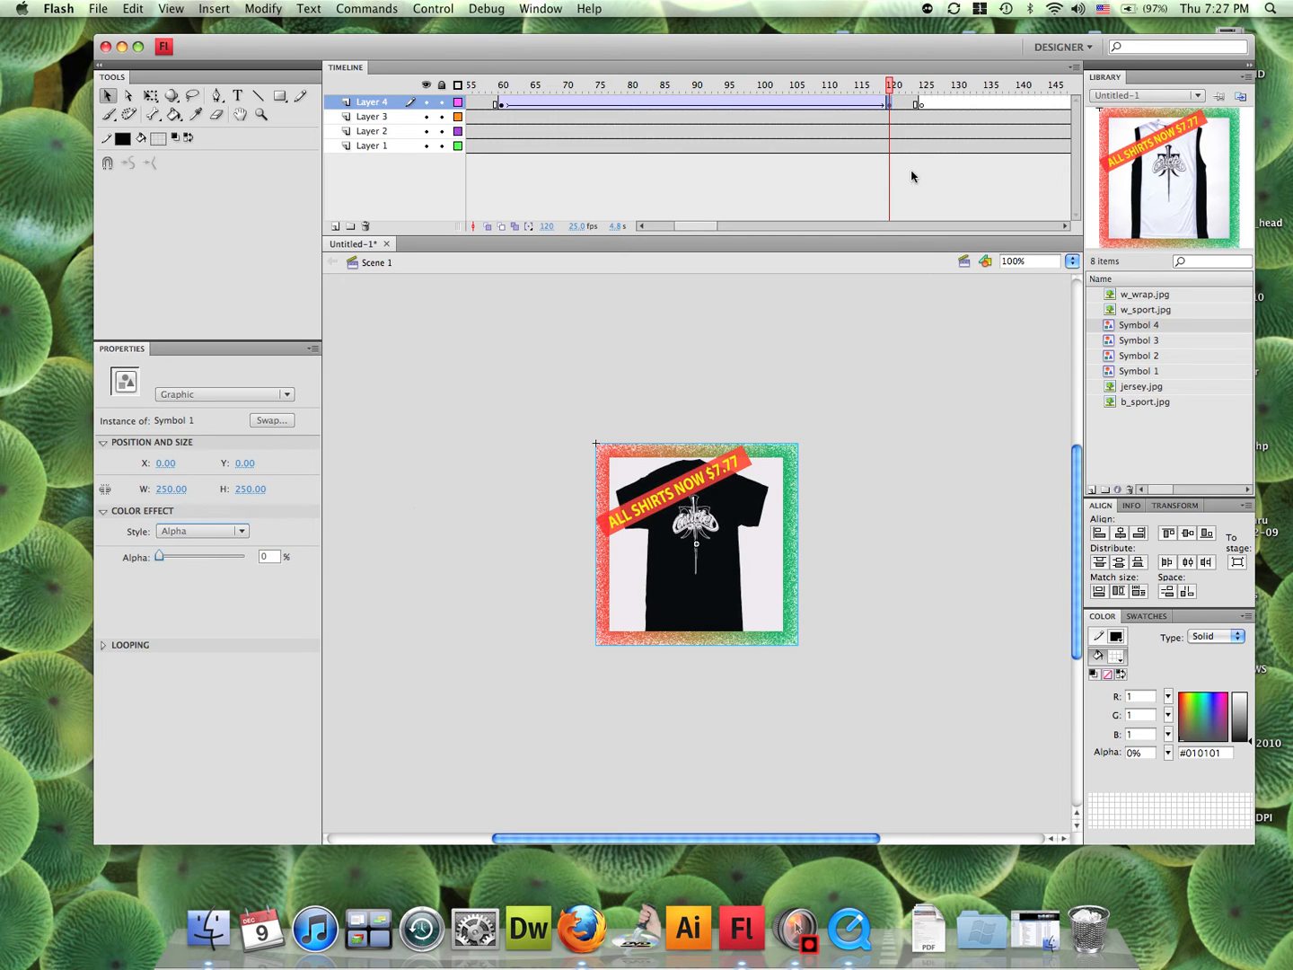
left_click(767, 84)
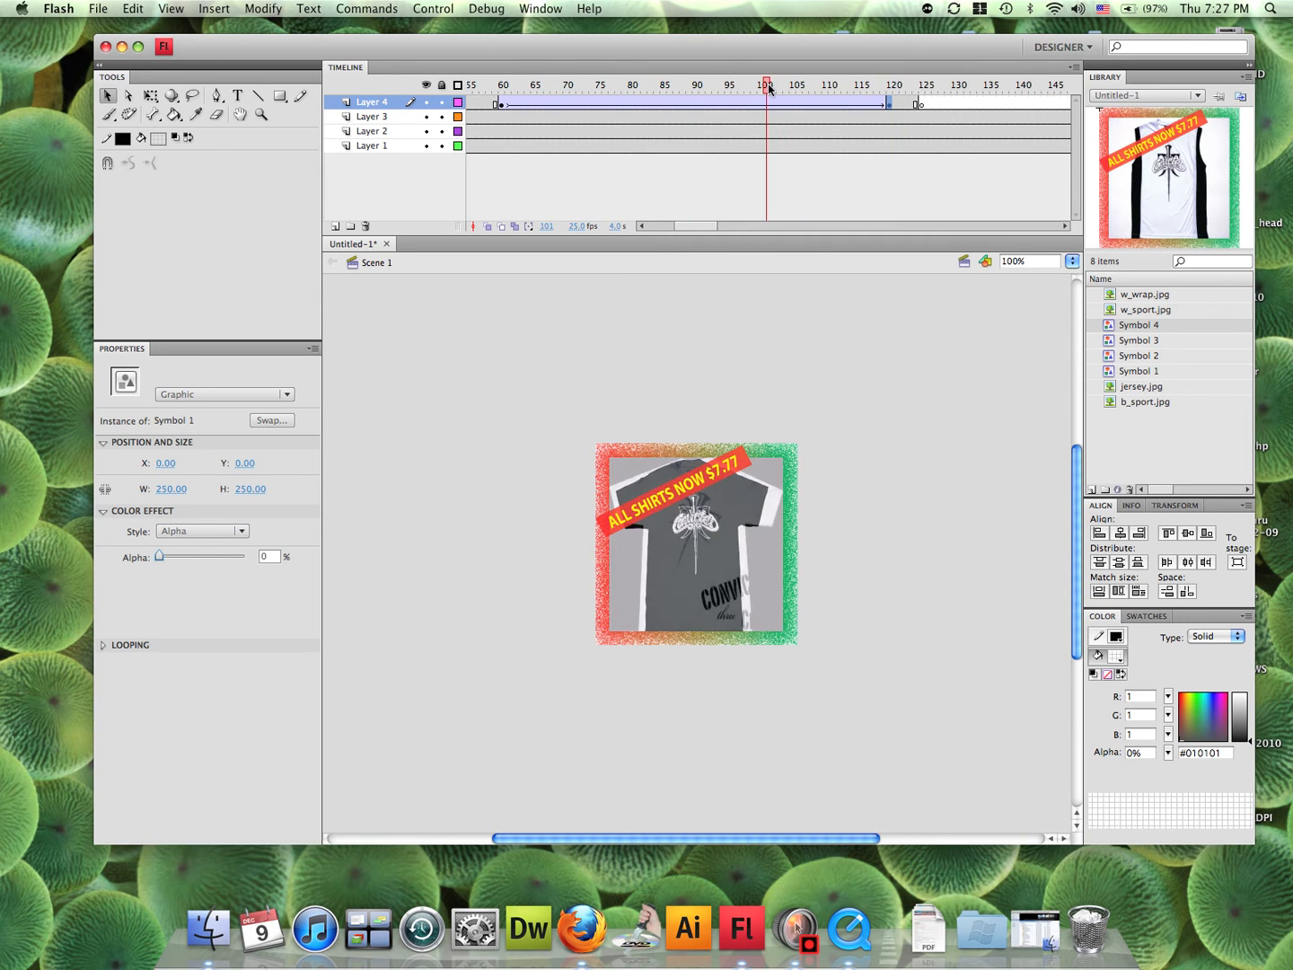
Step: Insert a keyframe at frame 155 on Layer 3 to start the black shirt's fade
left_click(942, 84)
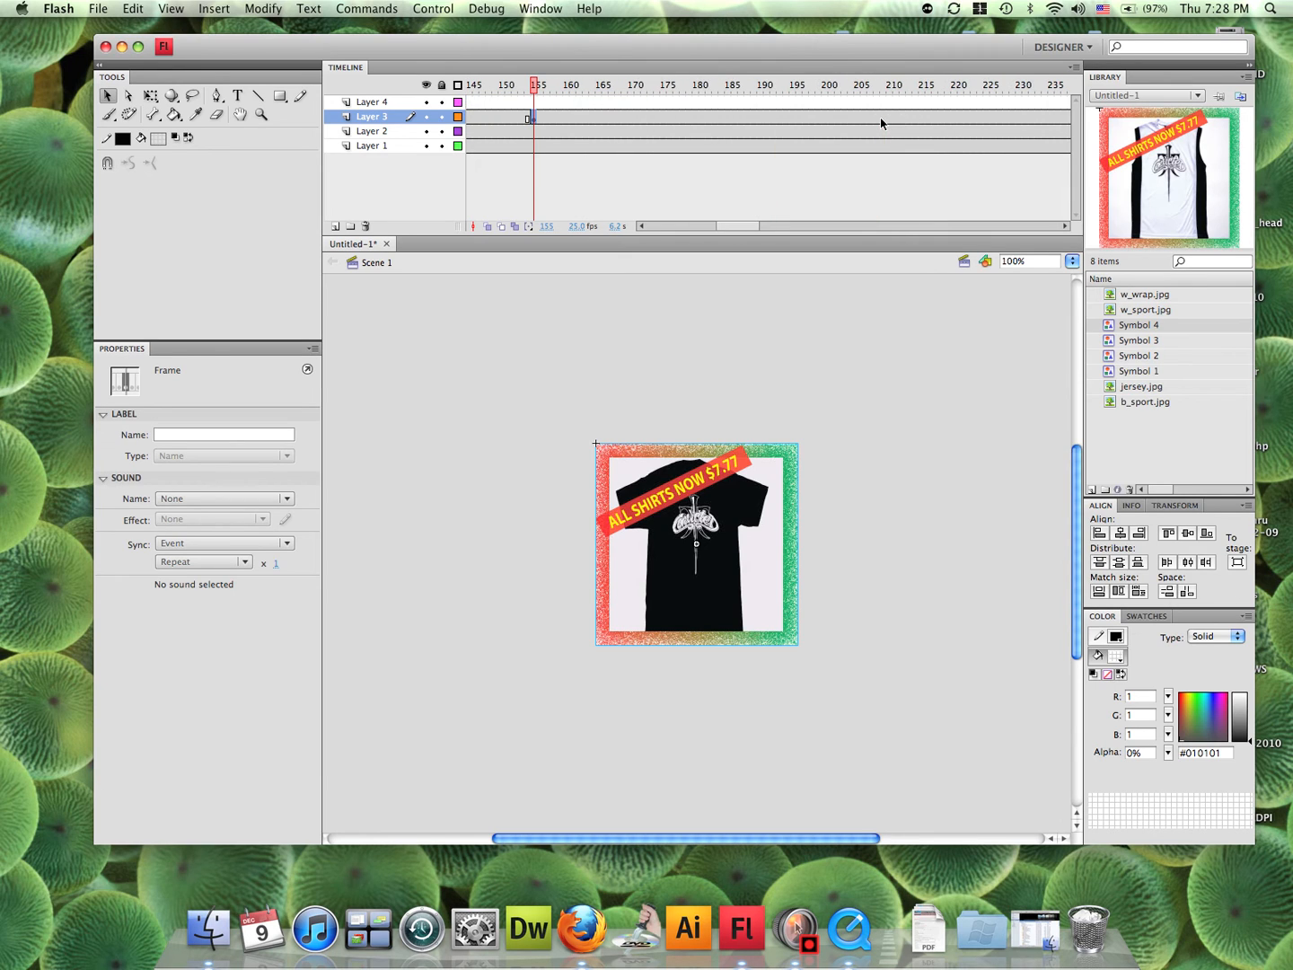
mouse_move(829, 123)
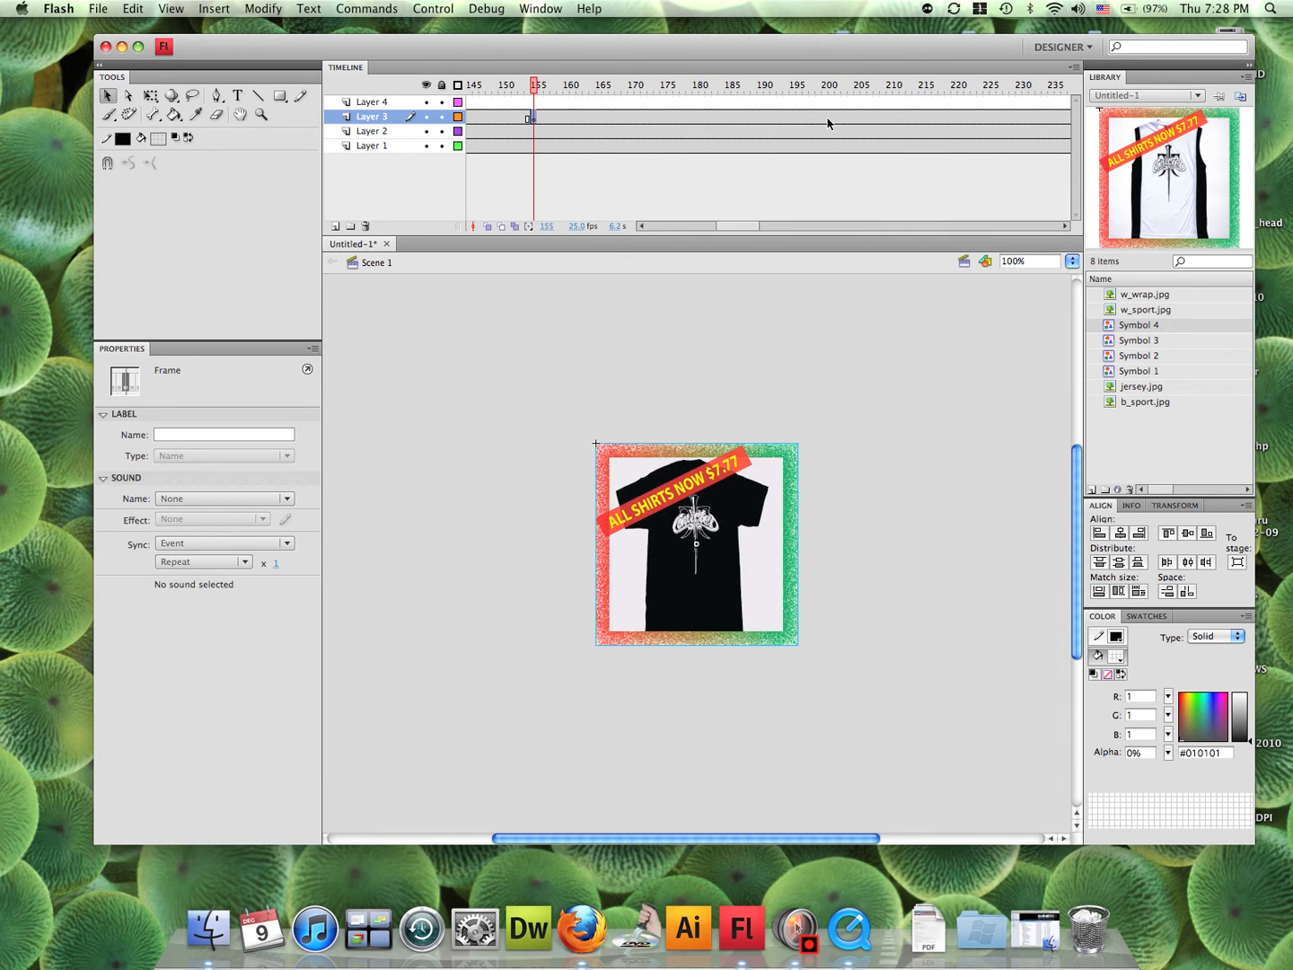
mouse_move(921, 117)
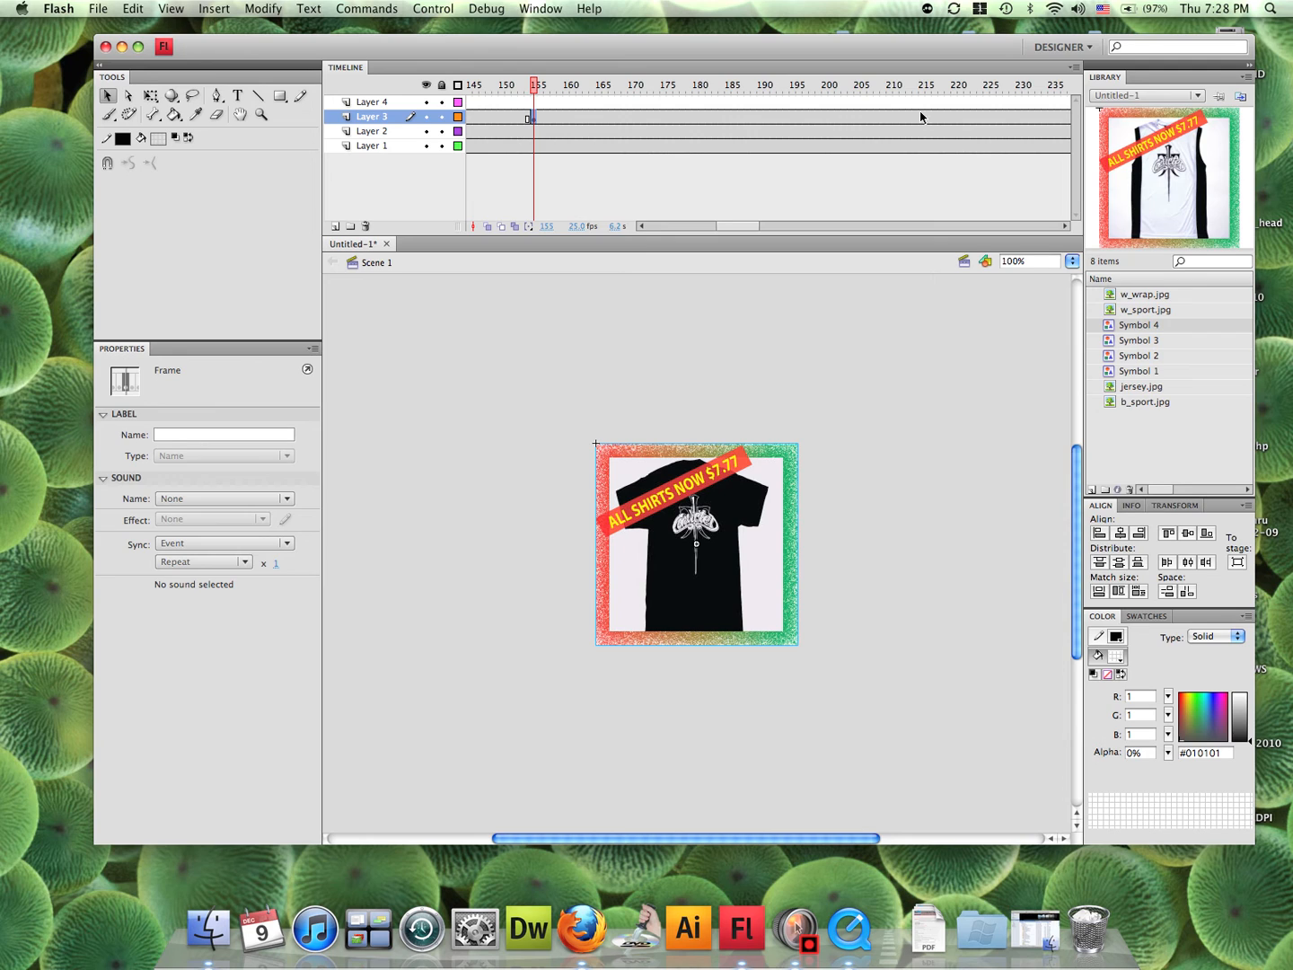
Step: Add a keyframe at frame 215 and classic-tween Layer 3 from 155 to 215
left_click(922, 85)
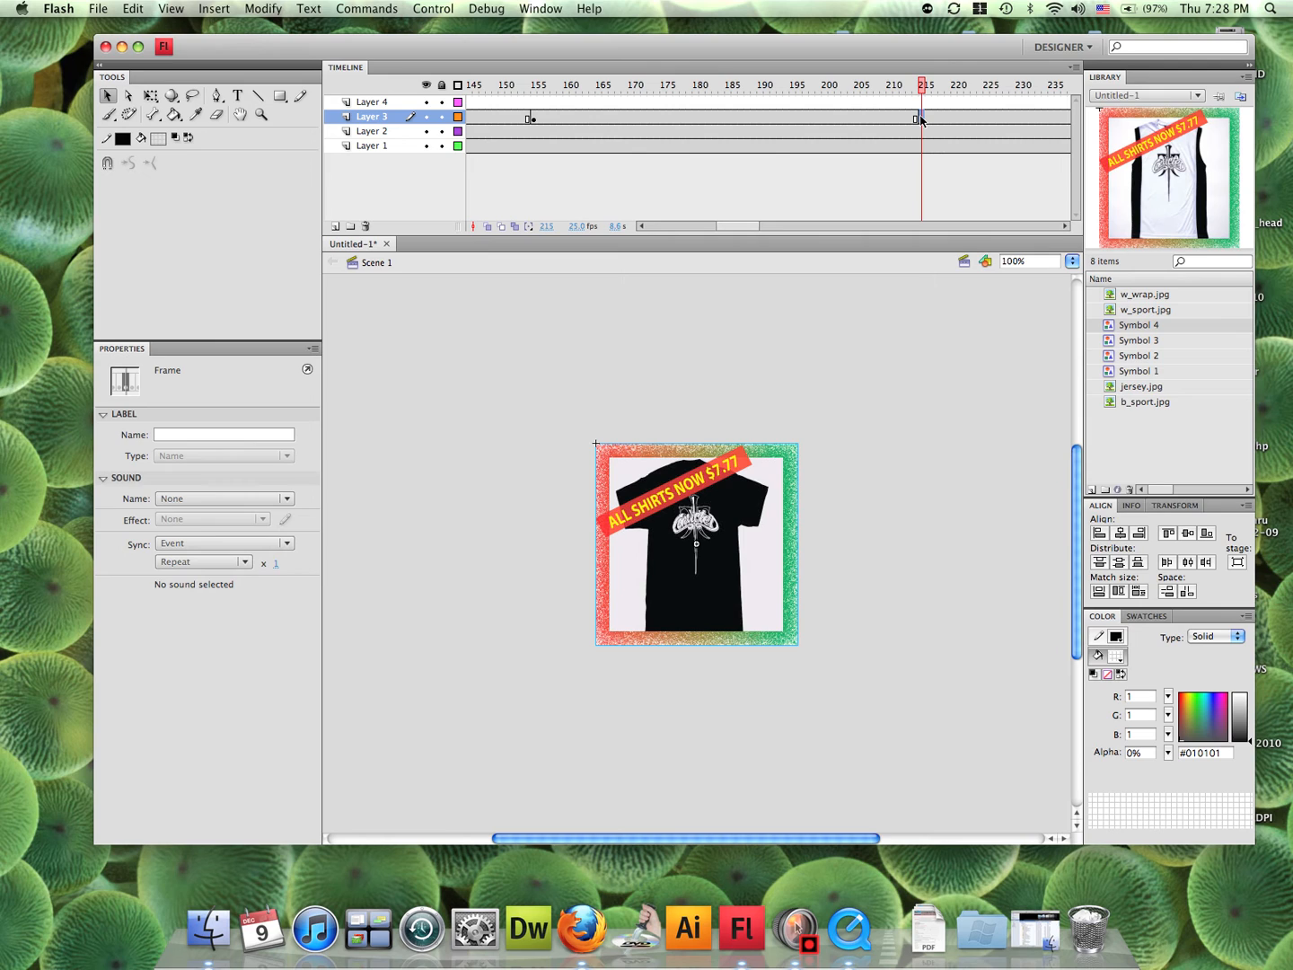
mouse_move(829, 114)
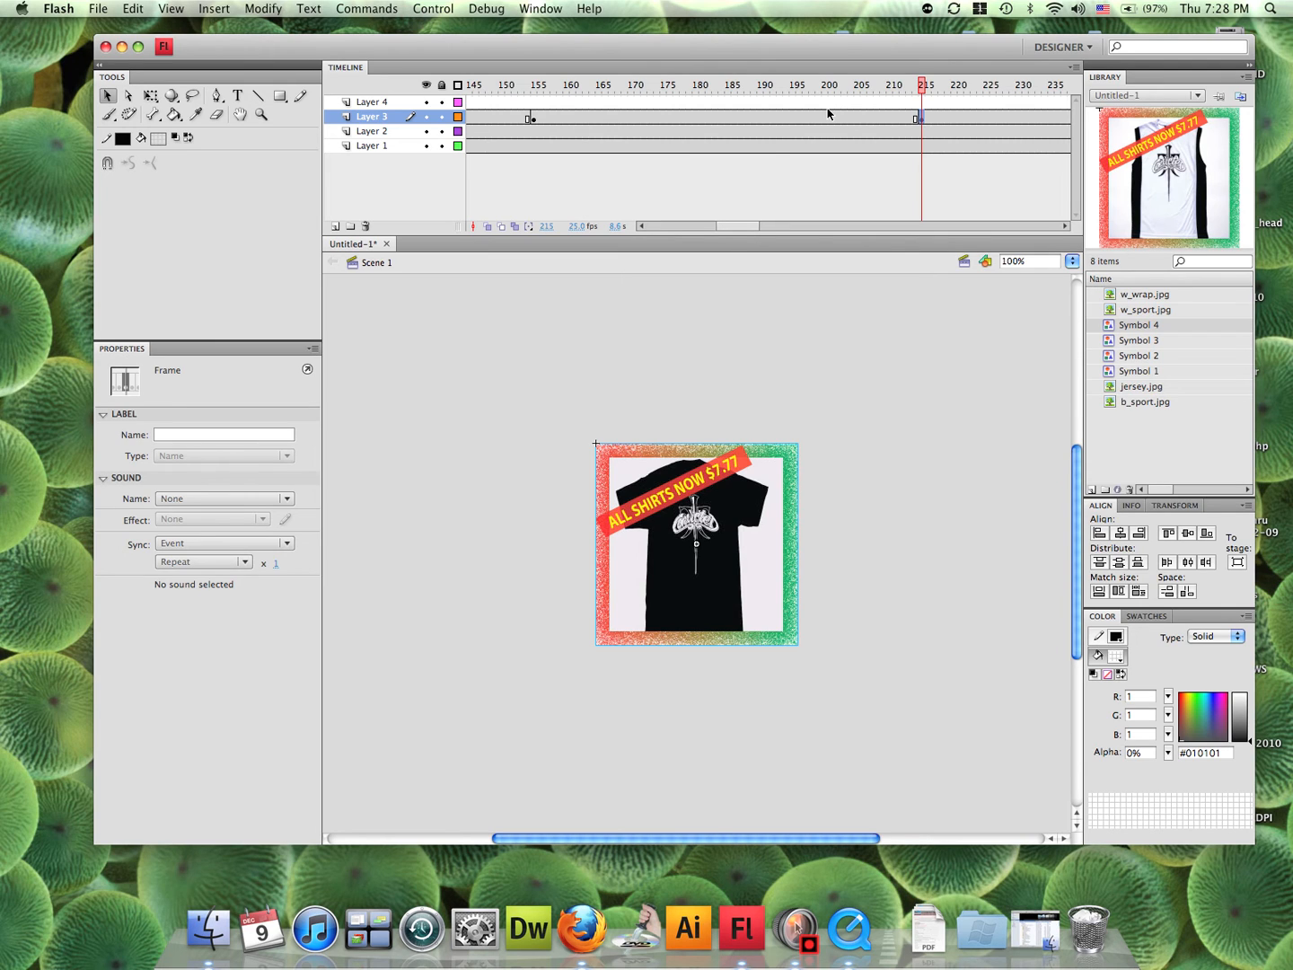
left_click(827, 85)
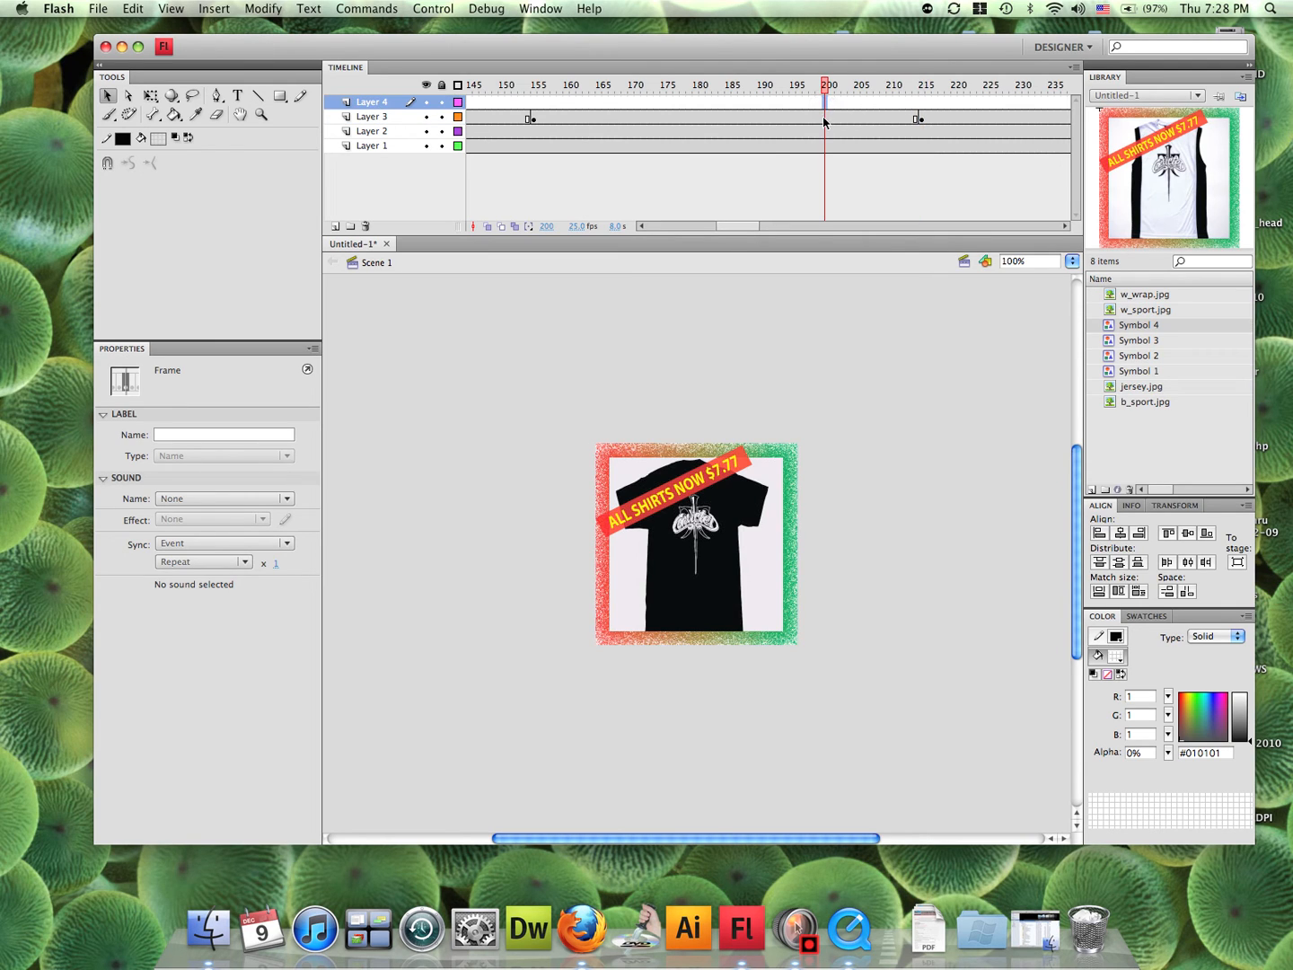
left_click(371, 116)
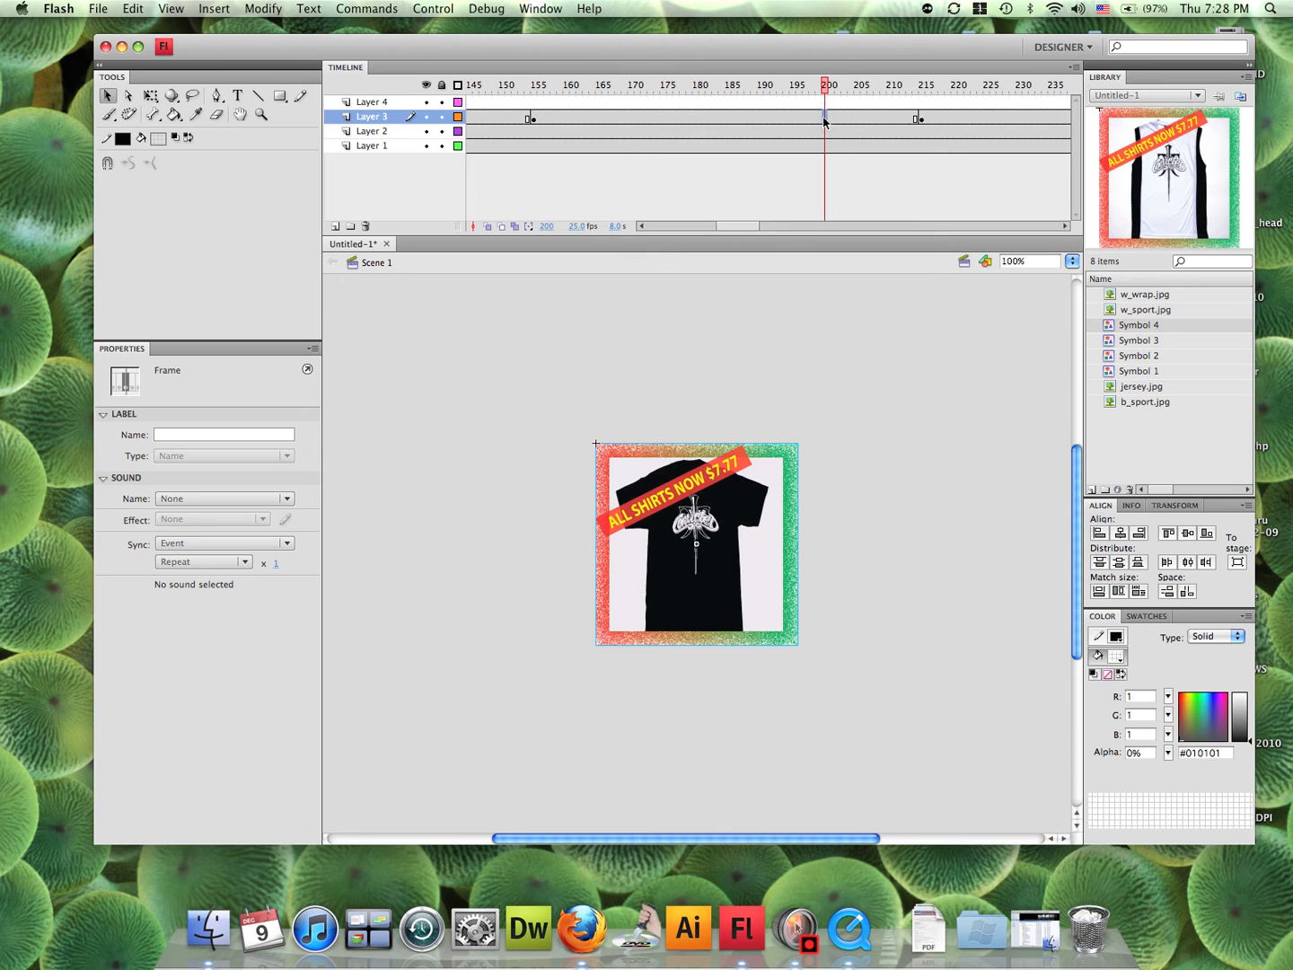
right_click(825, 118)
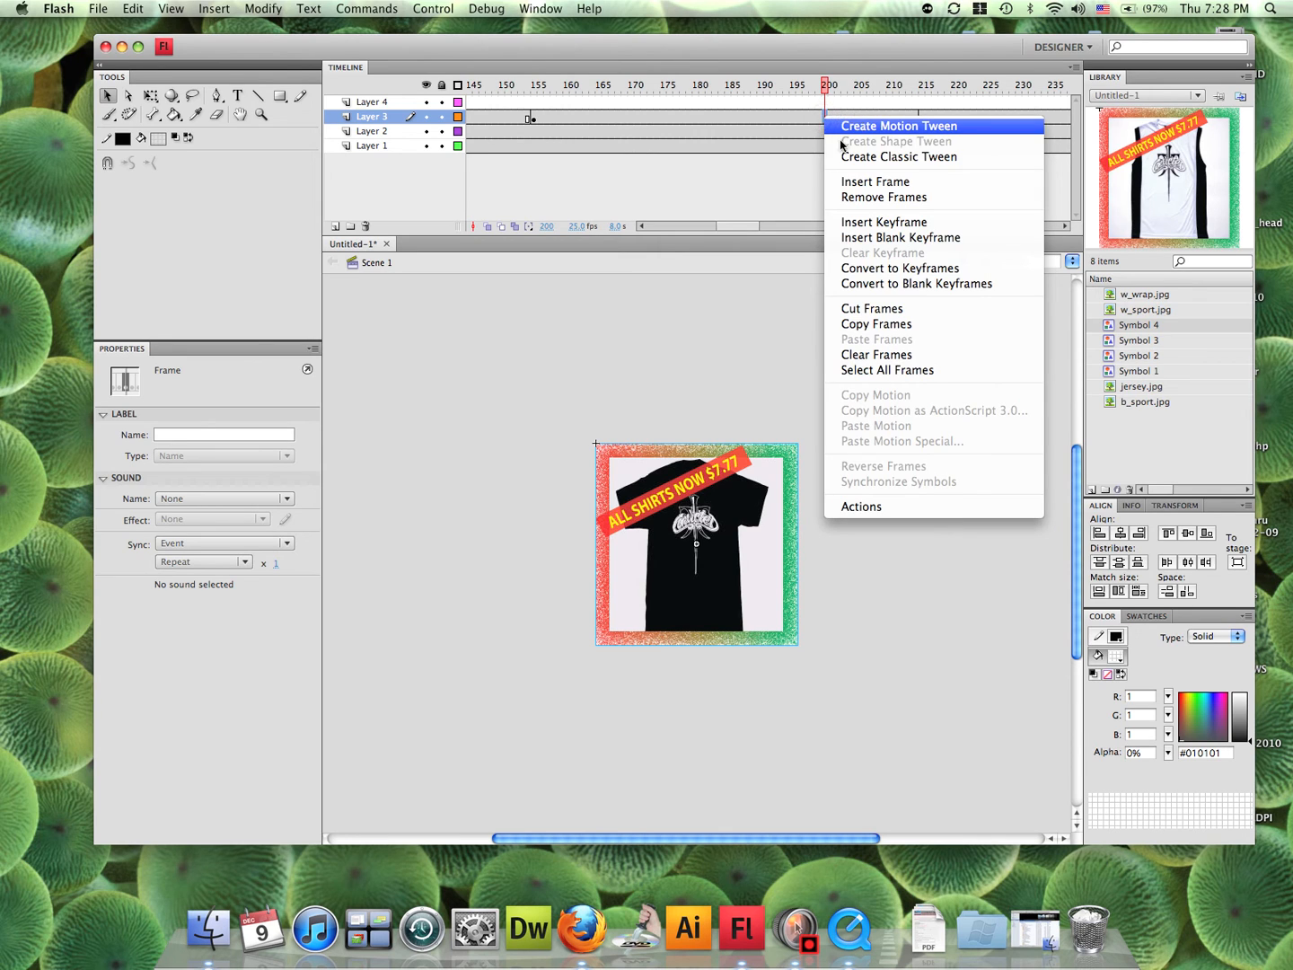
left_click(898, 125)
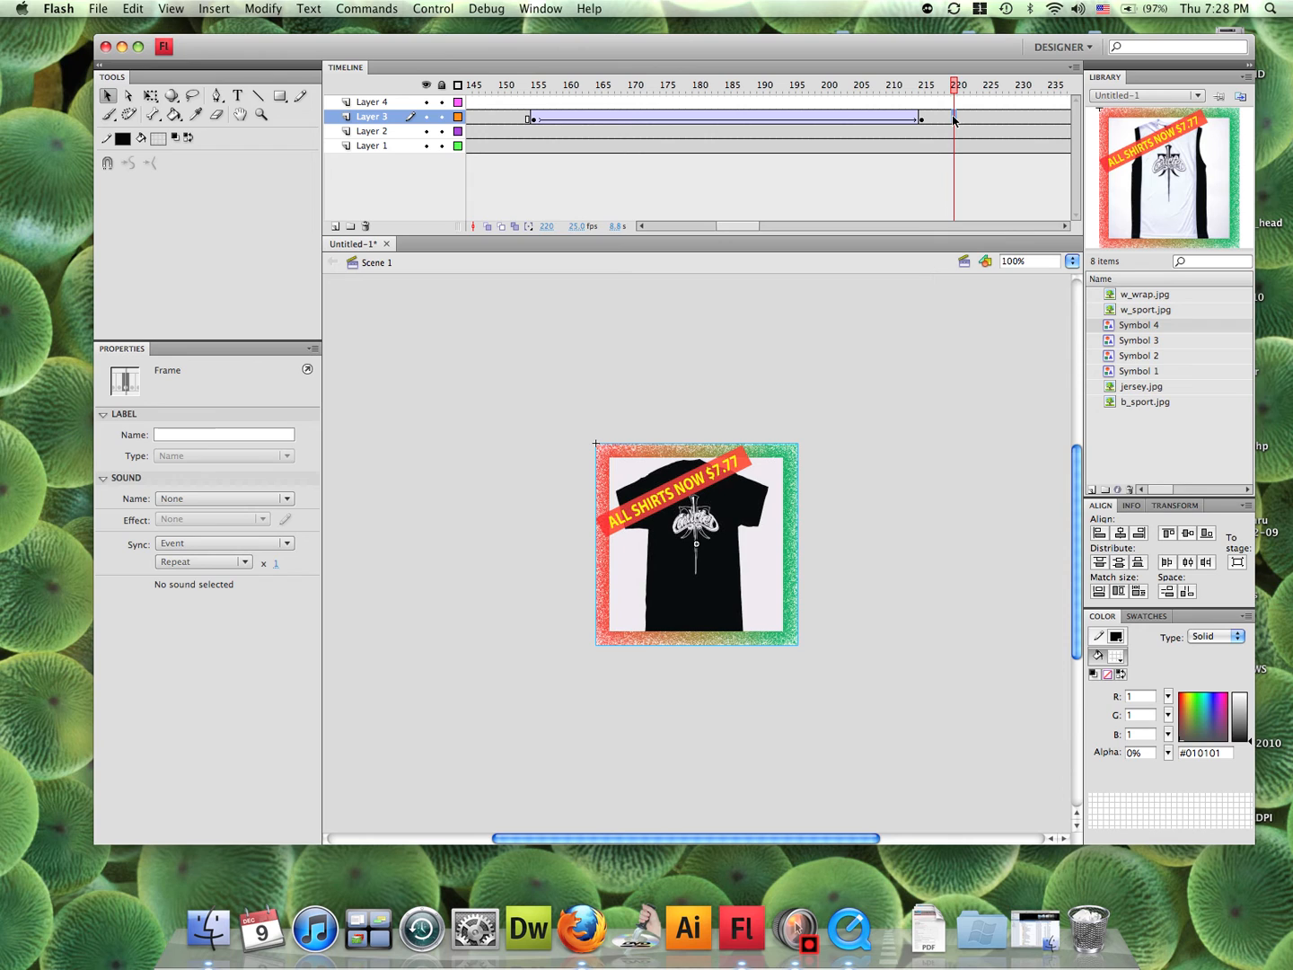
Step: End Layer 3 with a blank keyframe at 220 and set Alpha 0% on the 215 shirt
right_click(954, 118)
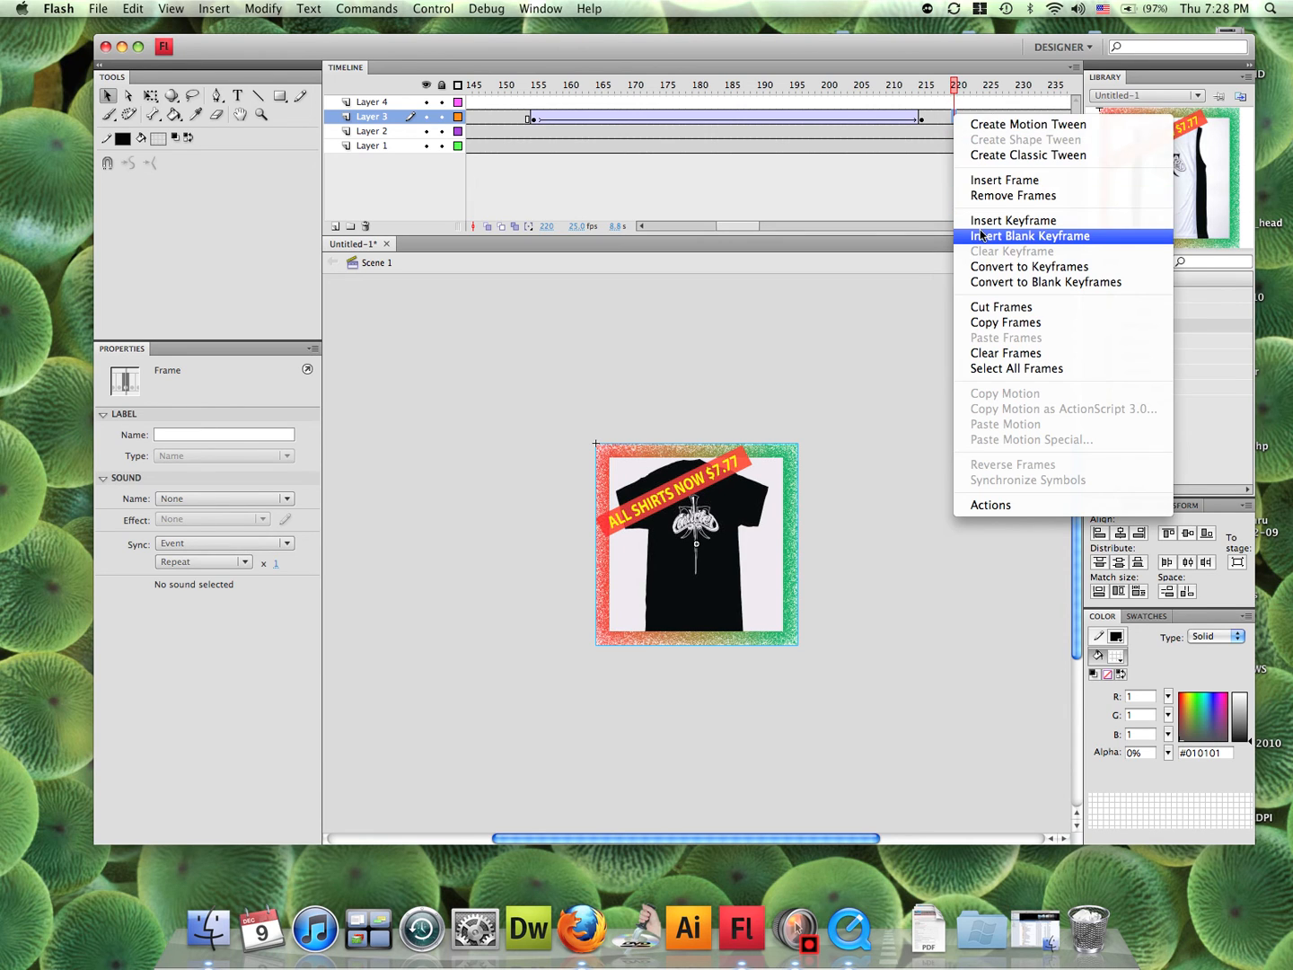
left_click(1030, 235)
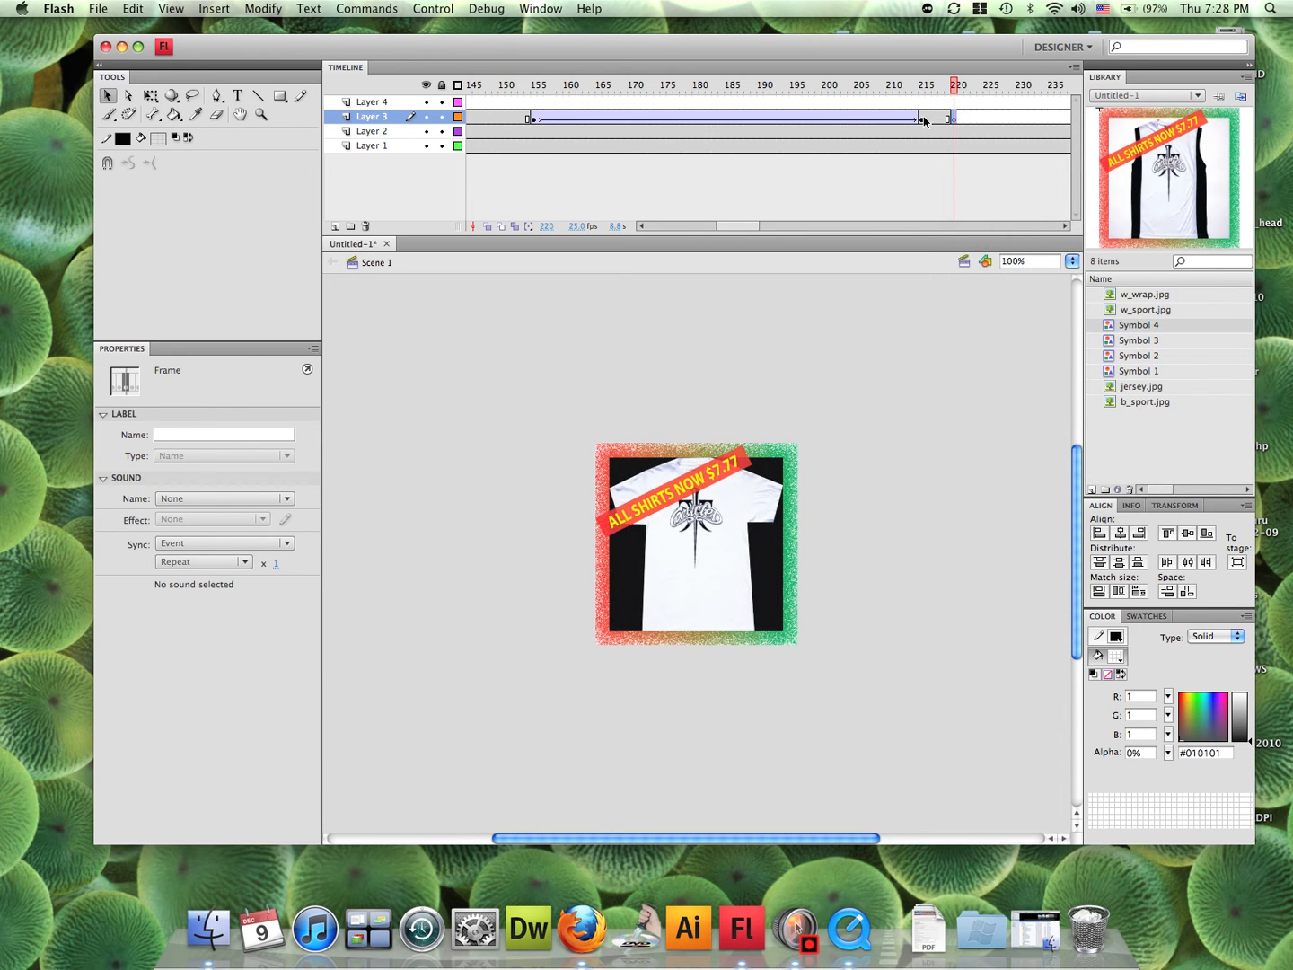
left_click(924, 84)
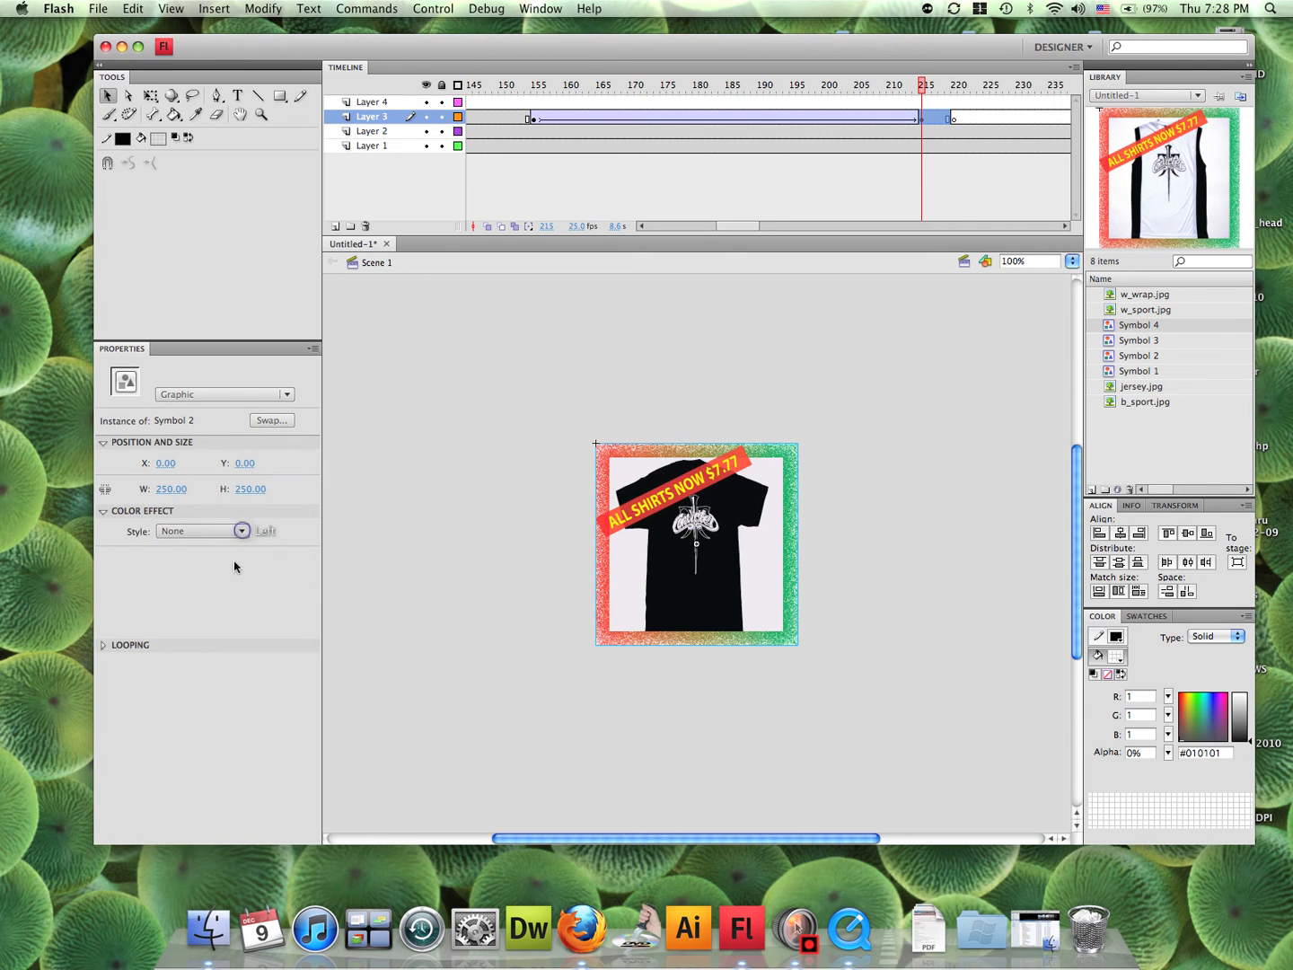
left_click(240, 531)
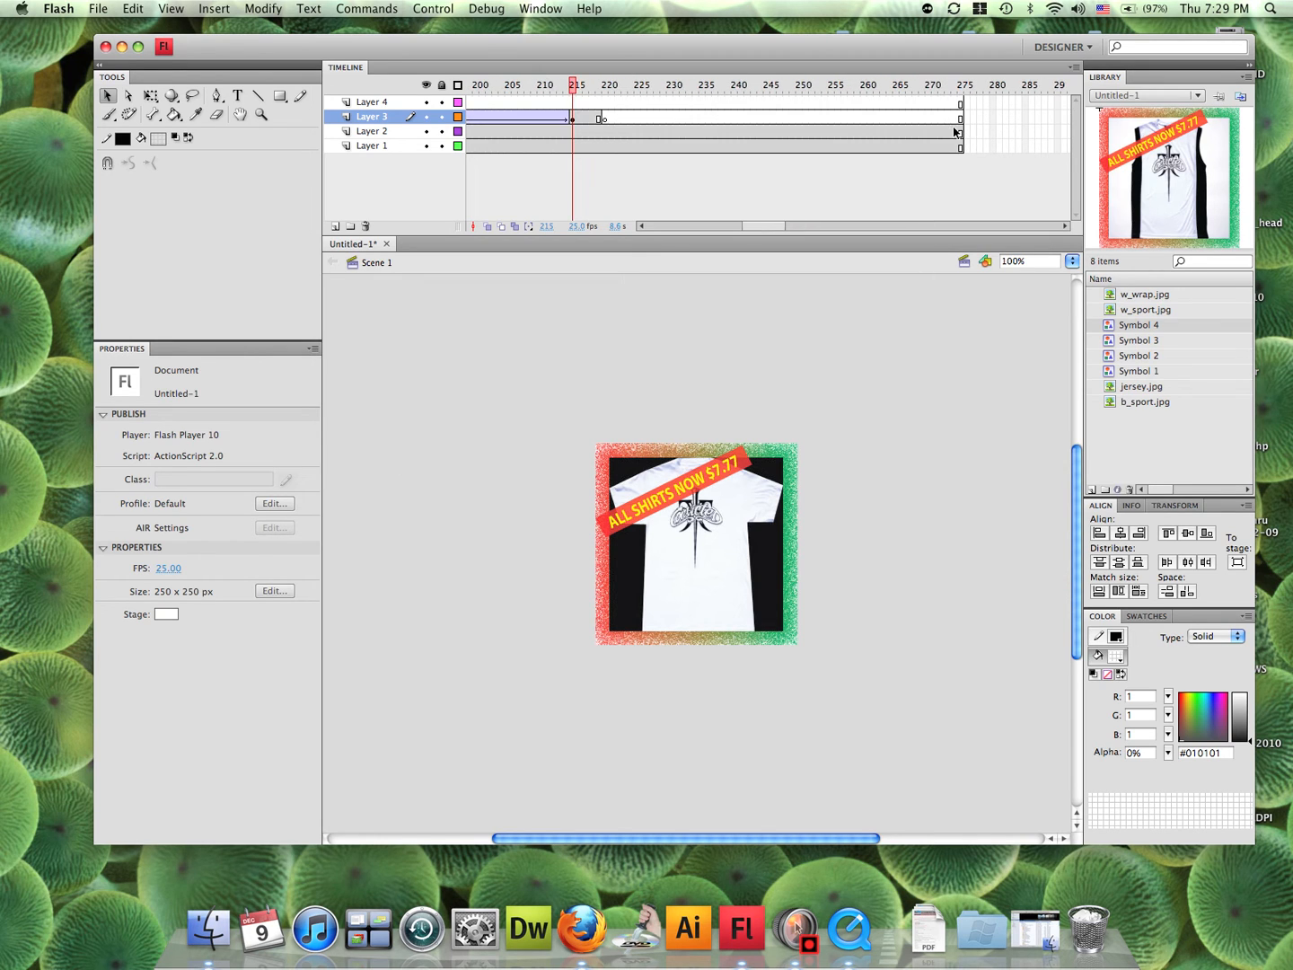
mouse_move(580, 143)
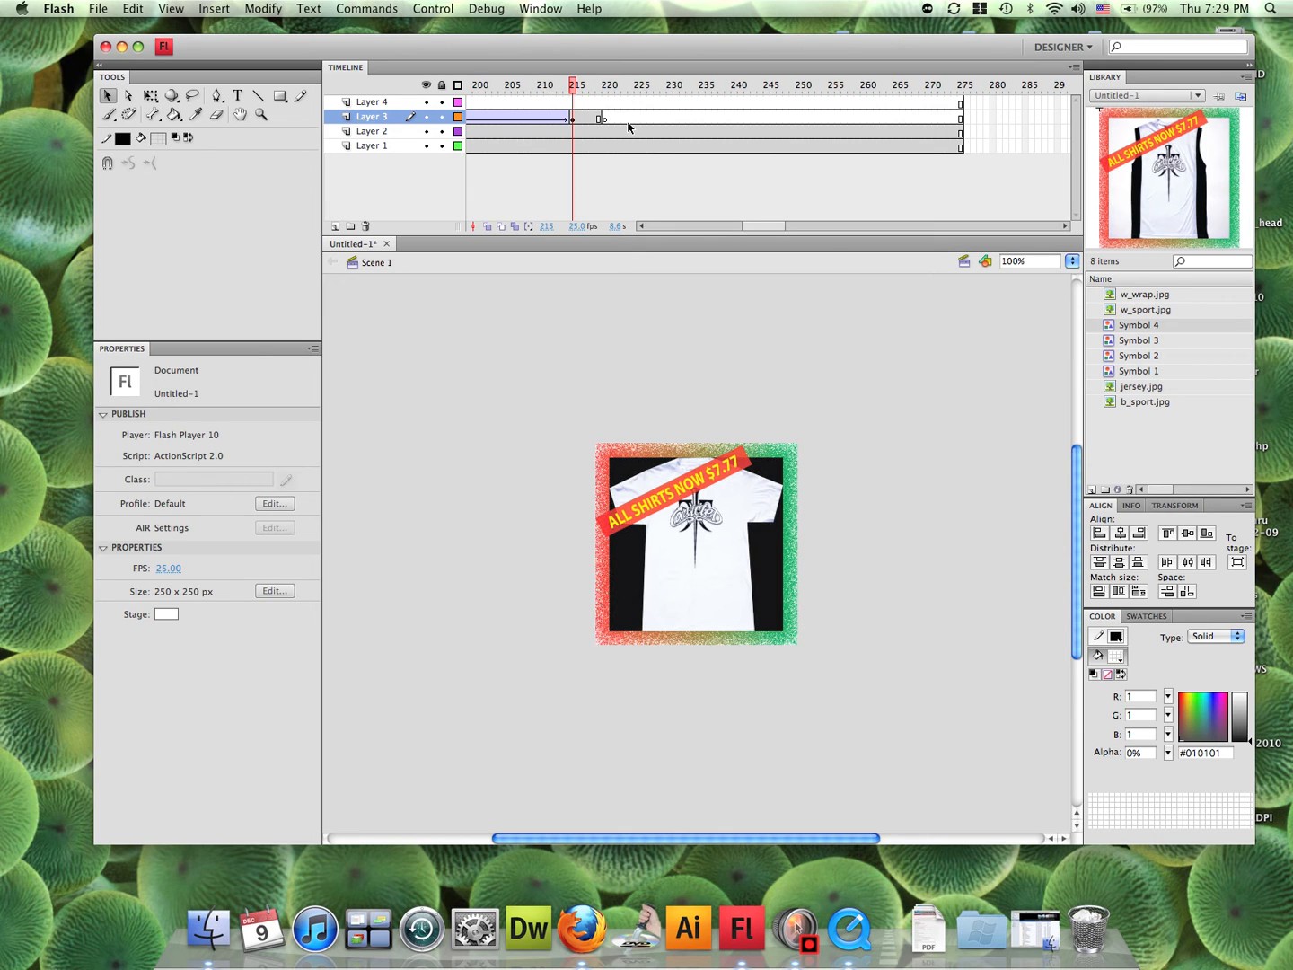
mouse_move(825, 131)
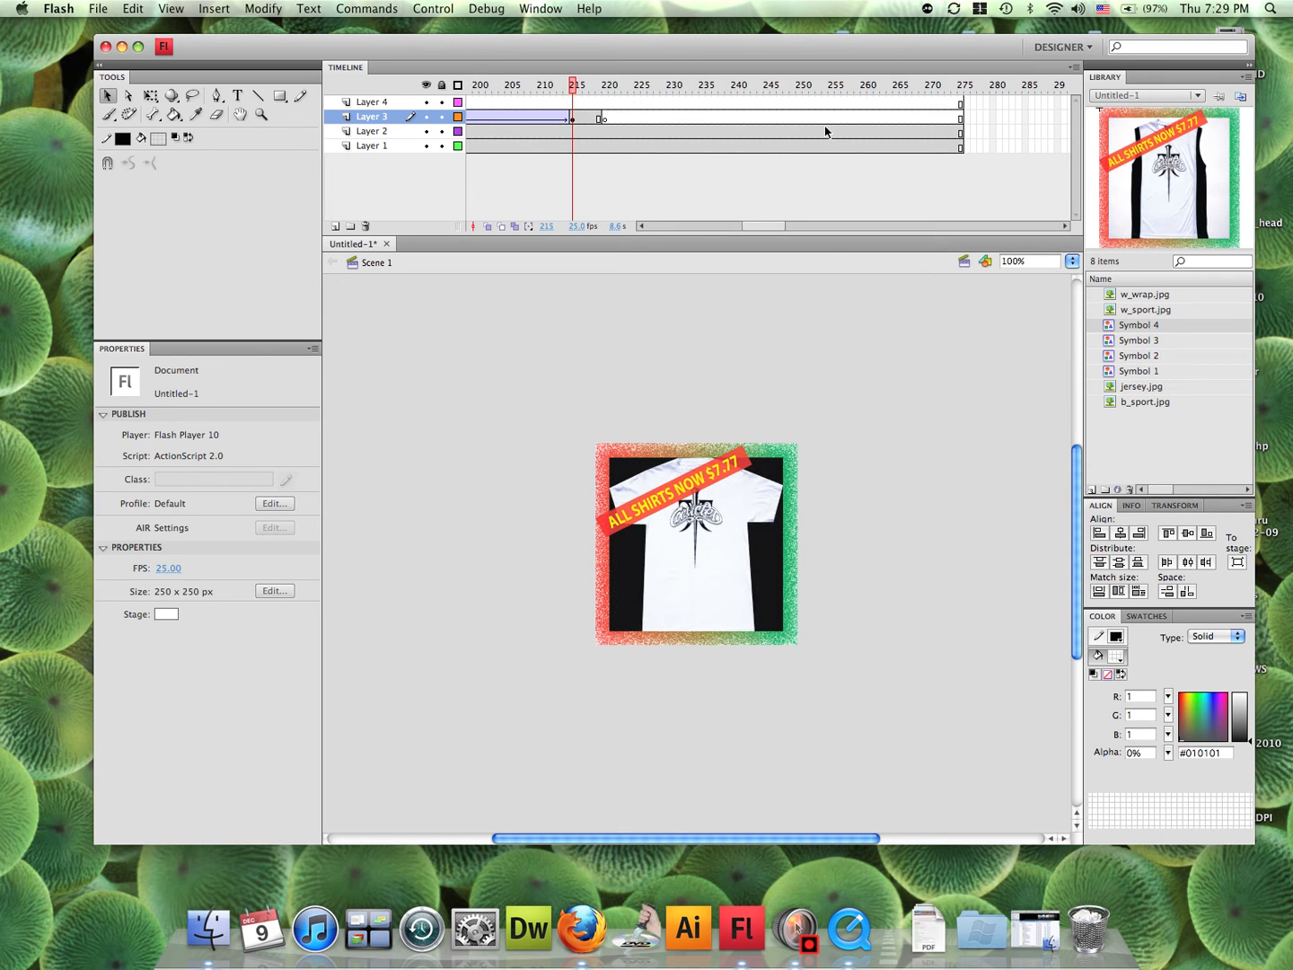
Step: Keyframe Layer 2 at frame 250, extend all layers to 350, and keyframe frame 310
left_click(794, 132)
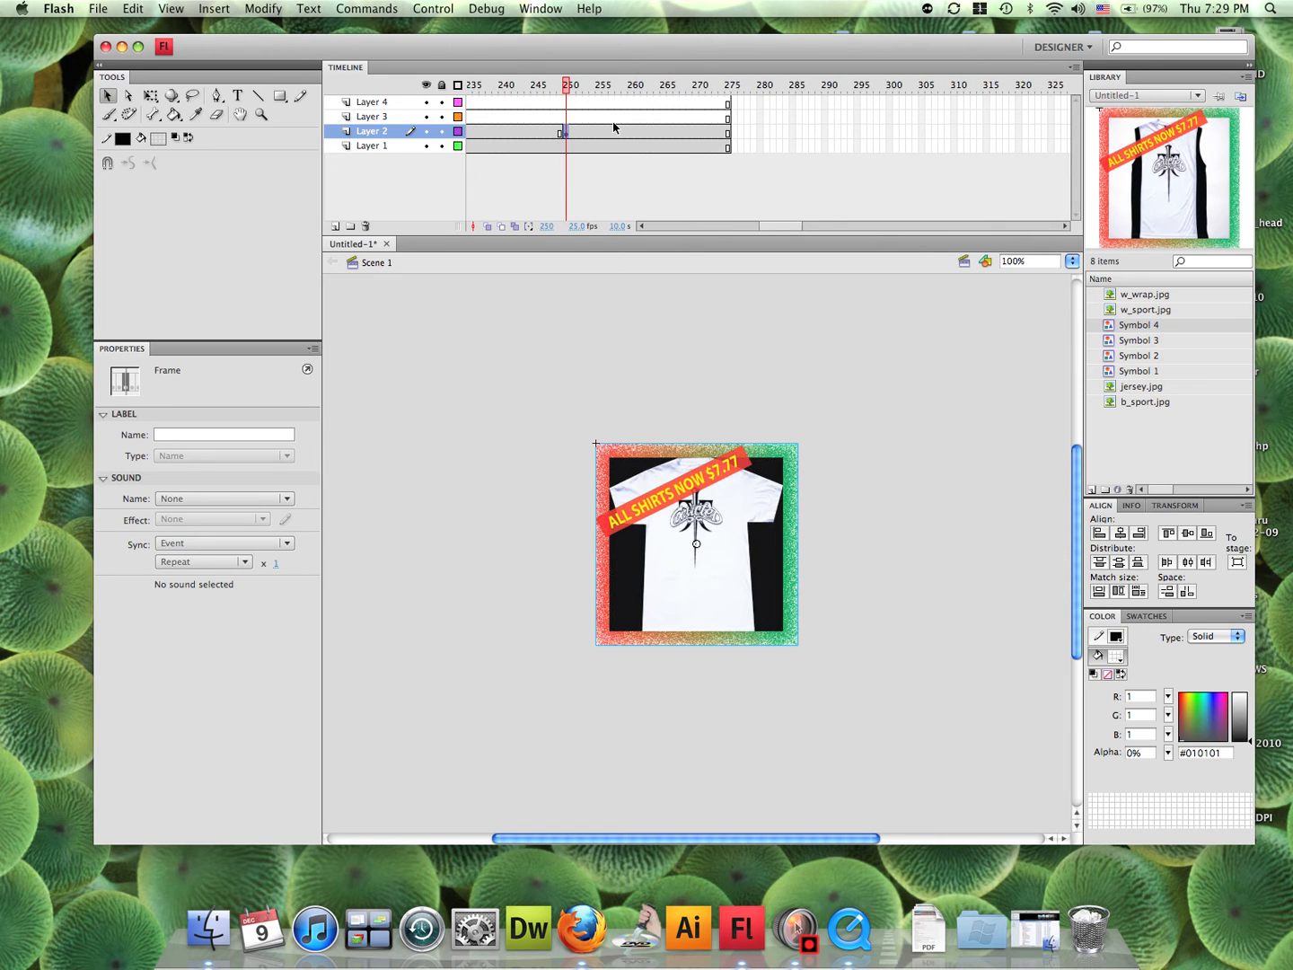
mouse_move(672, 133)
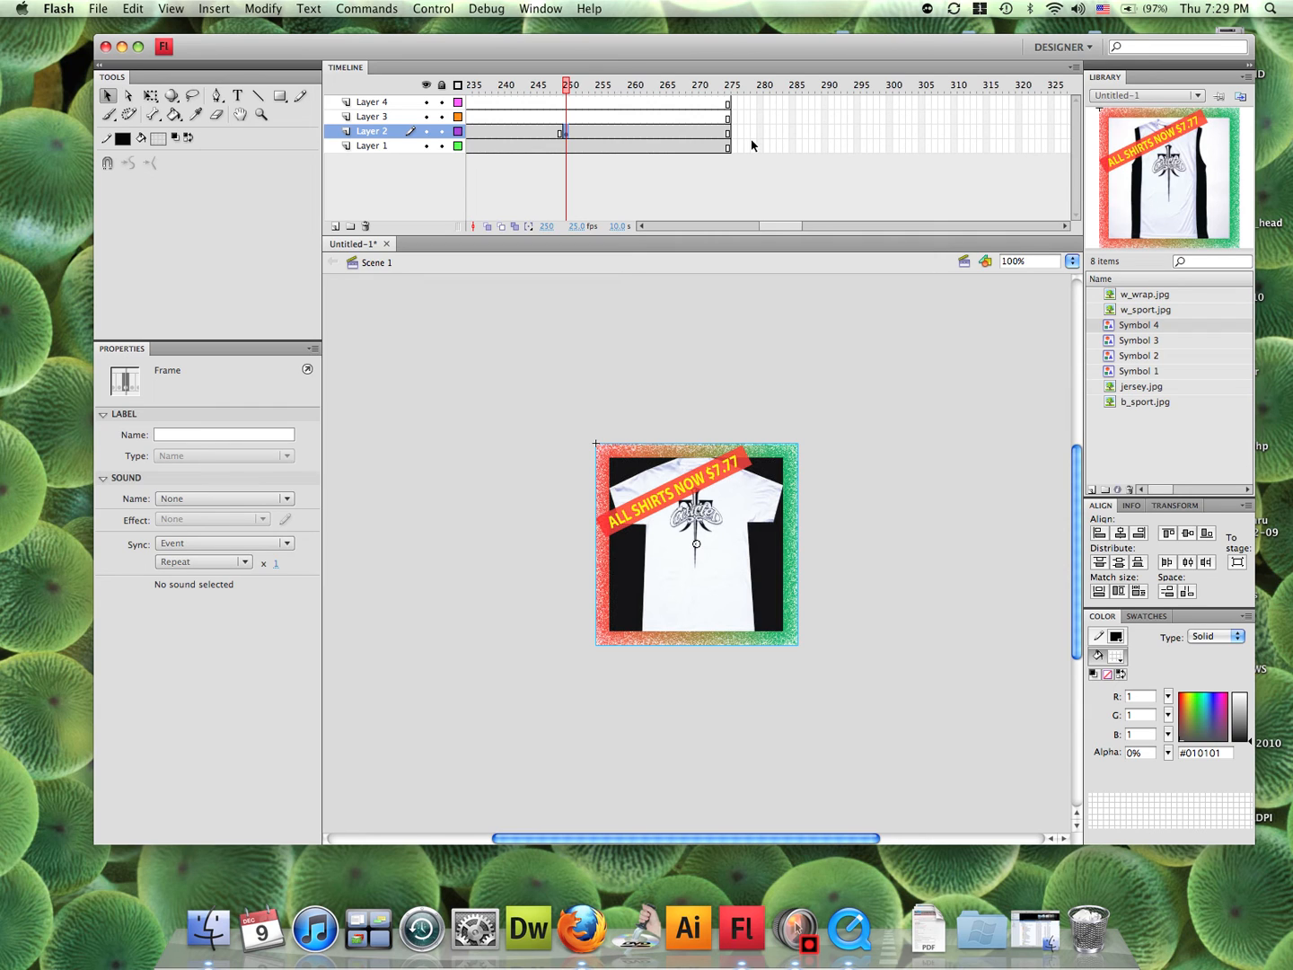
scroll("right", 3)
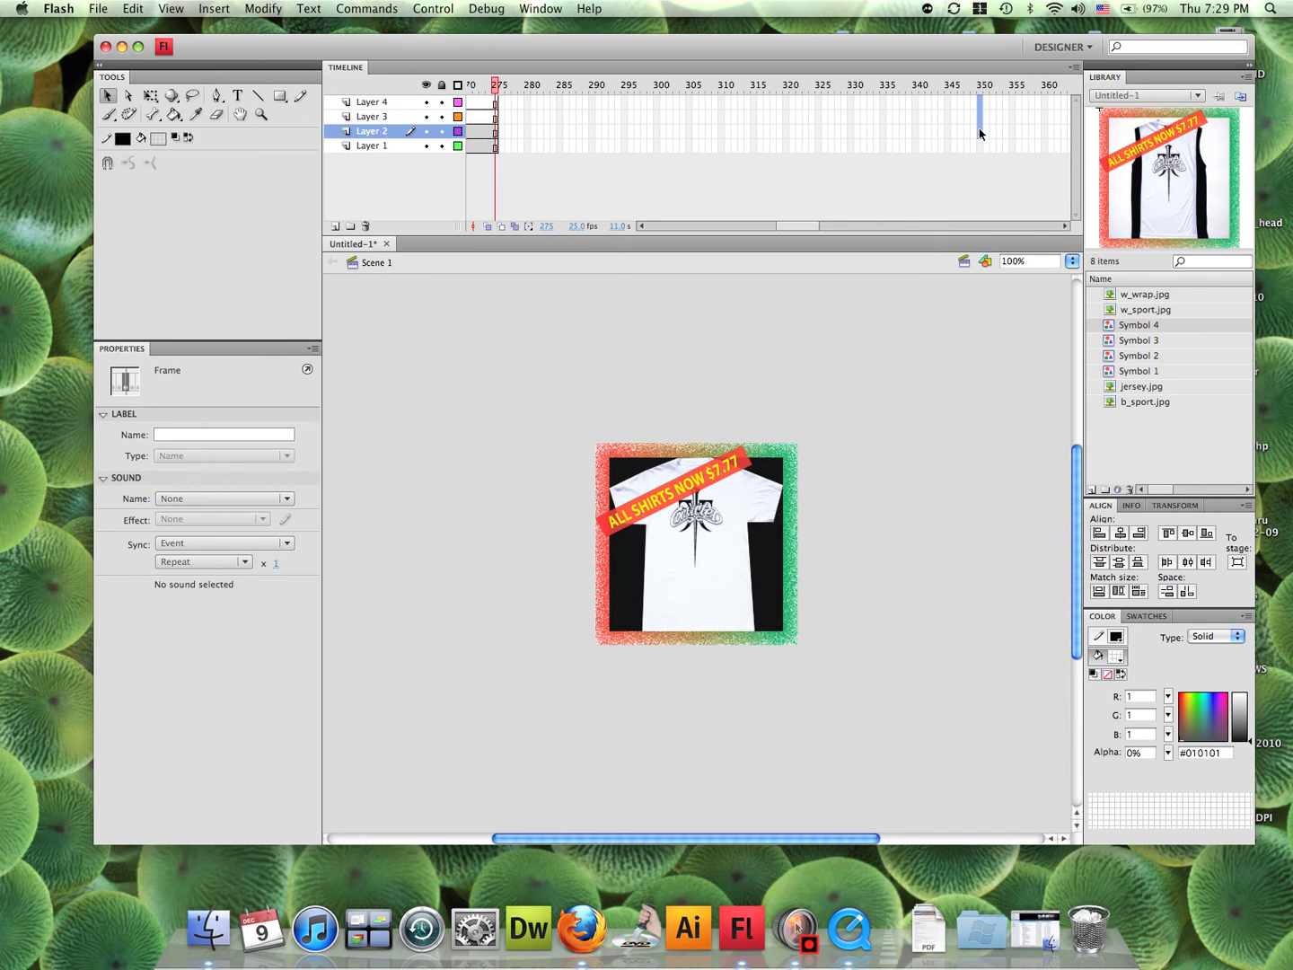
left_click(372, 145)
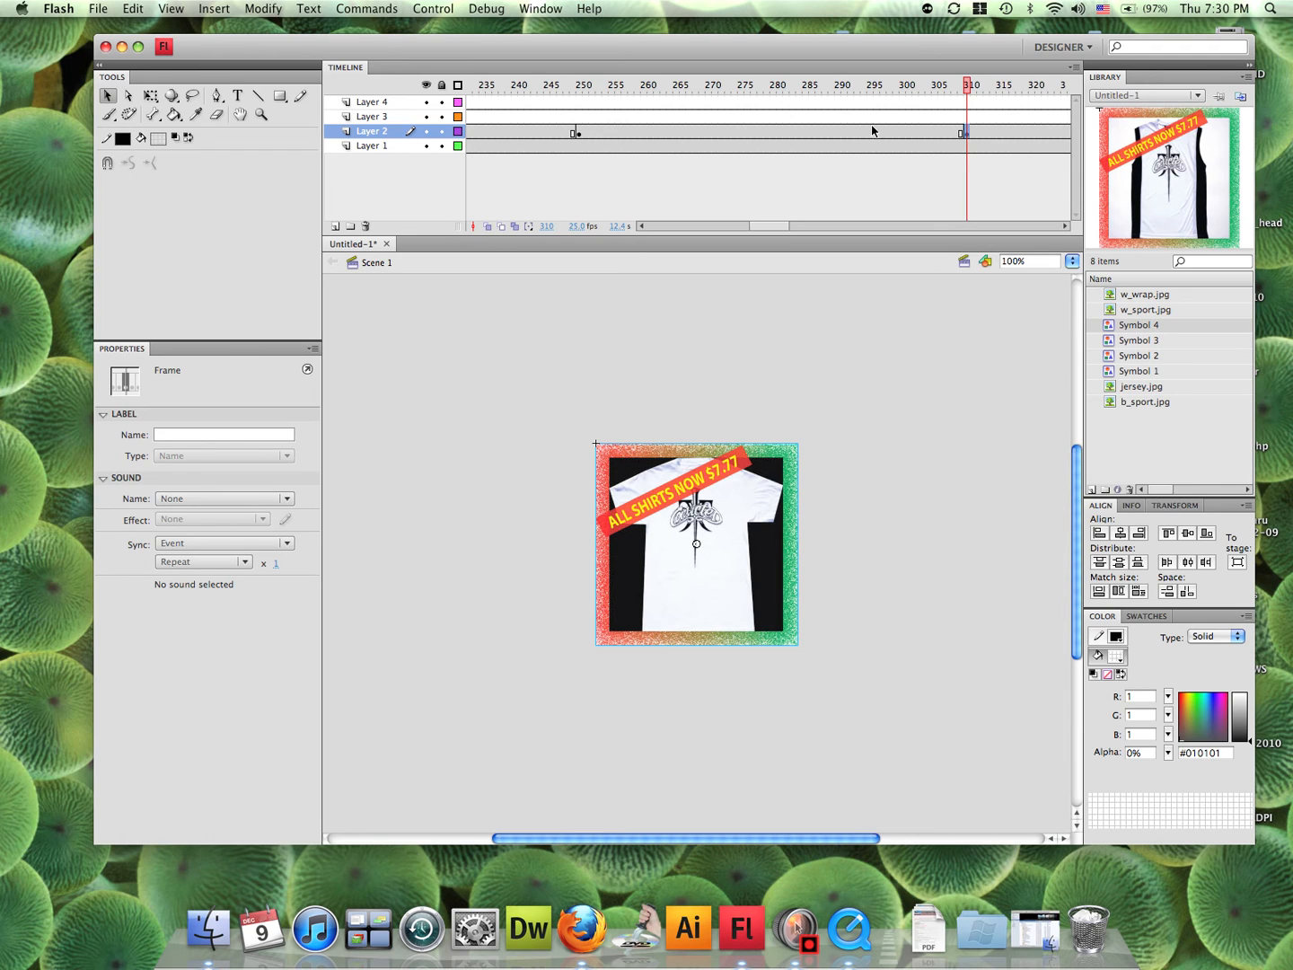
left_click(874, 81)
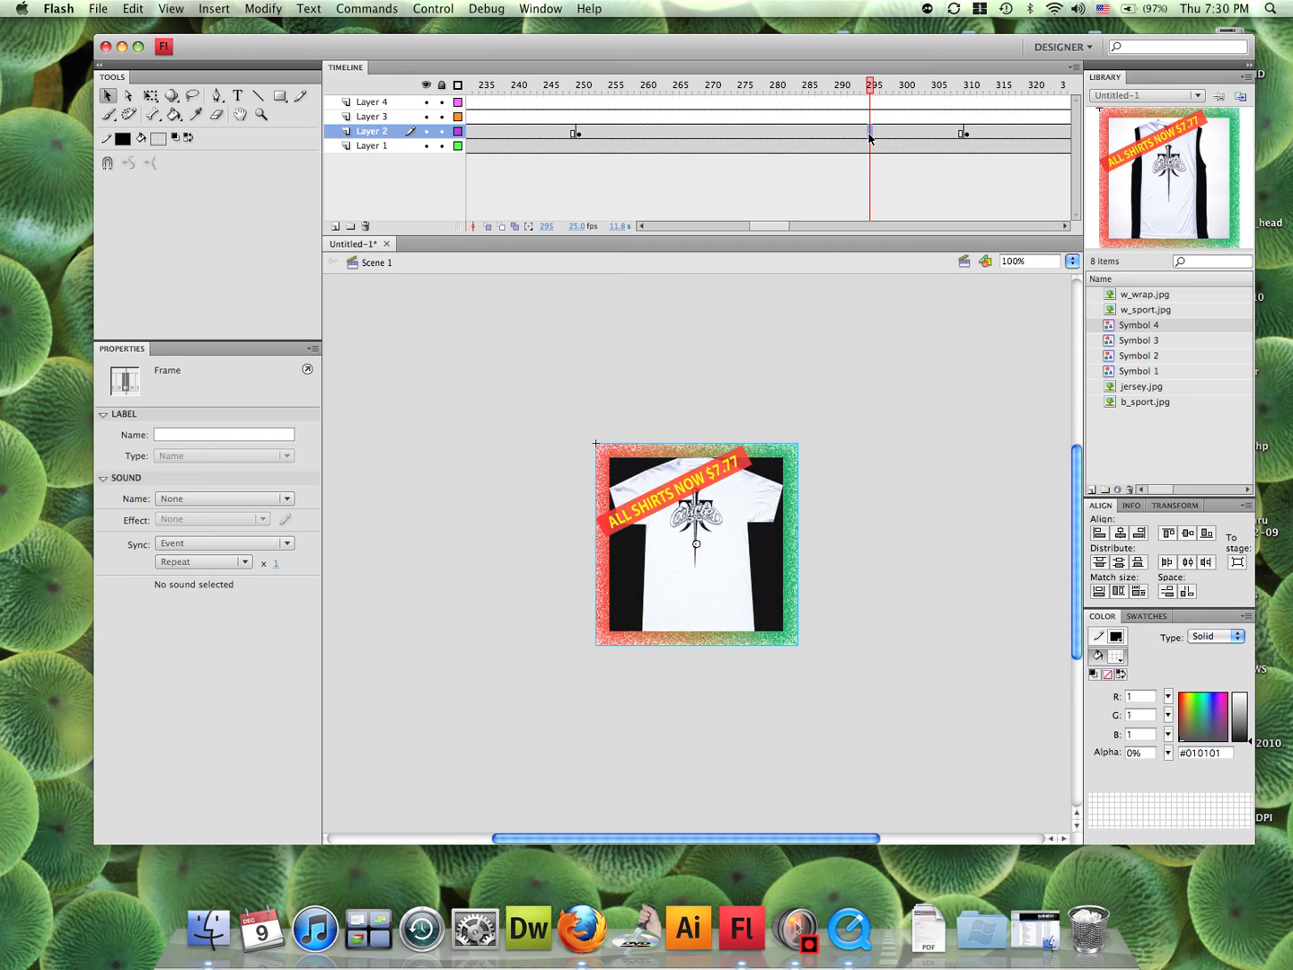
Step: Classic-tween Layer 2 from frame 250 to 310 and add a blank keyframe after it
right_click(870, 133)
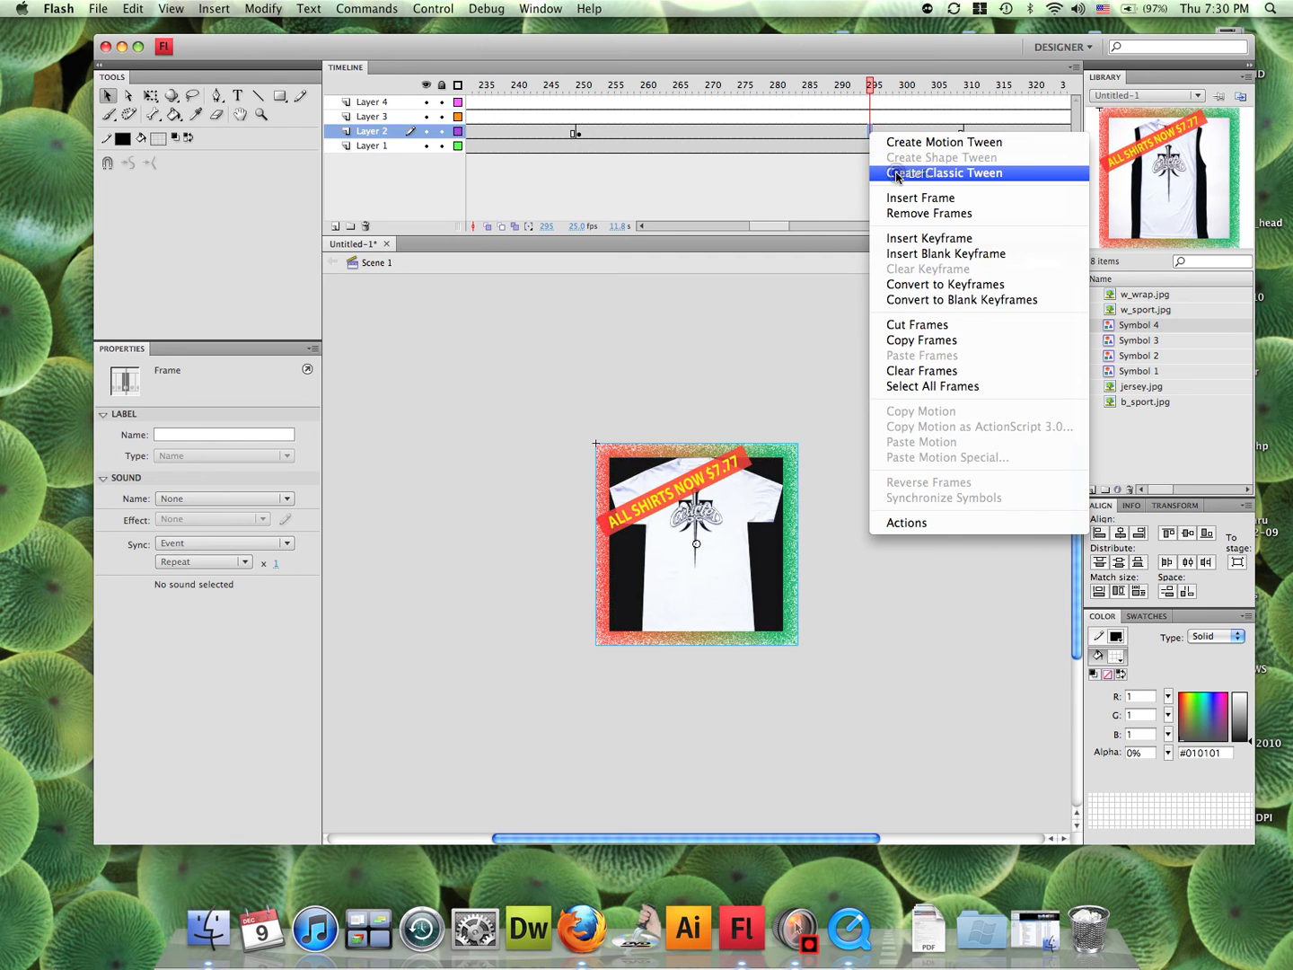
left_click(945, 173)
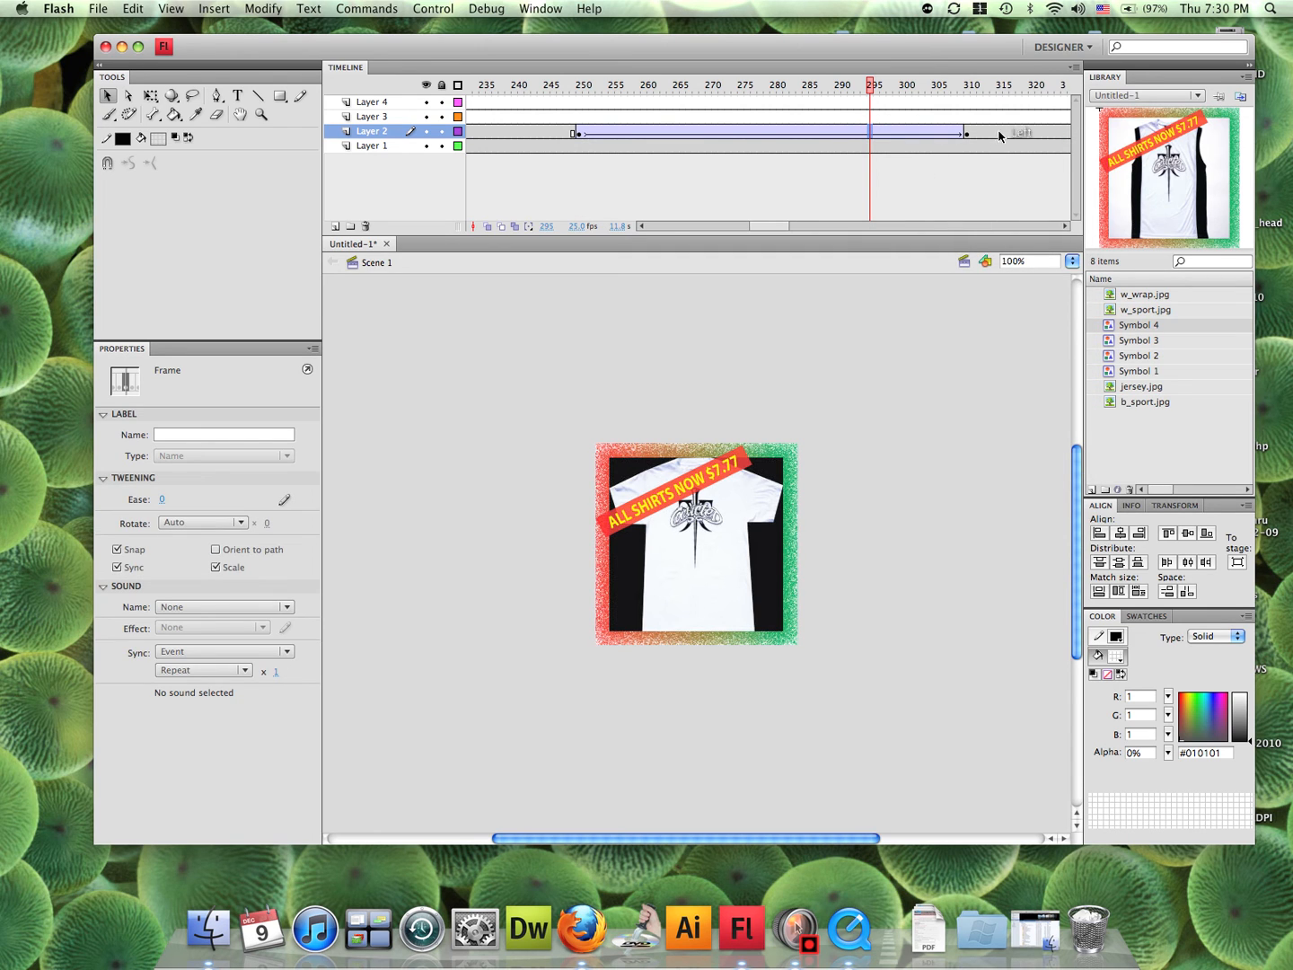
right_click(1001, 133)
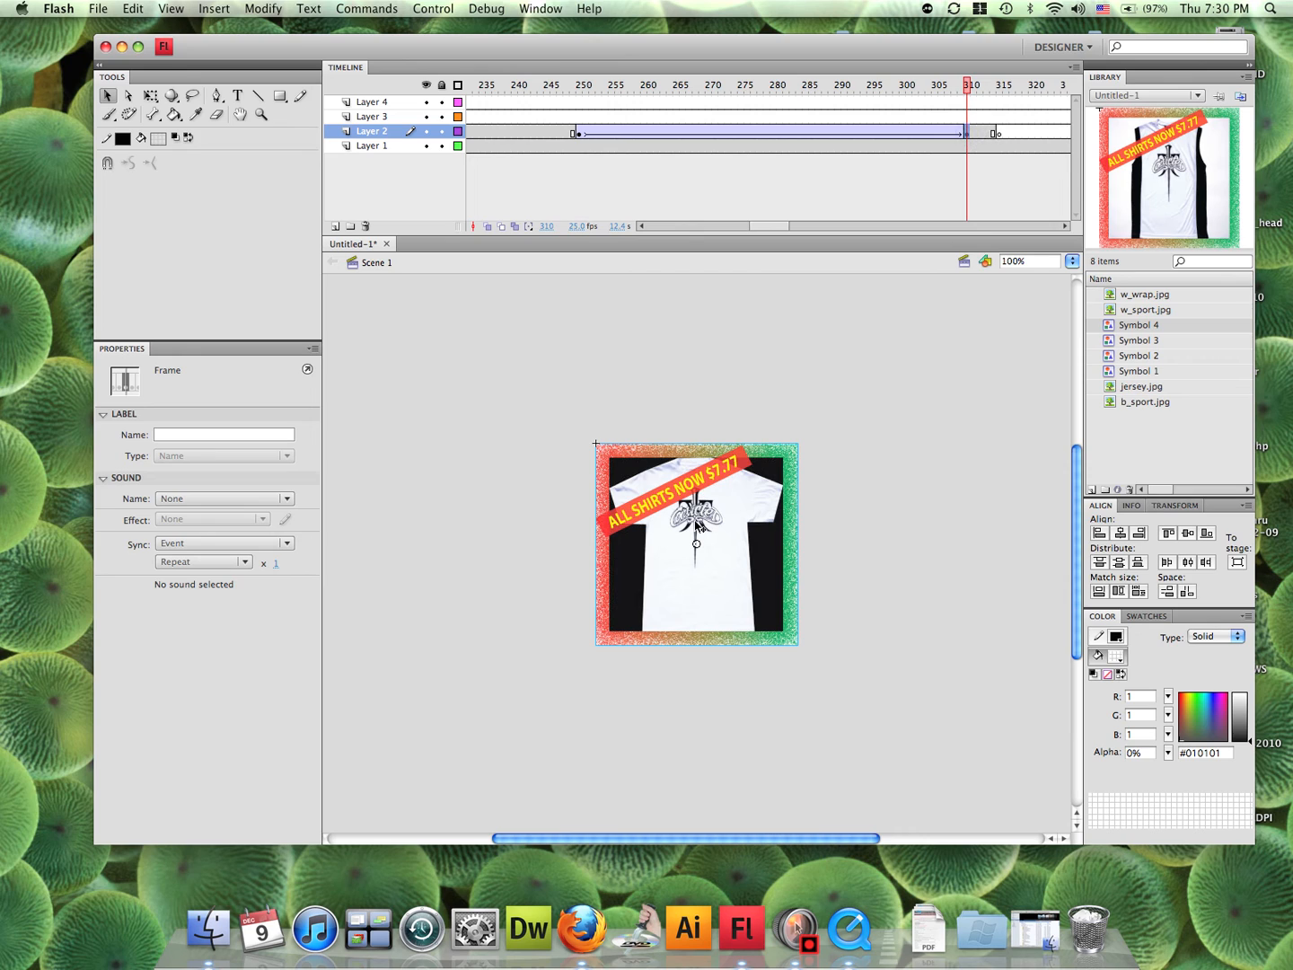
Step: Set the frame-310 white shirt's Color Effect Style to Alpha 0%
left_click(696, 526)
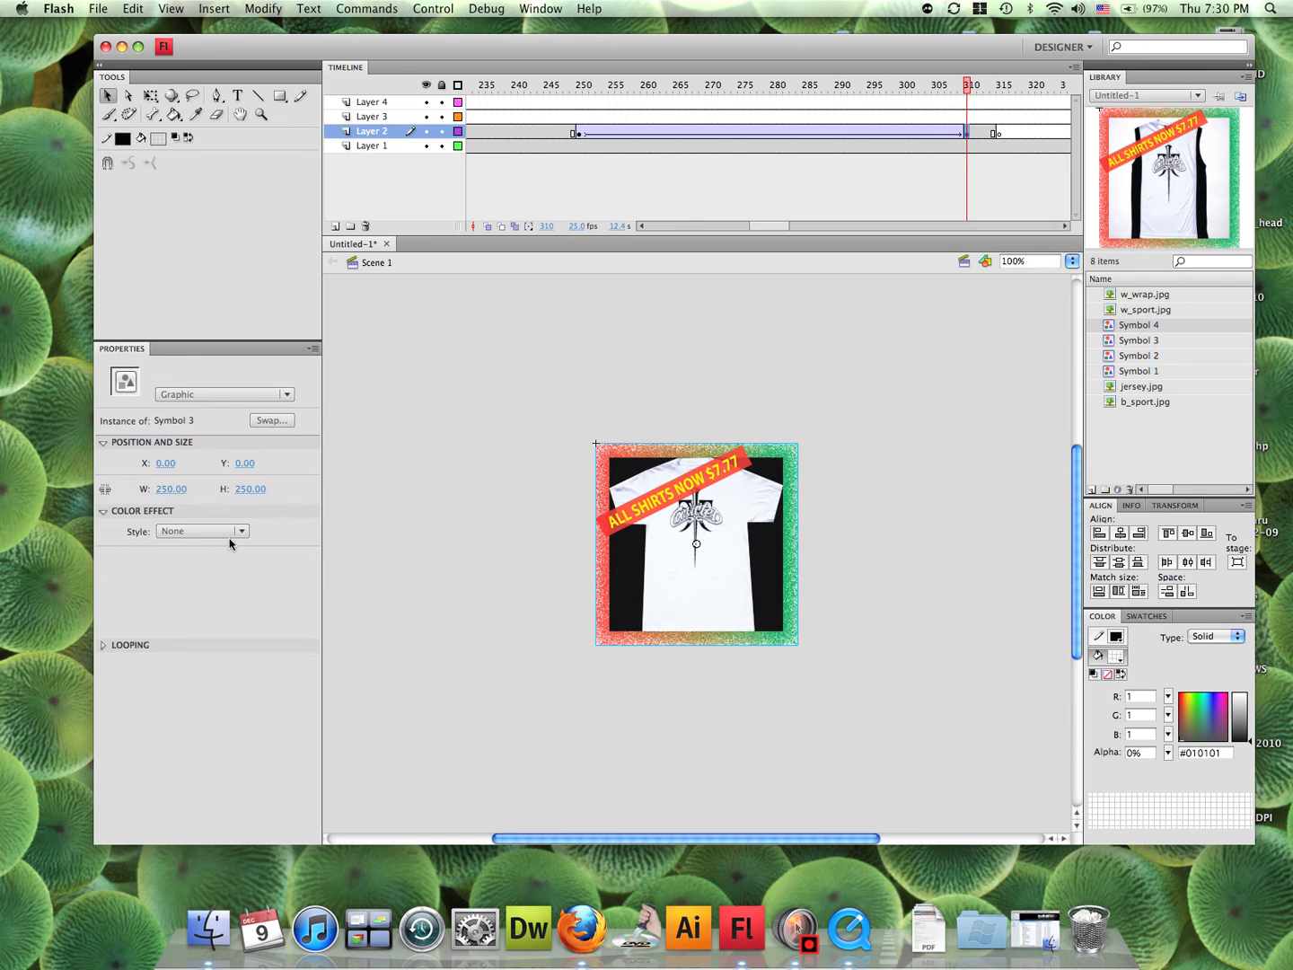
left_click(240, 530)
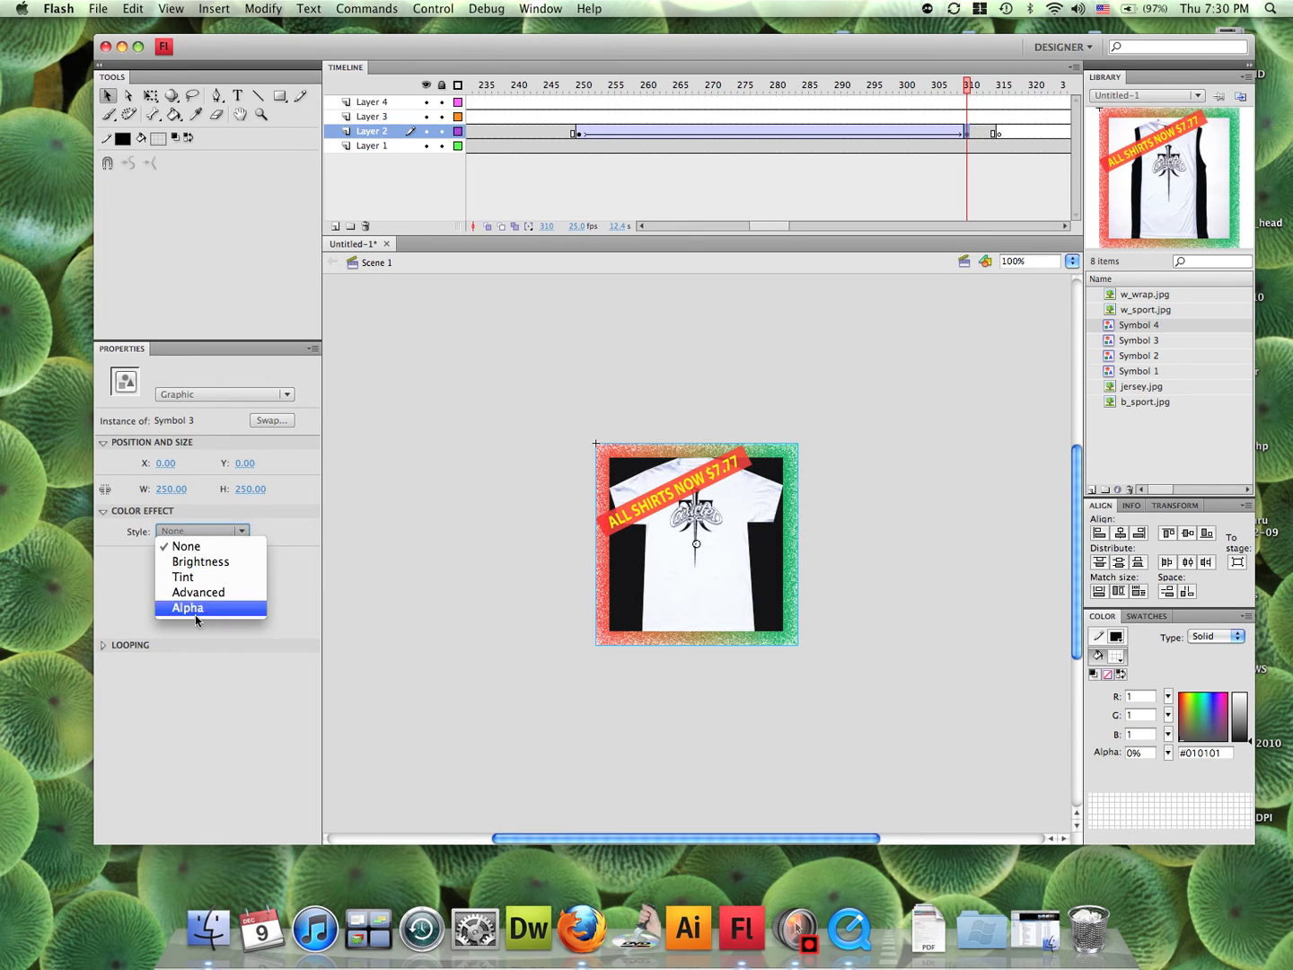
left_click(188, 607)
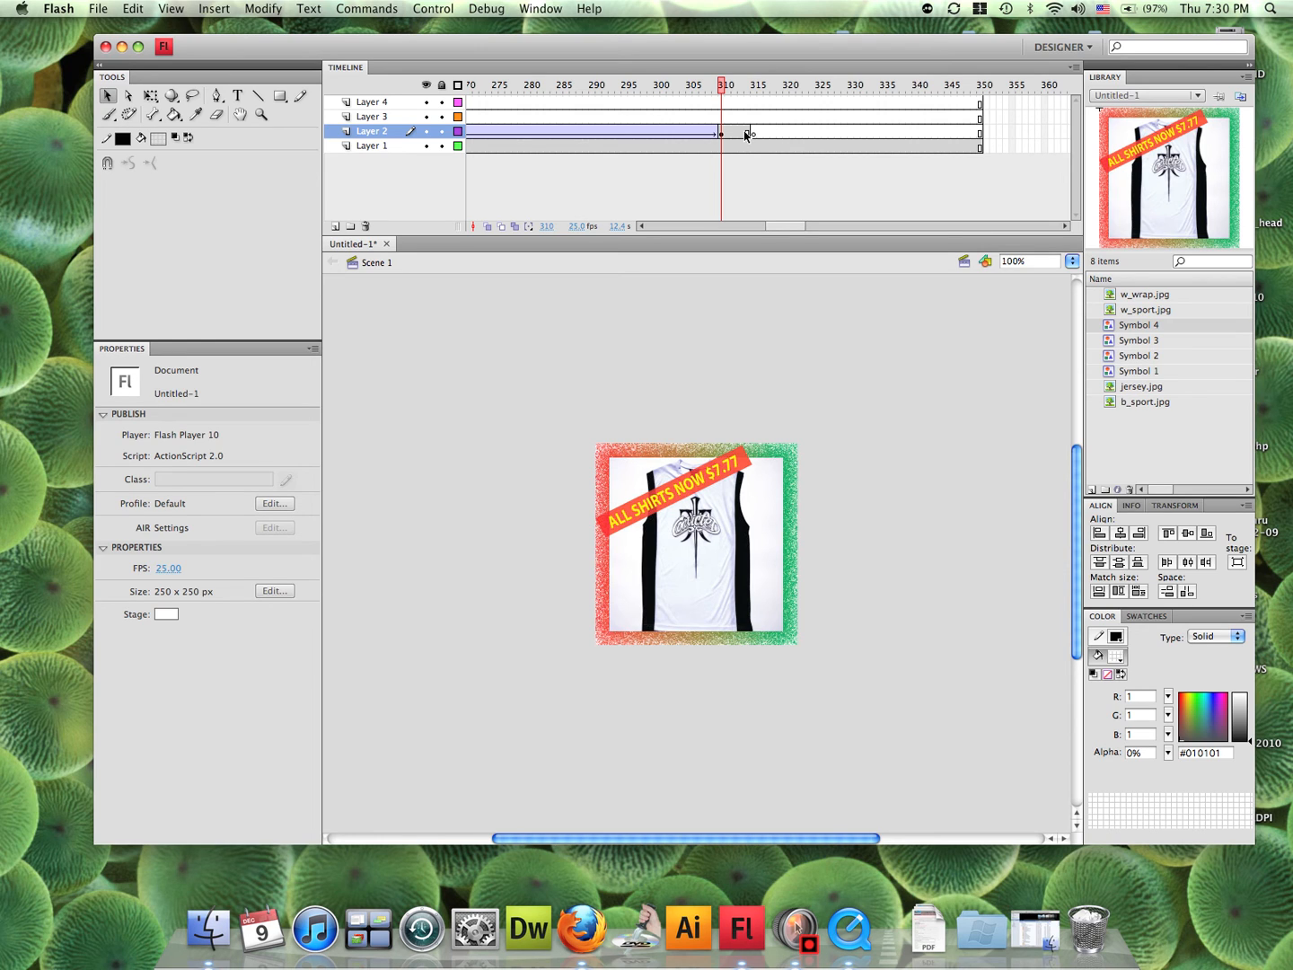
Step: Extend all four layers to frame 405 and add Layer 1's closing keyframe at 405
left_click(947, 145)
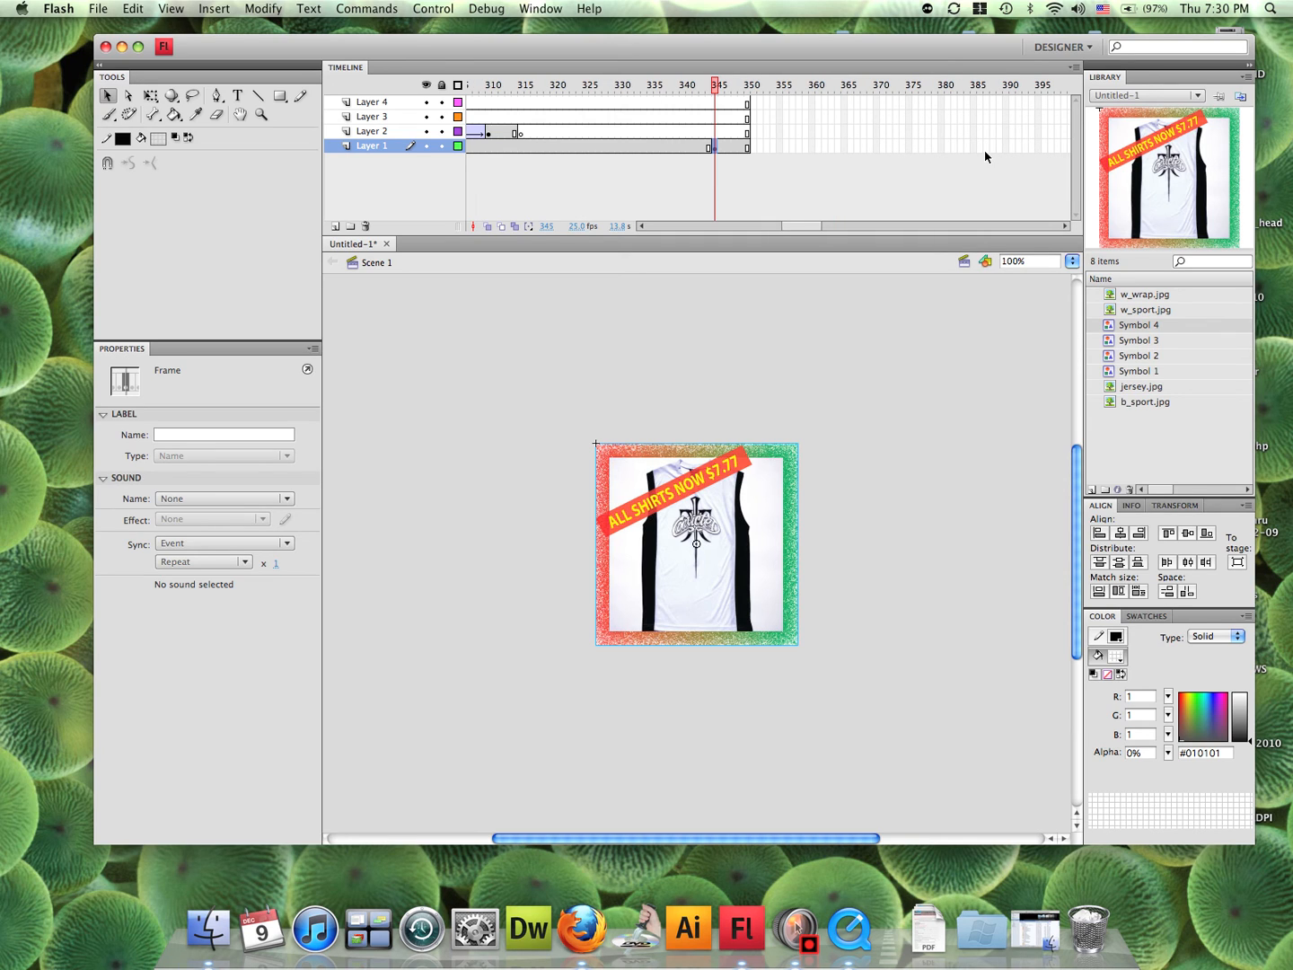
scroll("right", 3)
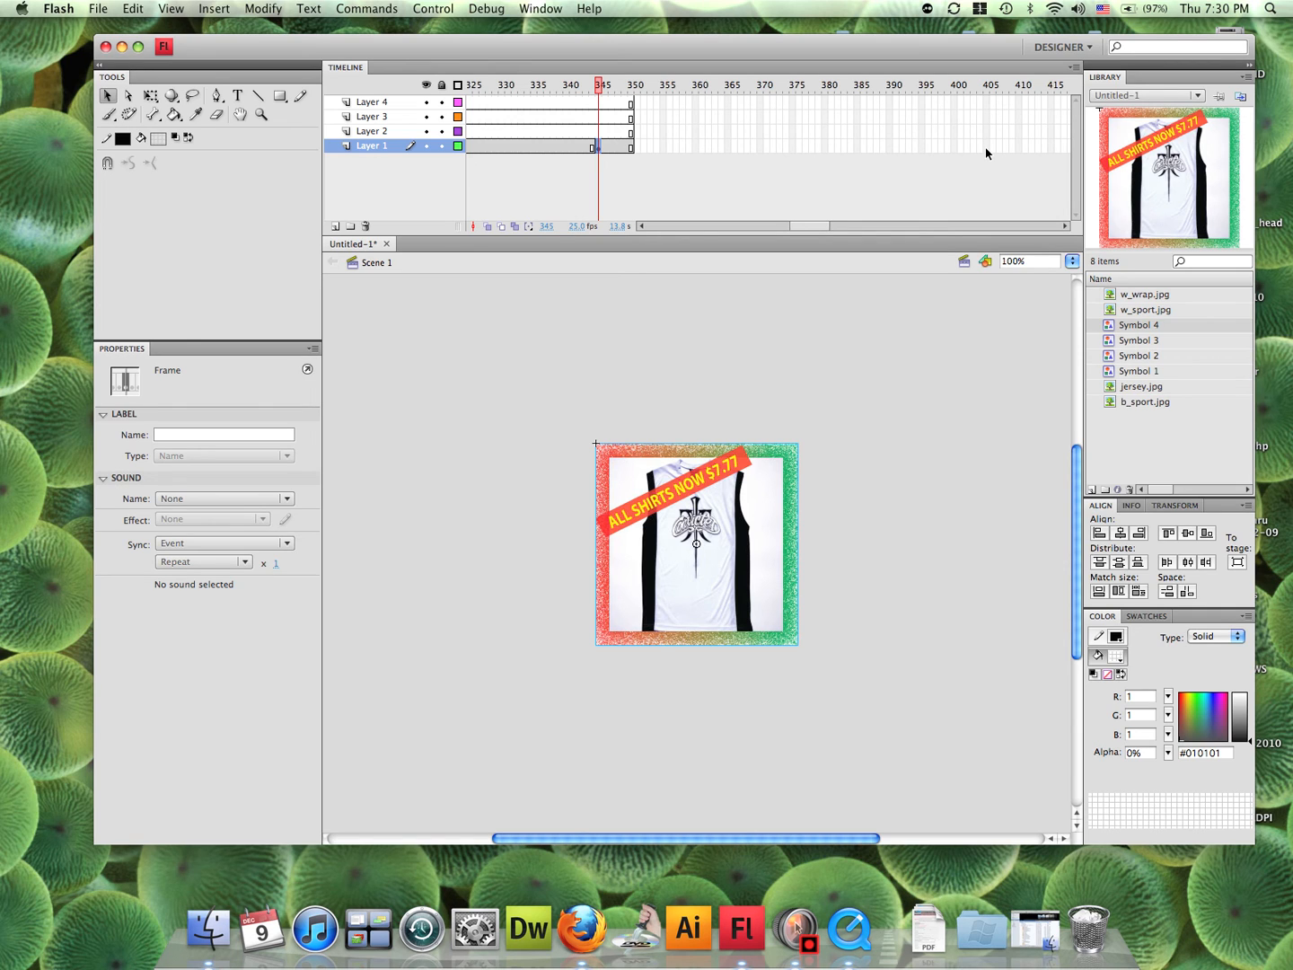
left_click(635, 84)
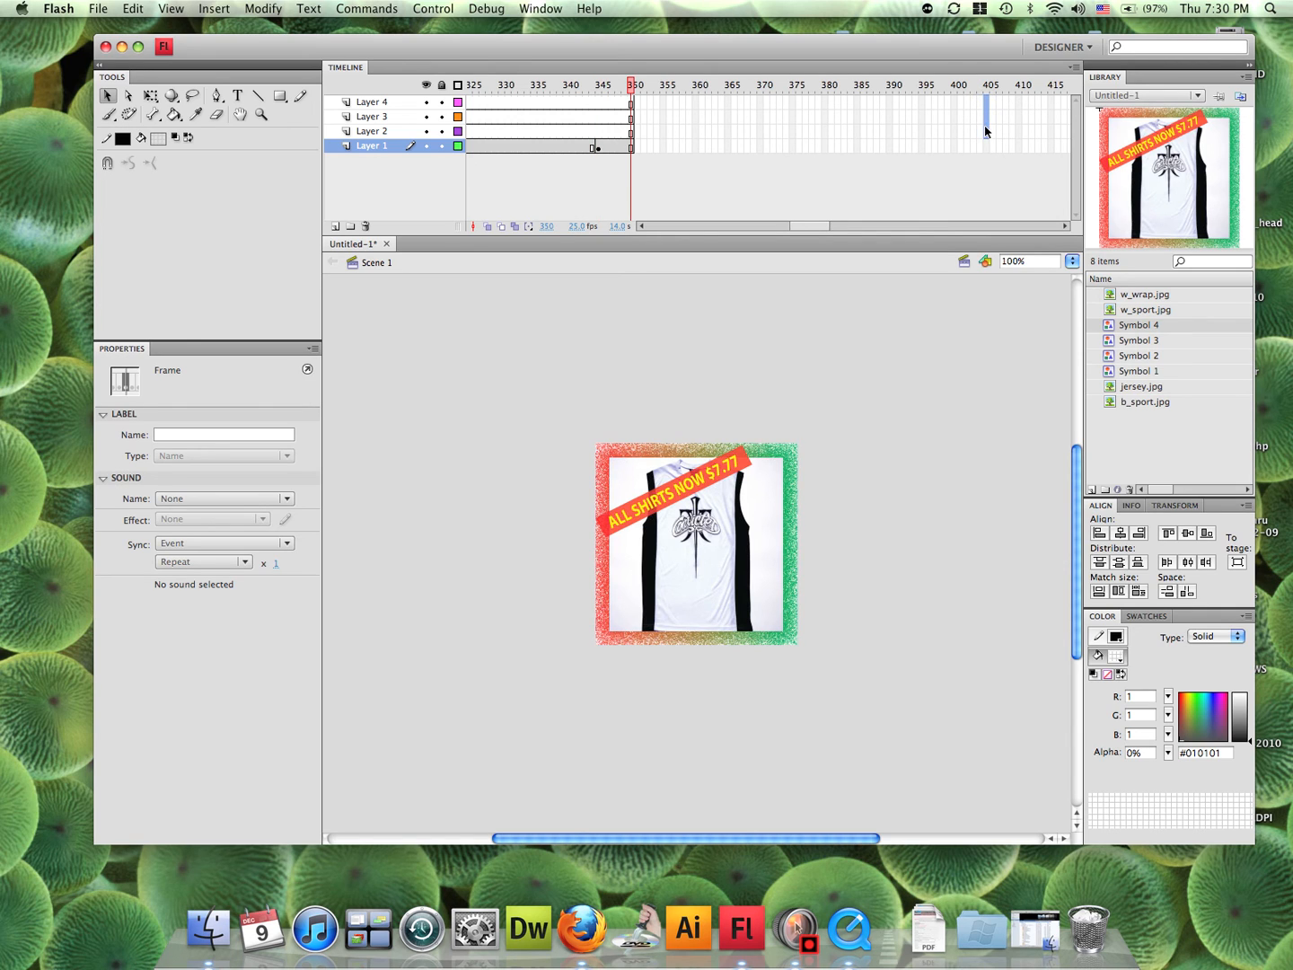
left_click(985, 145)
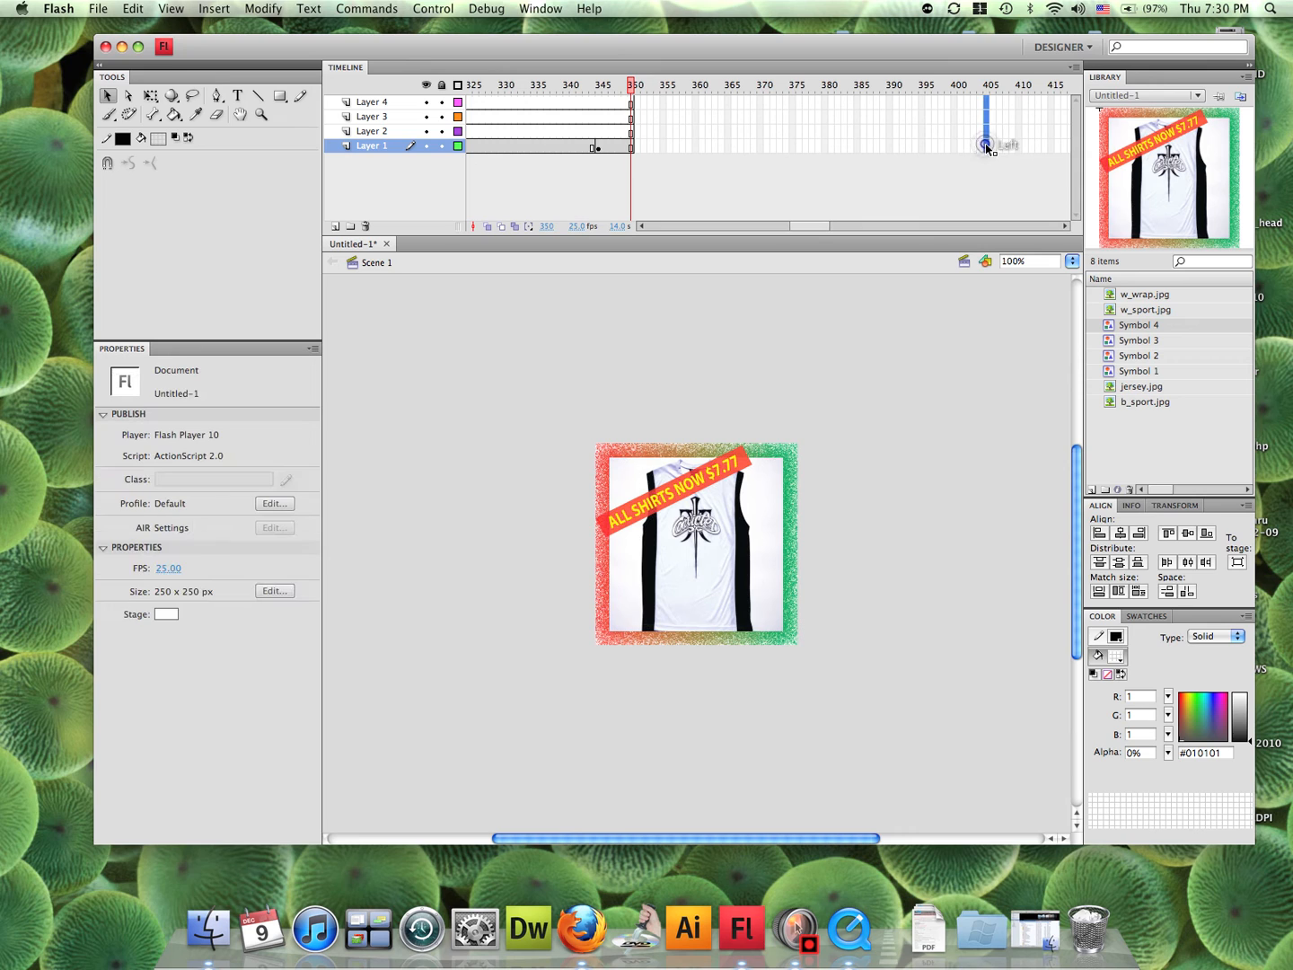
scroll("right", 3)
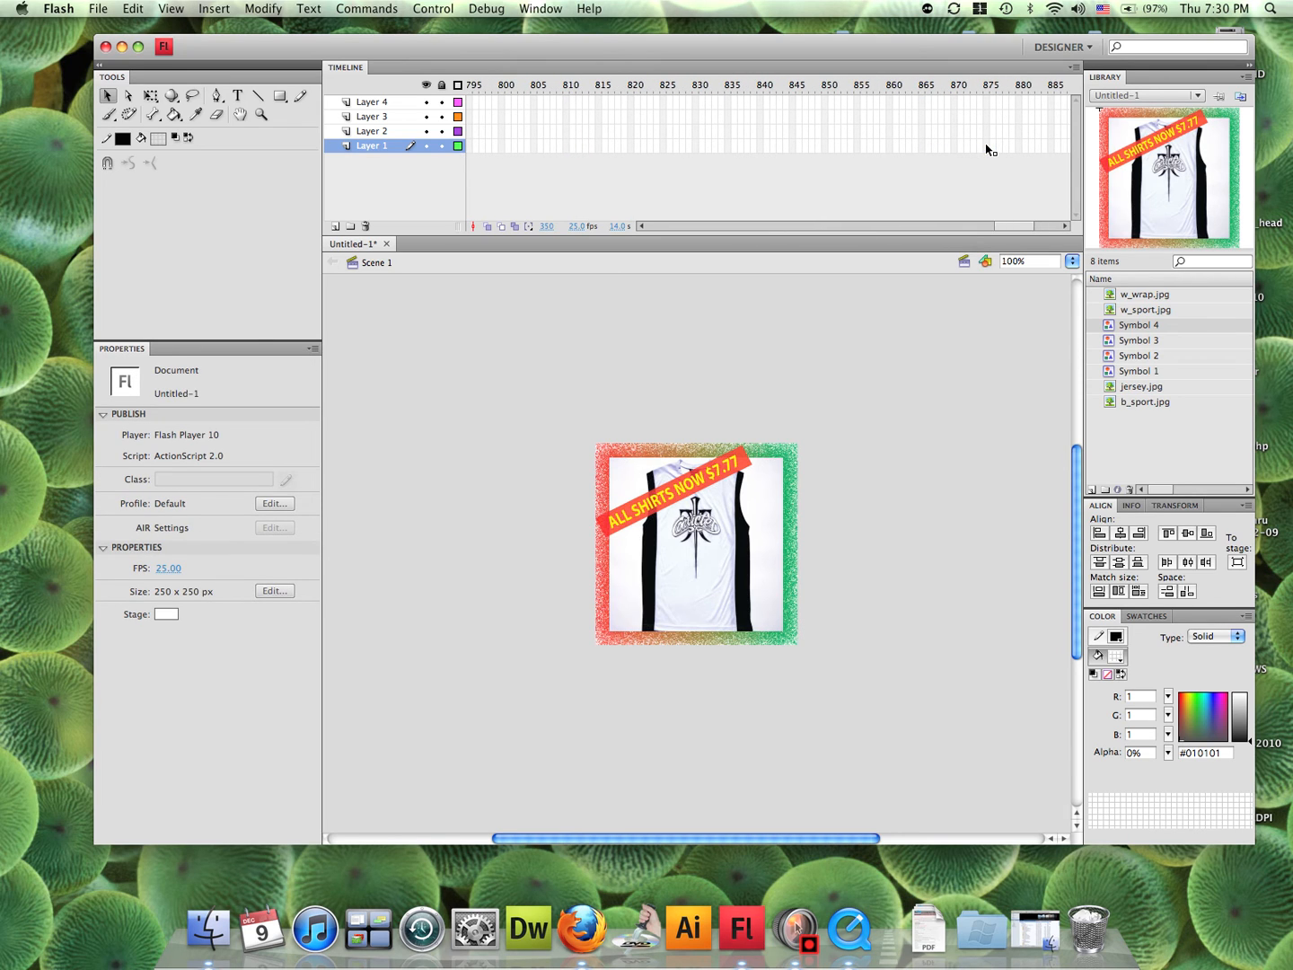
scroll("right", 3)
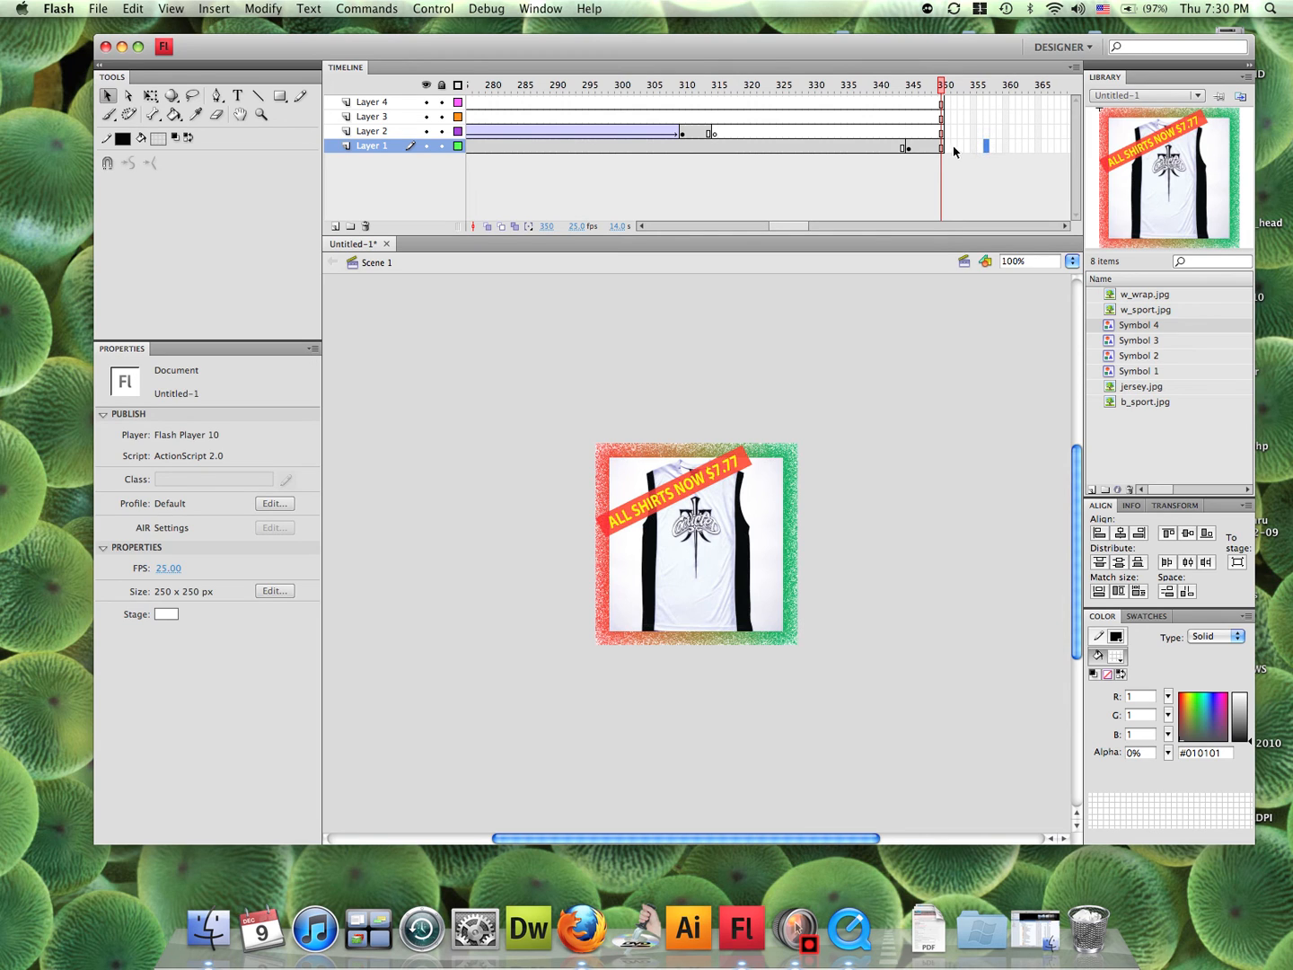
mouse_move(913, 147)
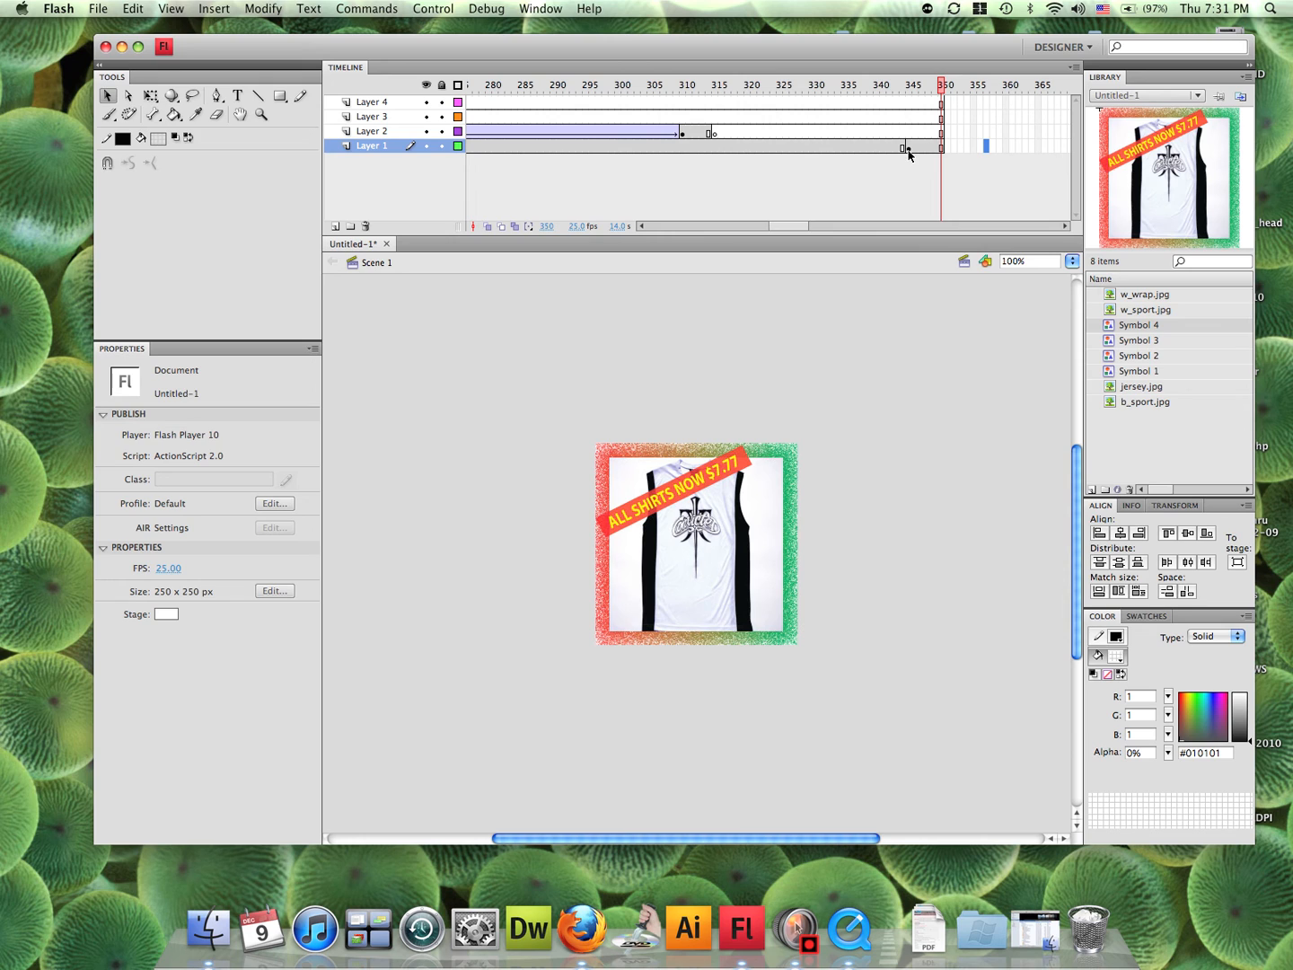
left_click(910, 146)
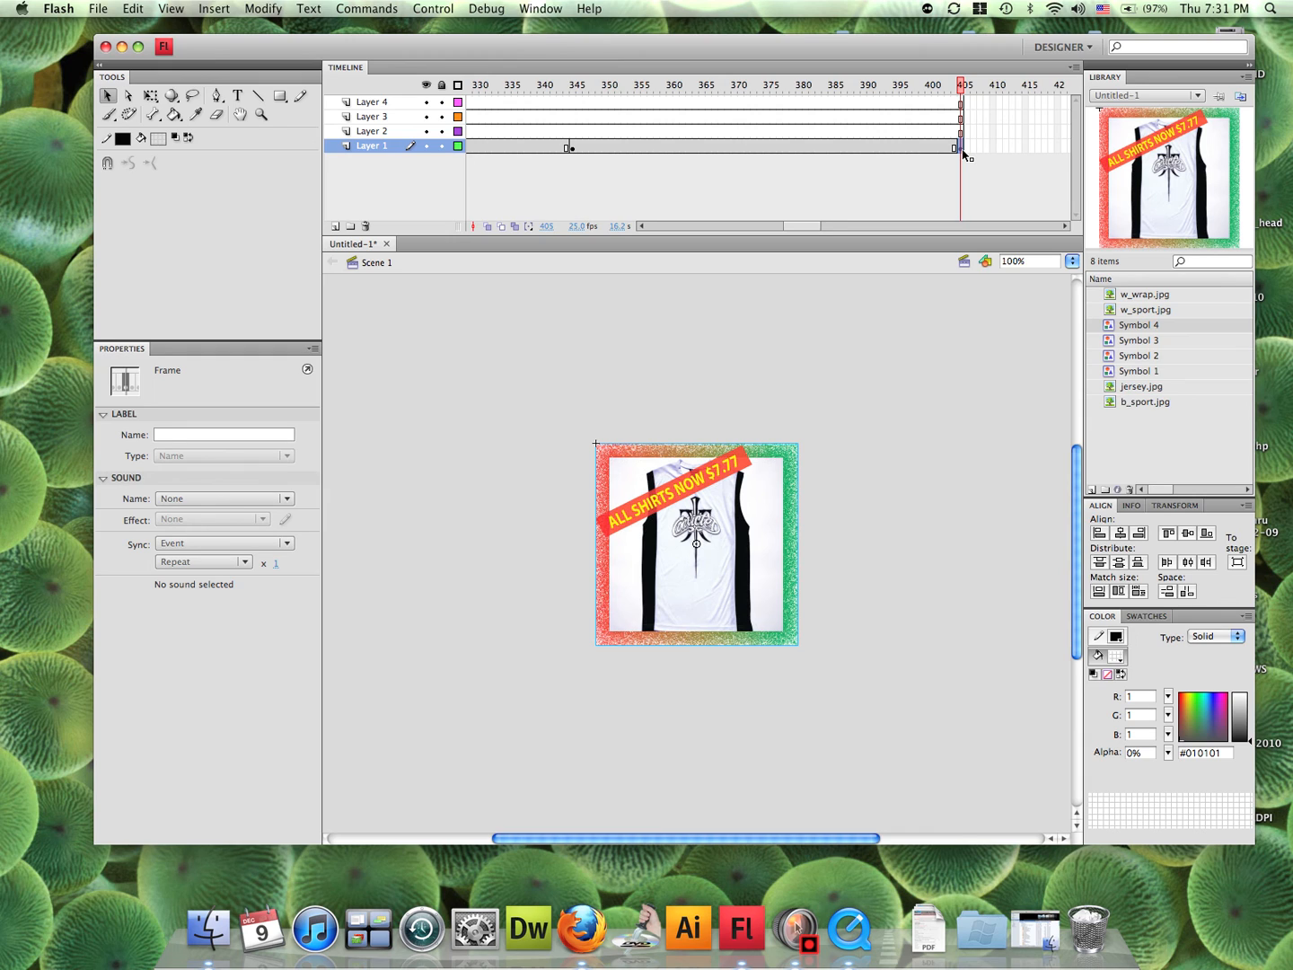
mouse_move(925, 148)
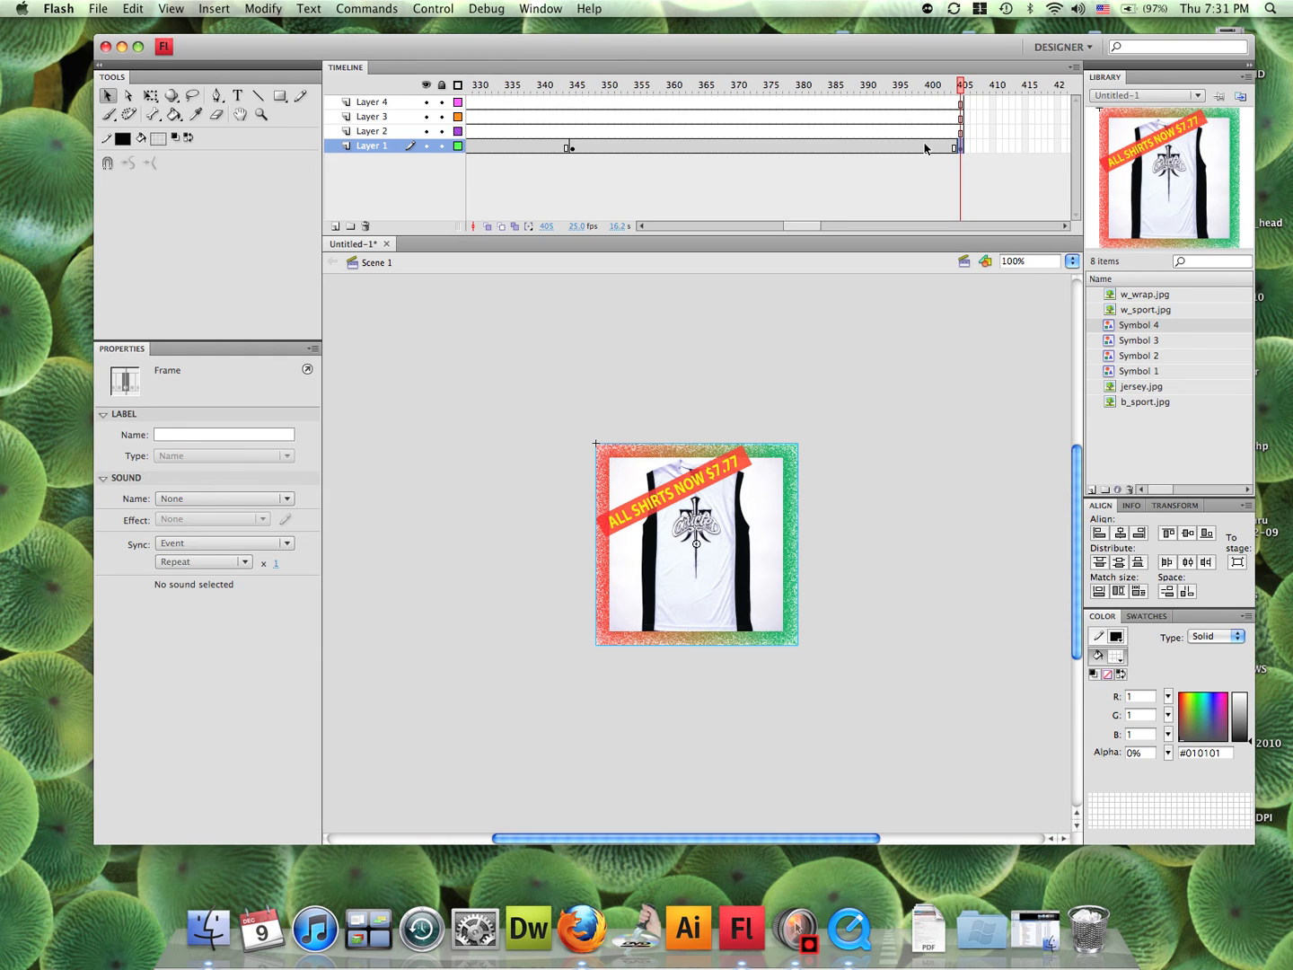
Step: Create a classic tween on Layer 1 between frames 345 and 405
left_click(864, 81)
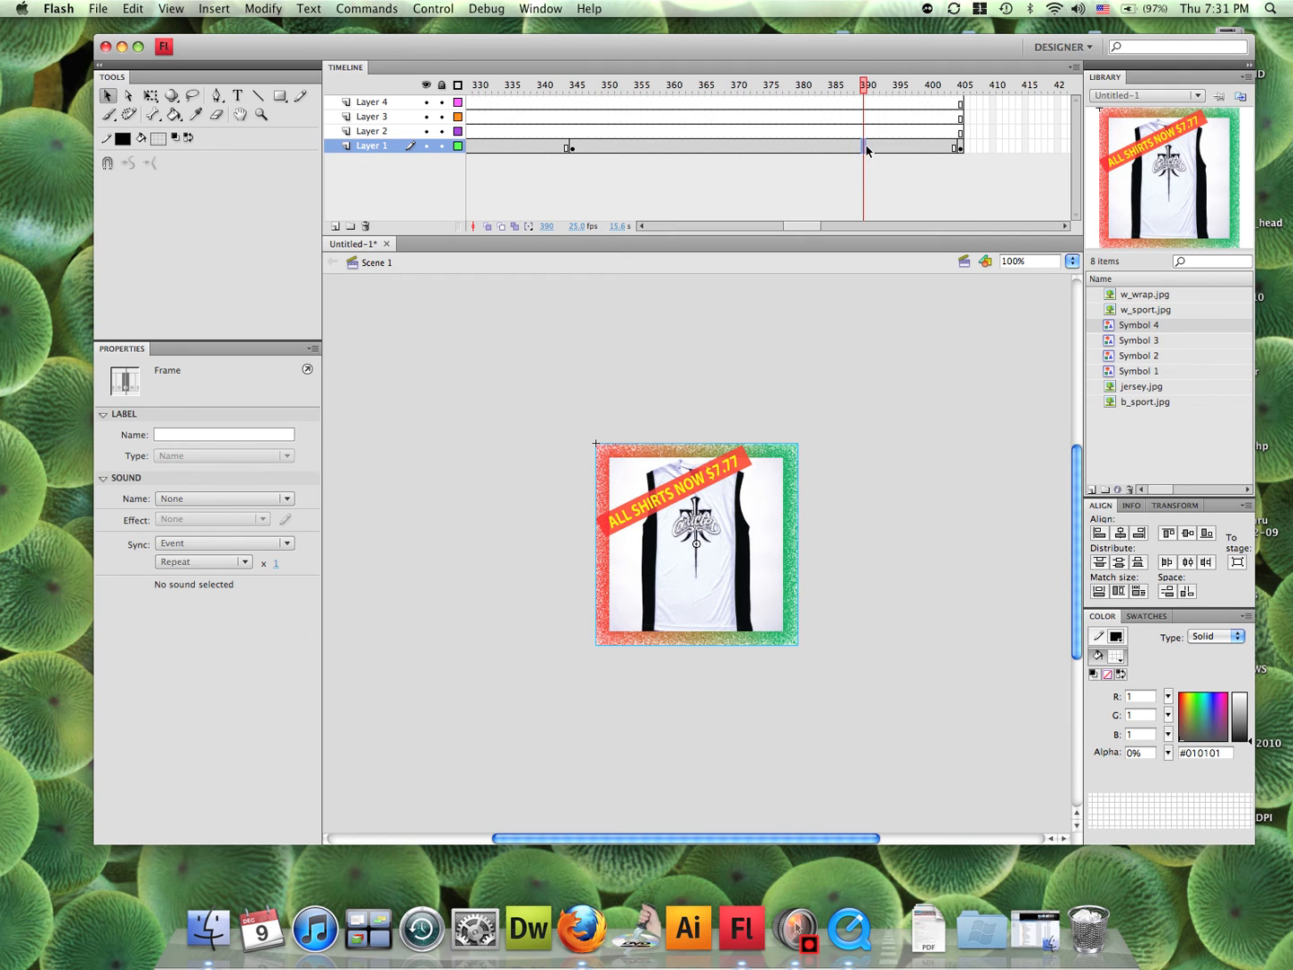
right_click(867, 149)
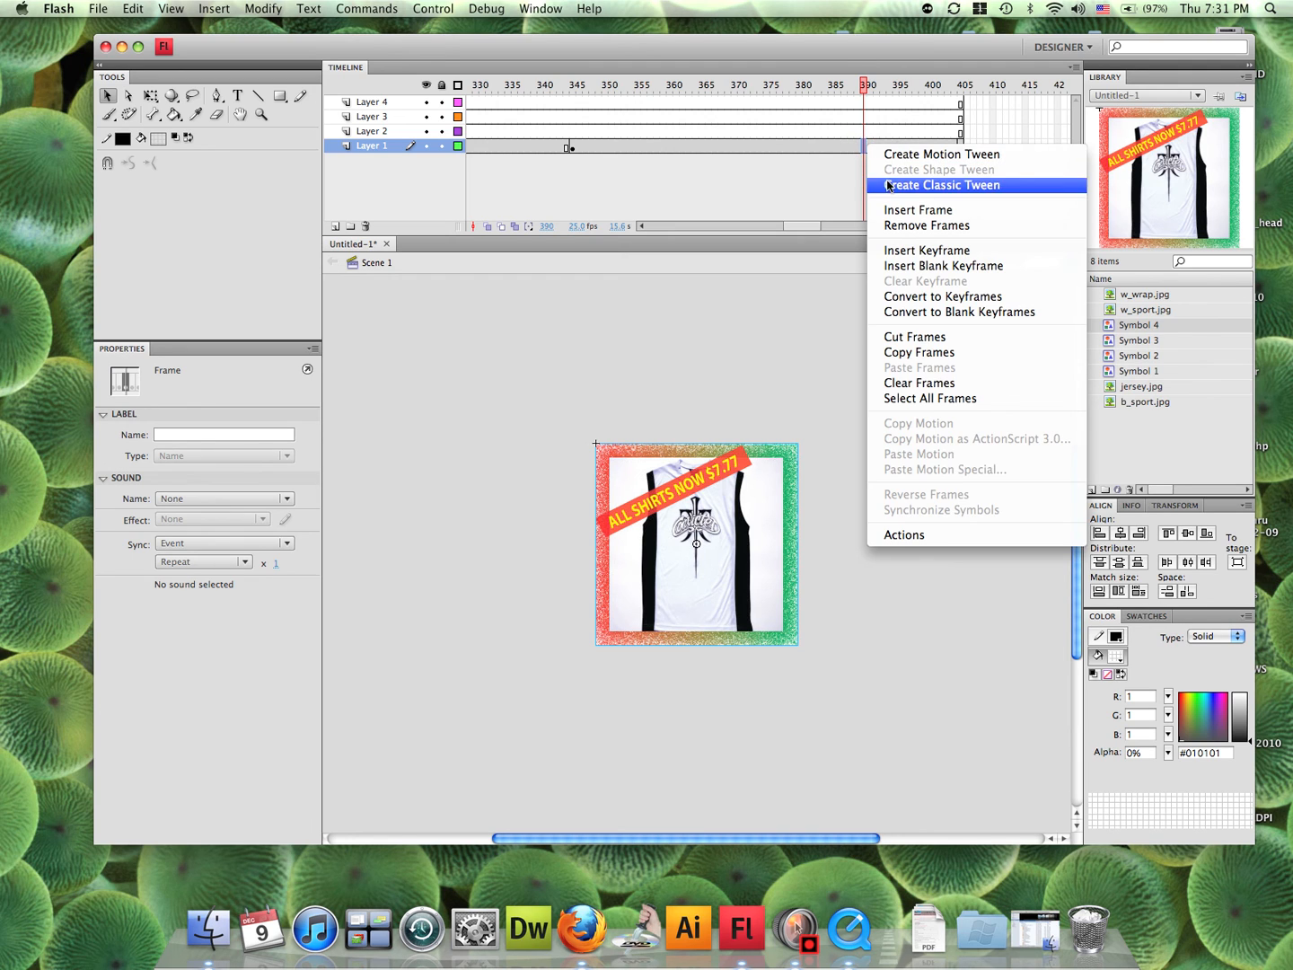
left_click(942, 185)
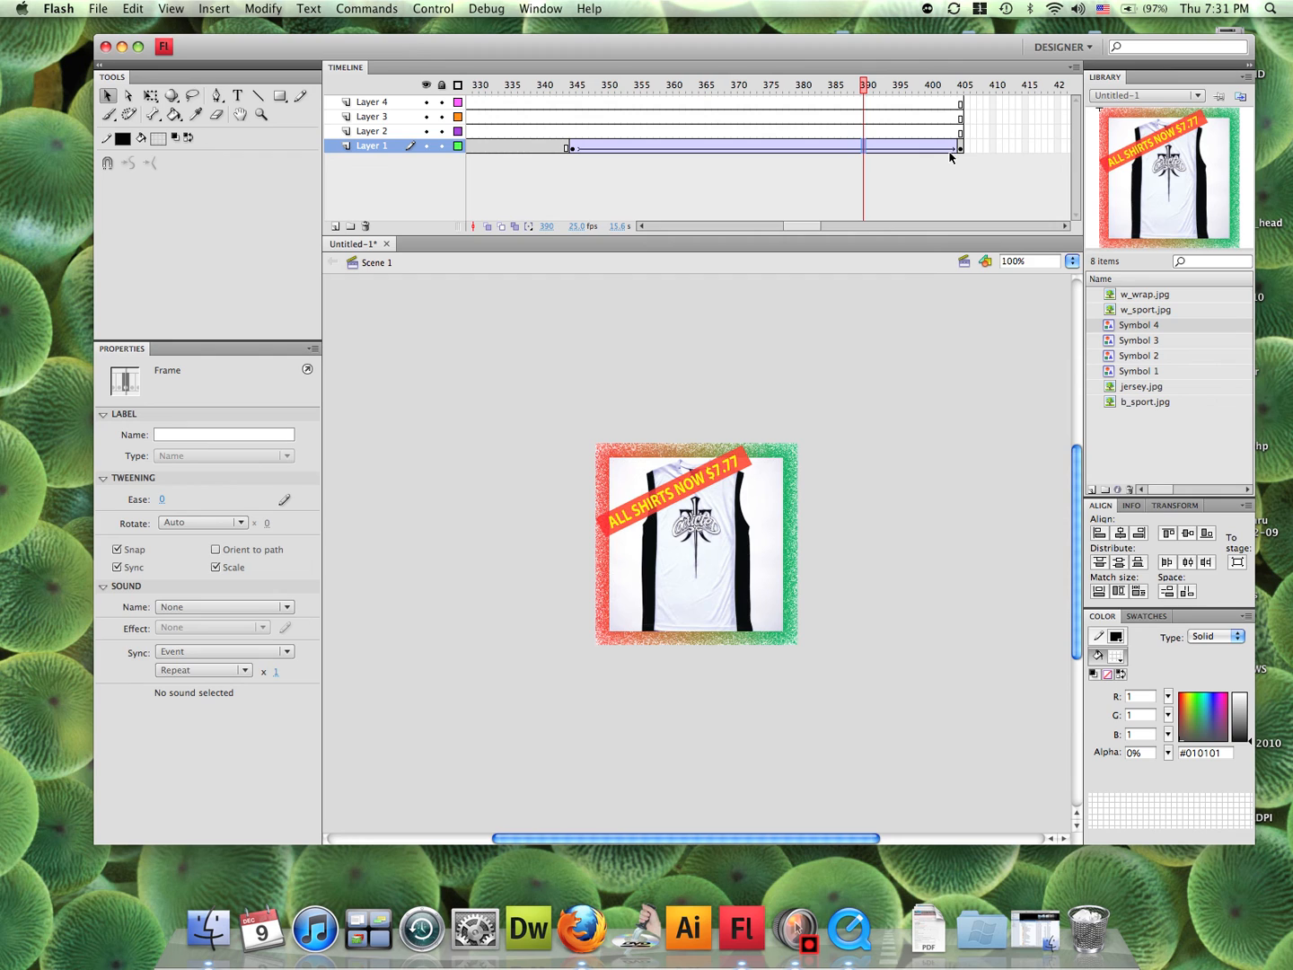
Step: Set the frame-405 shirt instance's Color Effect Style to Alpha 0%
left_click(959, 85)
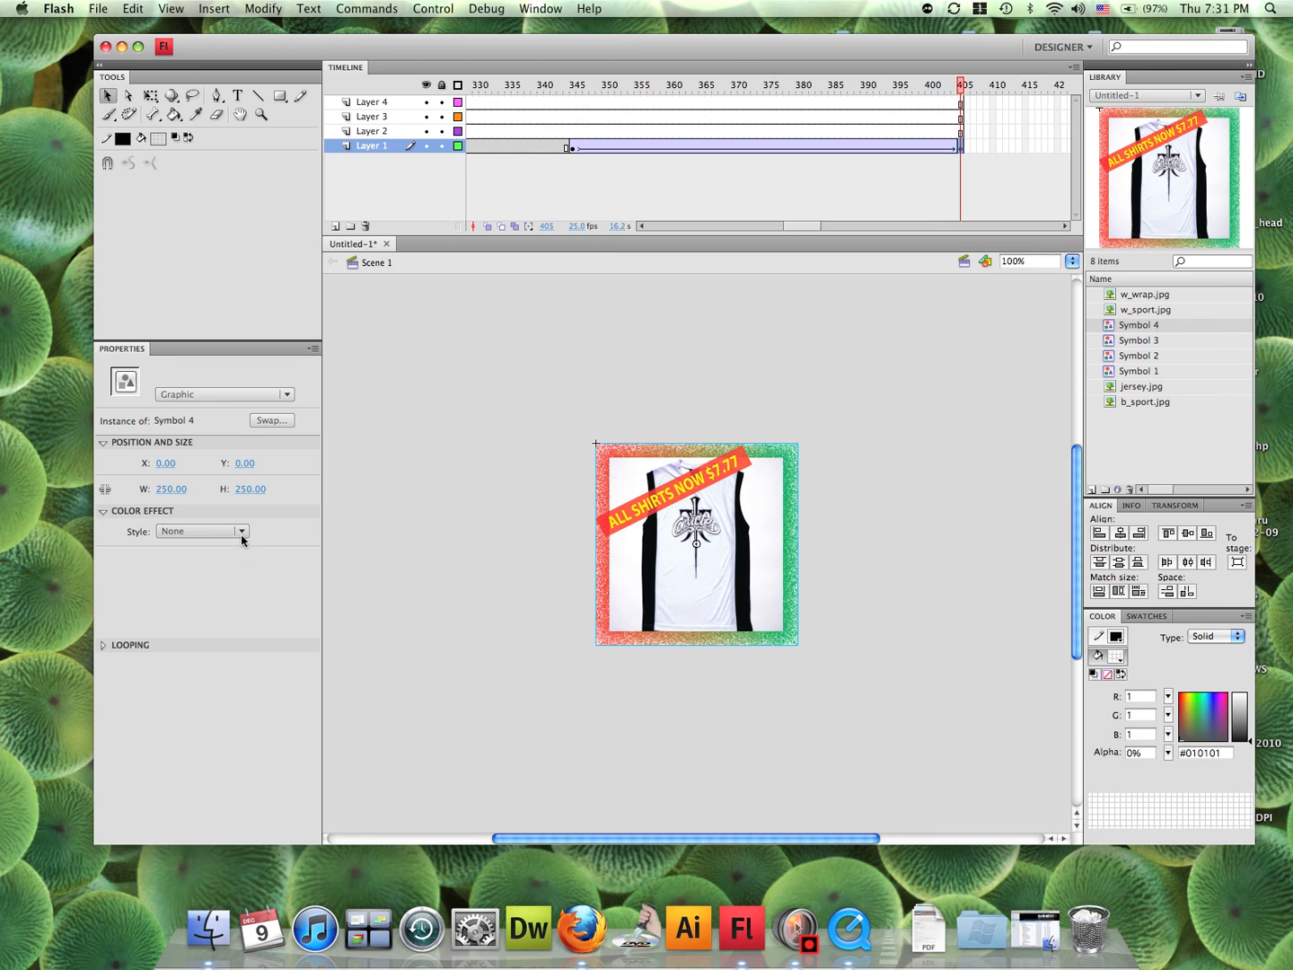
left_click(240, 531)
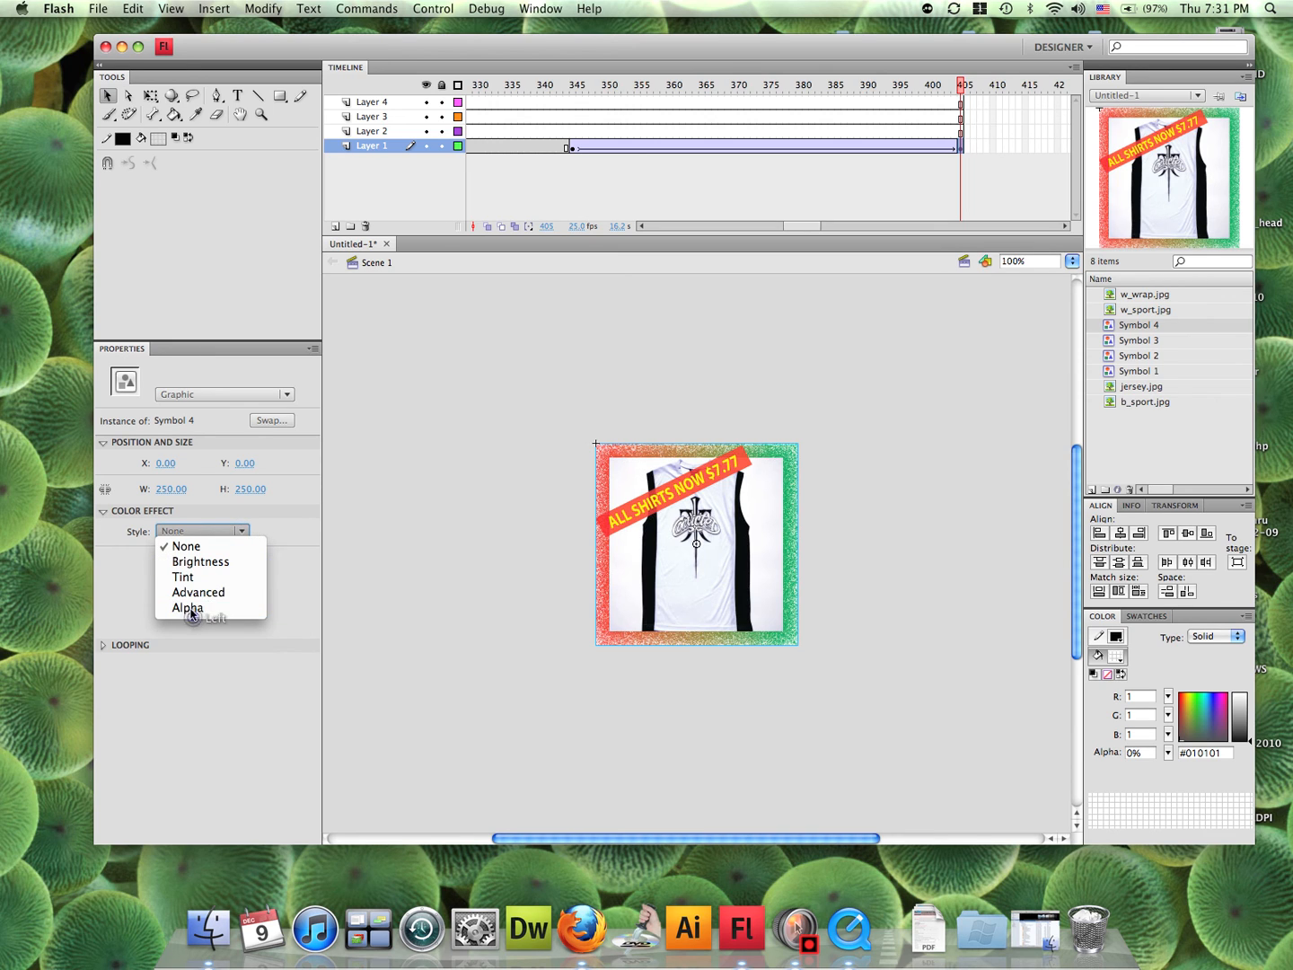
left_click(188, 607)
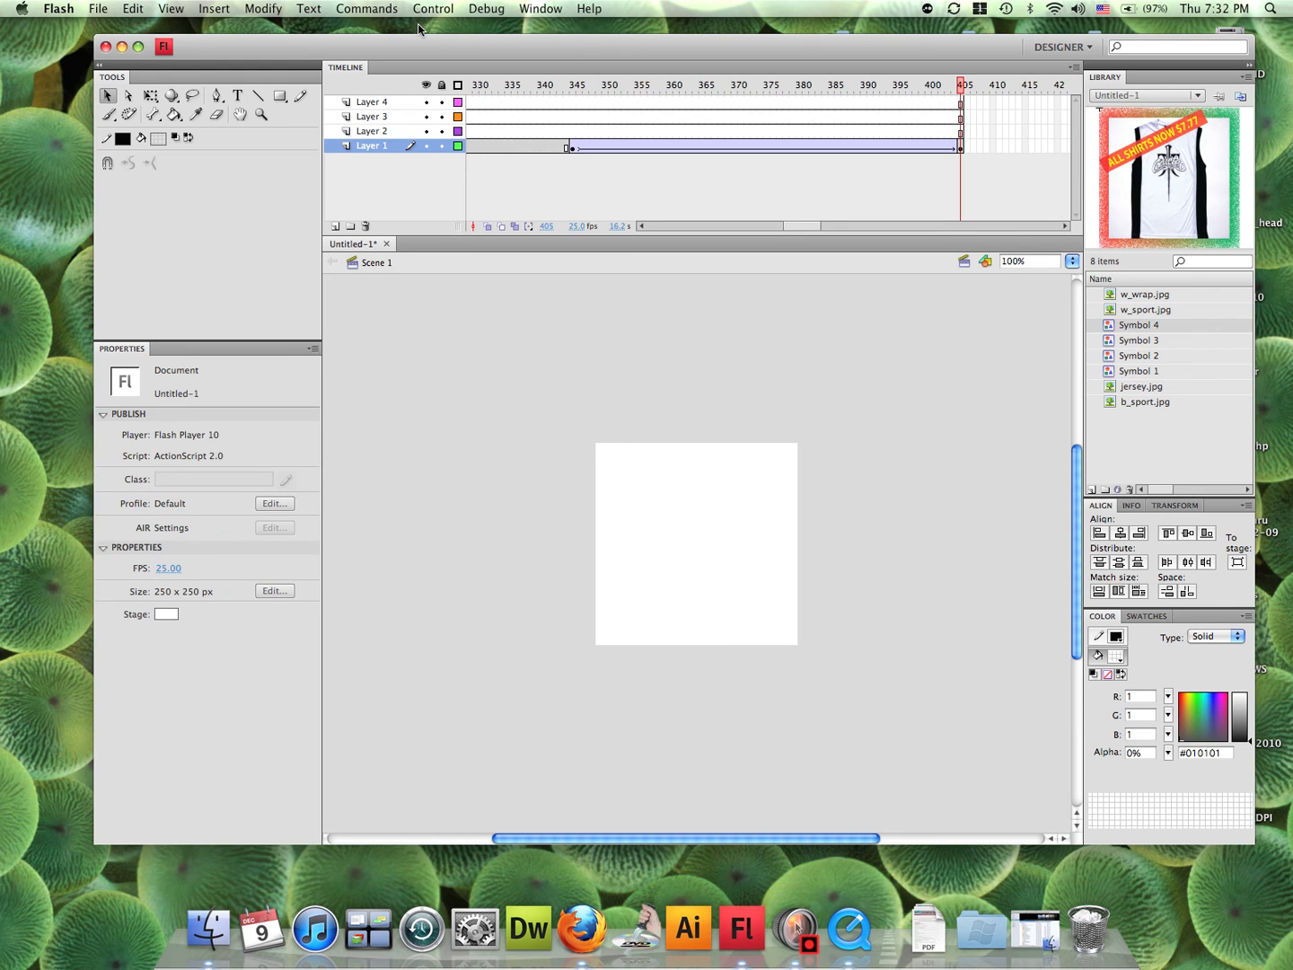
left_click(432, 8)
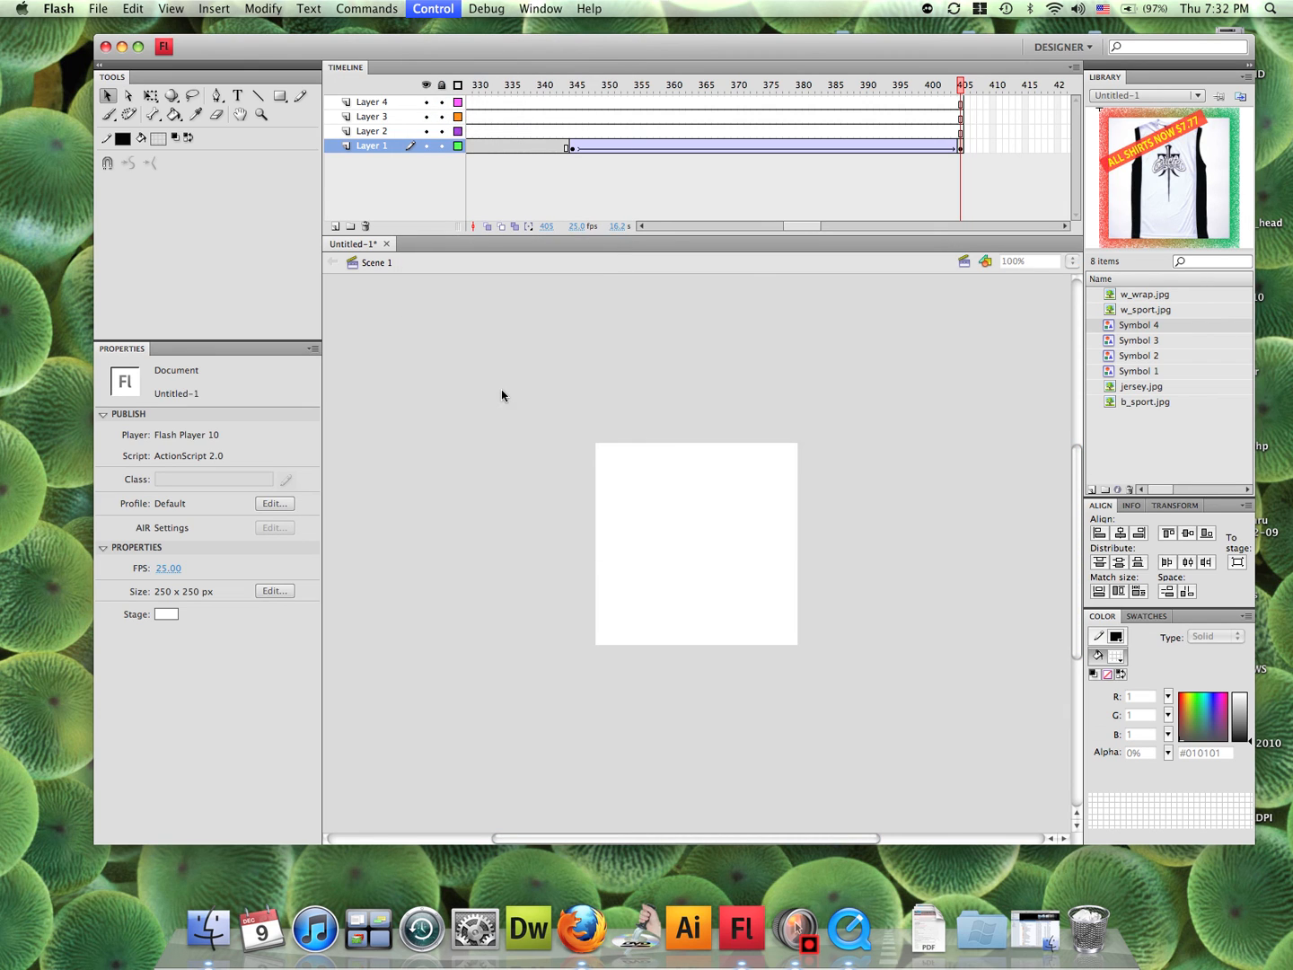
left_click(431, 8)
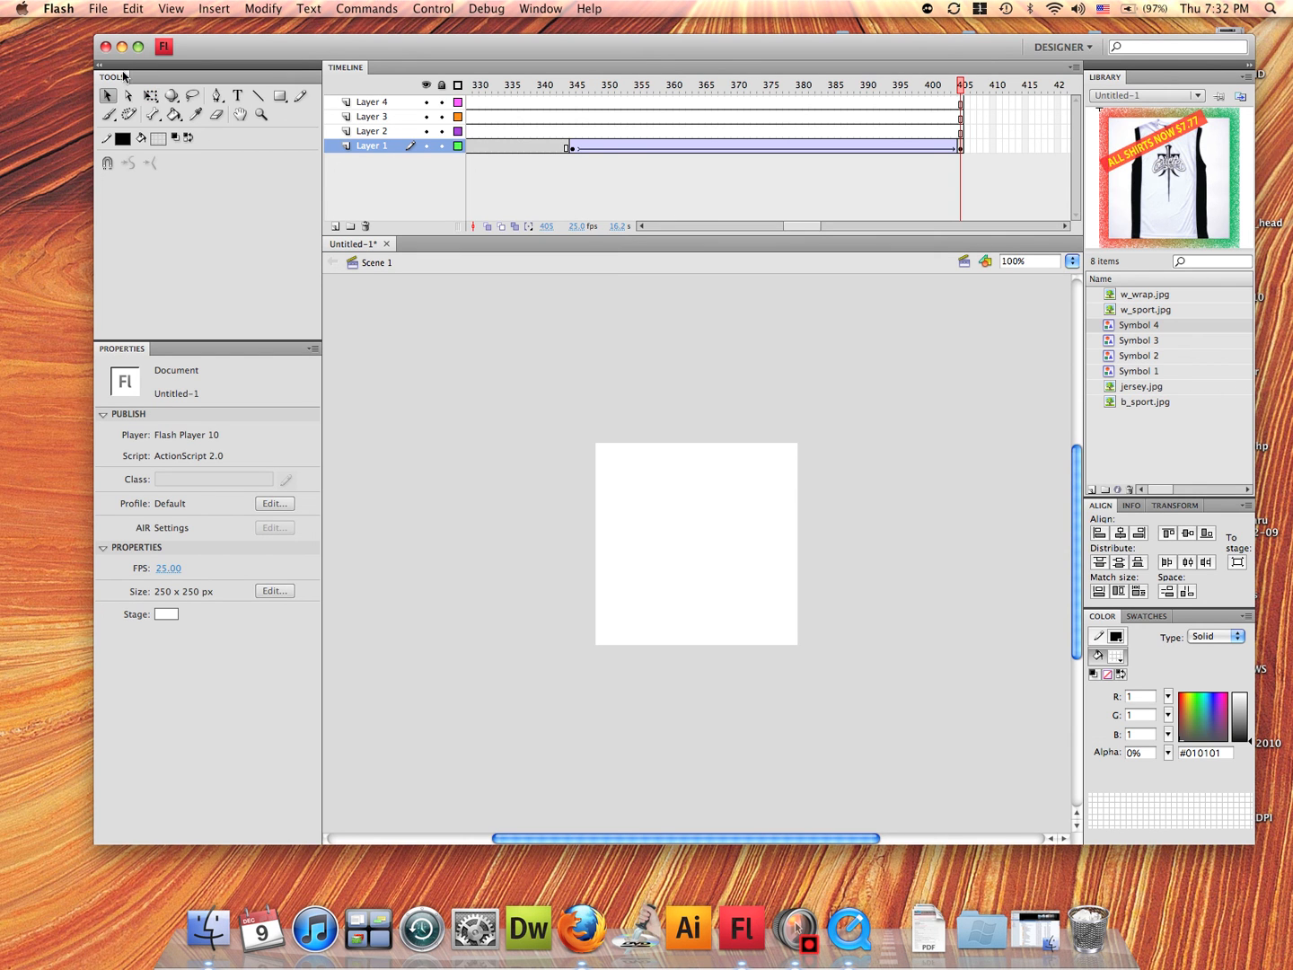
Step: Publish the banner with Publish Preview > Default (HTML) to view it in the browser
left_click(106, 8)
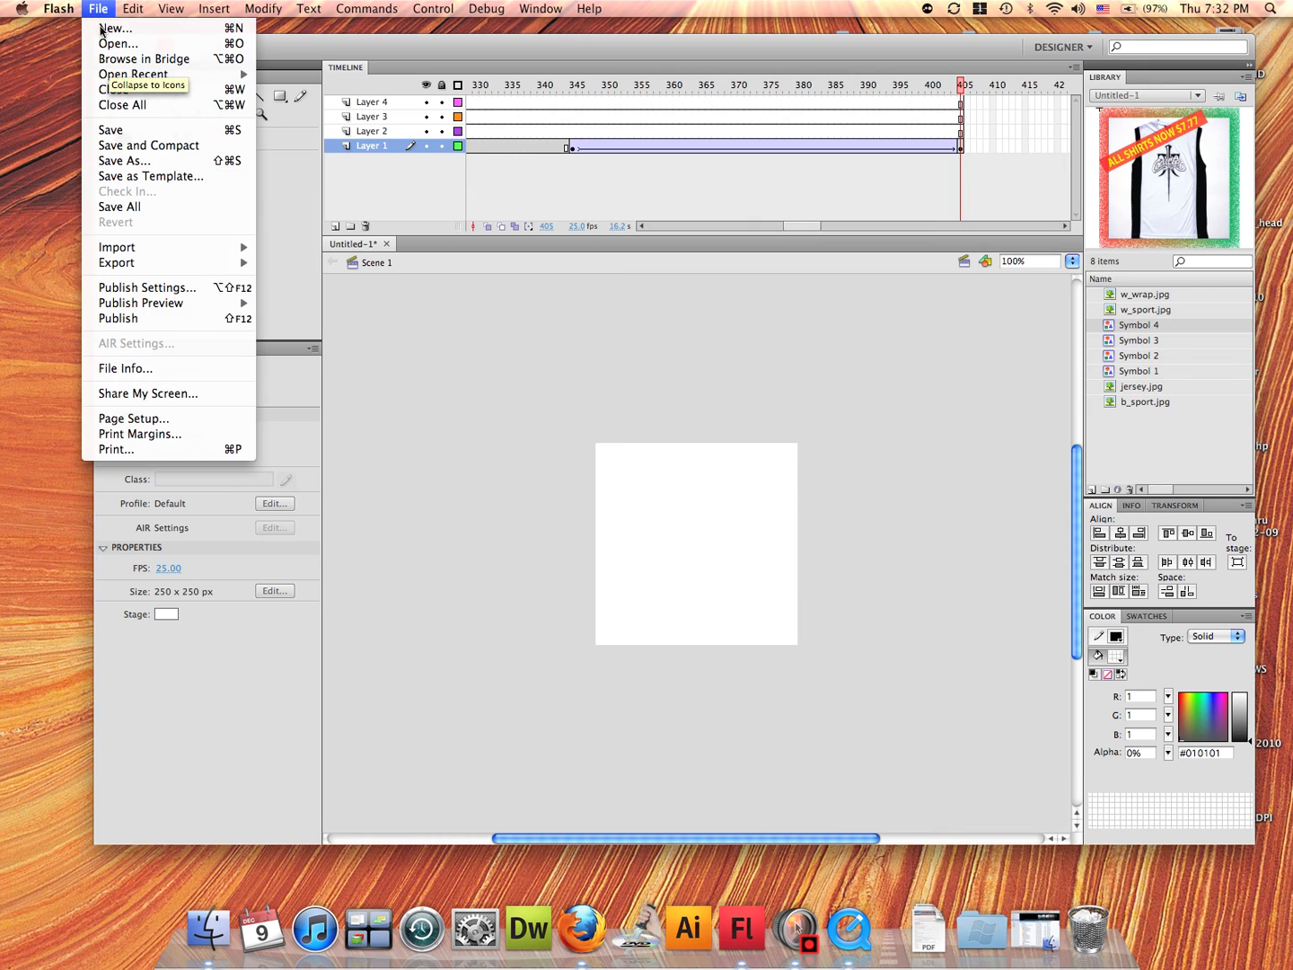
mouse_move(162, 258)
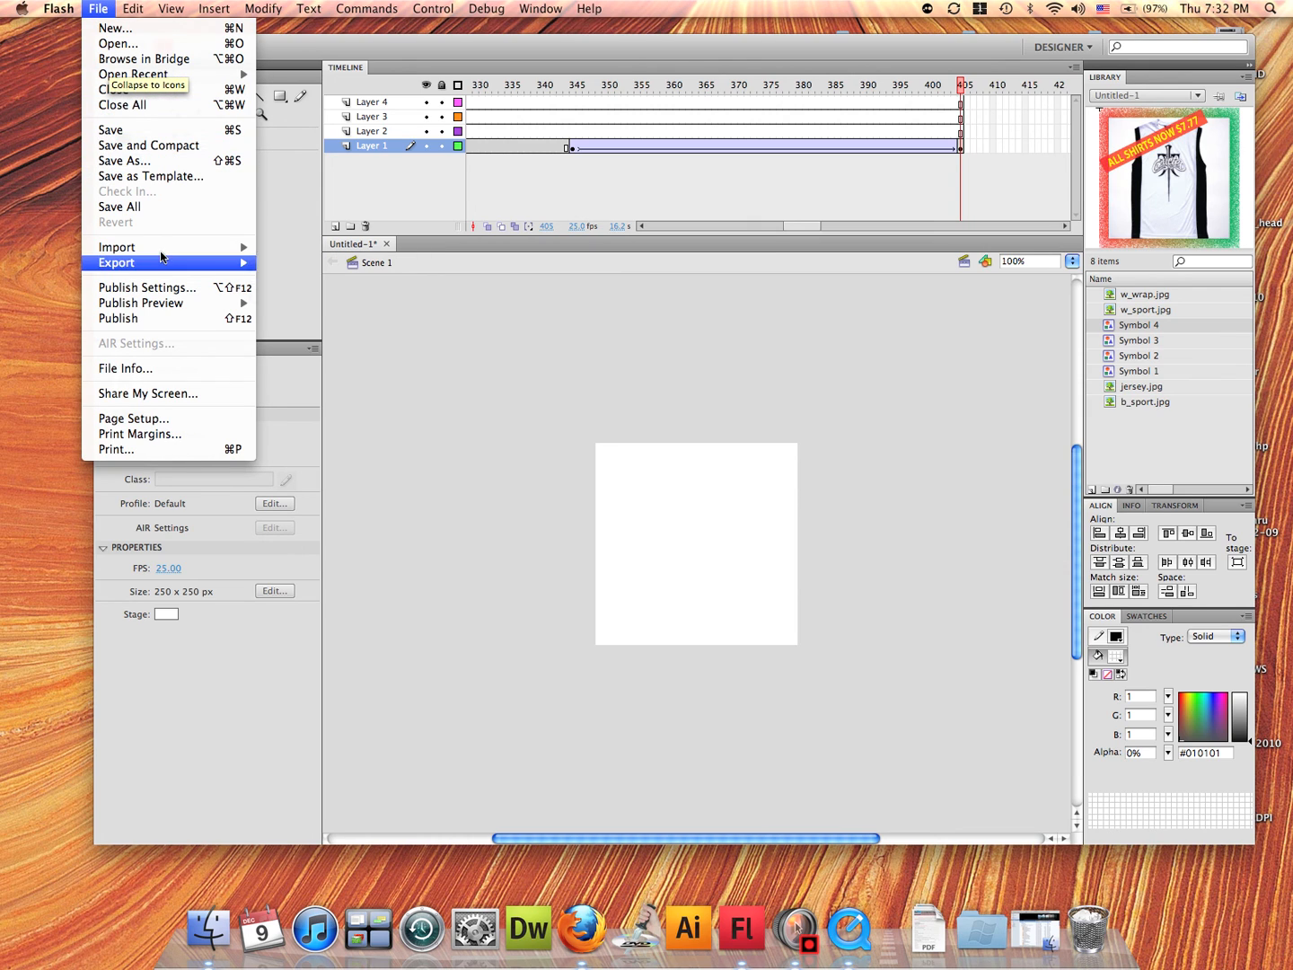
mouse_move(141, 302)
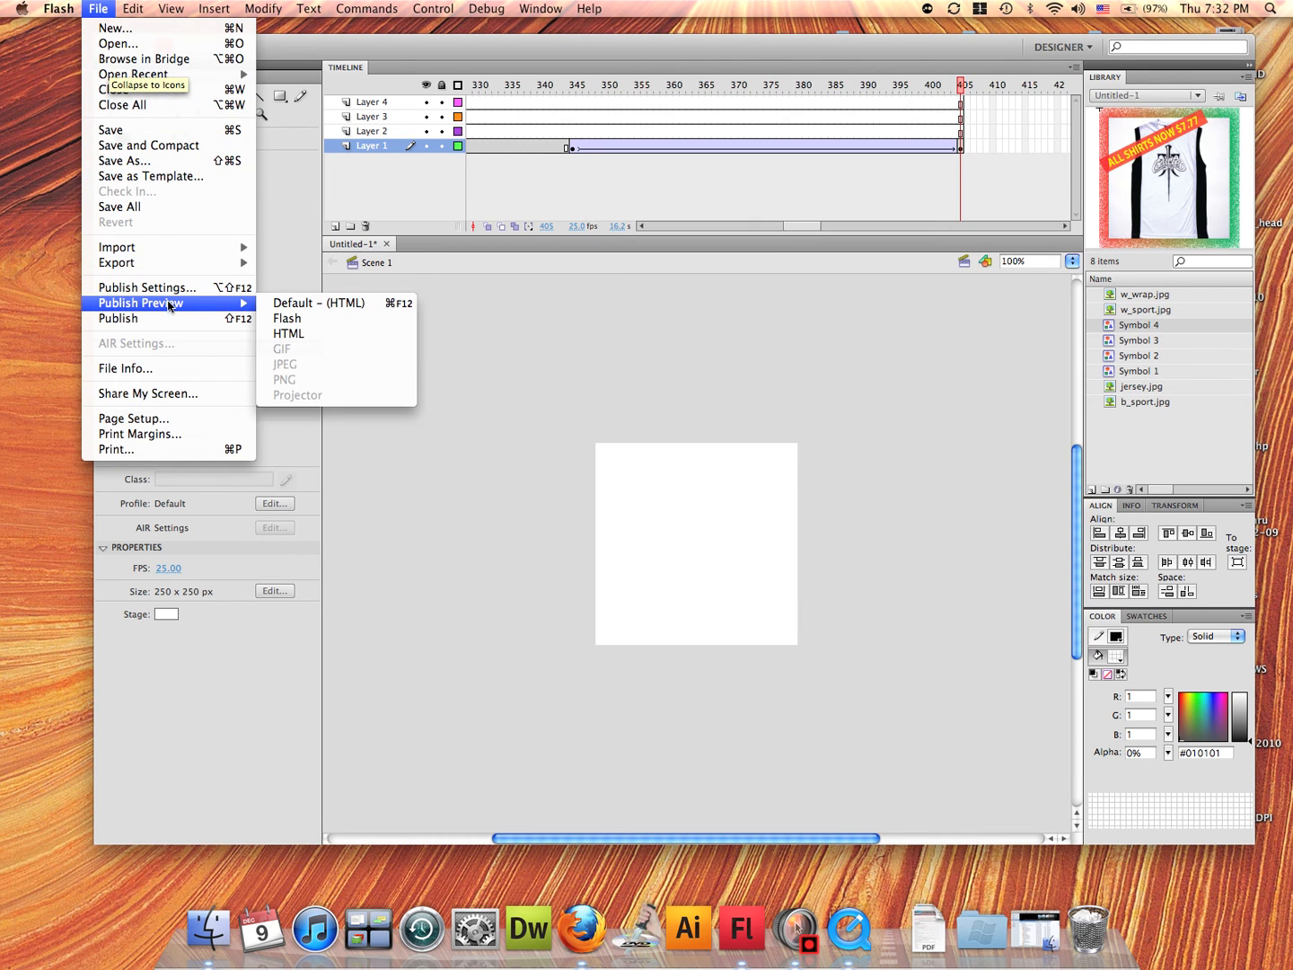
mouse_move(288, 333)
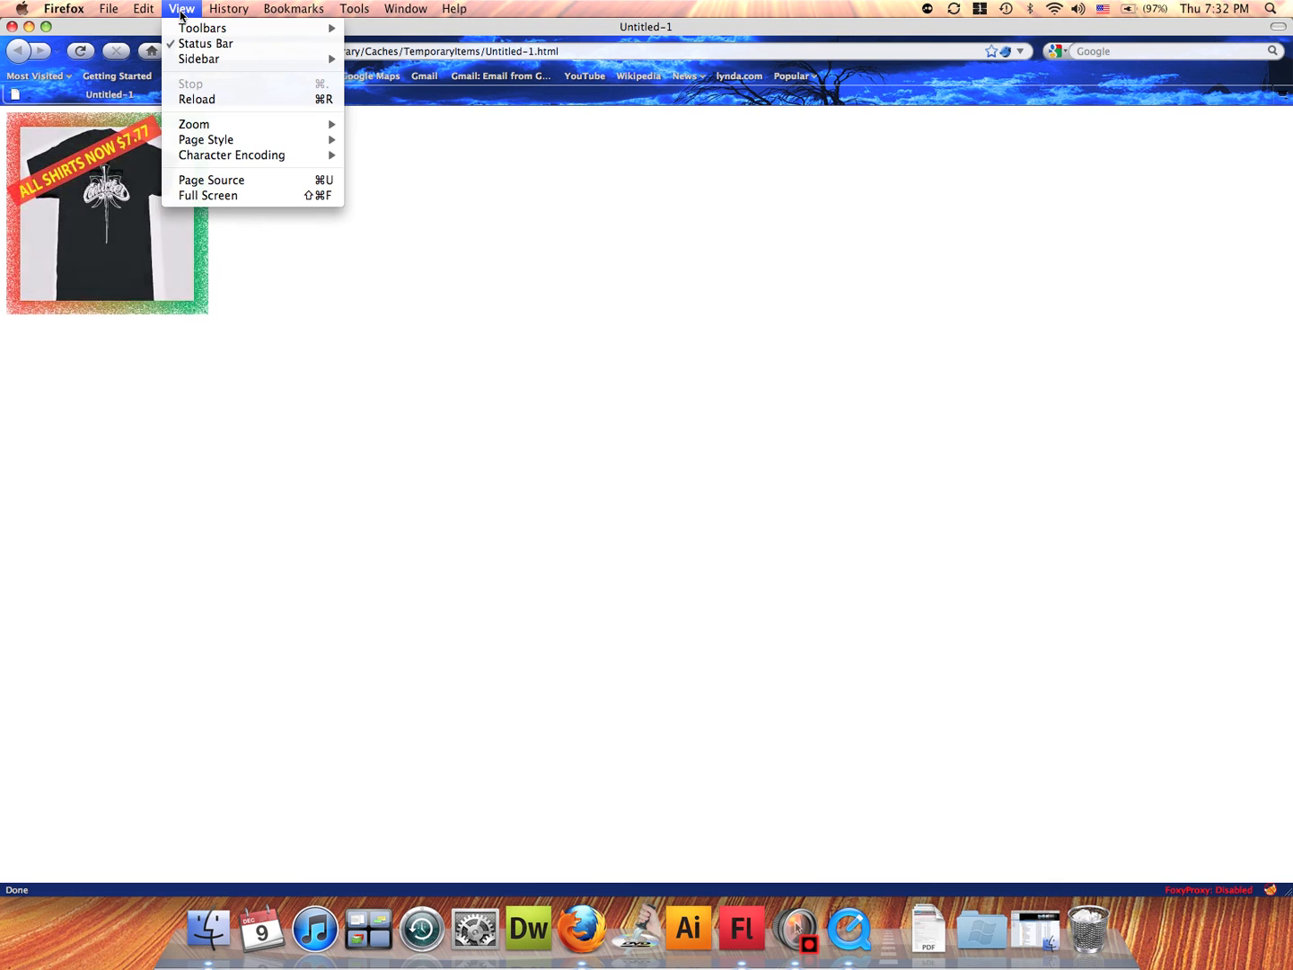
mouse_move(205, 139)
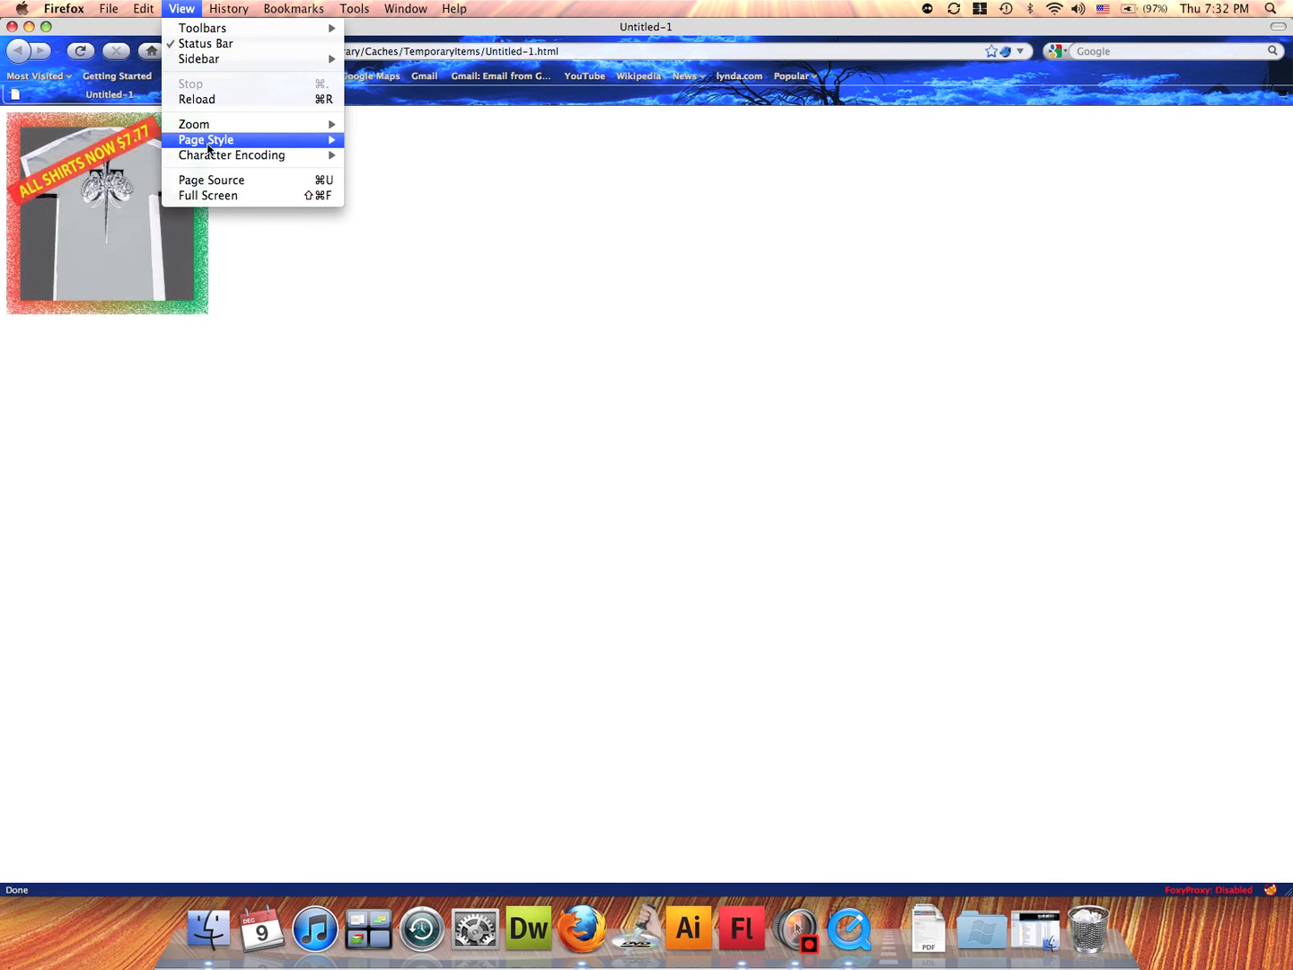
Step: View the banner page's source in Firefox and scroll through the generated HTML
left_click(211, 180)
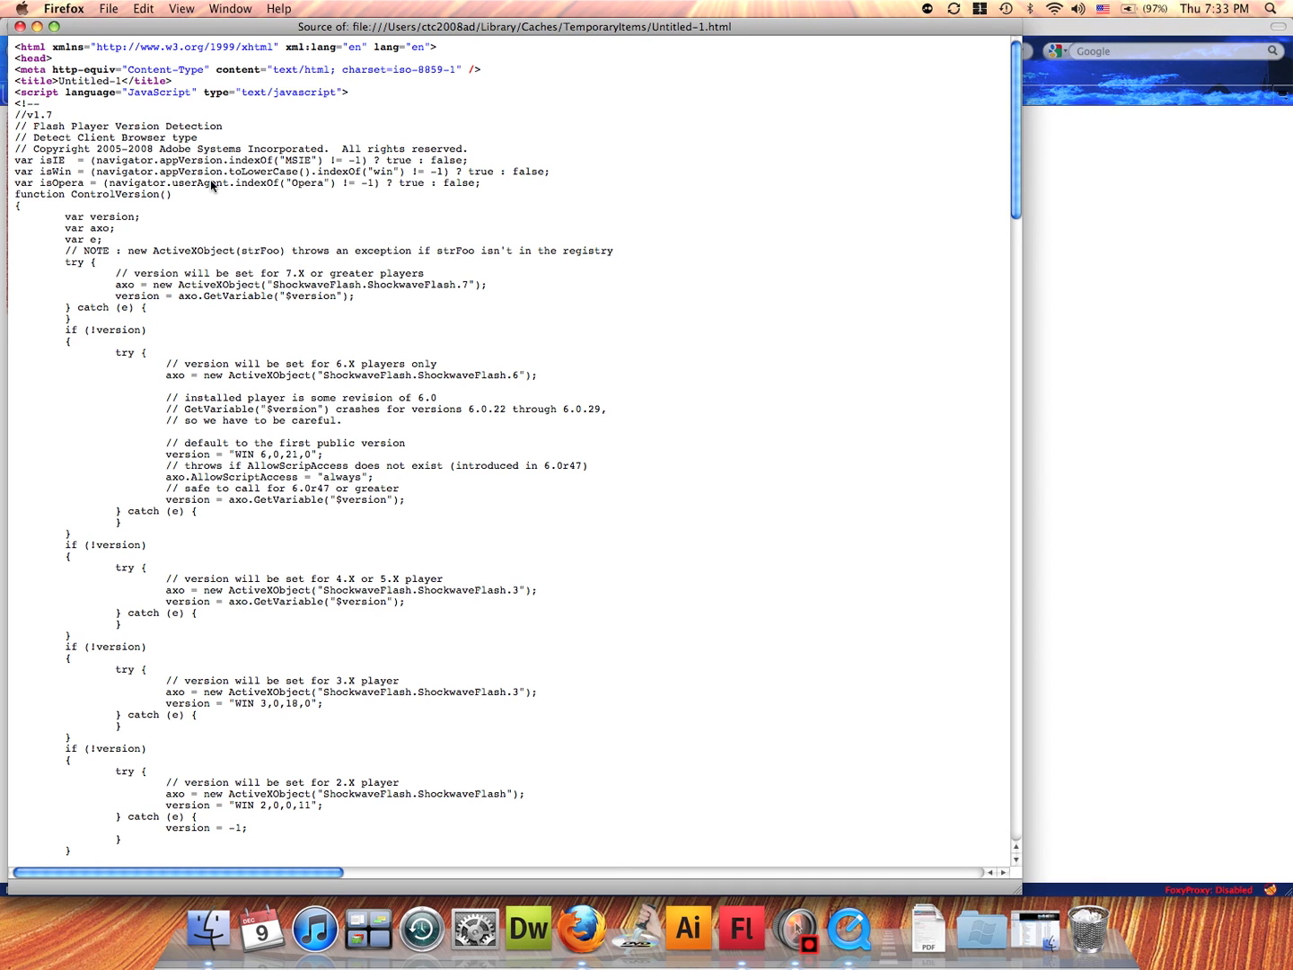
scroll("down", 3)
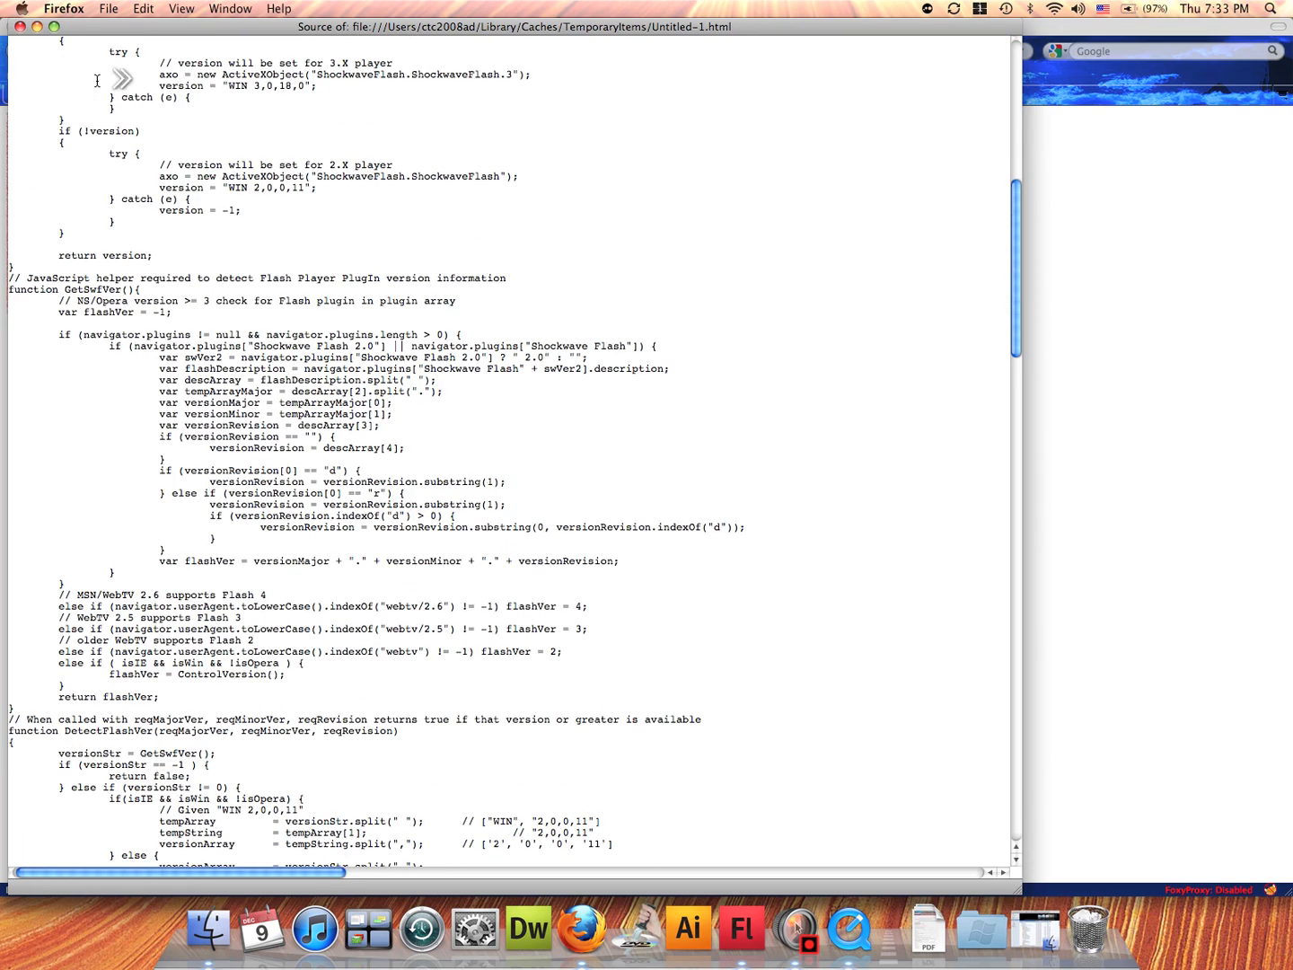
scroll("down", 3)
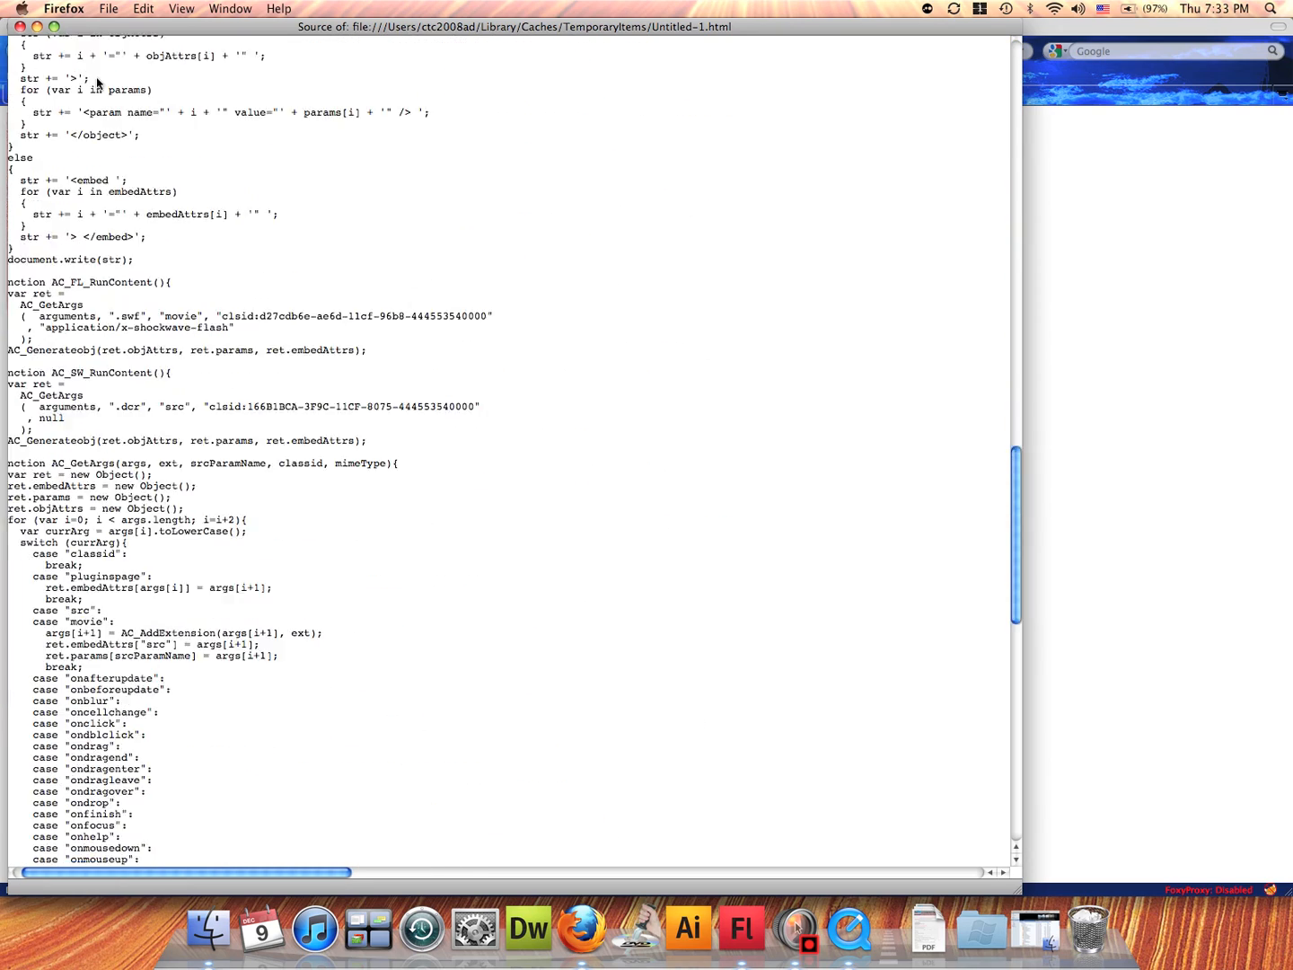
scroll("down", 3)
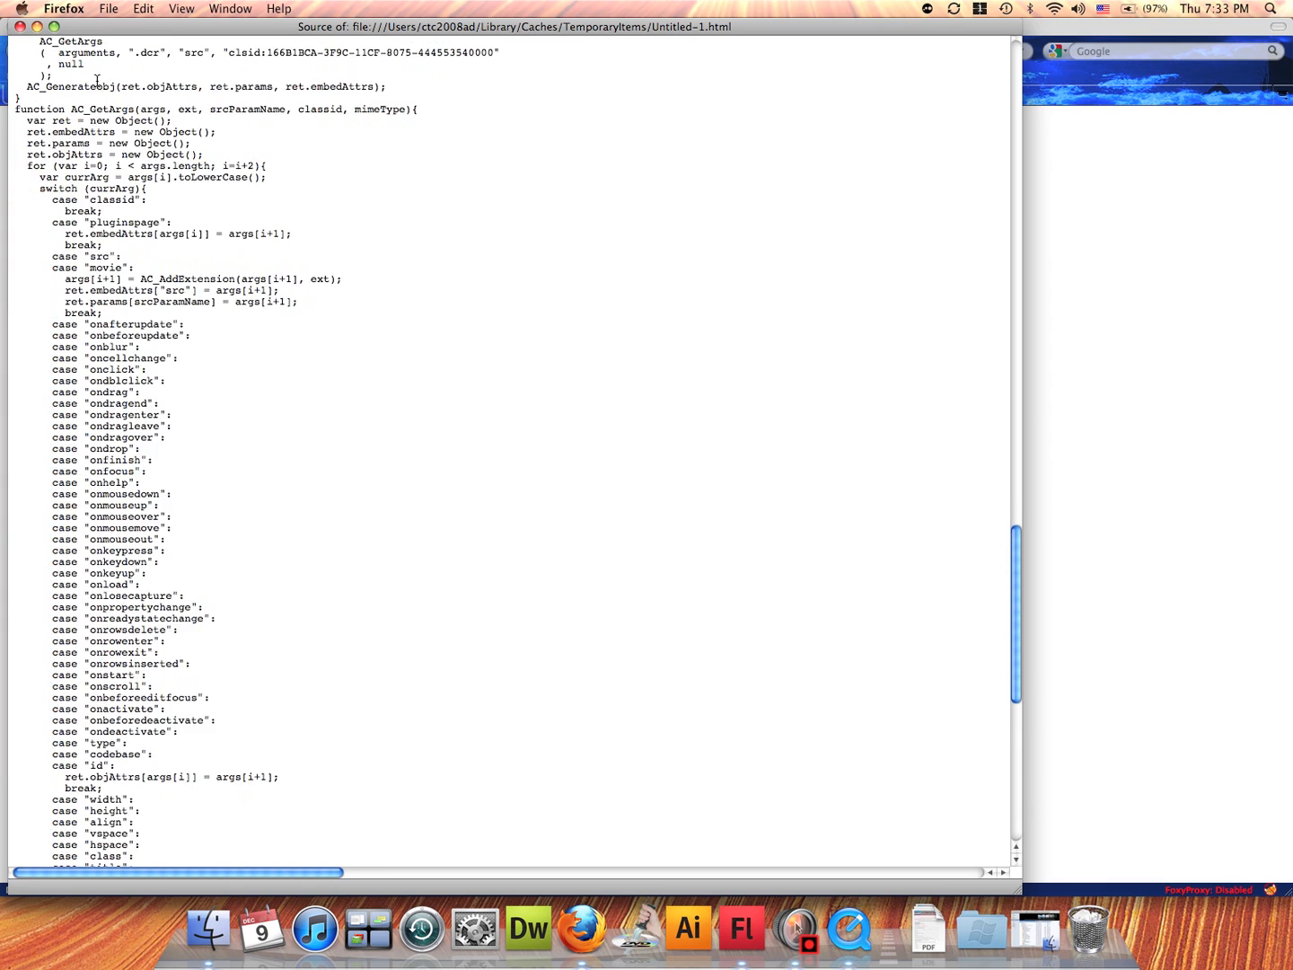
scroll("up", 3)
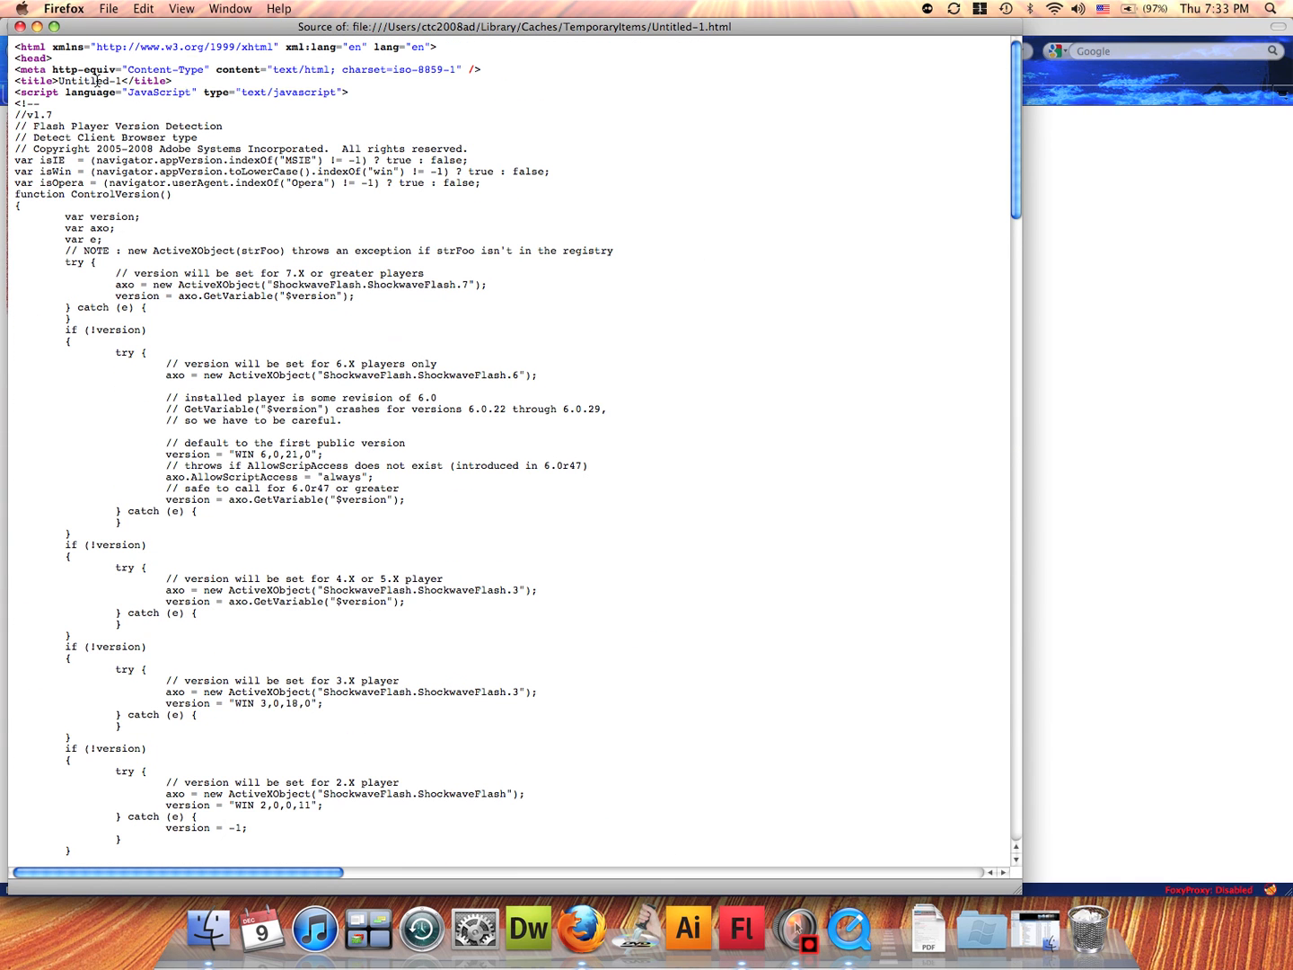